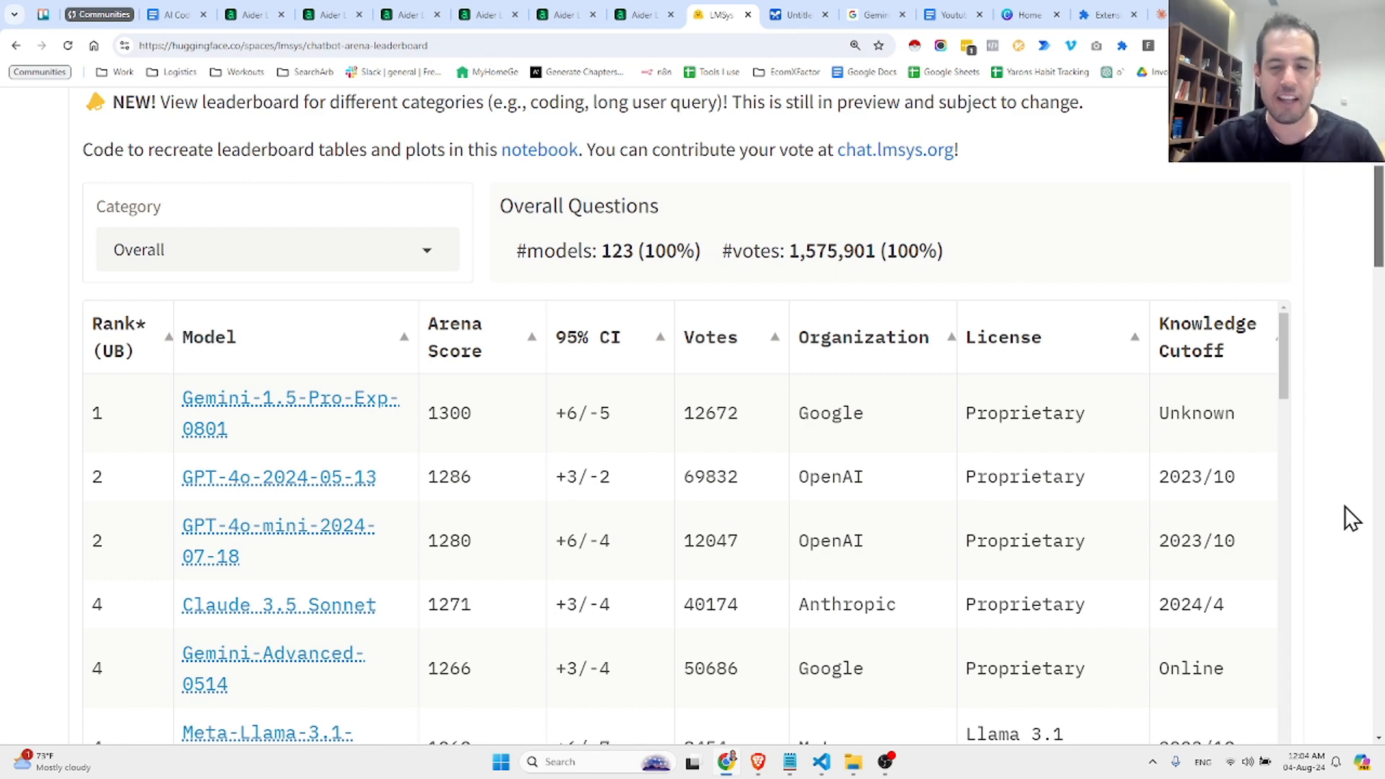
mouse_move(1055, 508)
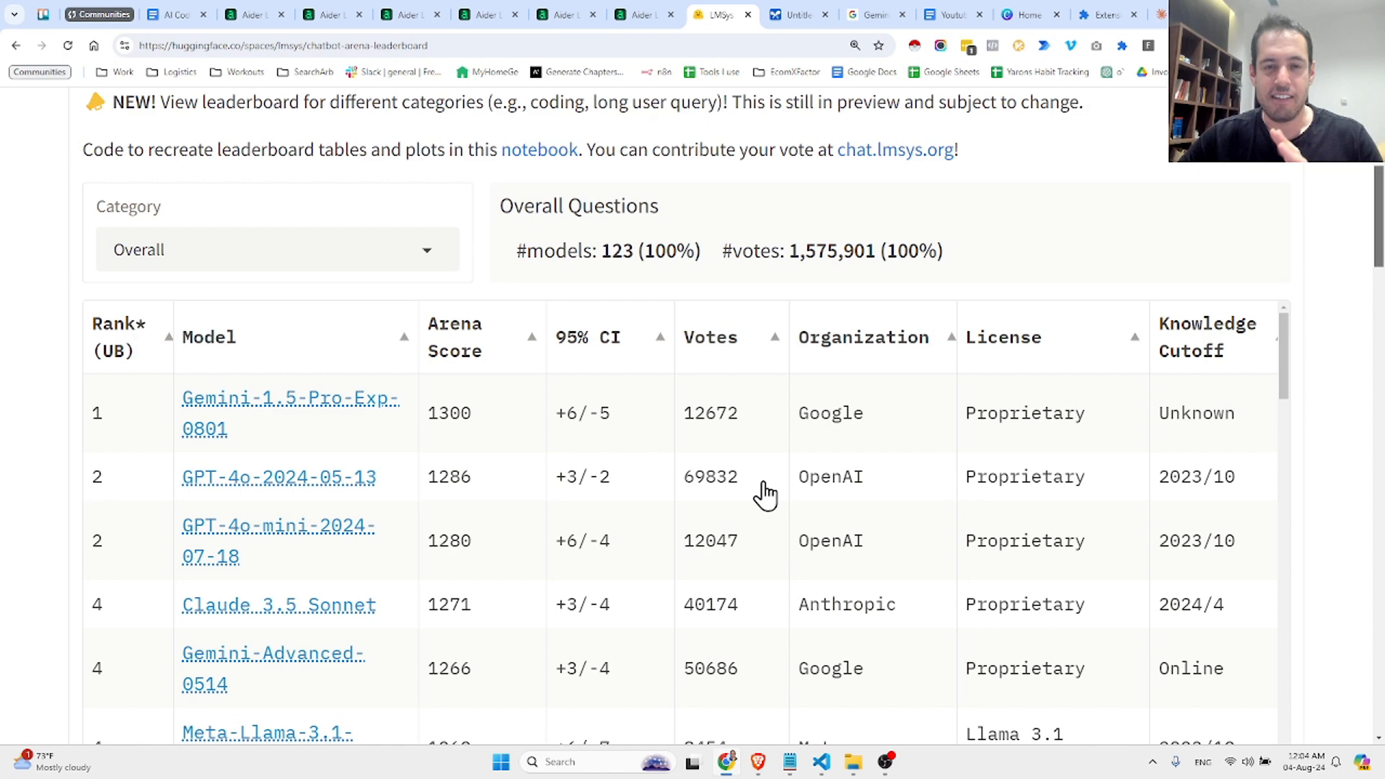
mouse_move(694, 429)
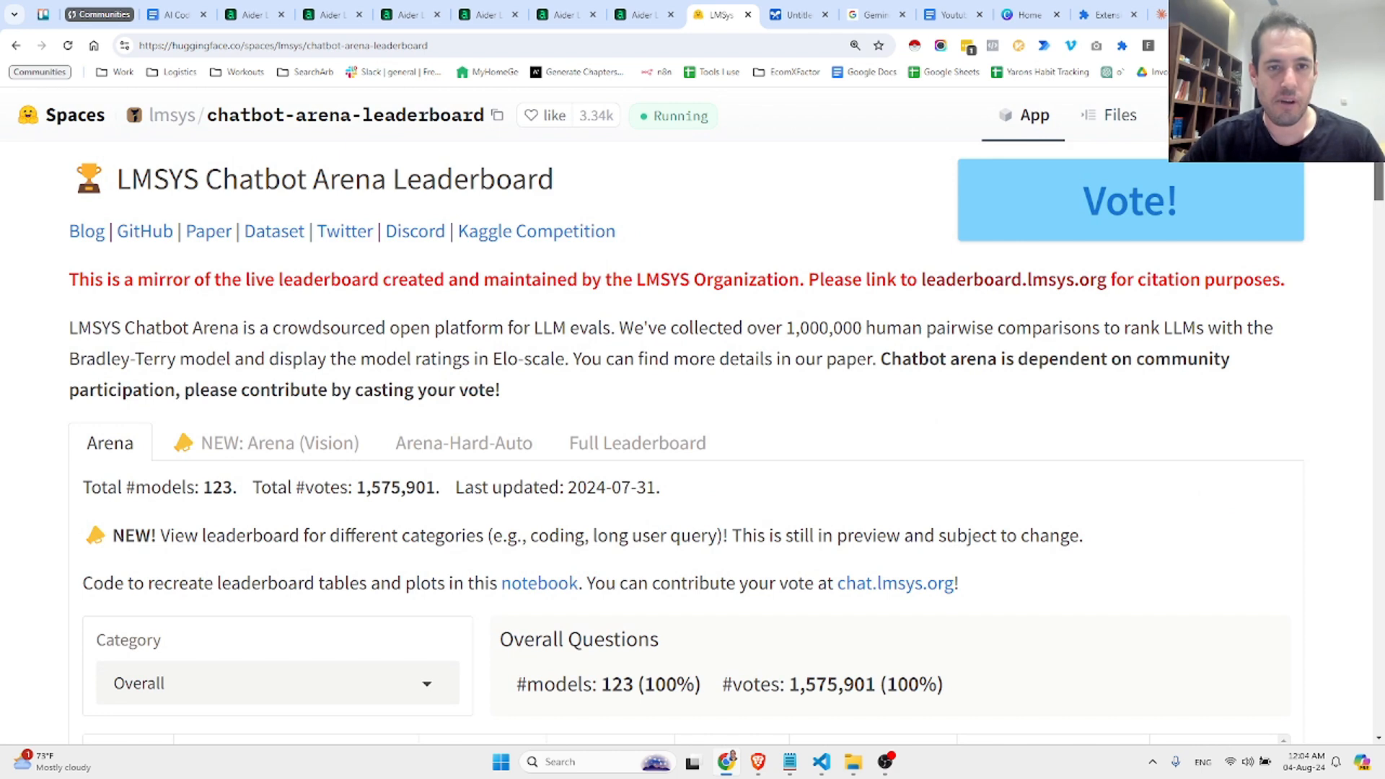
mouse_move(464, 137)
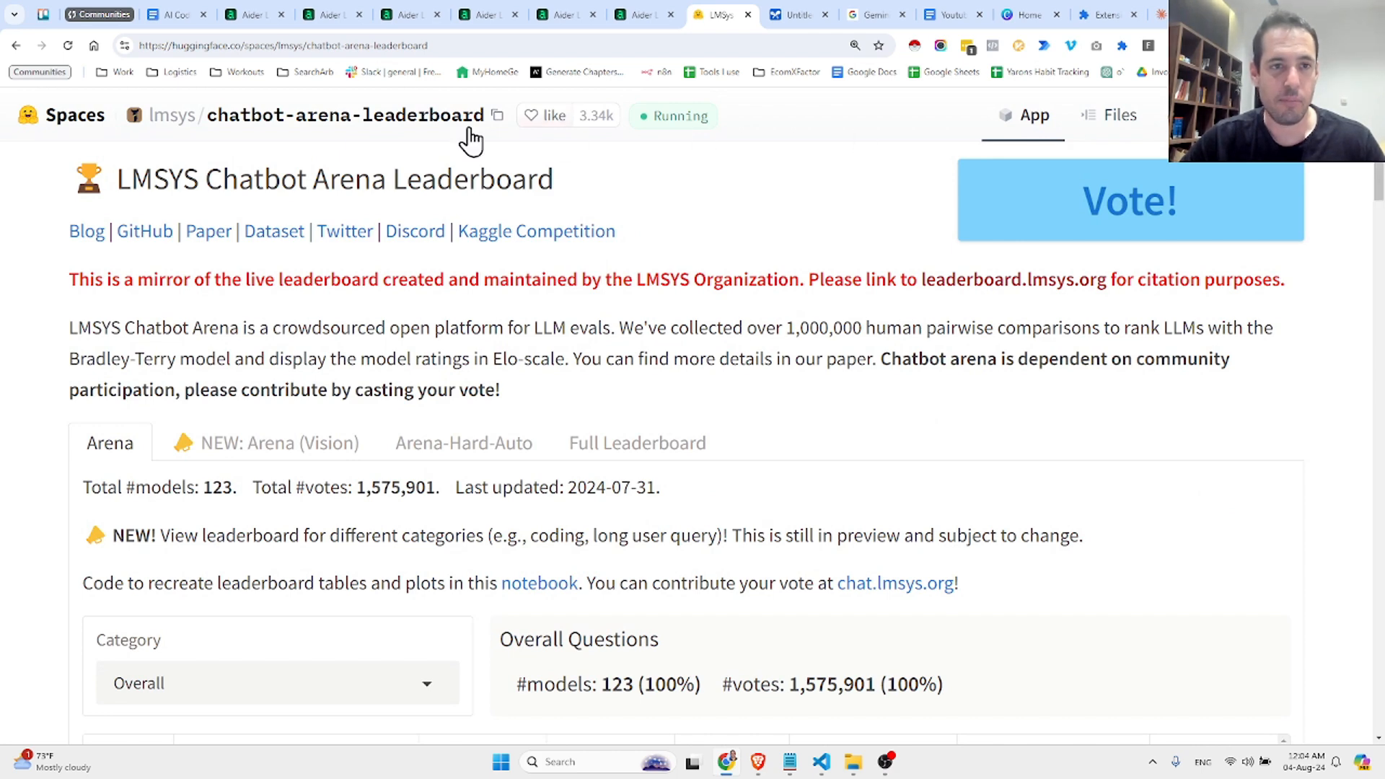
Step: Scroll the current page, then switch to the Aider LLM Leaderboards page
scroll("down", 3)
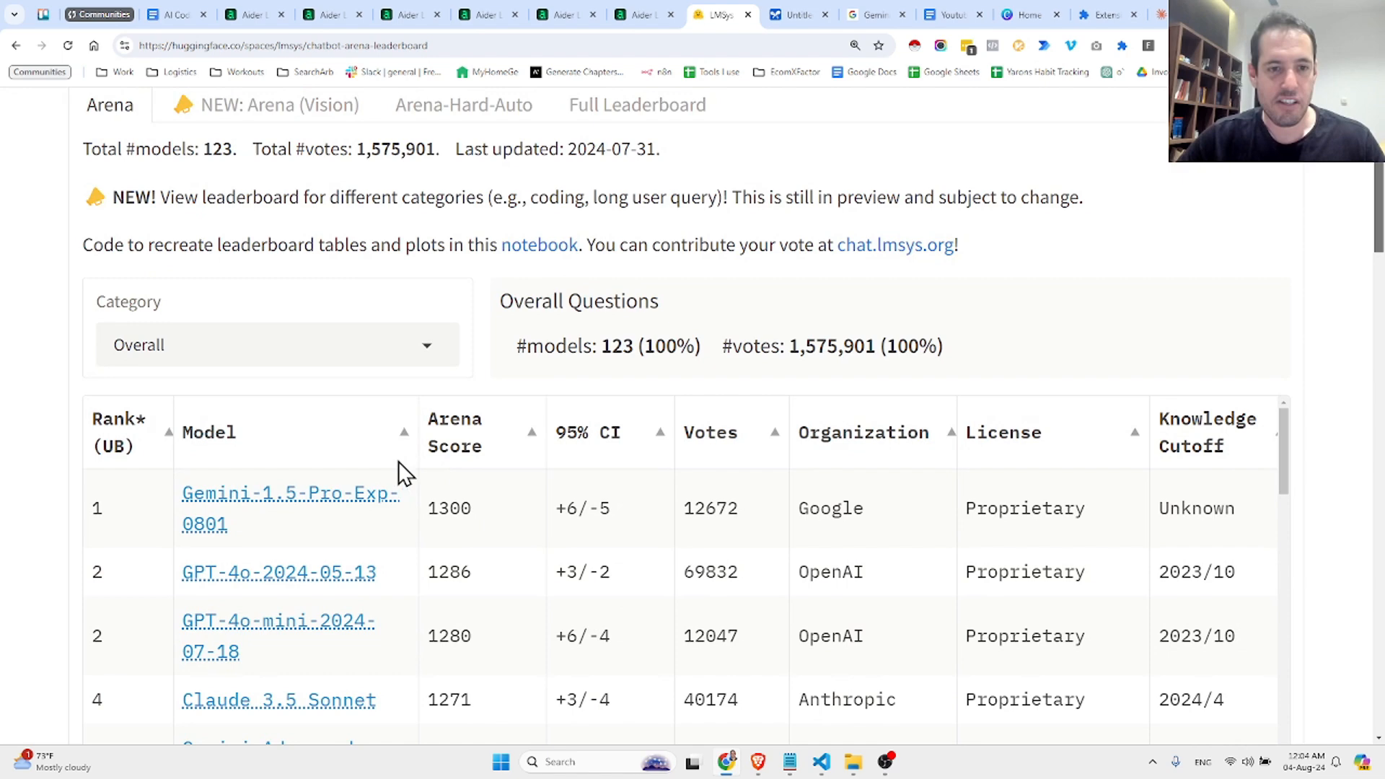
mouse_move(356, 529)
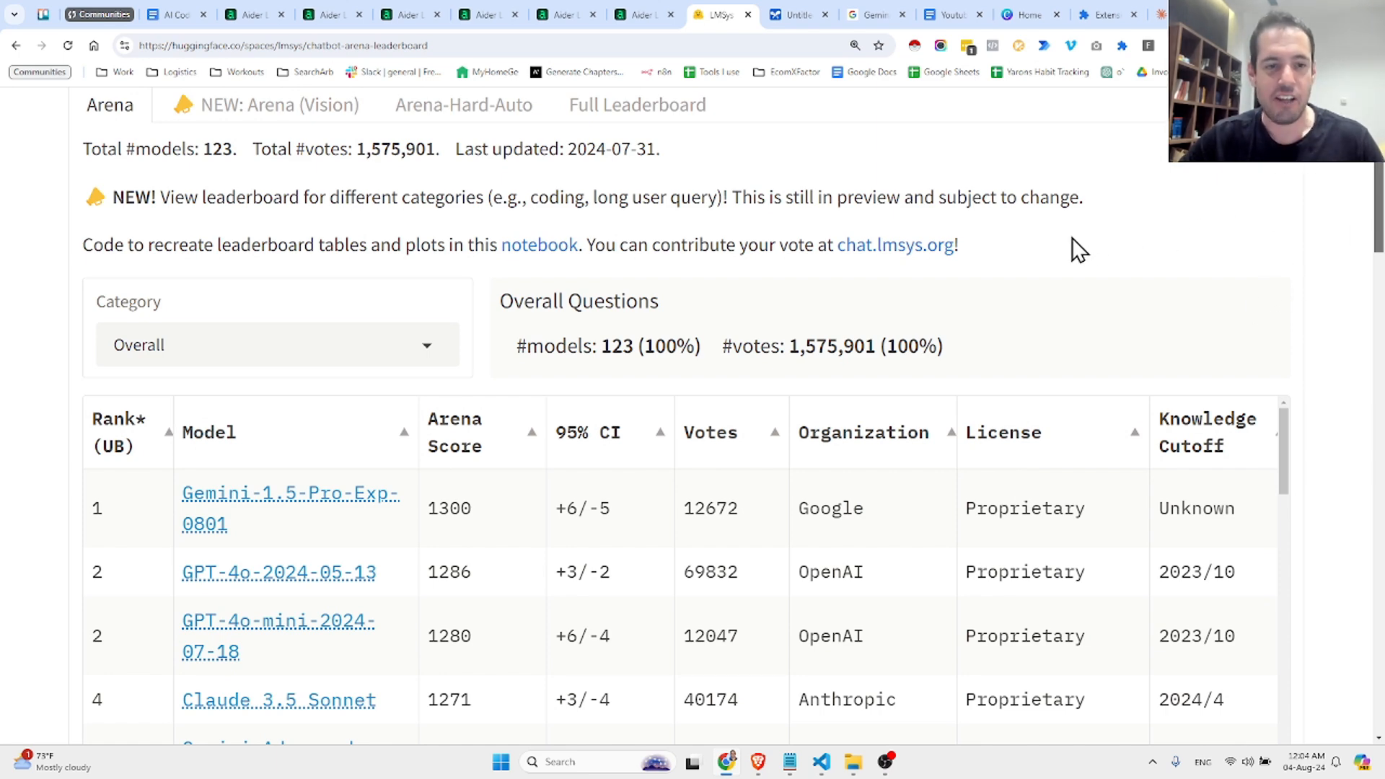
mouse_move(1018, 258)
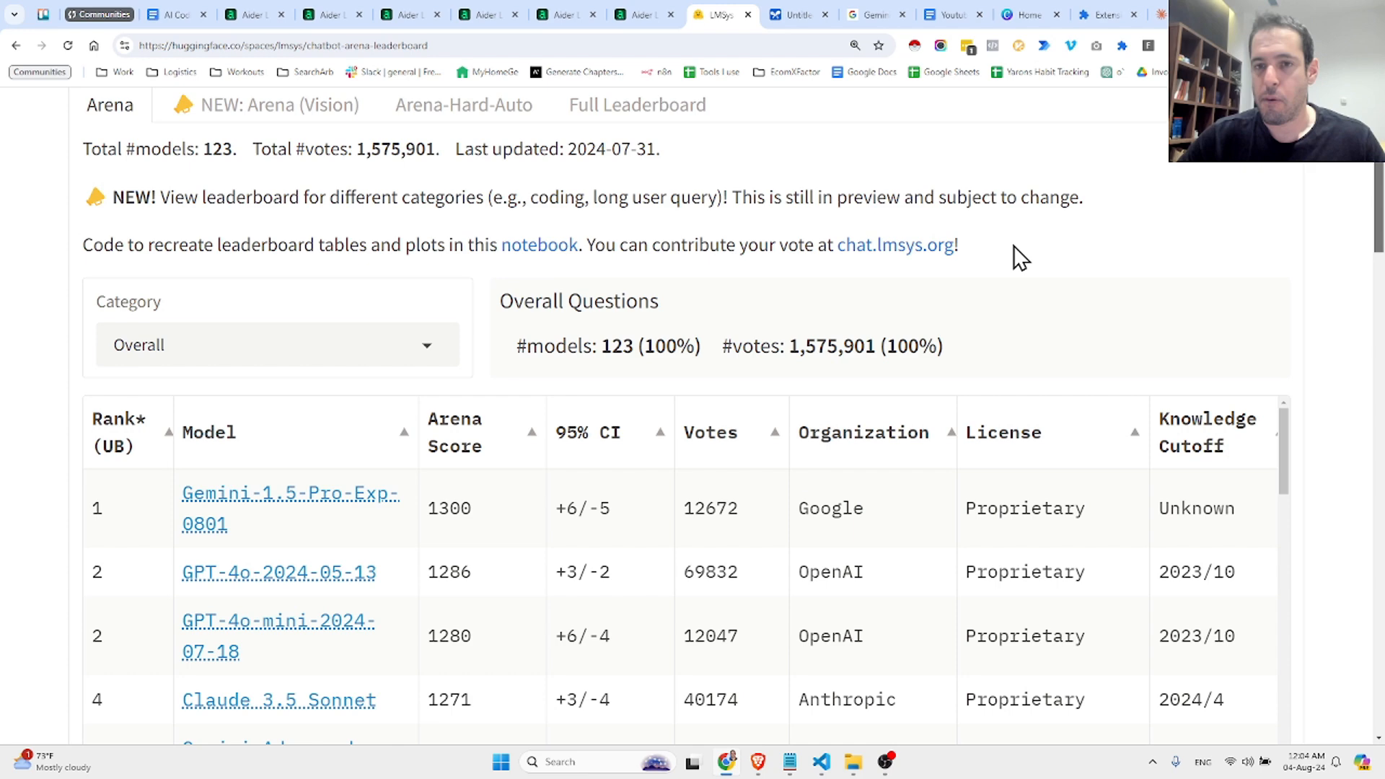
mouse_move(992, 262)
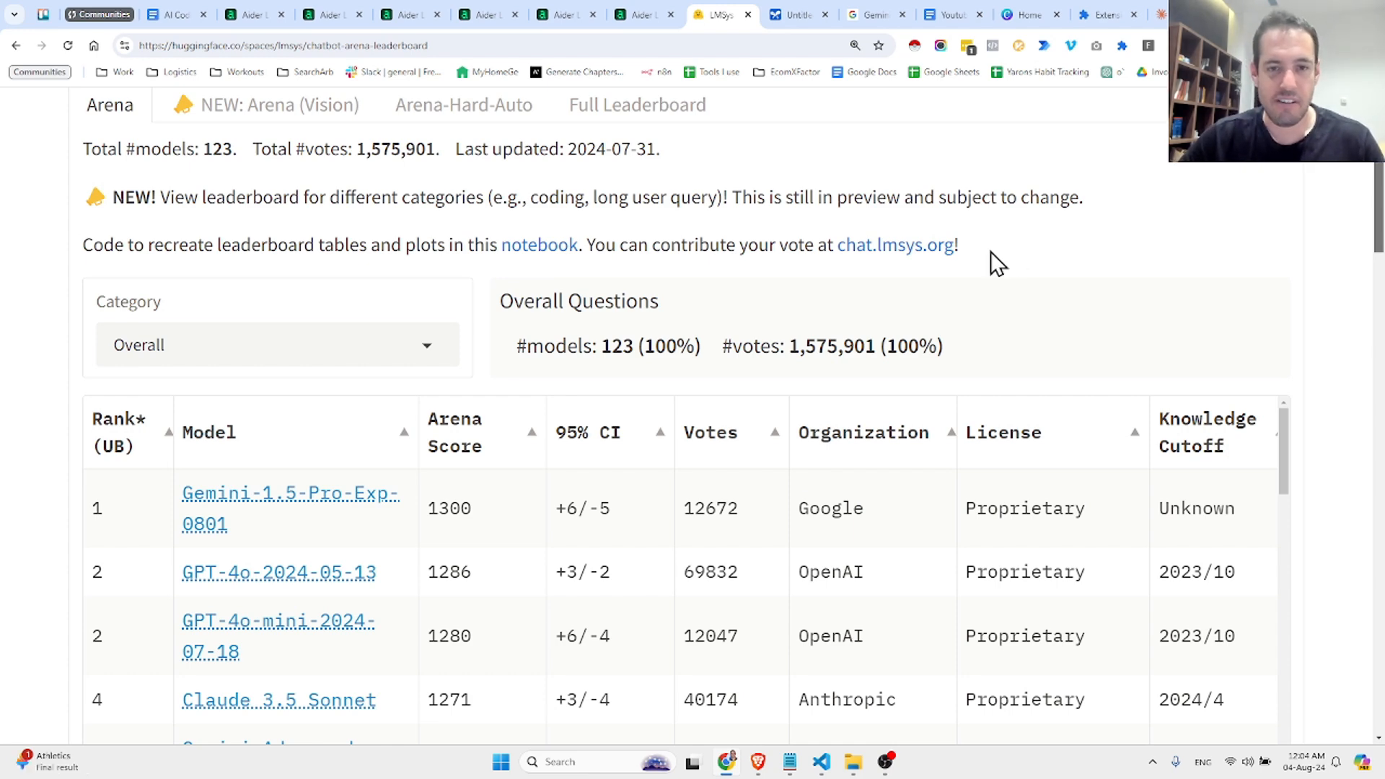
mouse_move(518, 149)
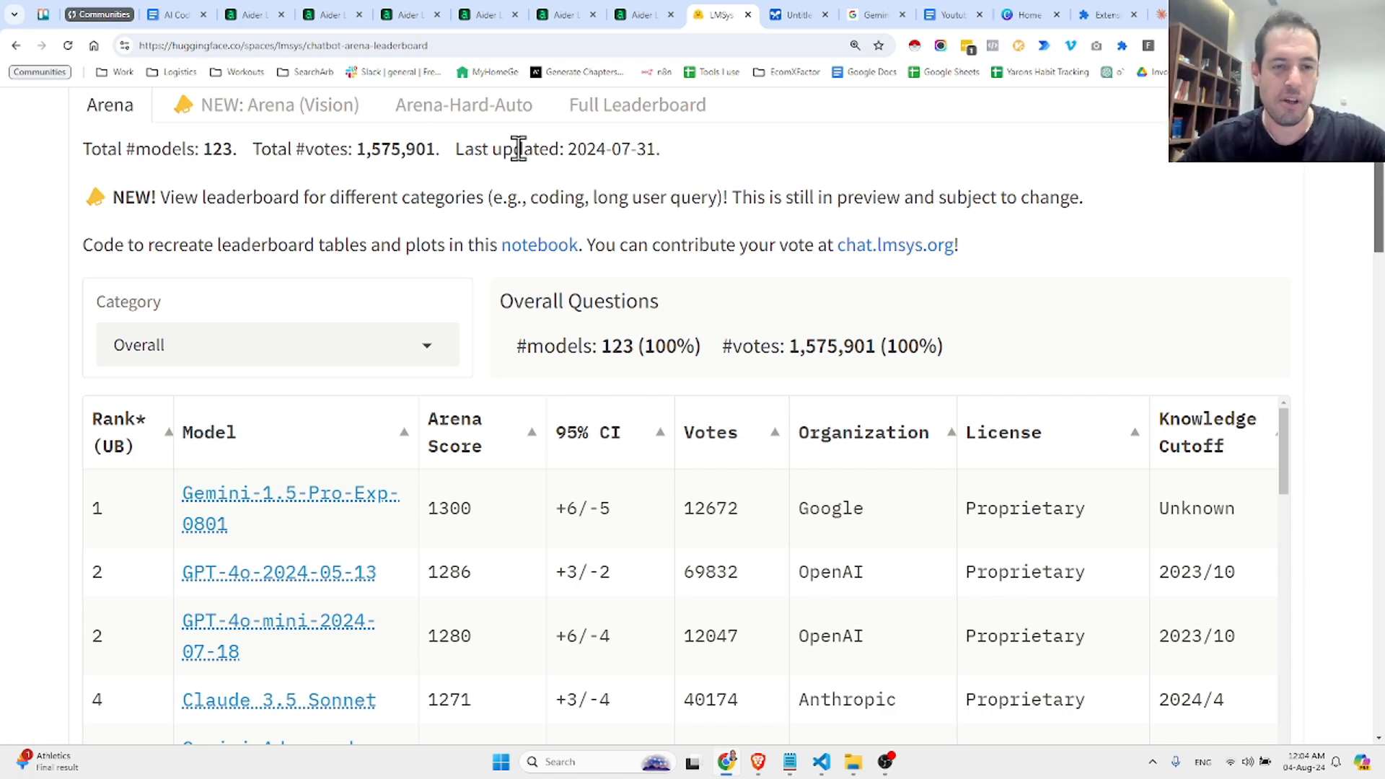
mouse_move(808, 16)
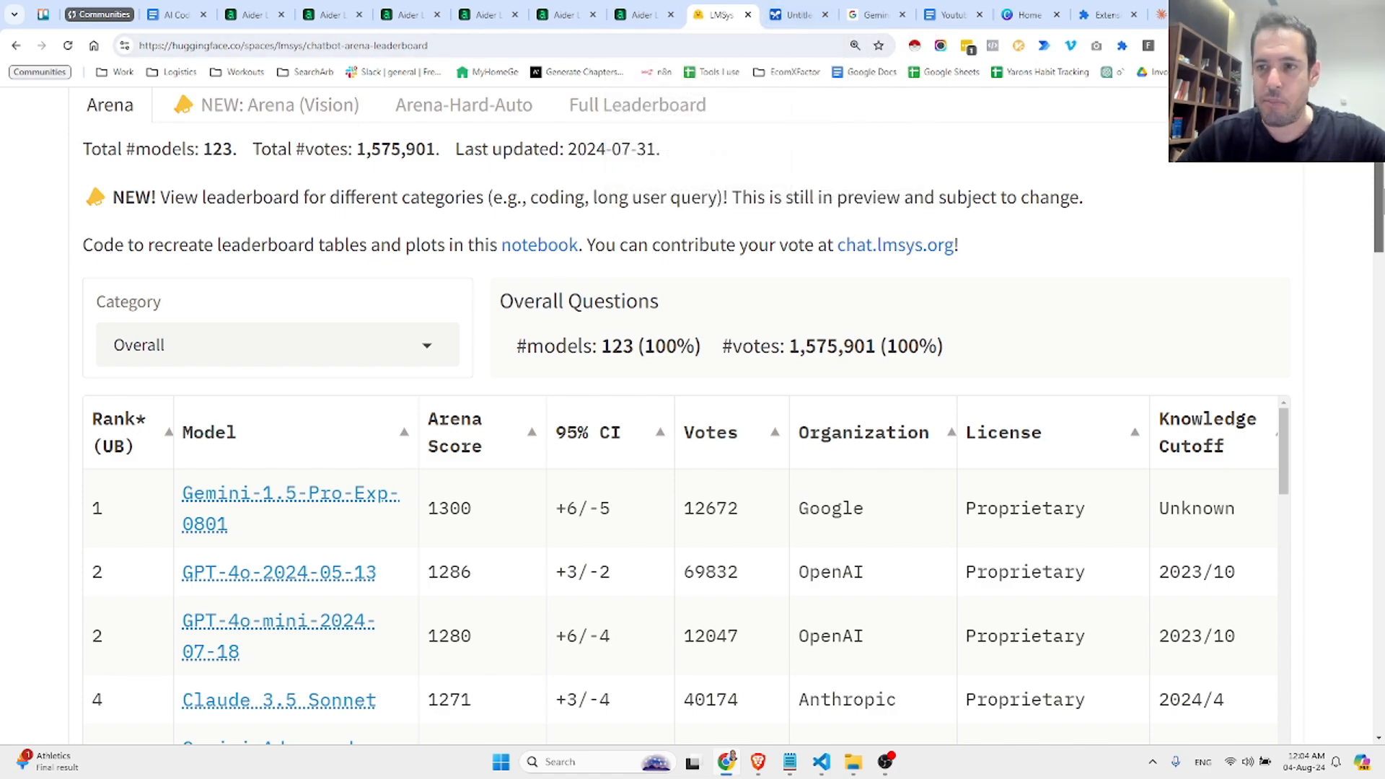
scroll("down", 3)
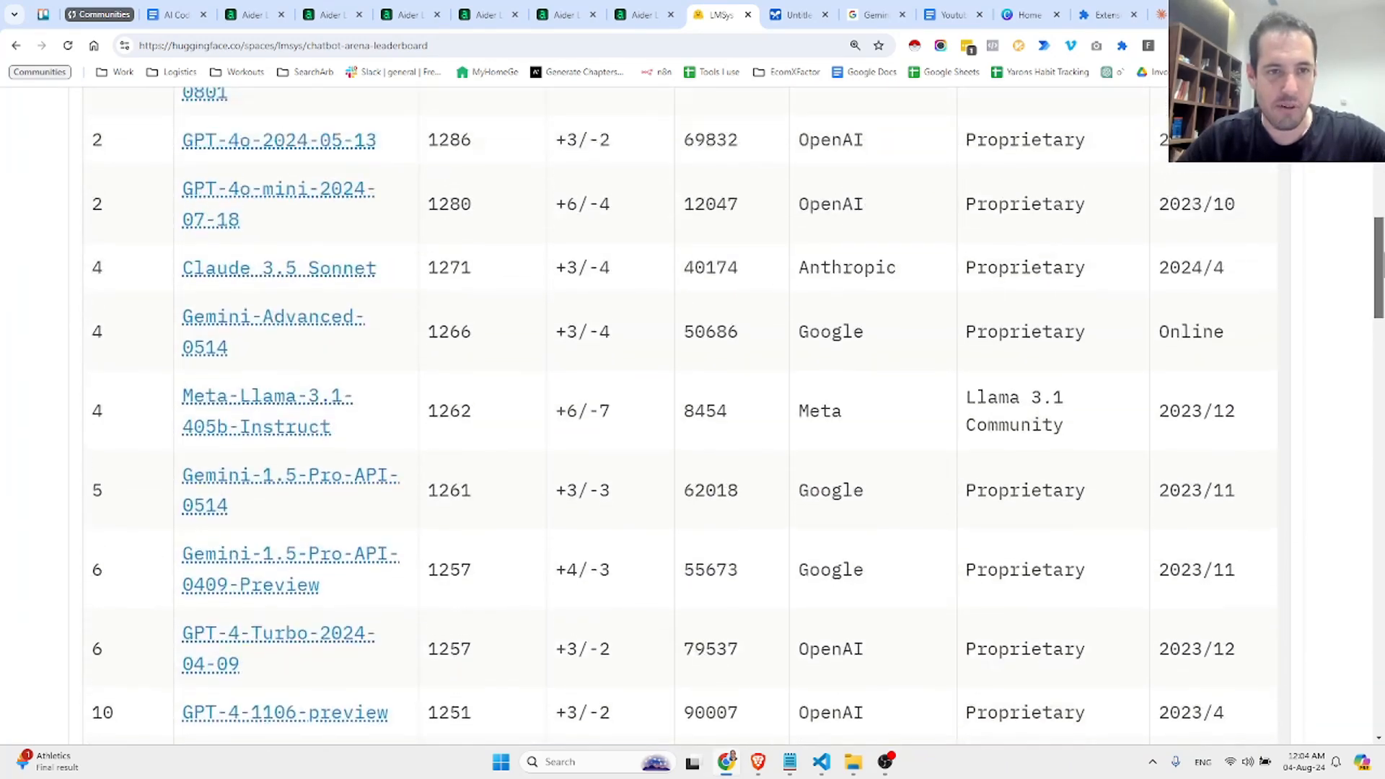
scroll("up", 3)
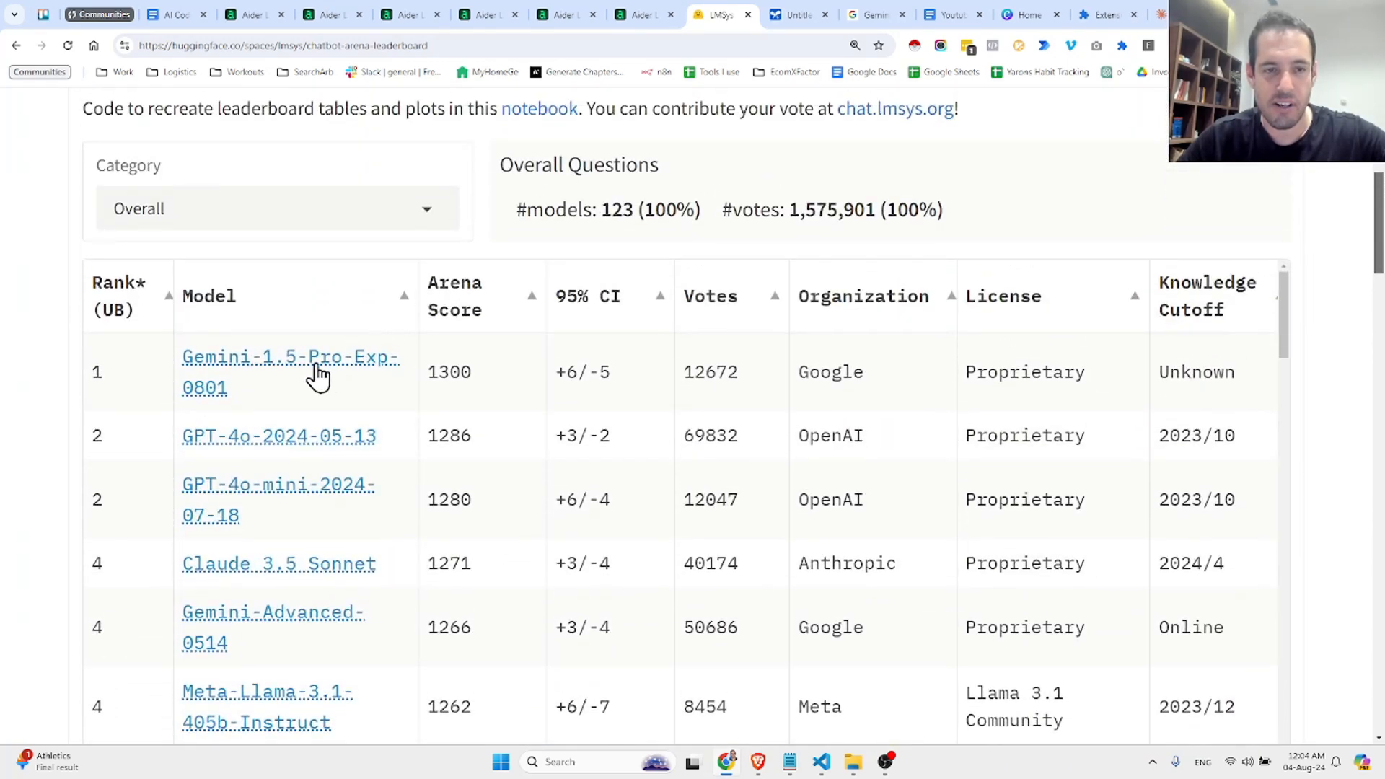
mouse_move(270, 381)
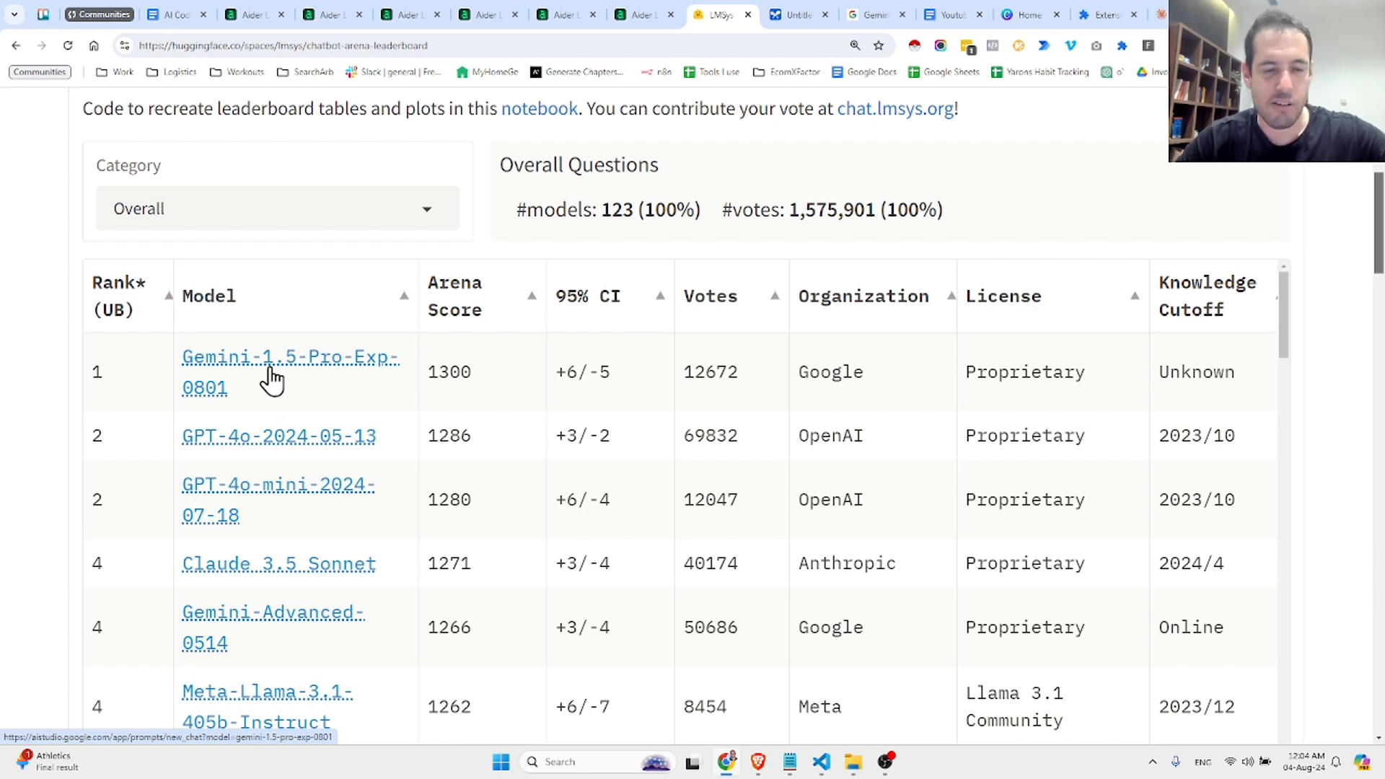
mouse_move(277, 440)
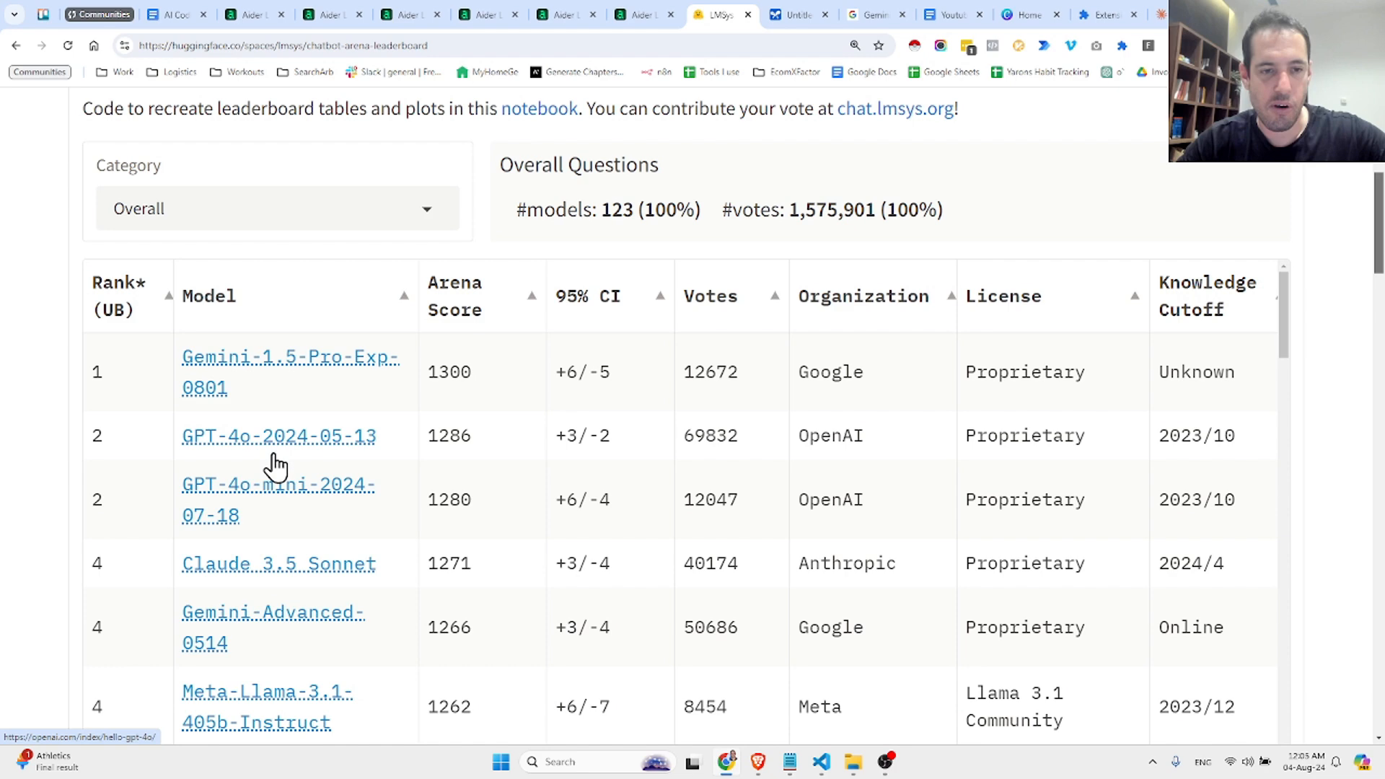
mouse_move(245, 581)
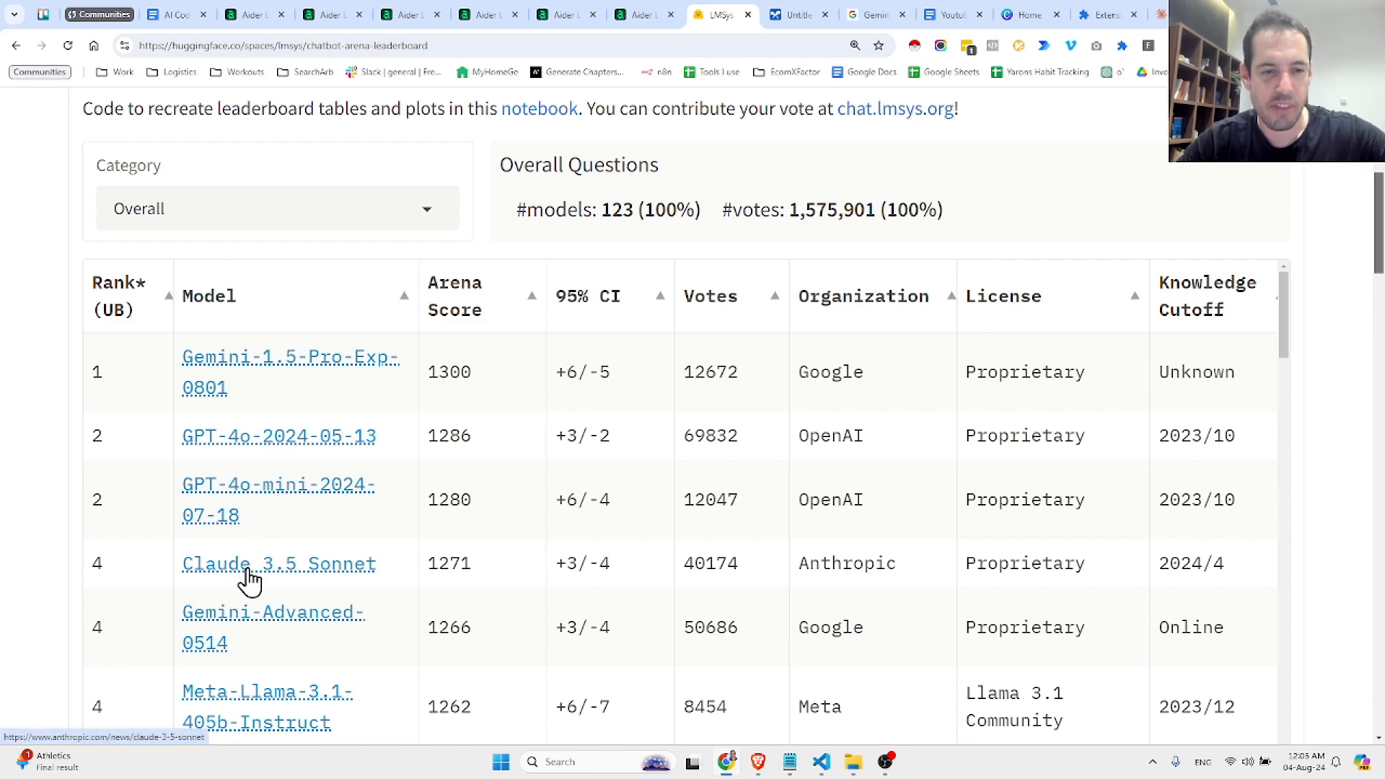
mouse_move(367, 419)
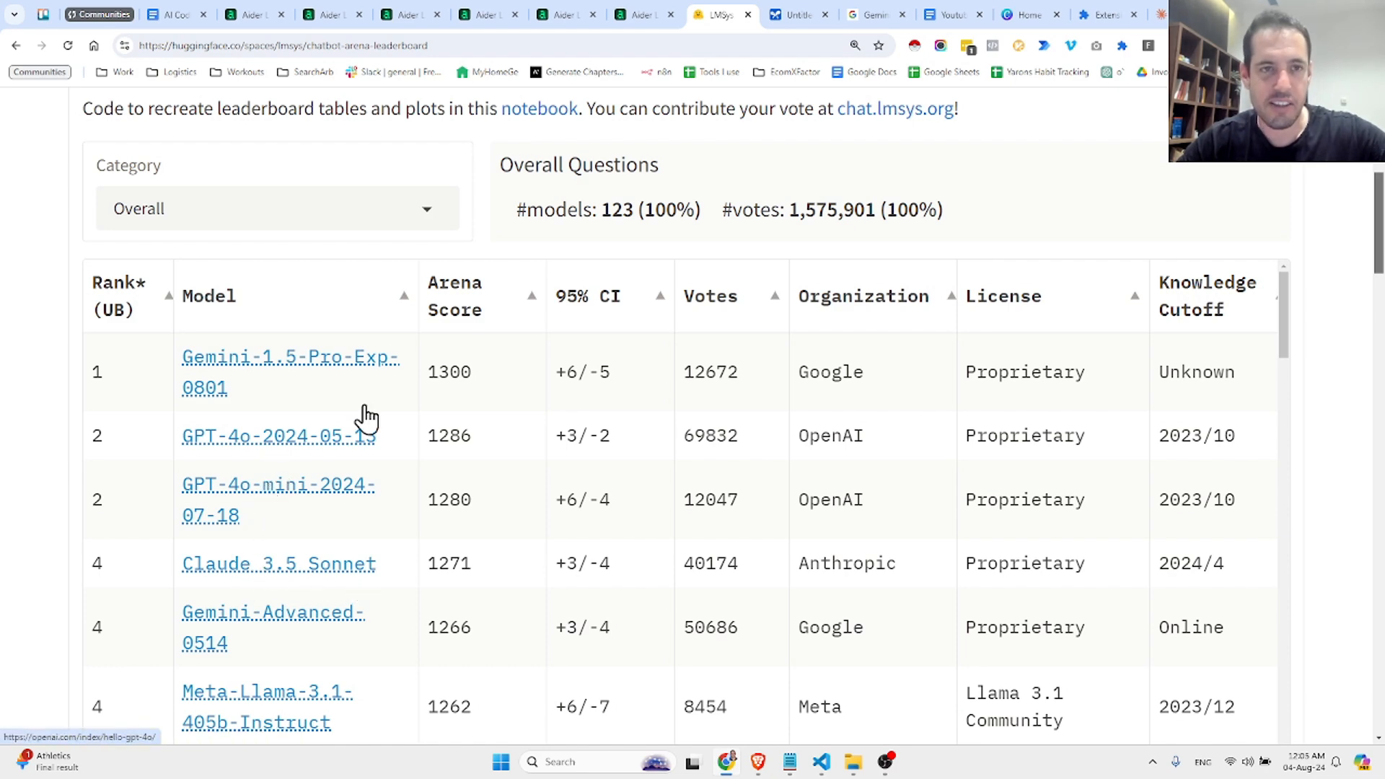
left_click(253, 14)
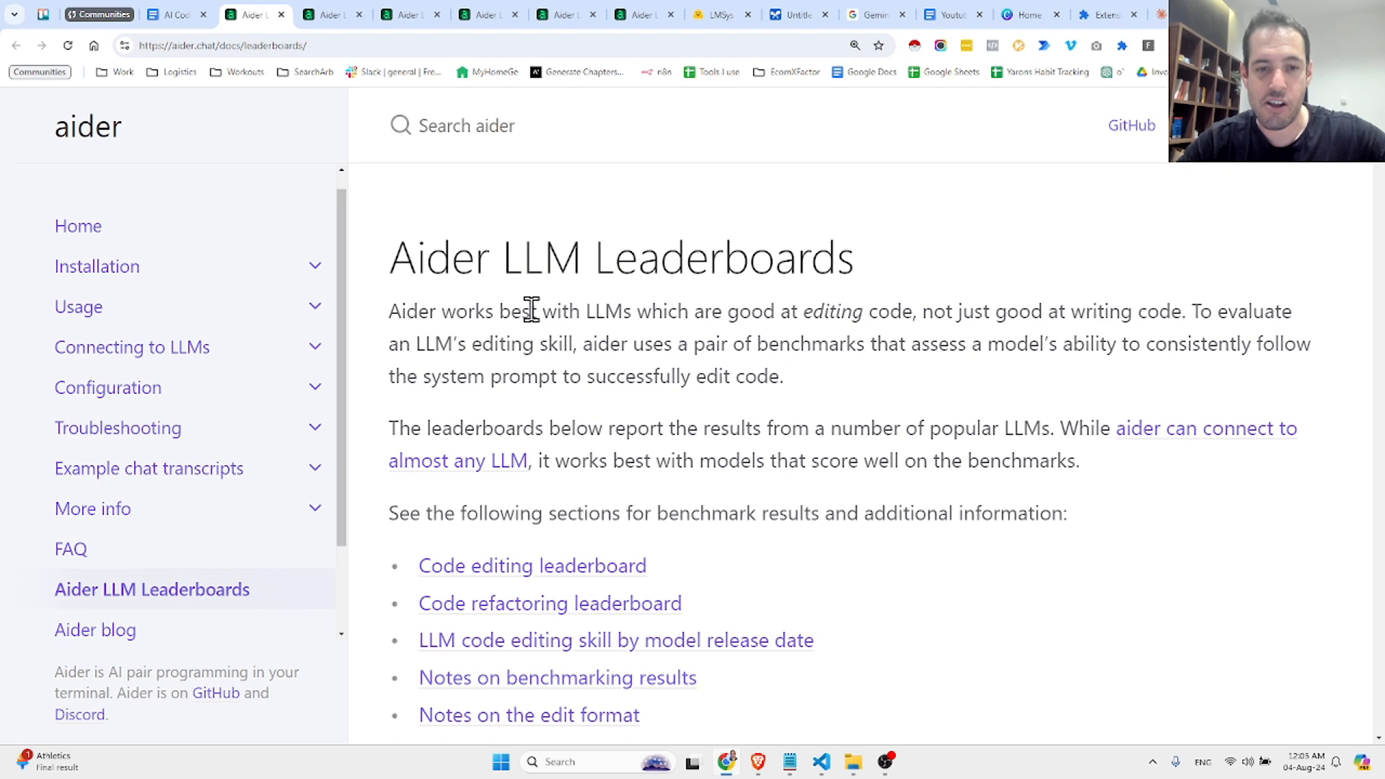
Step: Jump to the Code refactoring leaderboard and scroll through the refactoring and editing tables
left_click(549, 604)
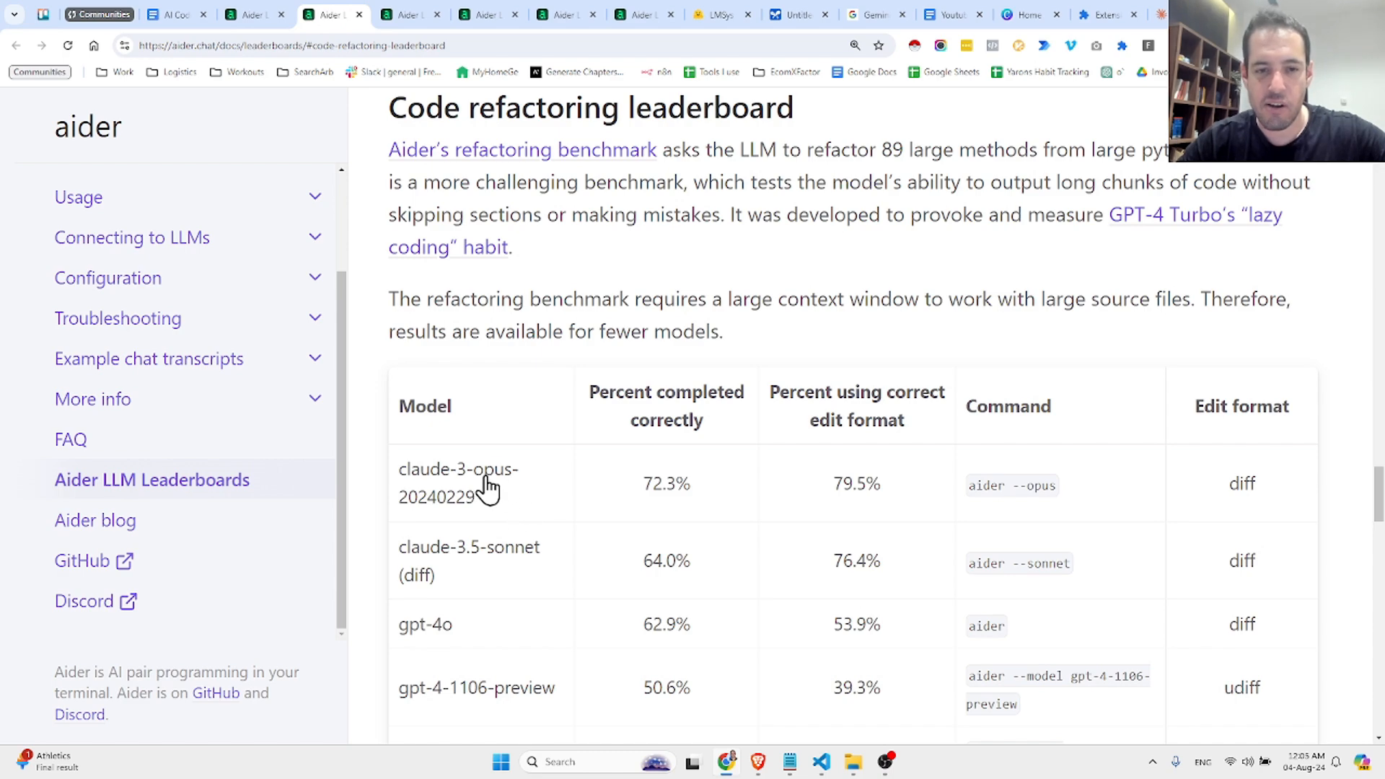
scroll("down", 3)
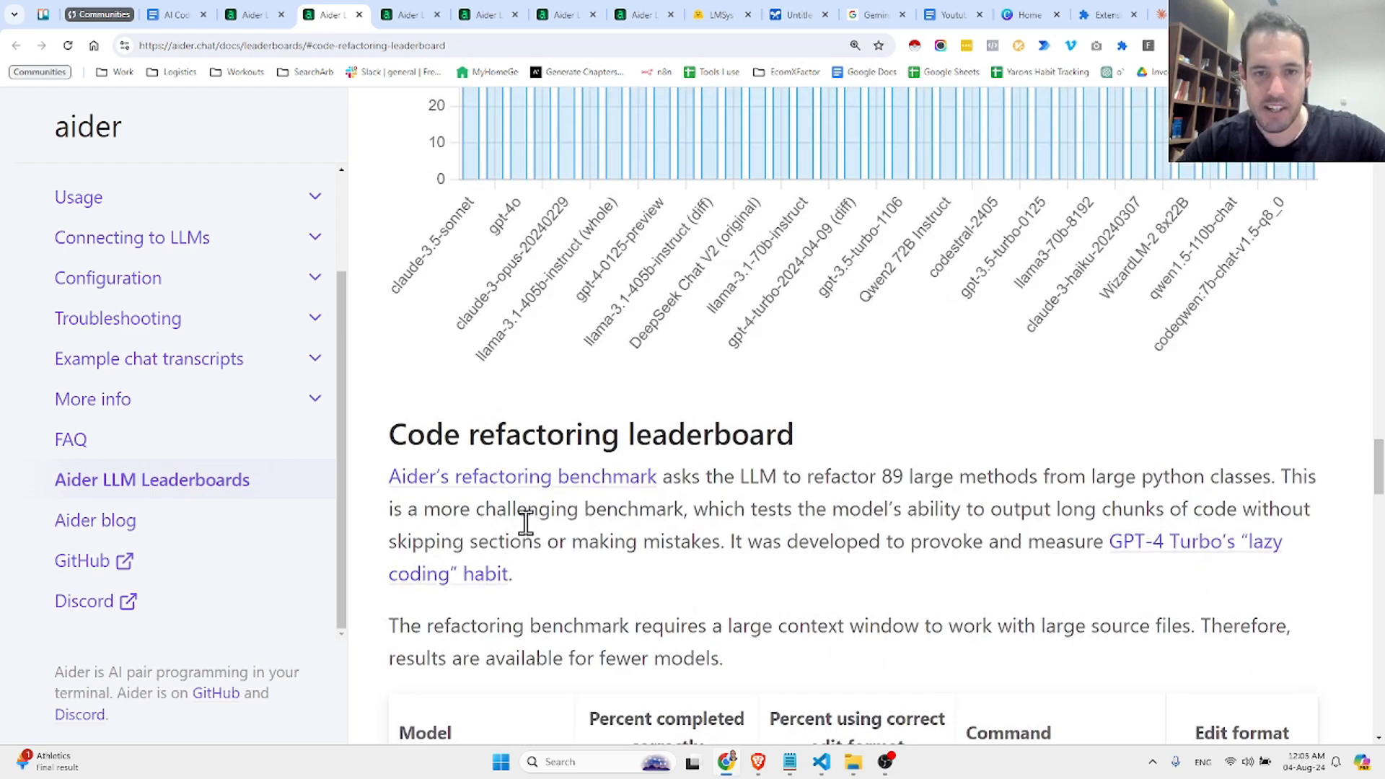
scroll("down", 3)
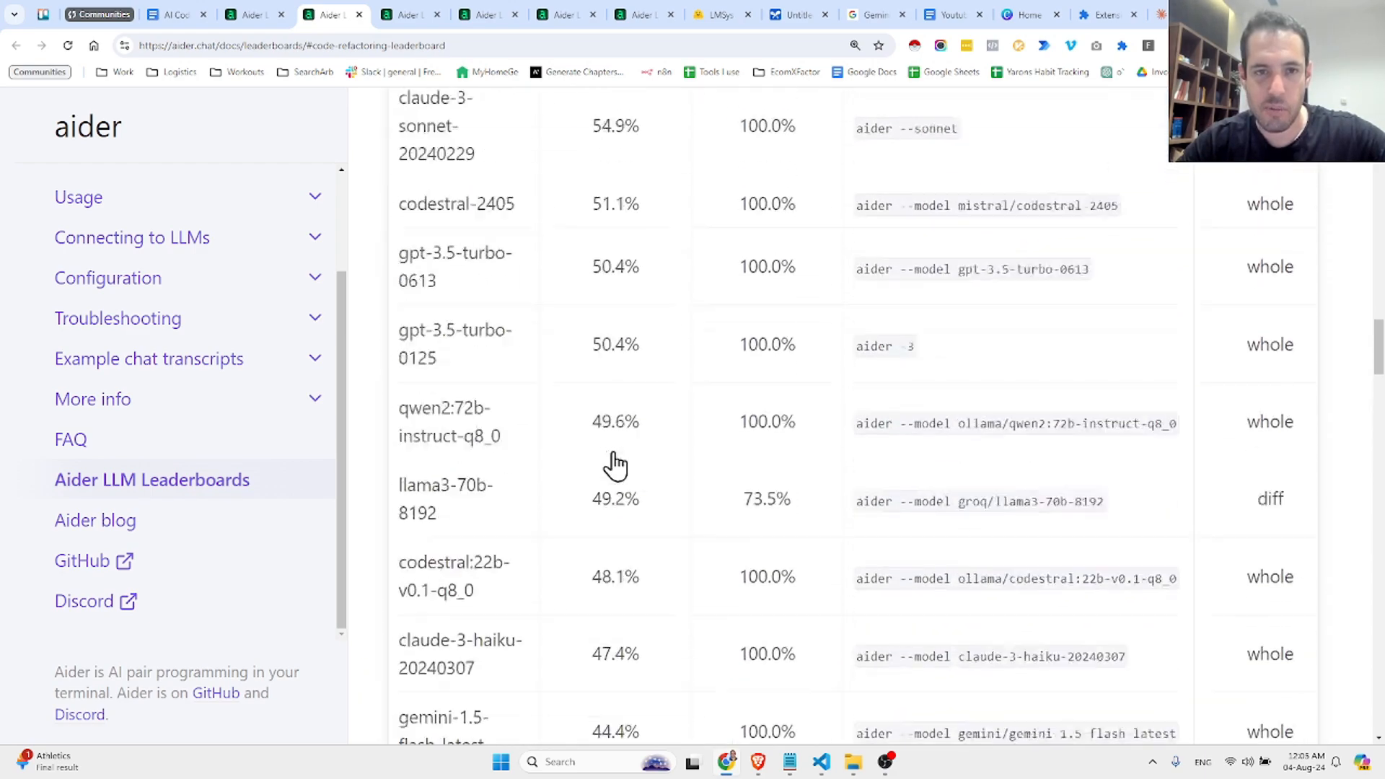
scroll("up", 3)
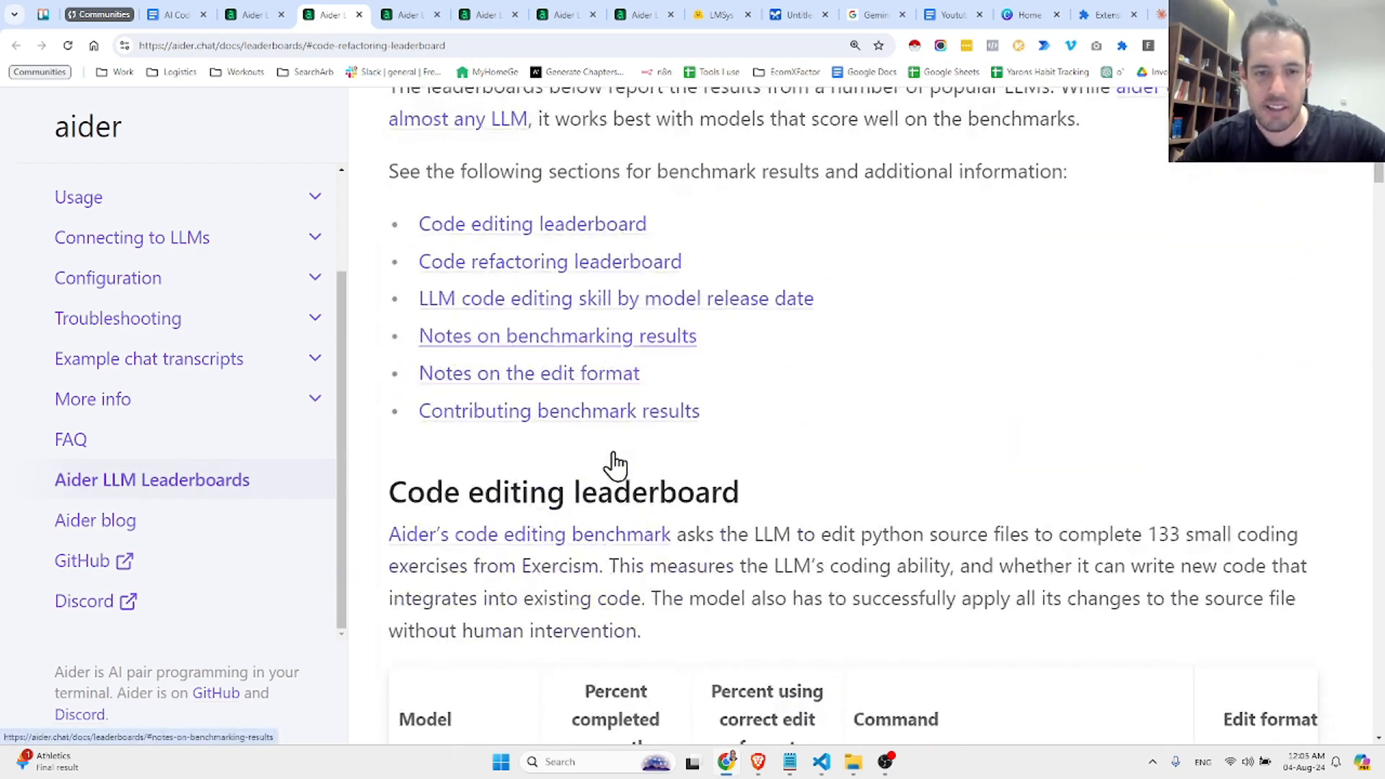
scroll("down", 3)
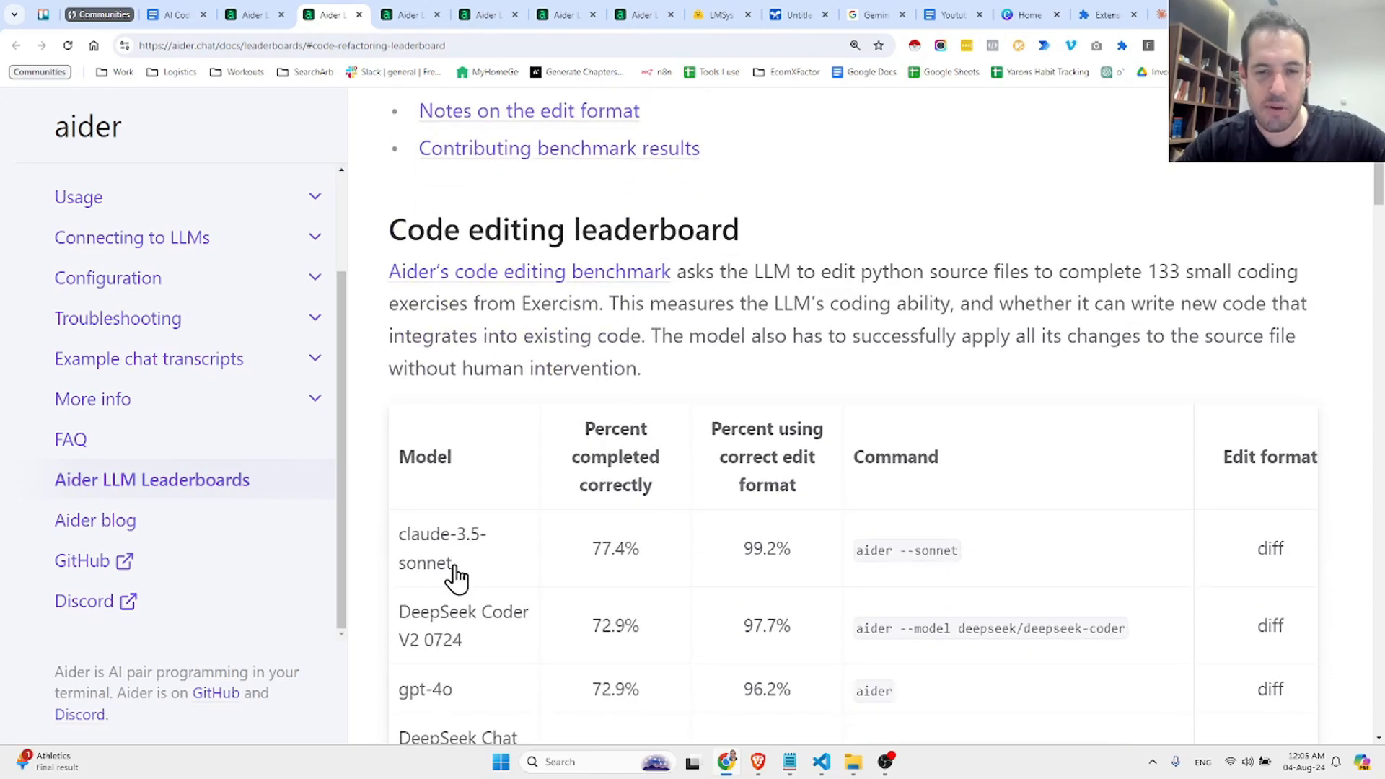
mouse_move(473, 562)
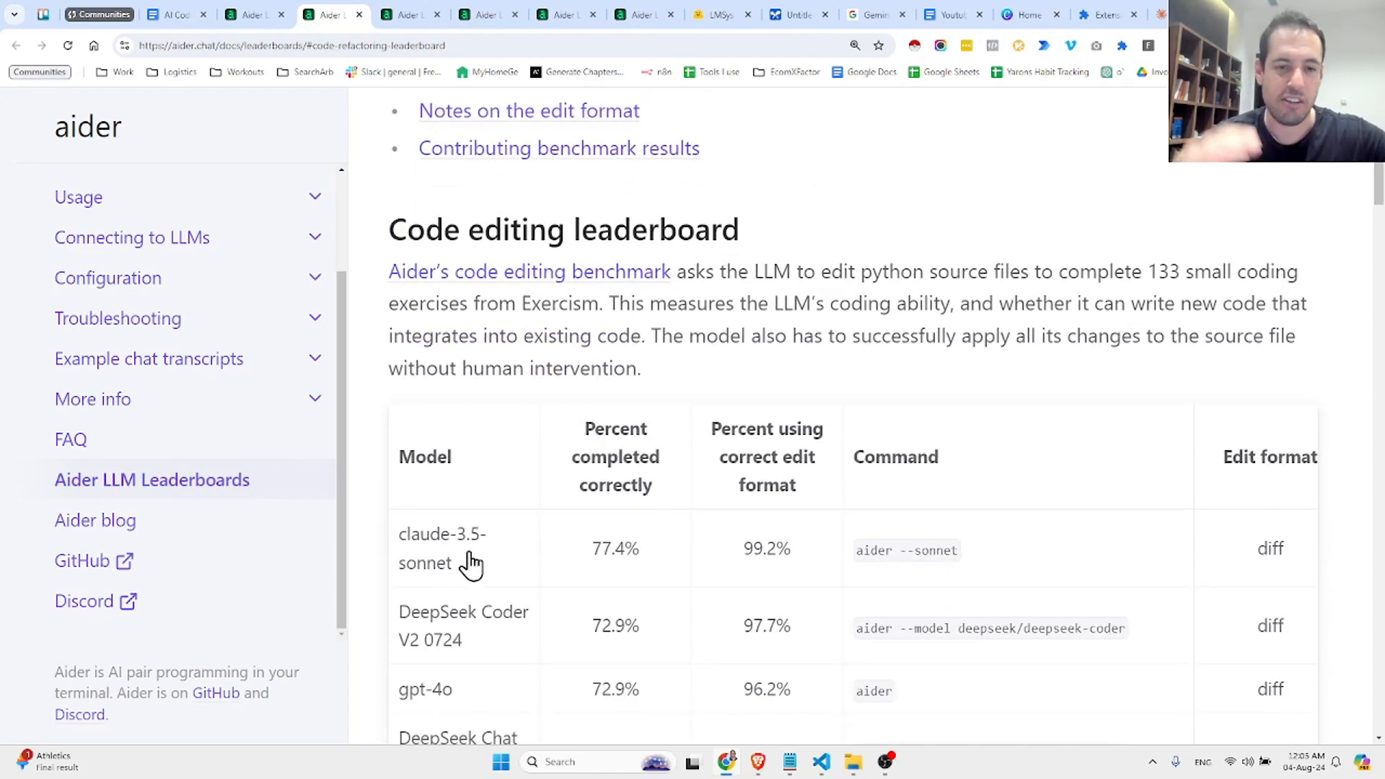
mouse_move(534, 554)
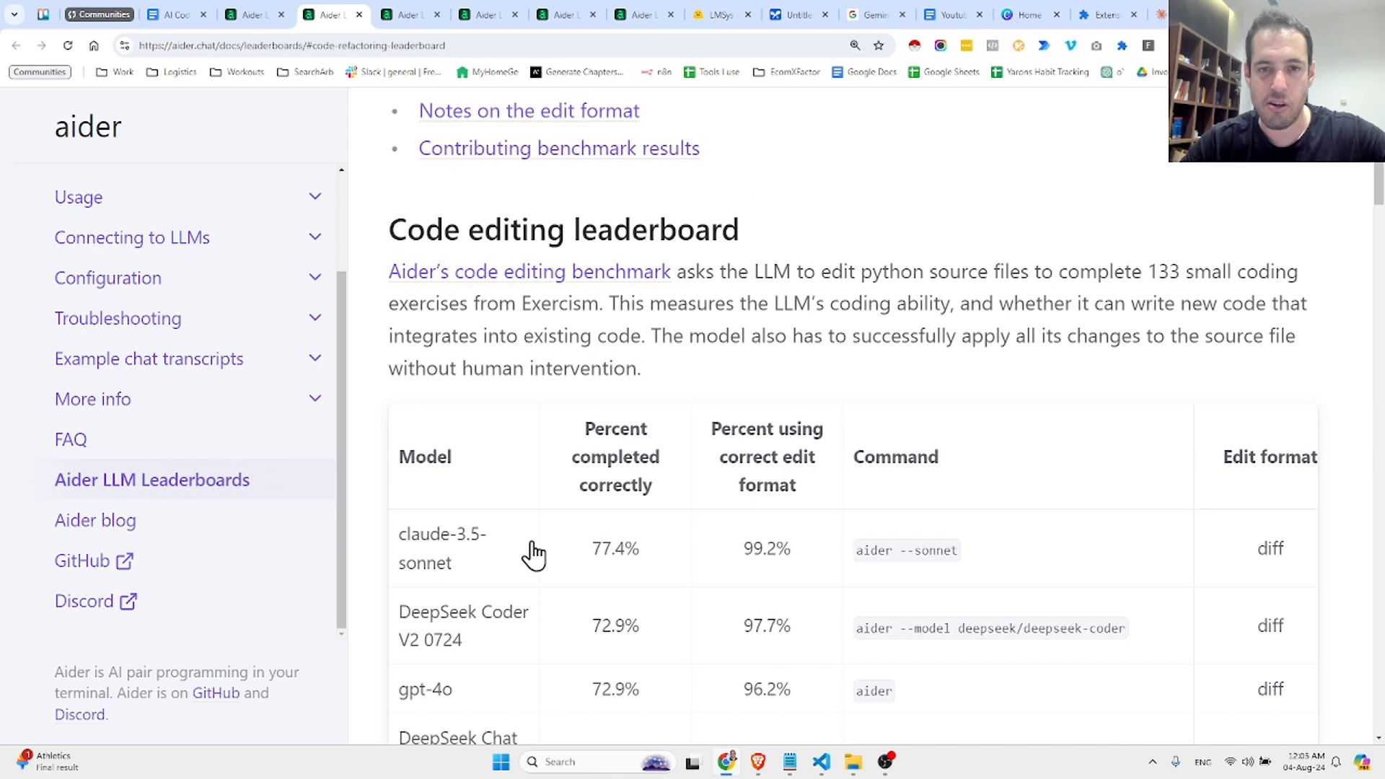
mouse_move(458, 647)
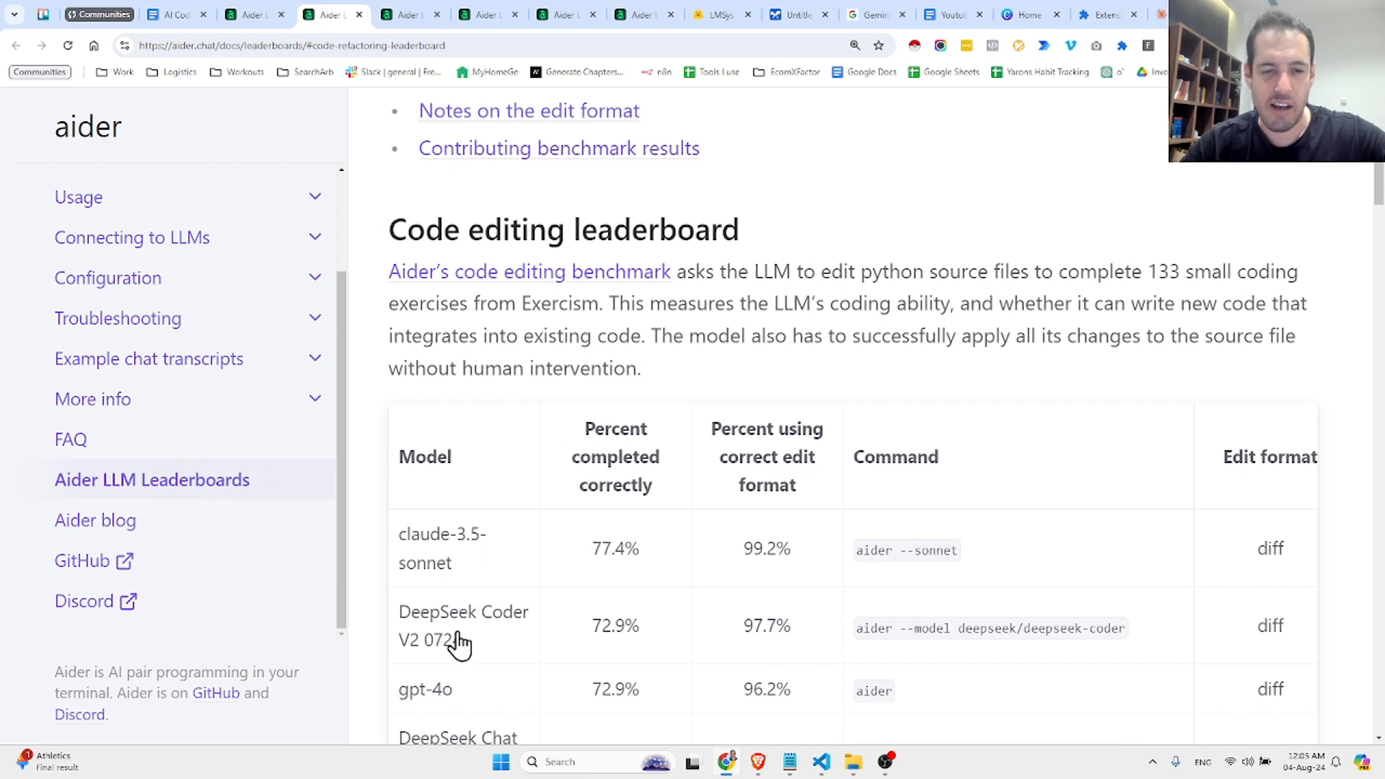
mouse_move(432, 708)
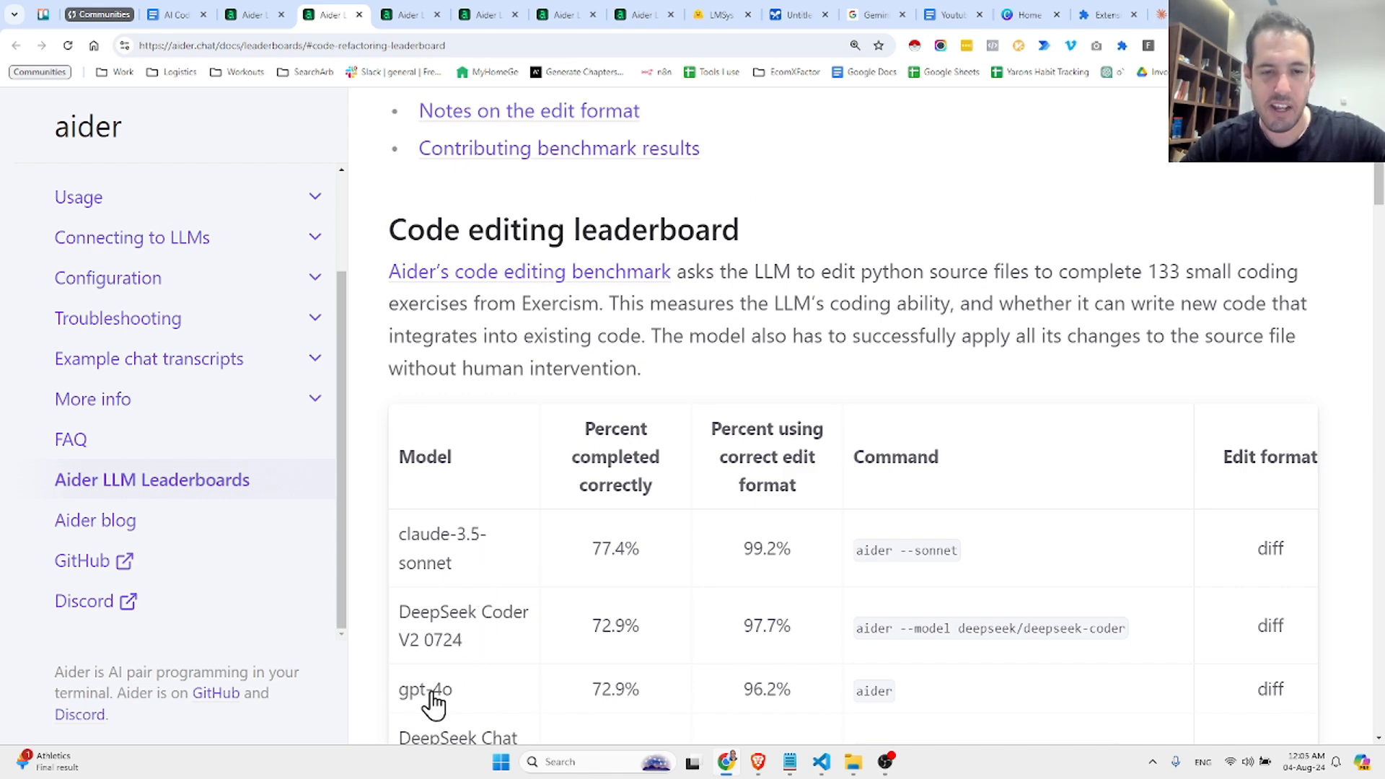
scroll("down", 3)
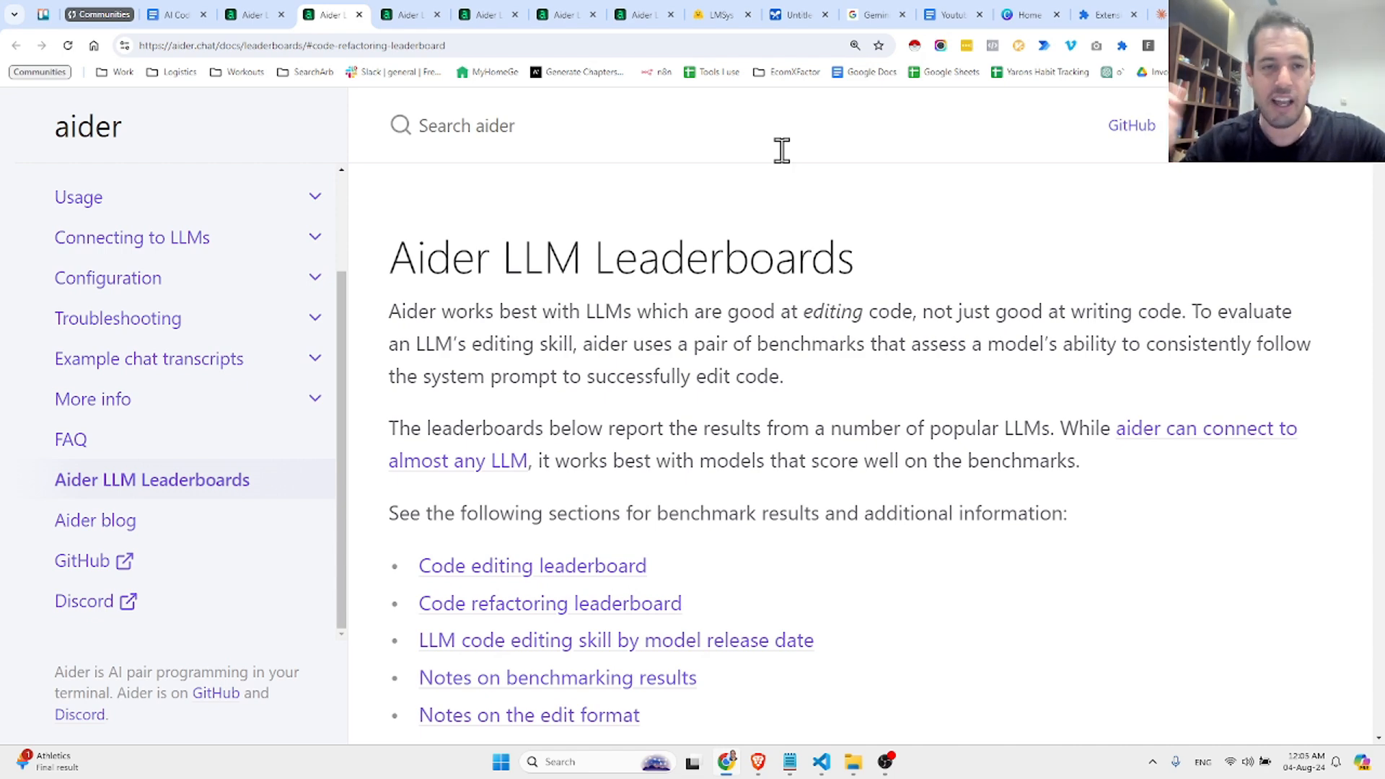
Step: Return to the Gemini 1.5 Pro chat and scroll through the popup.js code and video prompt
left_click(794, 15)
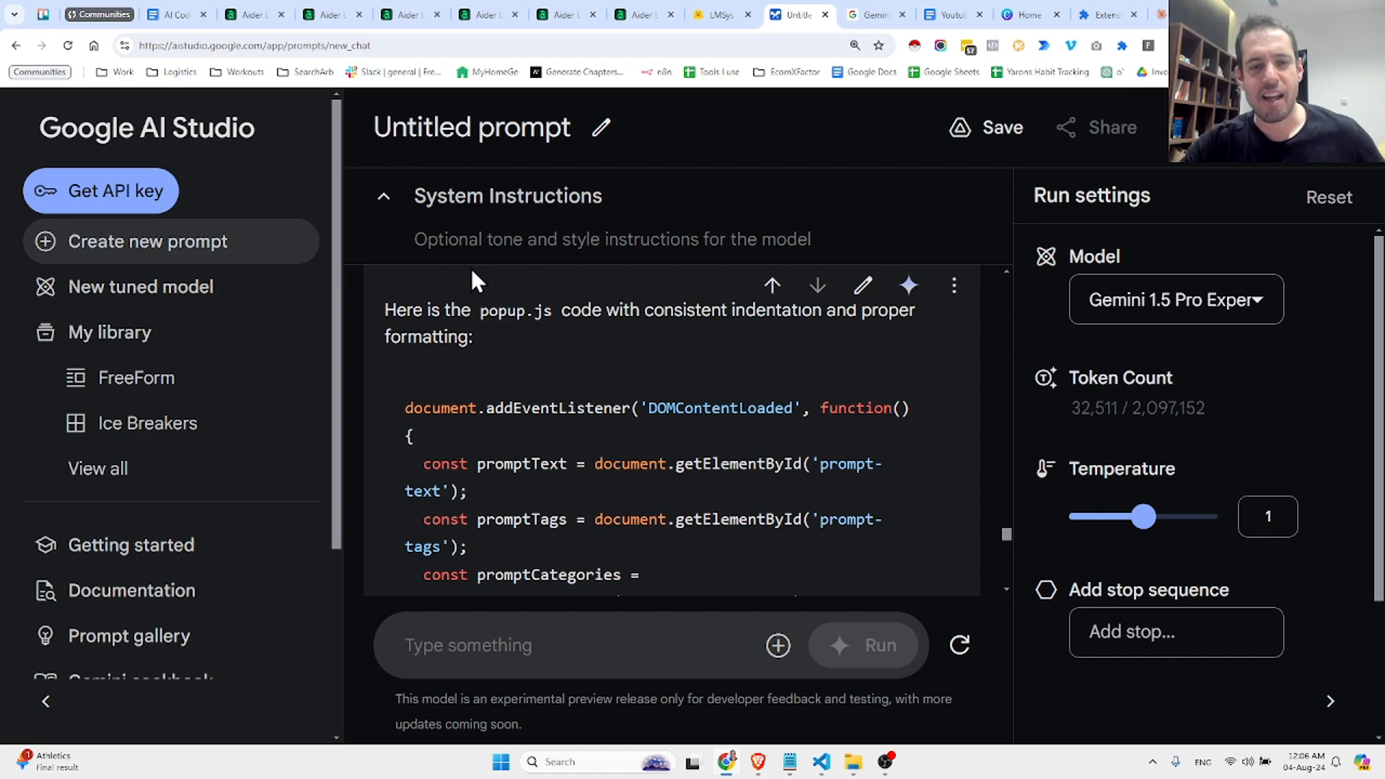
scroll("down", 3)
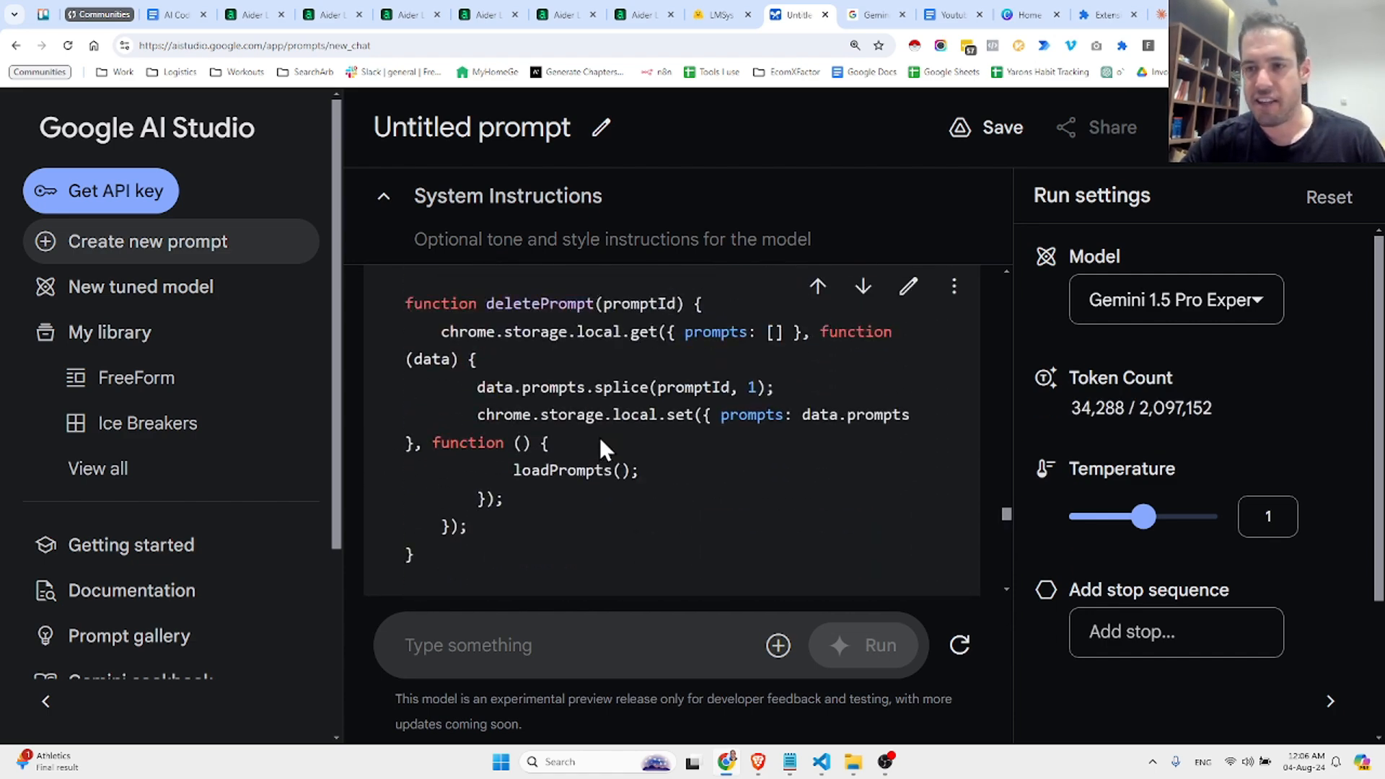
scroll("down", 3)
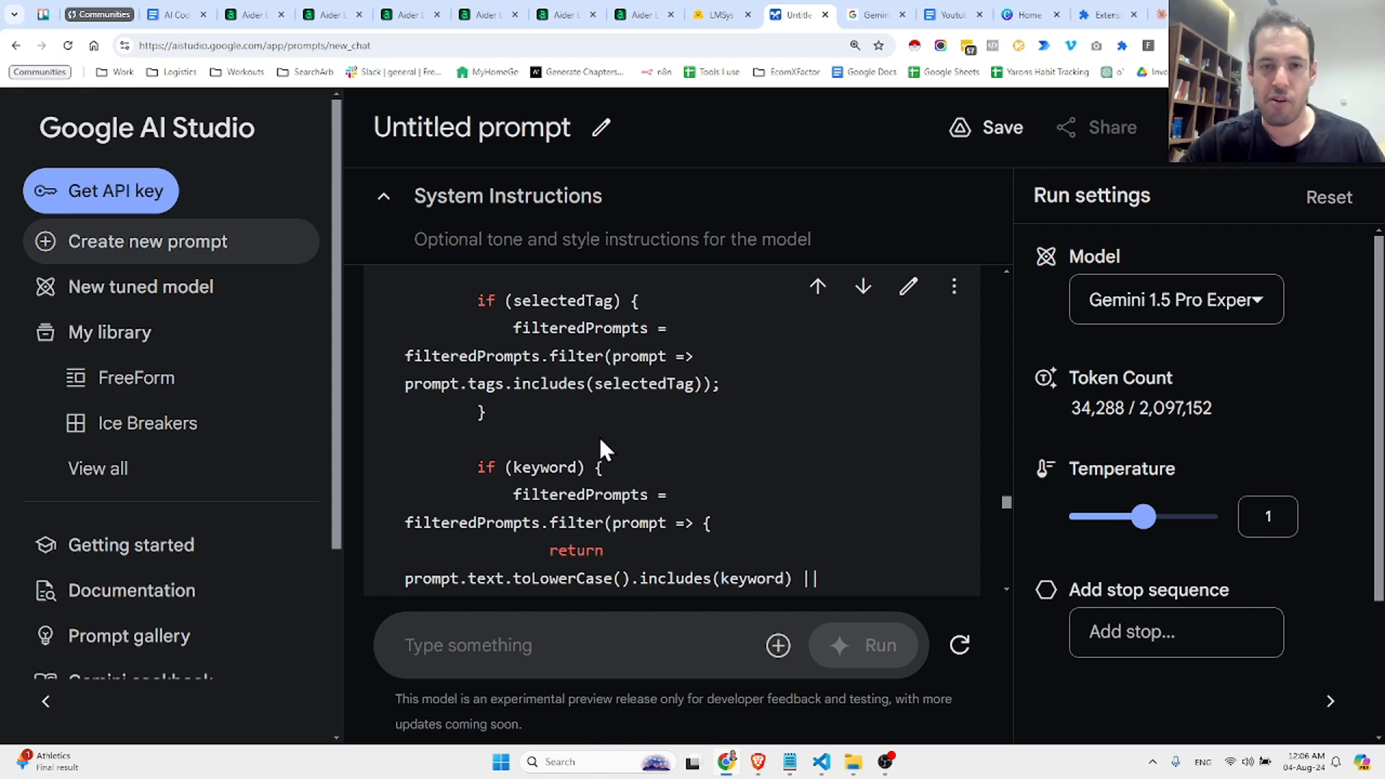
mouse_move(481, 387)
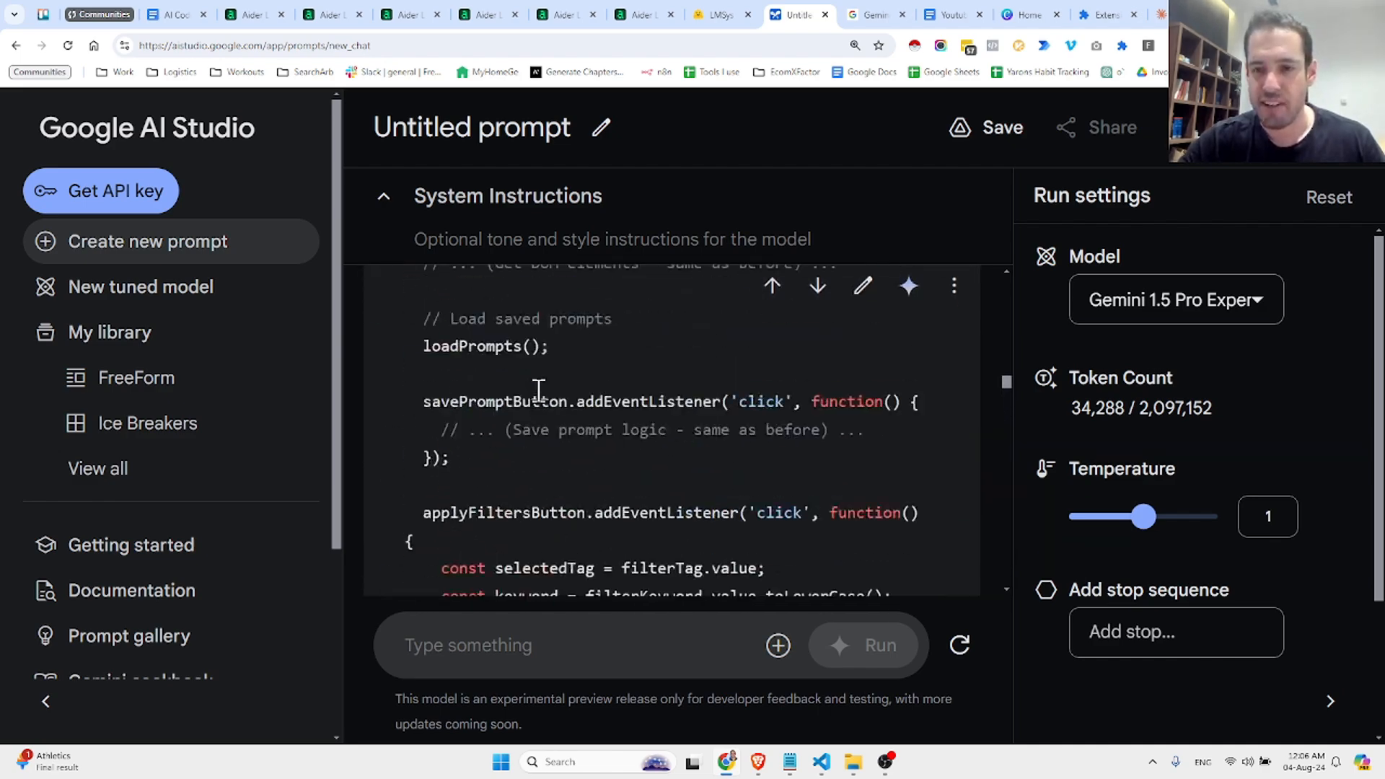
scroll("down", 3)
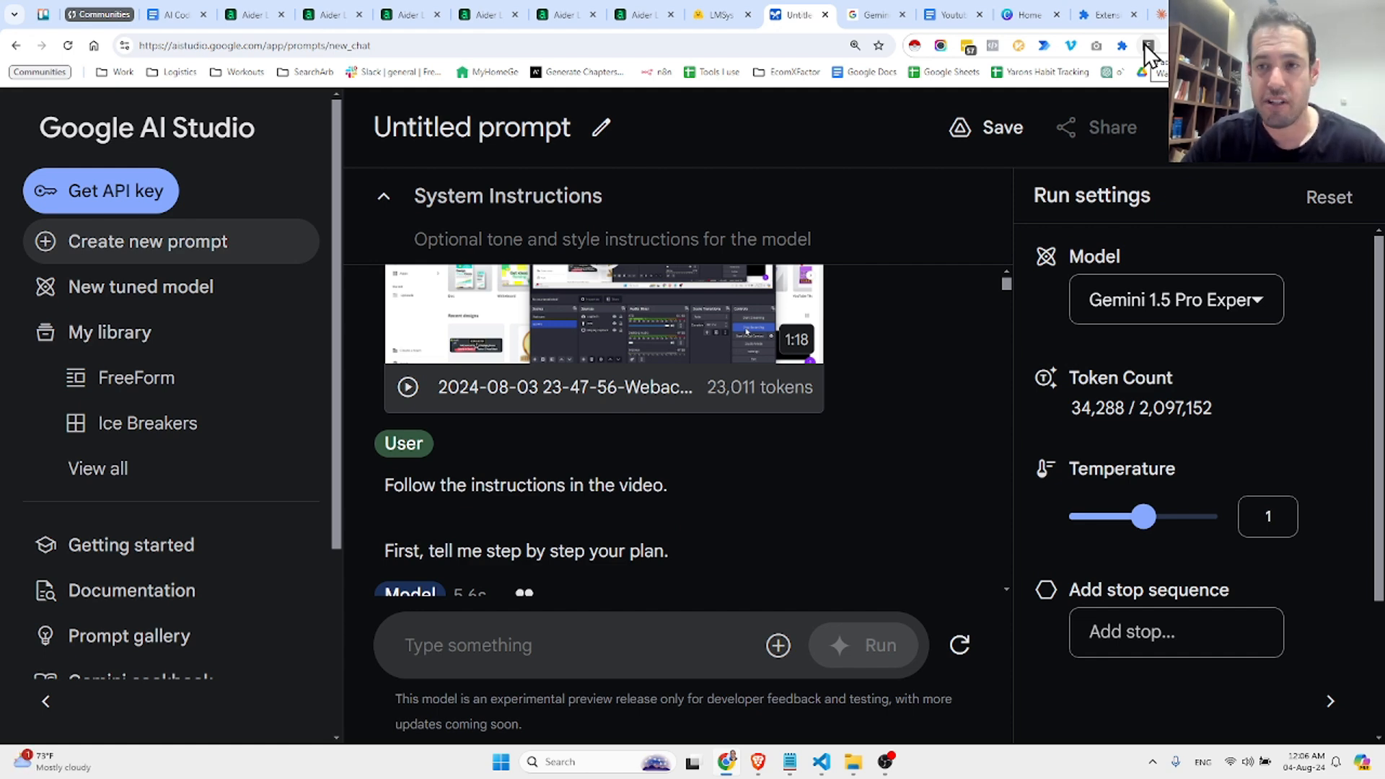
Step: Open Prompt Library and save a new prompt reading 'here's a test prom'
left_click(1147, 47)
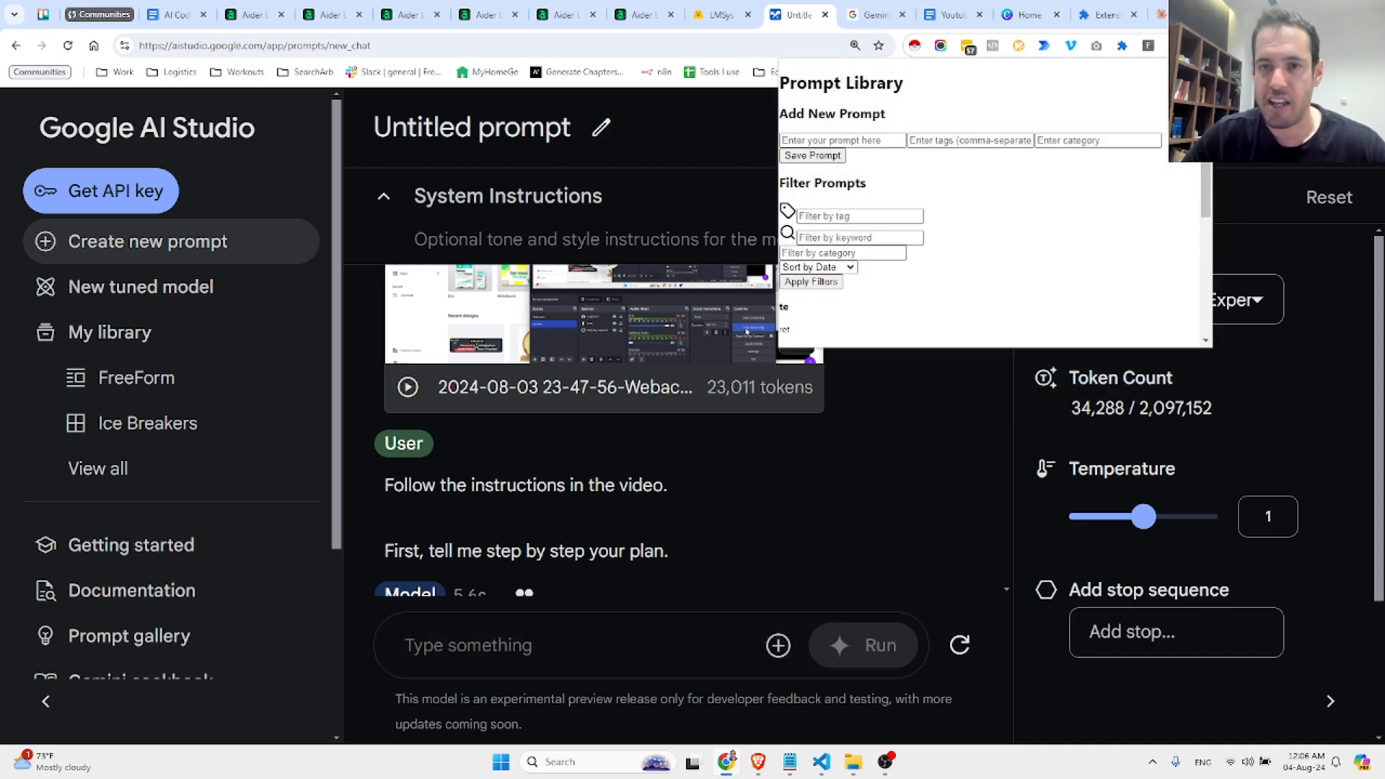
mouse_move(876, 114)
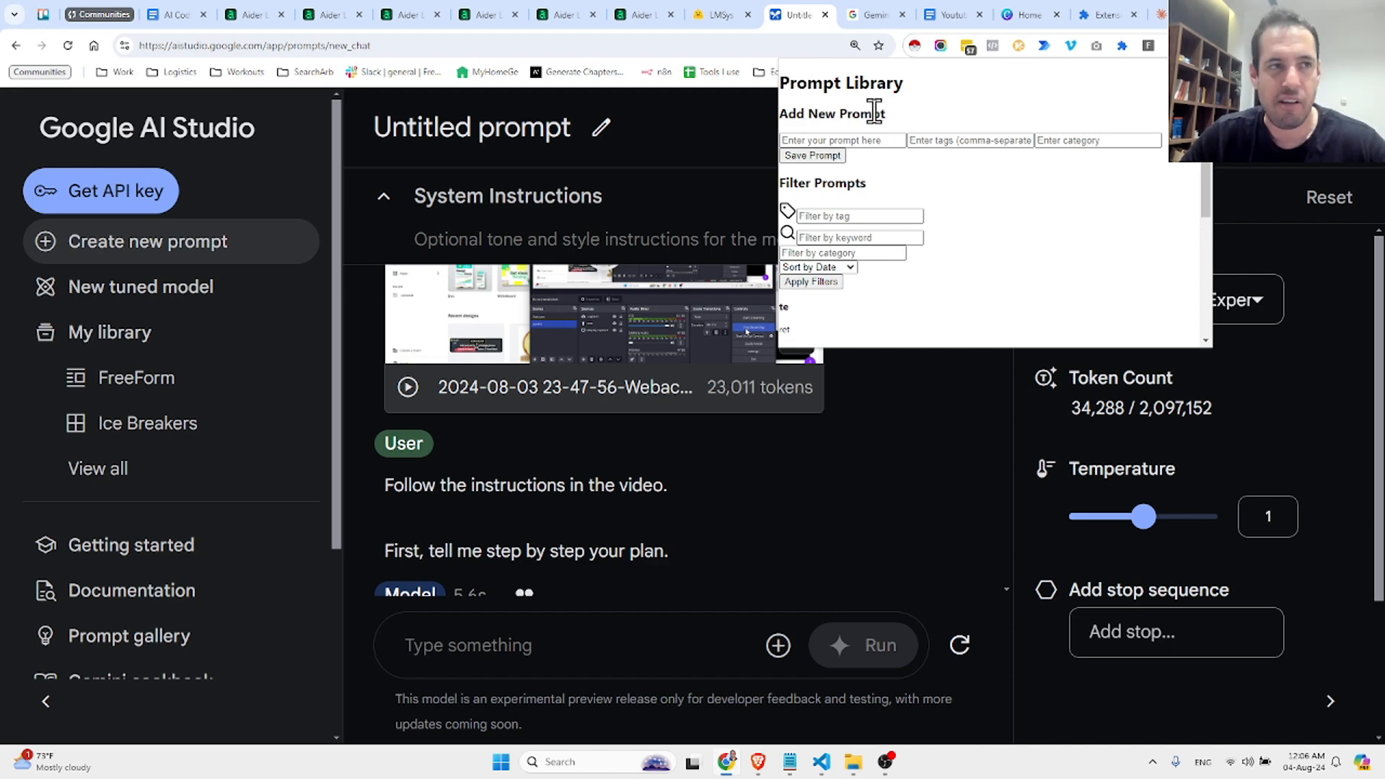
mouse_move(840, 135)
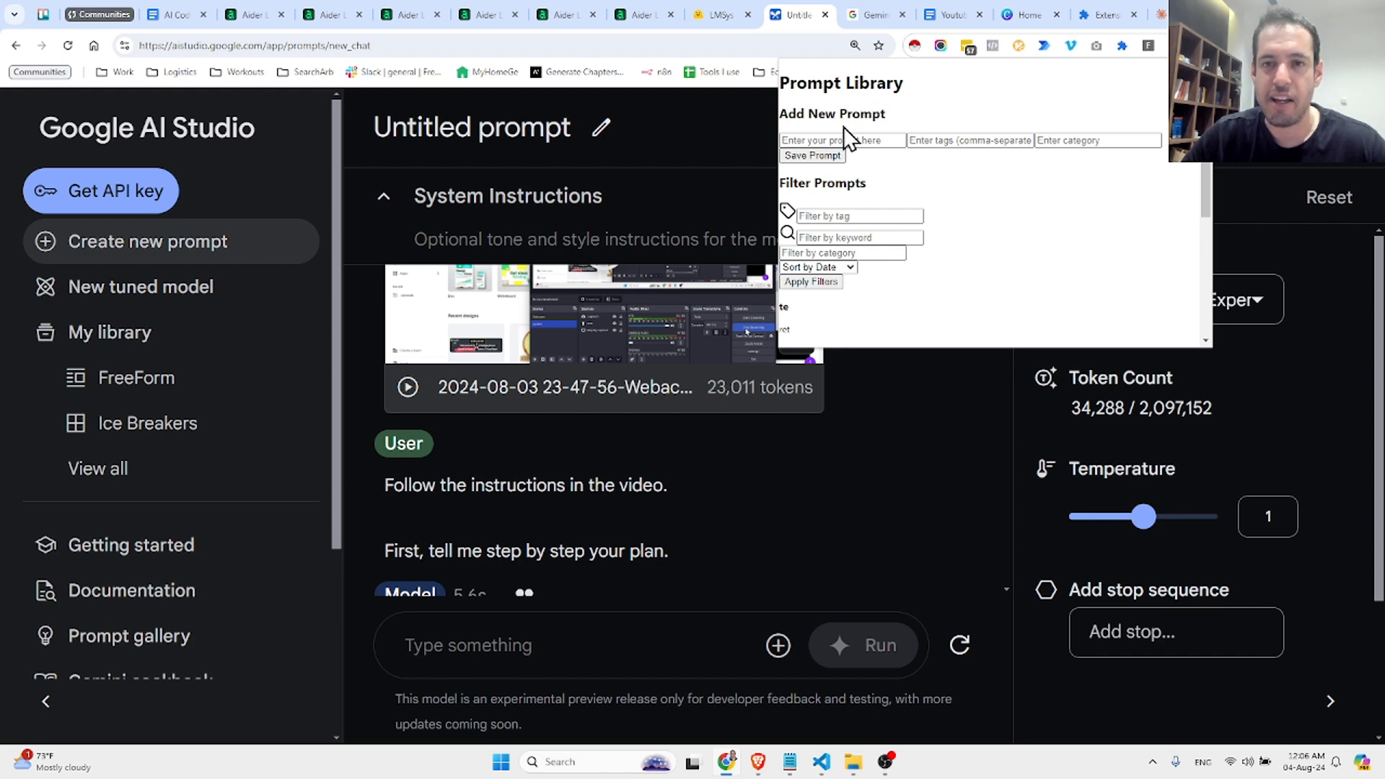
left_click(842, 140)
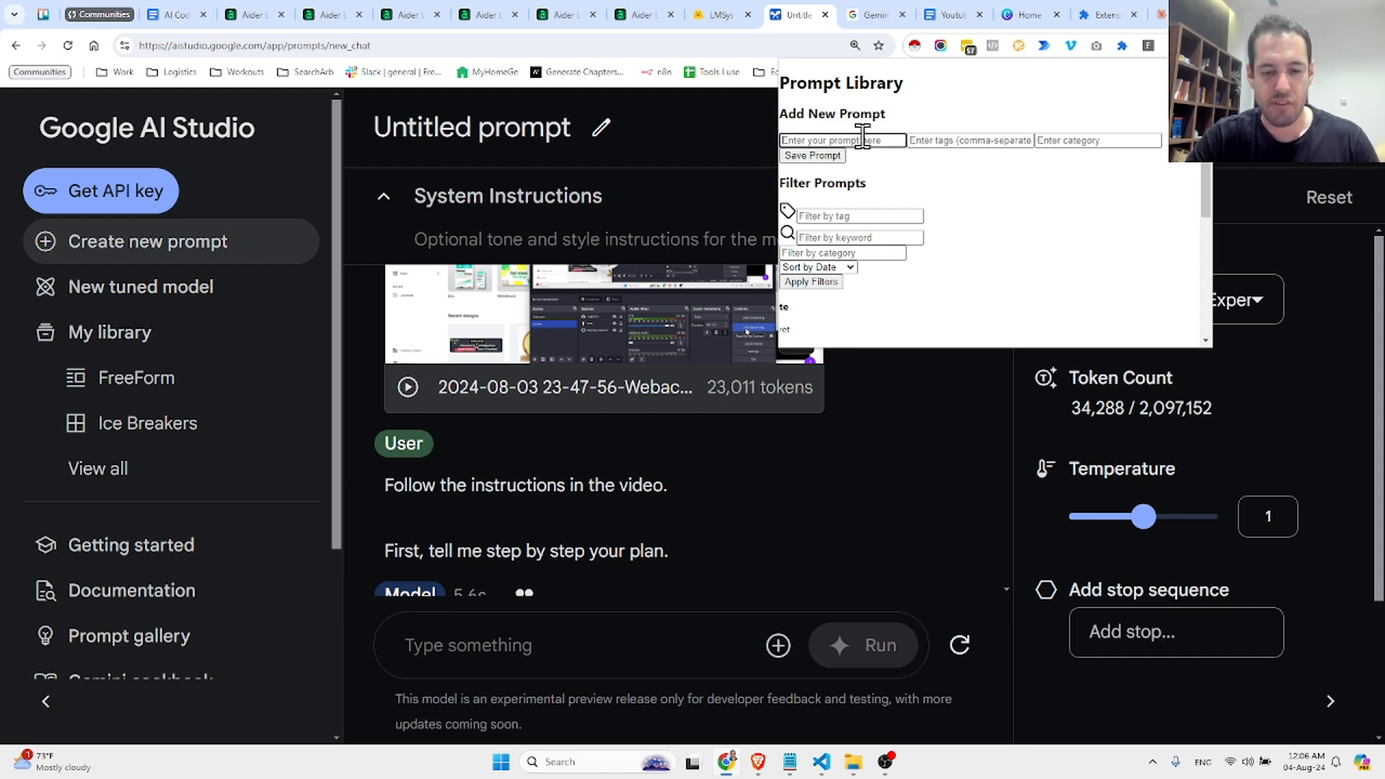
type("here's a")
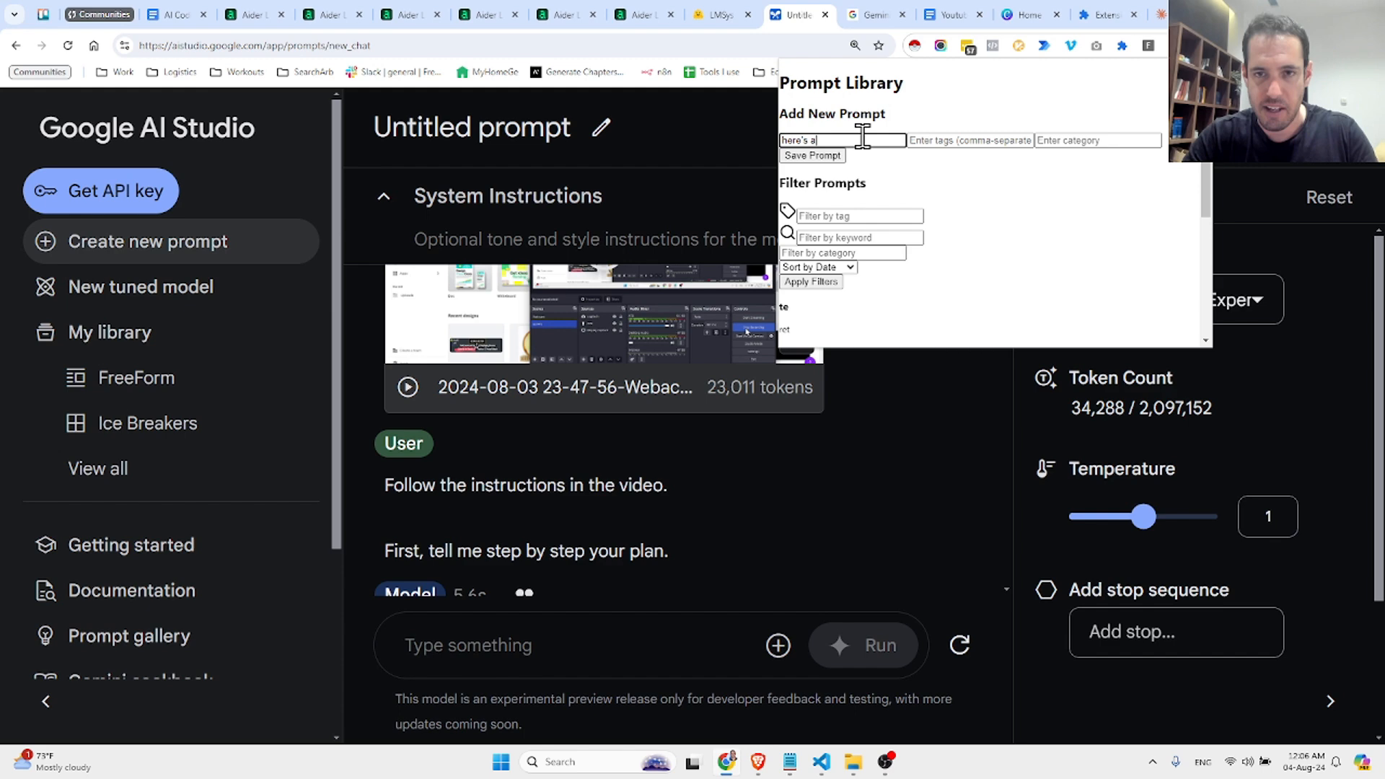
type("test prompt")
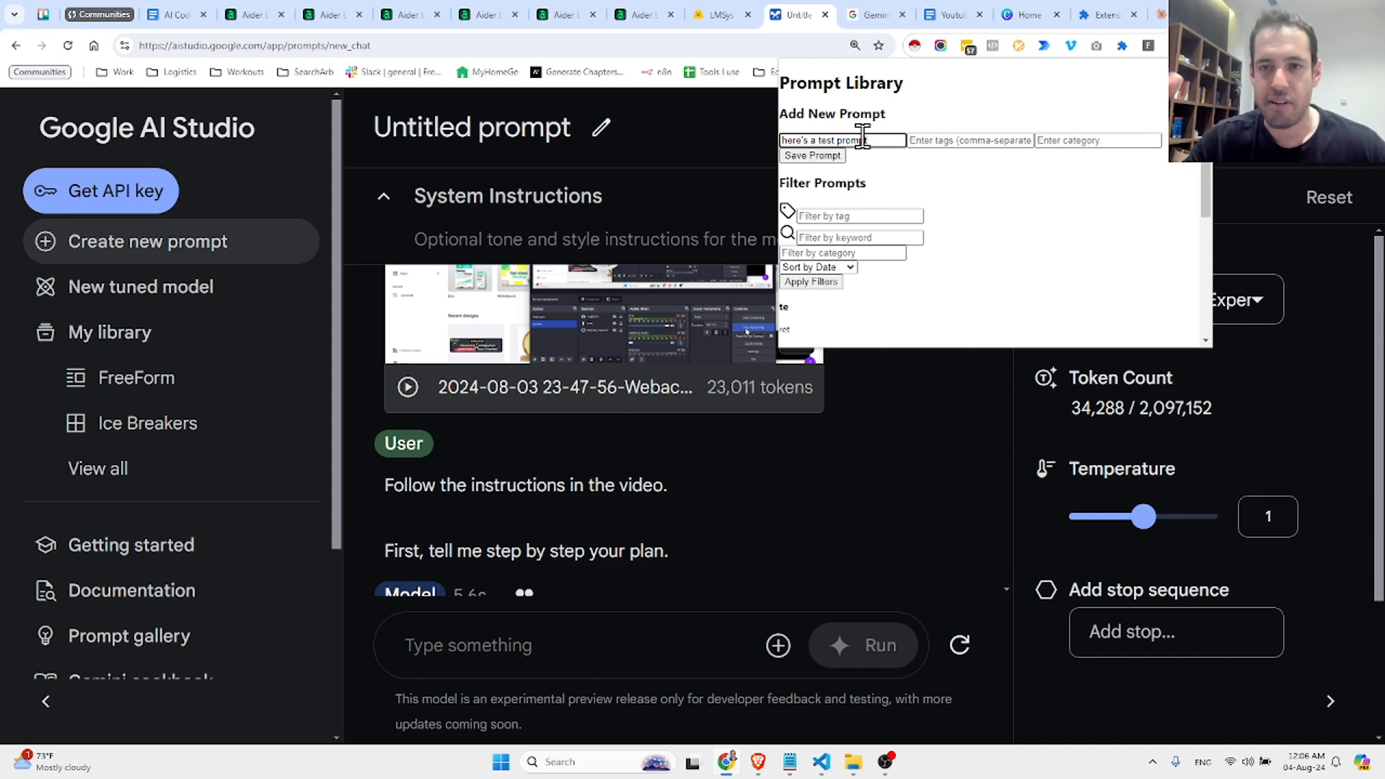
left_click(954, 140)
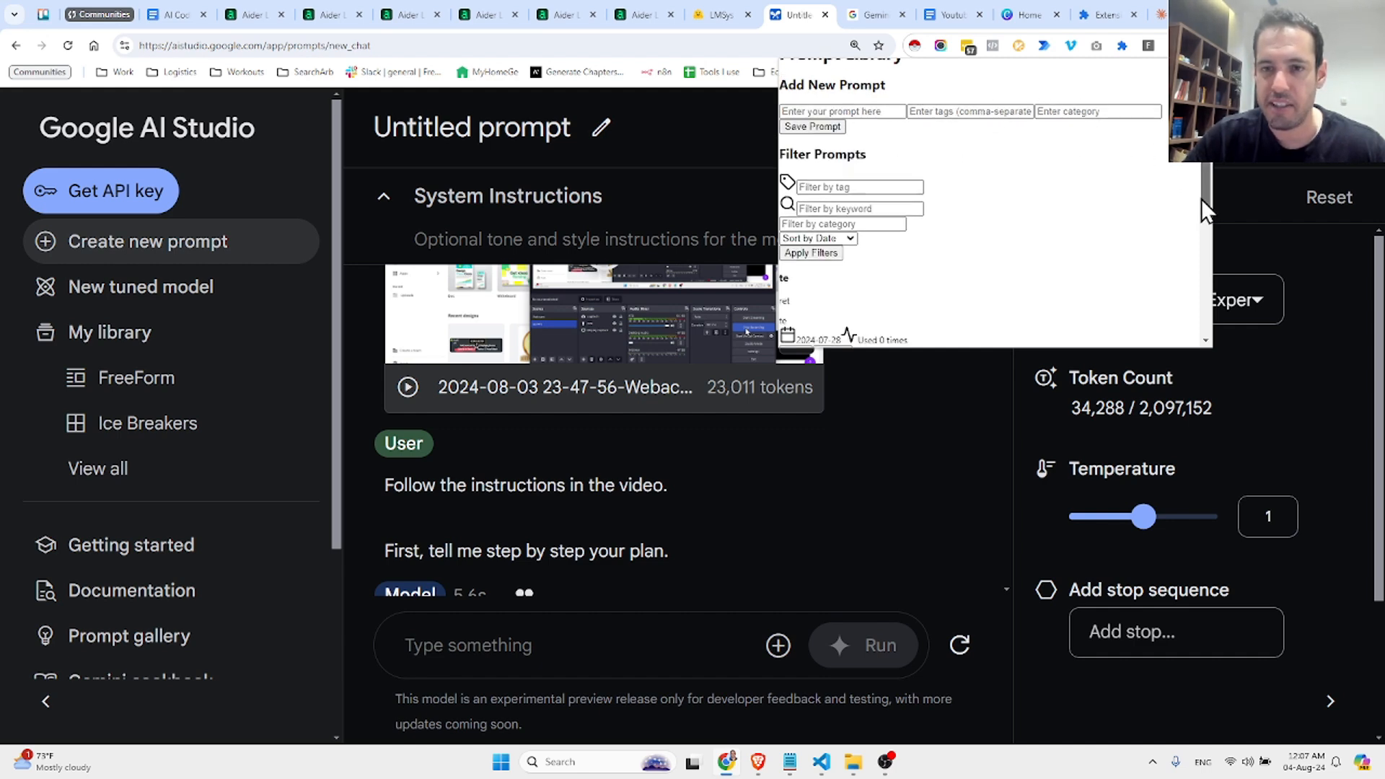
Step: Filter saved prompts by 'te' and copy the matching prompt, dismissing the clipboard notices
scroll("down", 3)
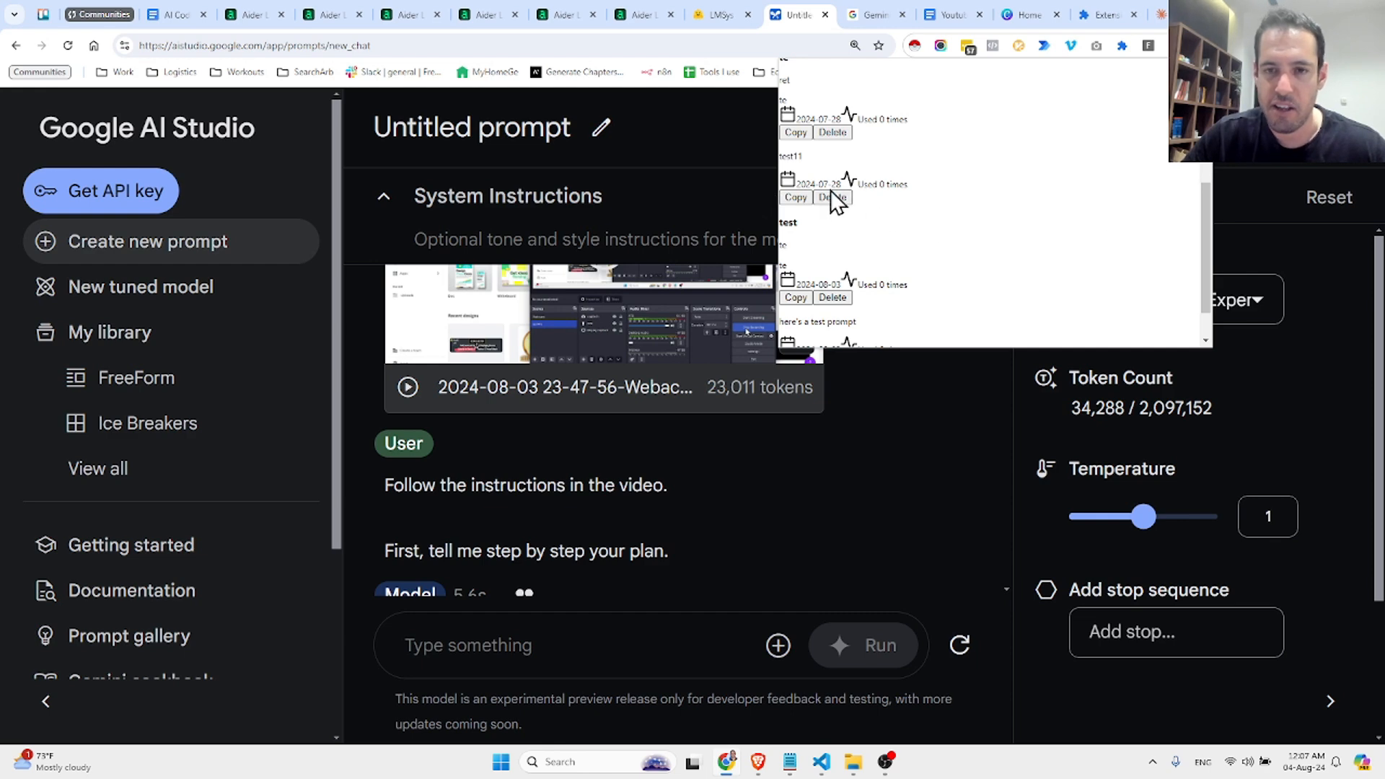
mouse_move(1199, 268)
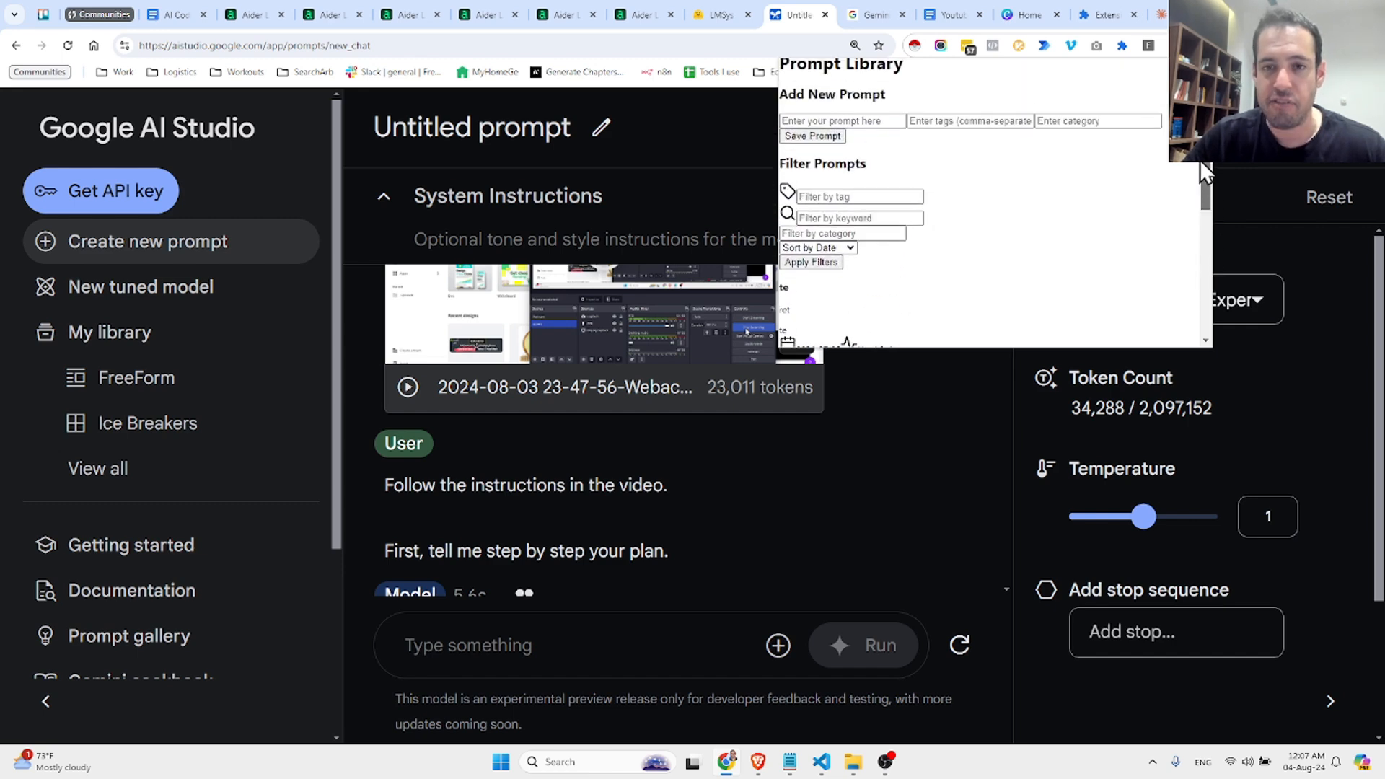
left_click(860, 196)
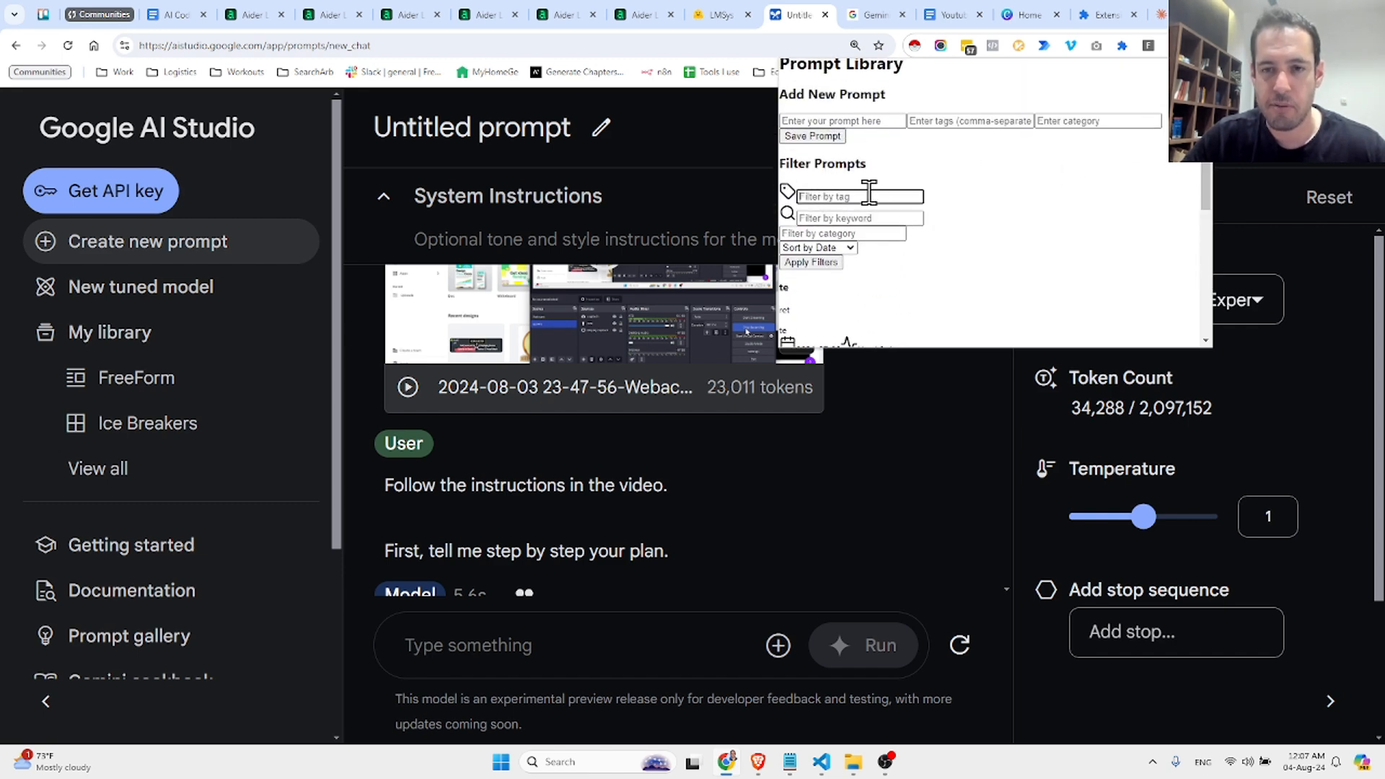
left_click(859, 218)
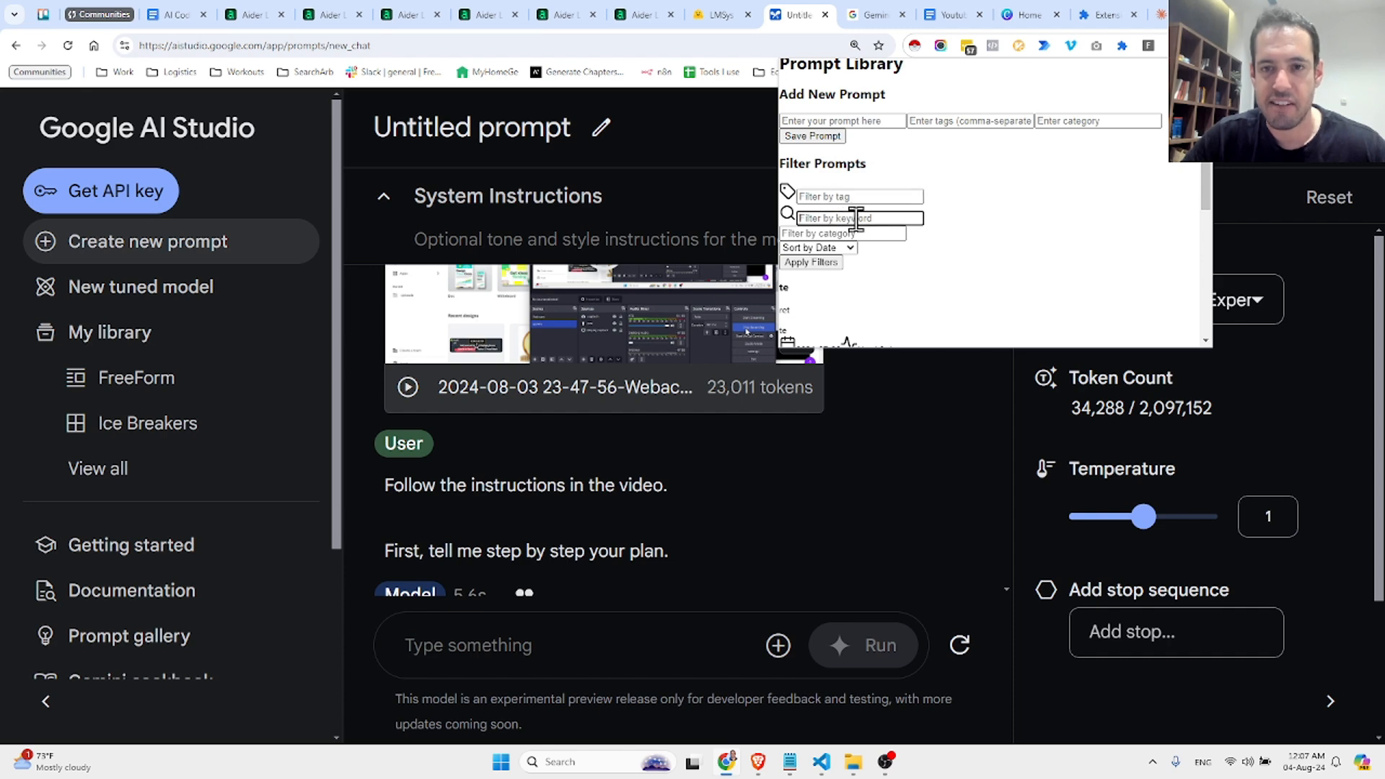
type("te")
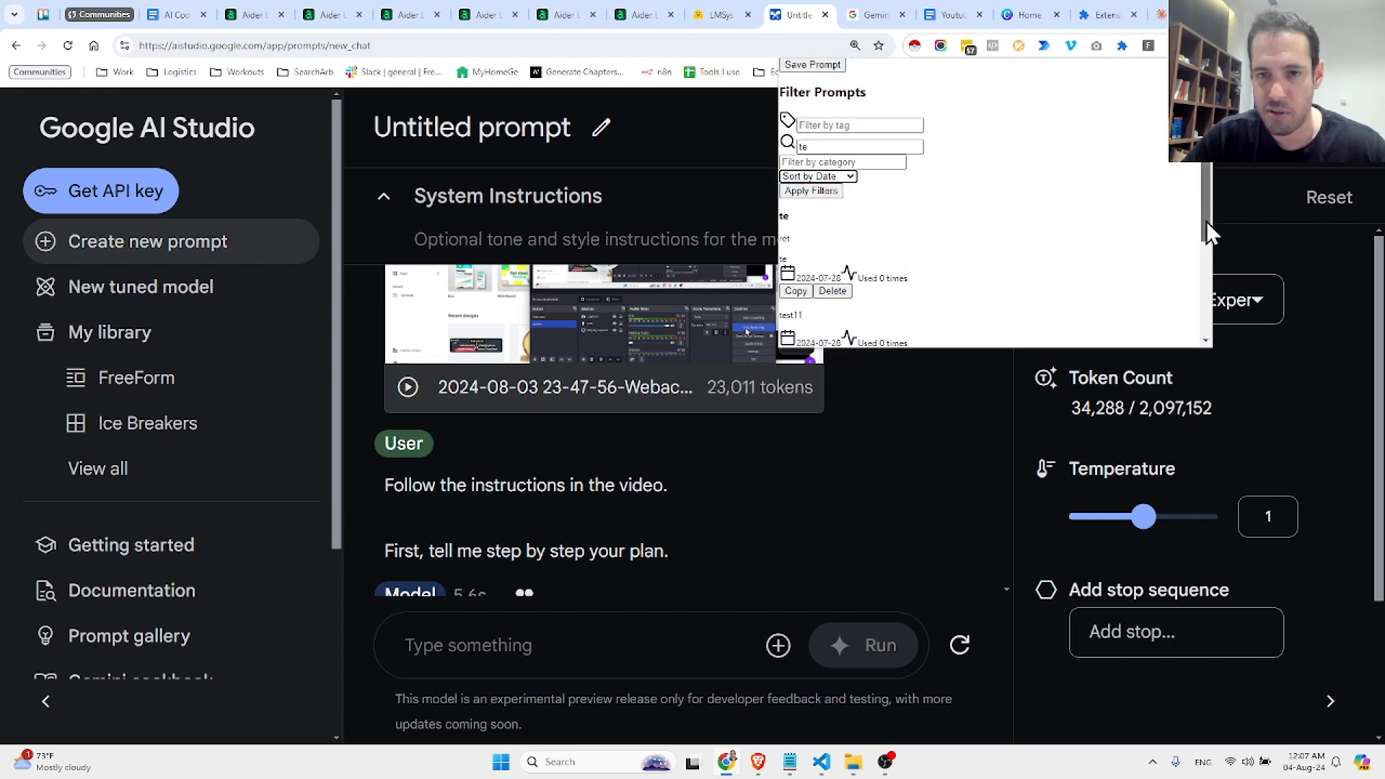
left_click(795, 290)
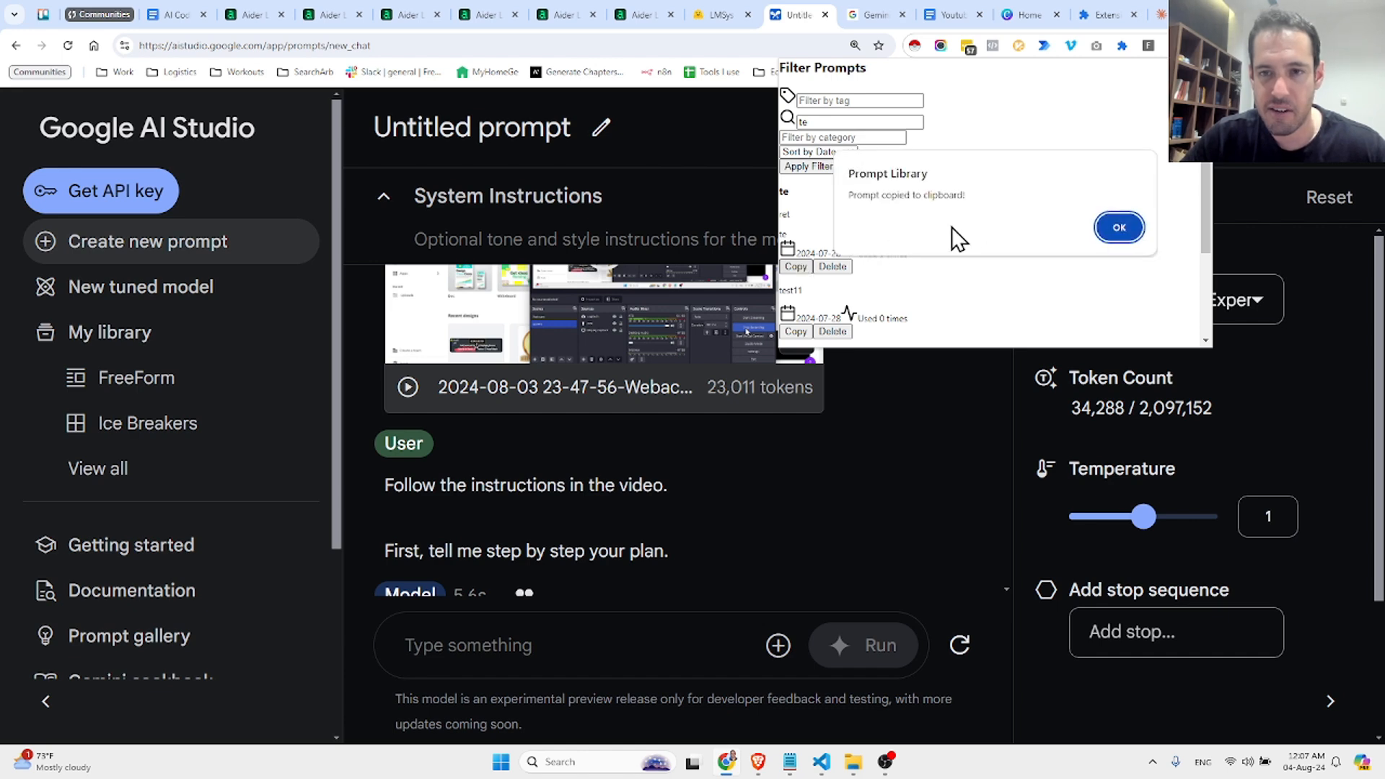
left_click(1118, 228)
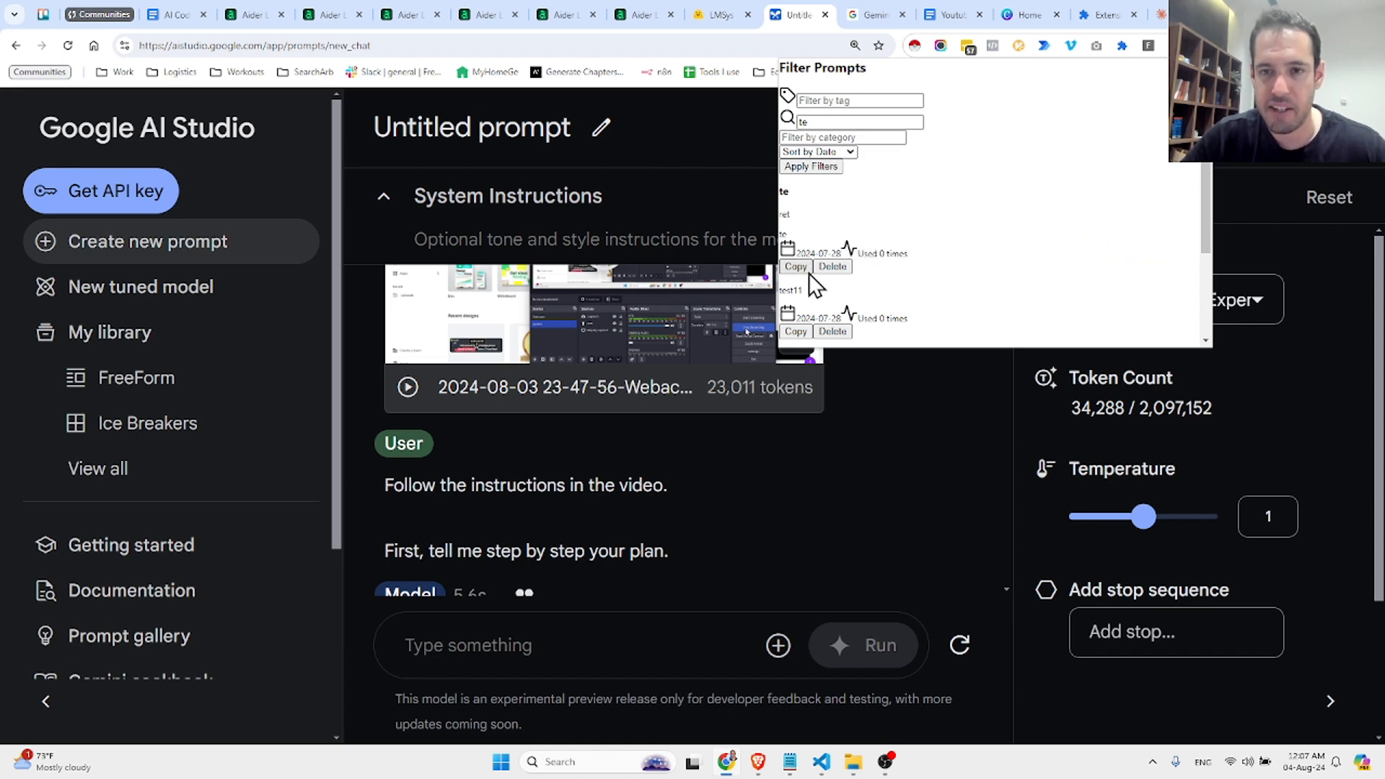
left_click(795, 267)
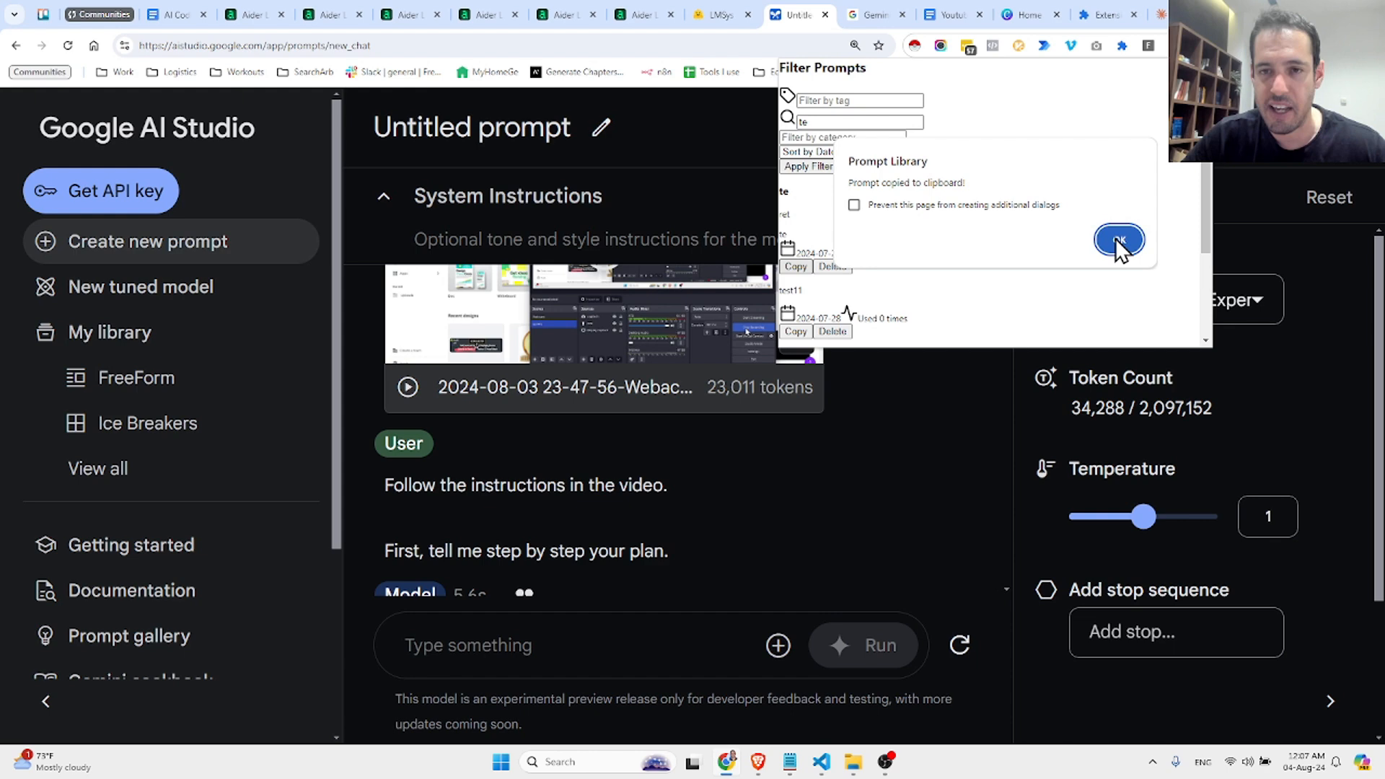
left_click(1118, 240)
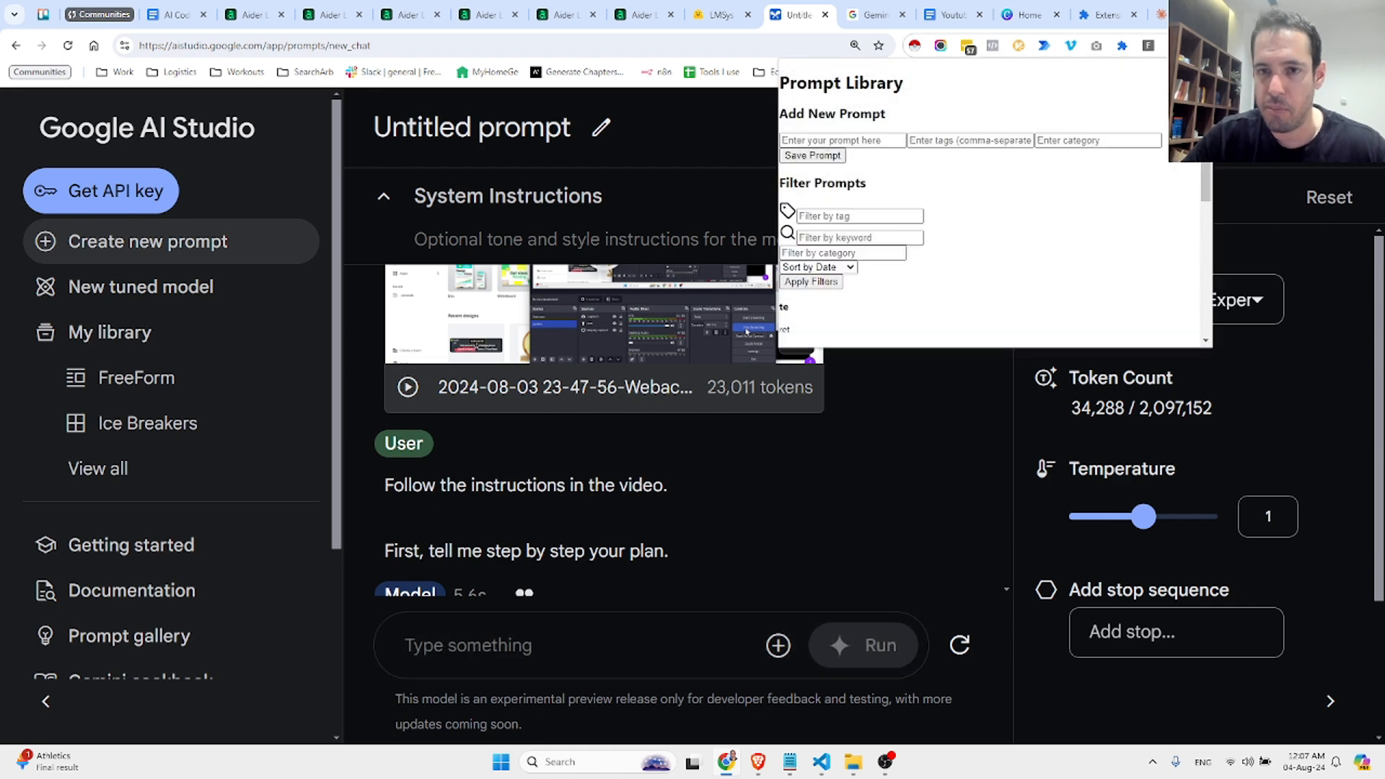
Step: Open Prompt Saver and copy the first saved video-analysis prompt, raising its usage to 19
scroll("down", 3)
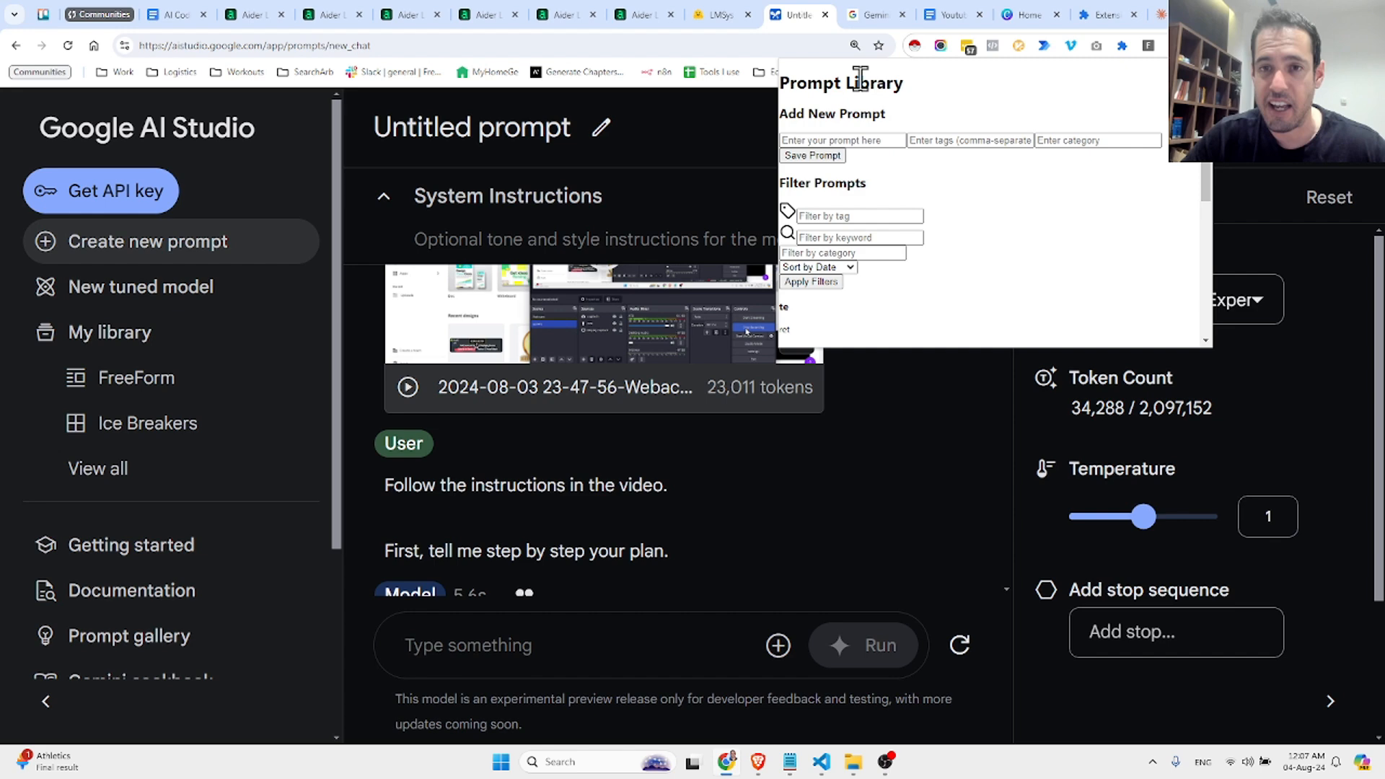
mouse_move(1054, 109)
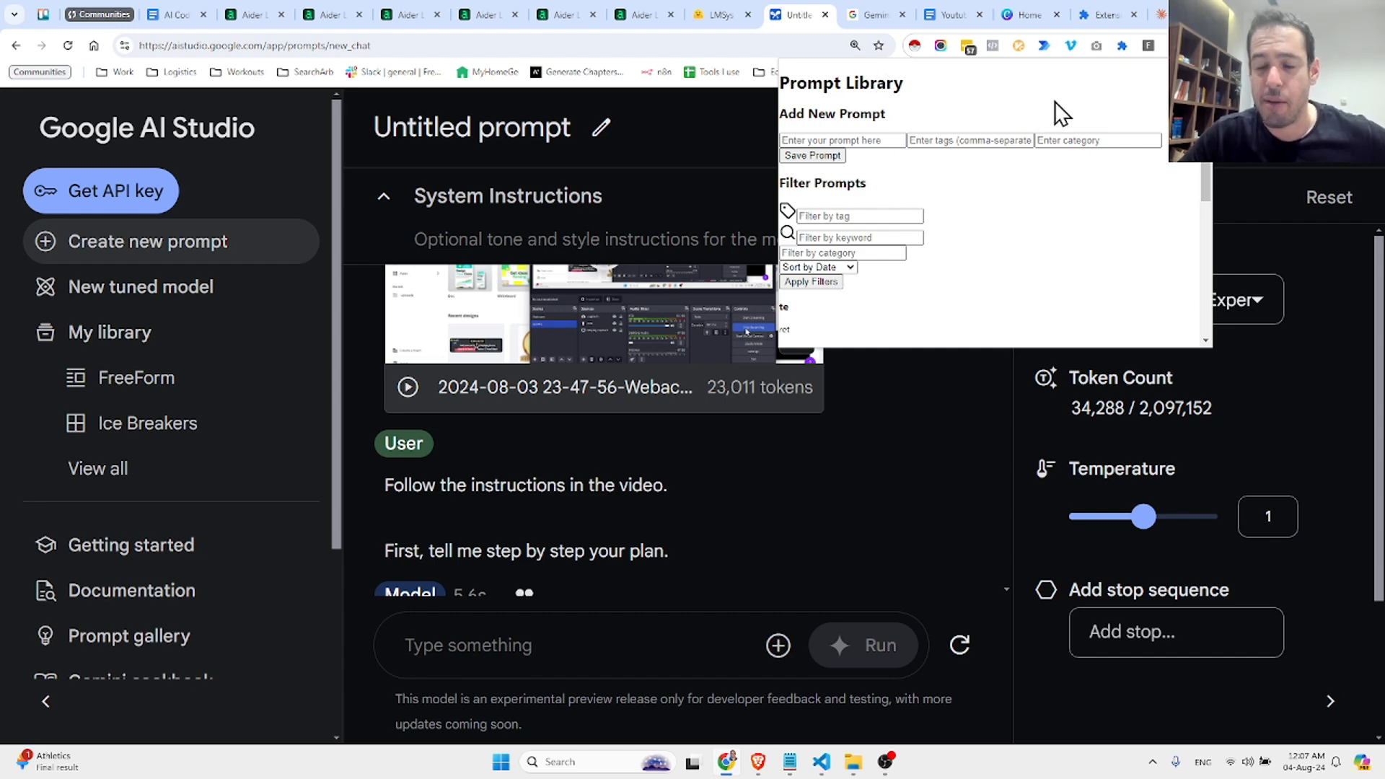
mouse_move(1164, 56)
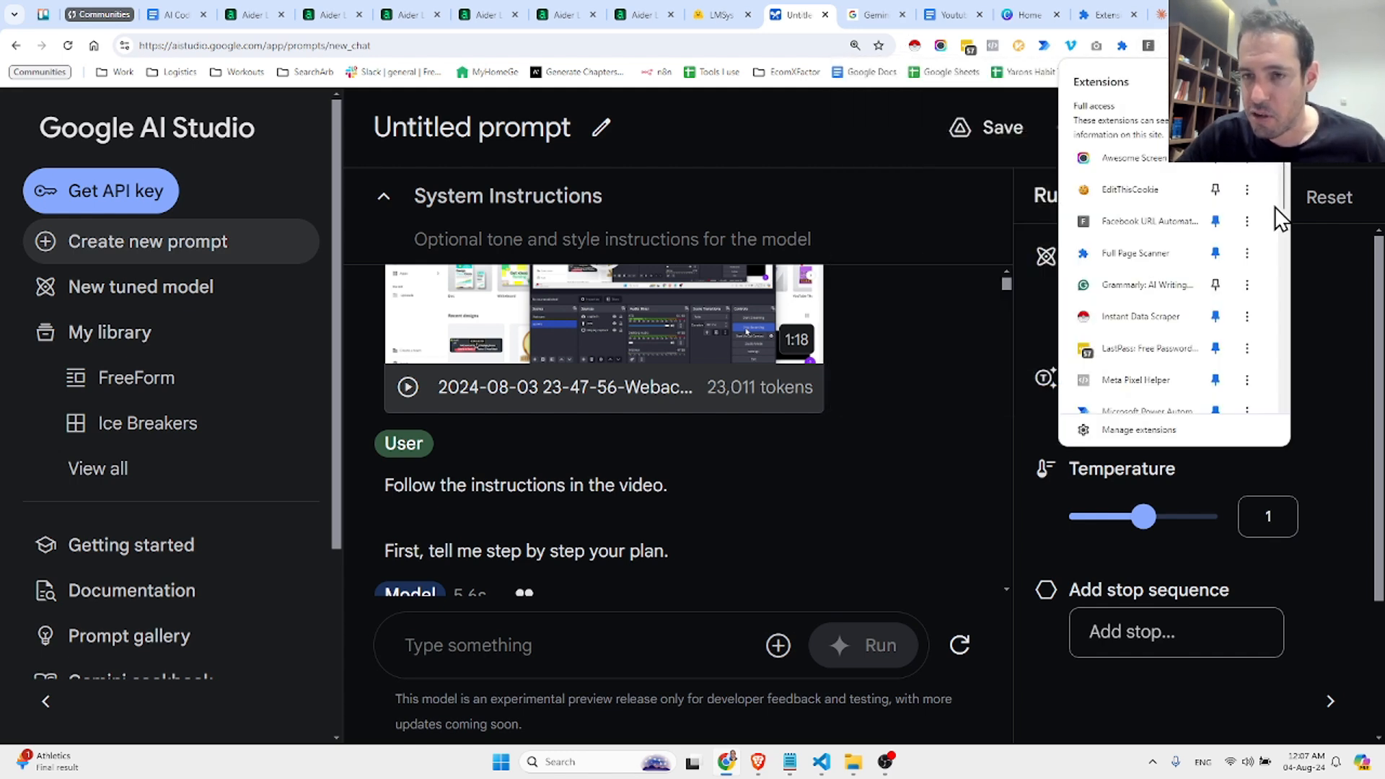
scroll("down", 3)
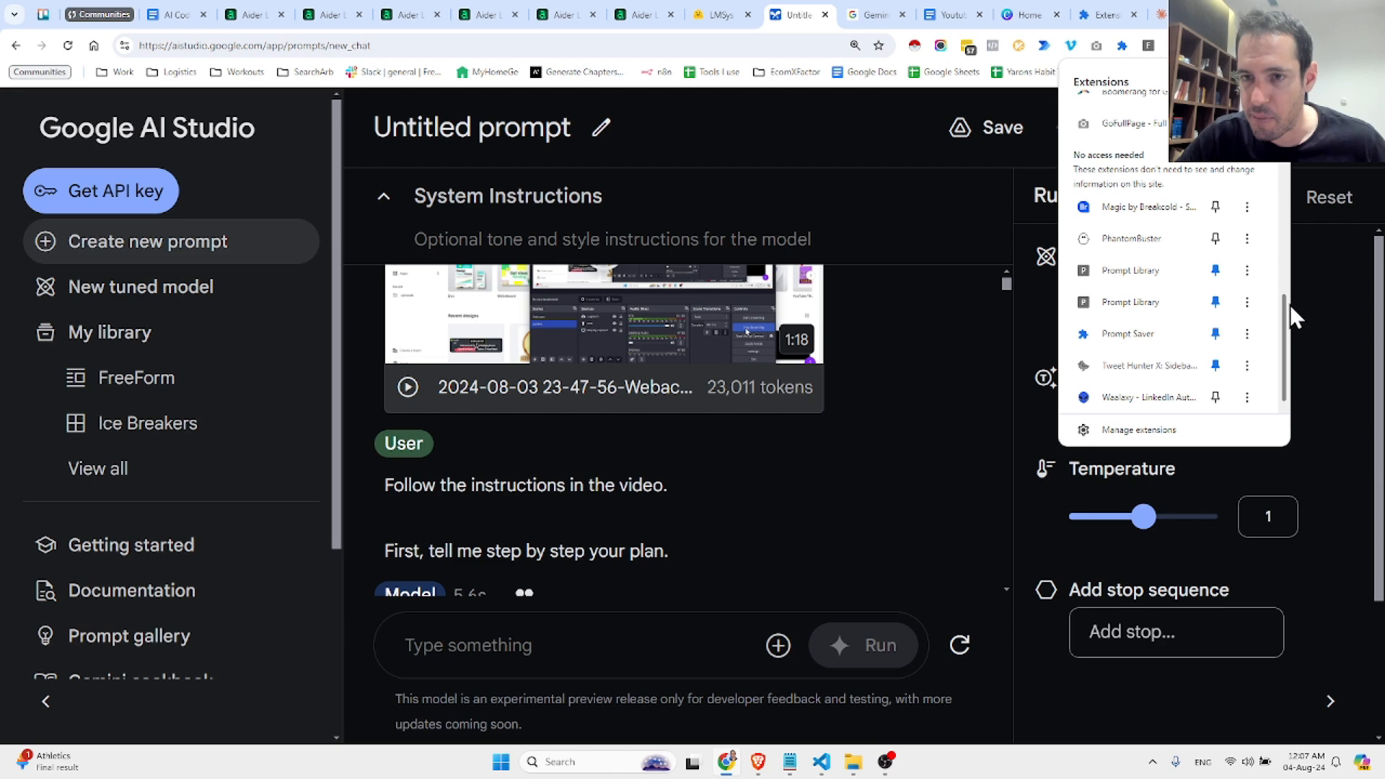
mouse_move(1142, 341)
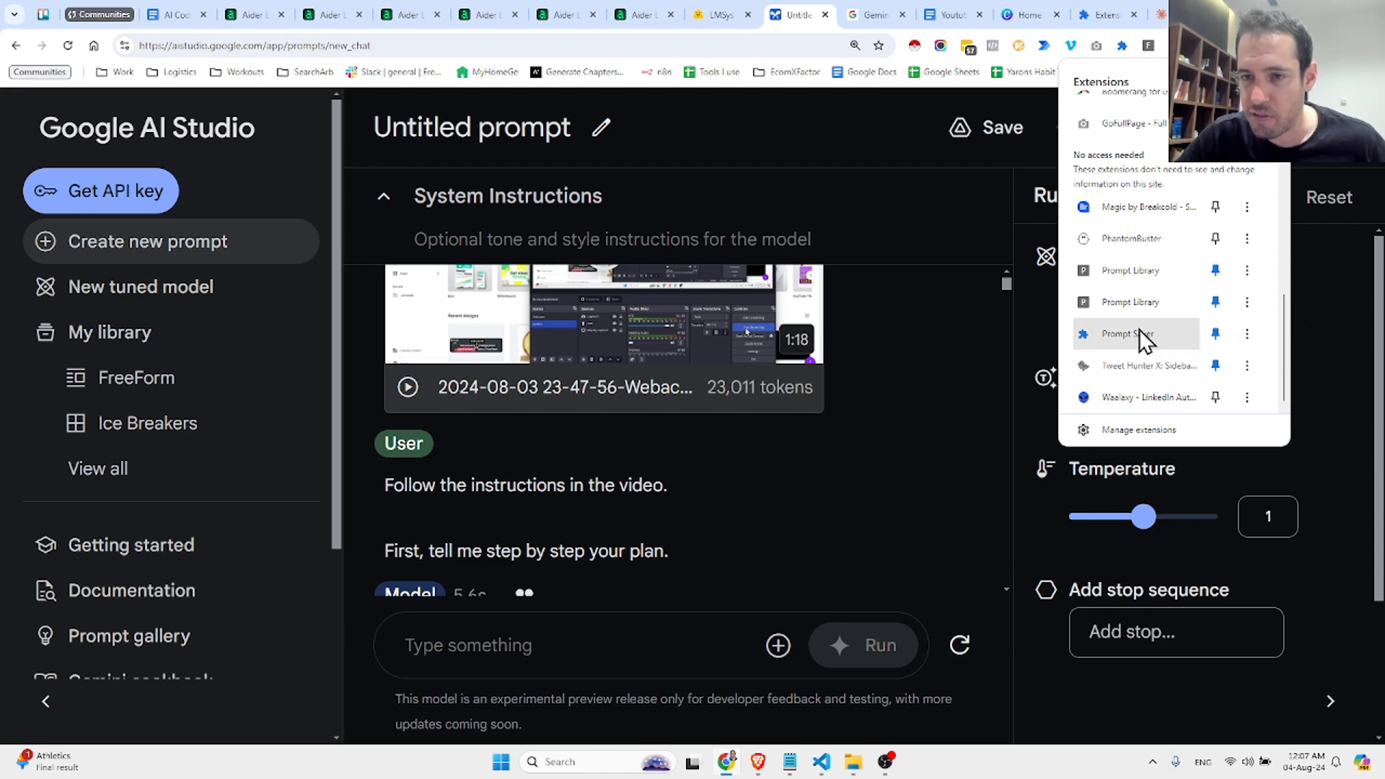
left_click(1127, 334)
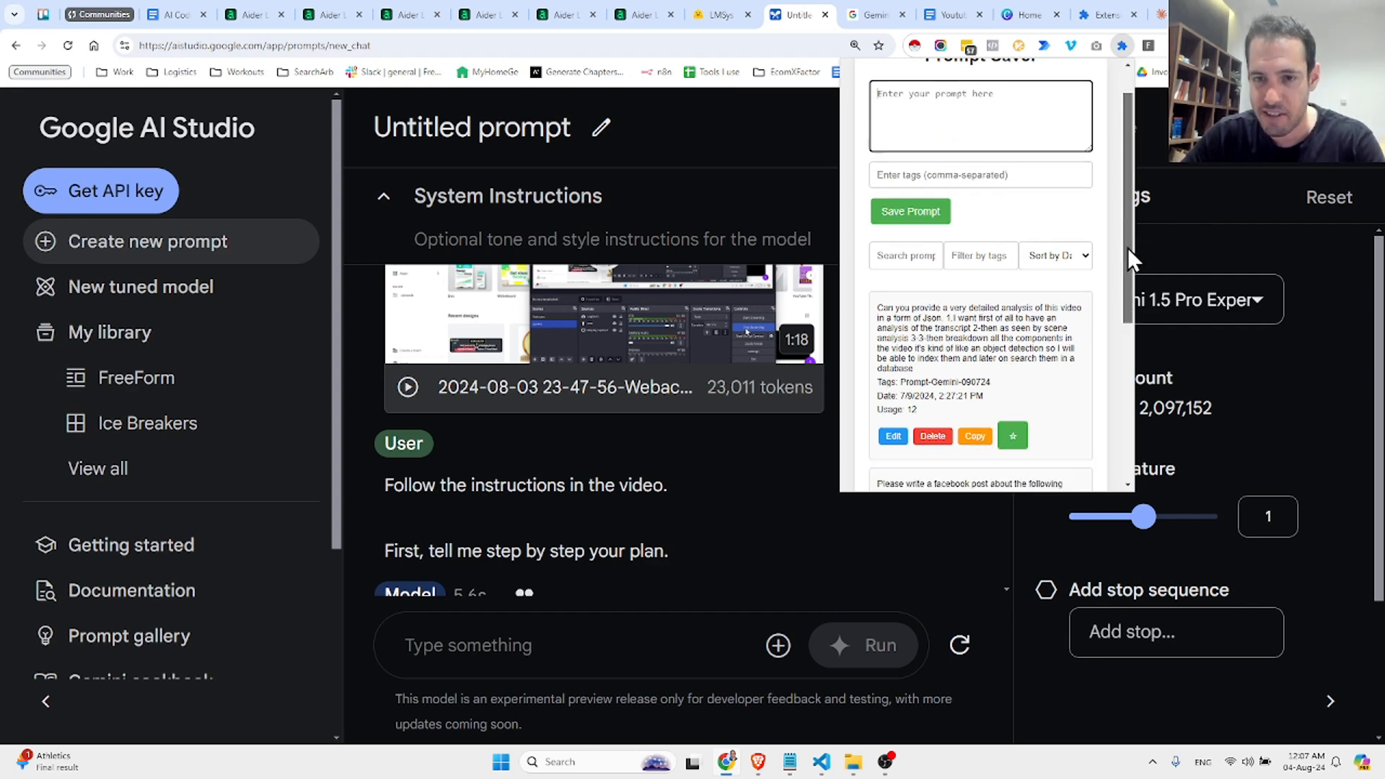
scroll("down", 3)
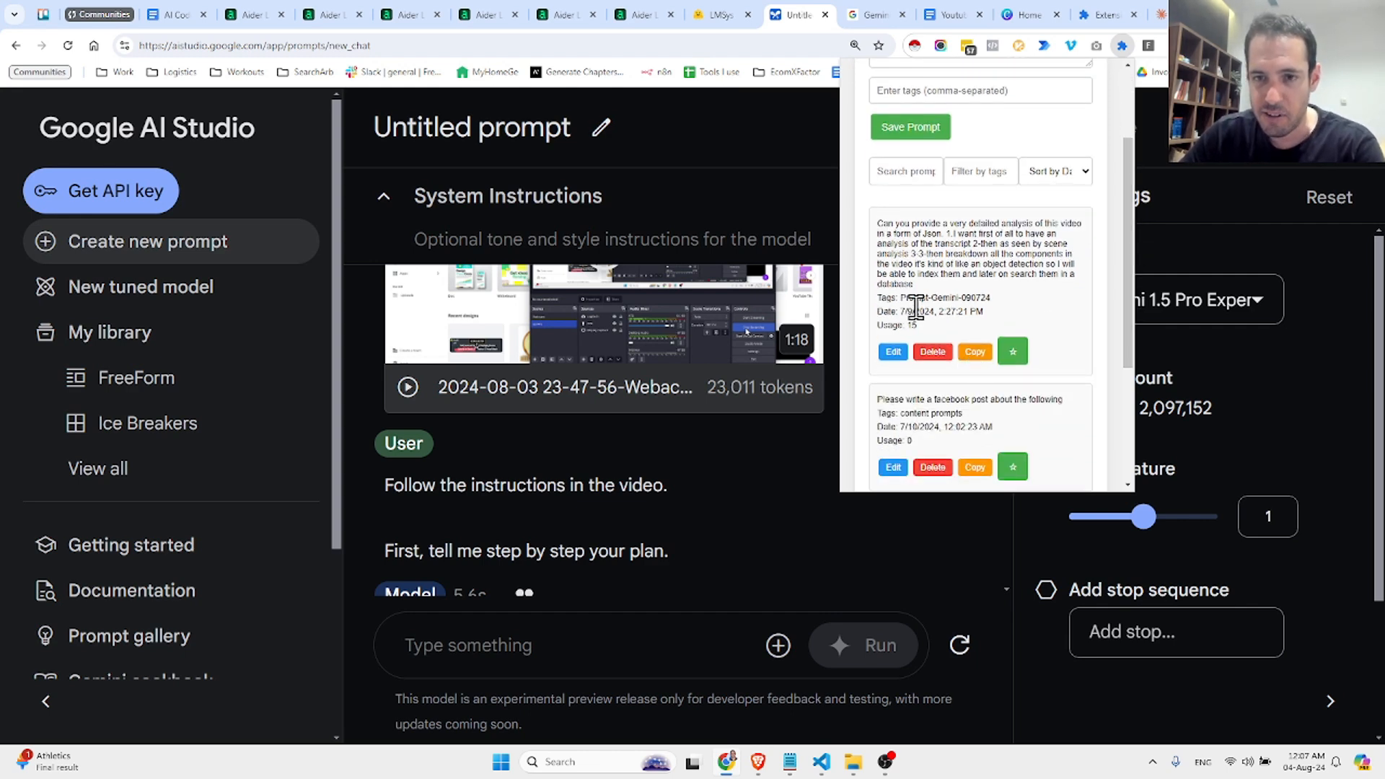
left_click(975, 351)
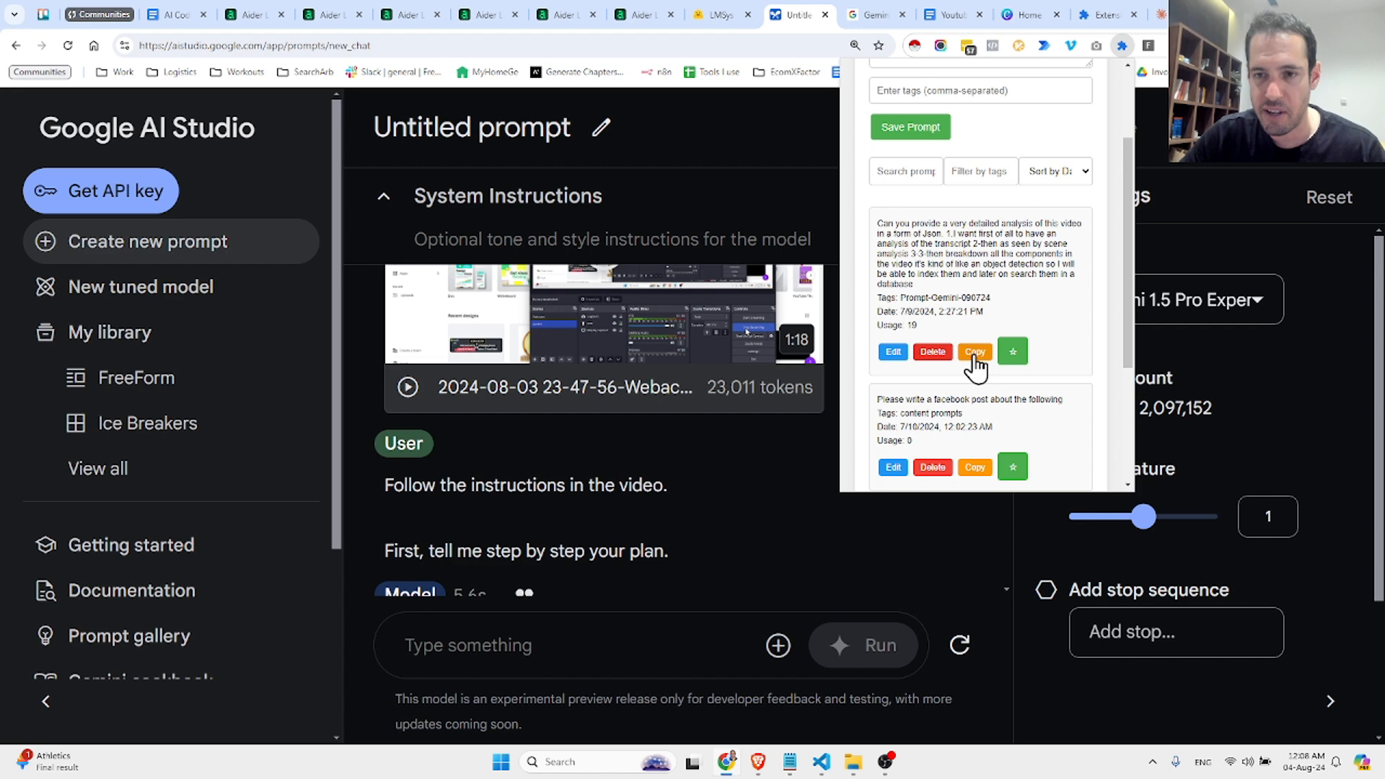
mouse_move(978, 234)
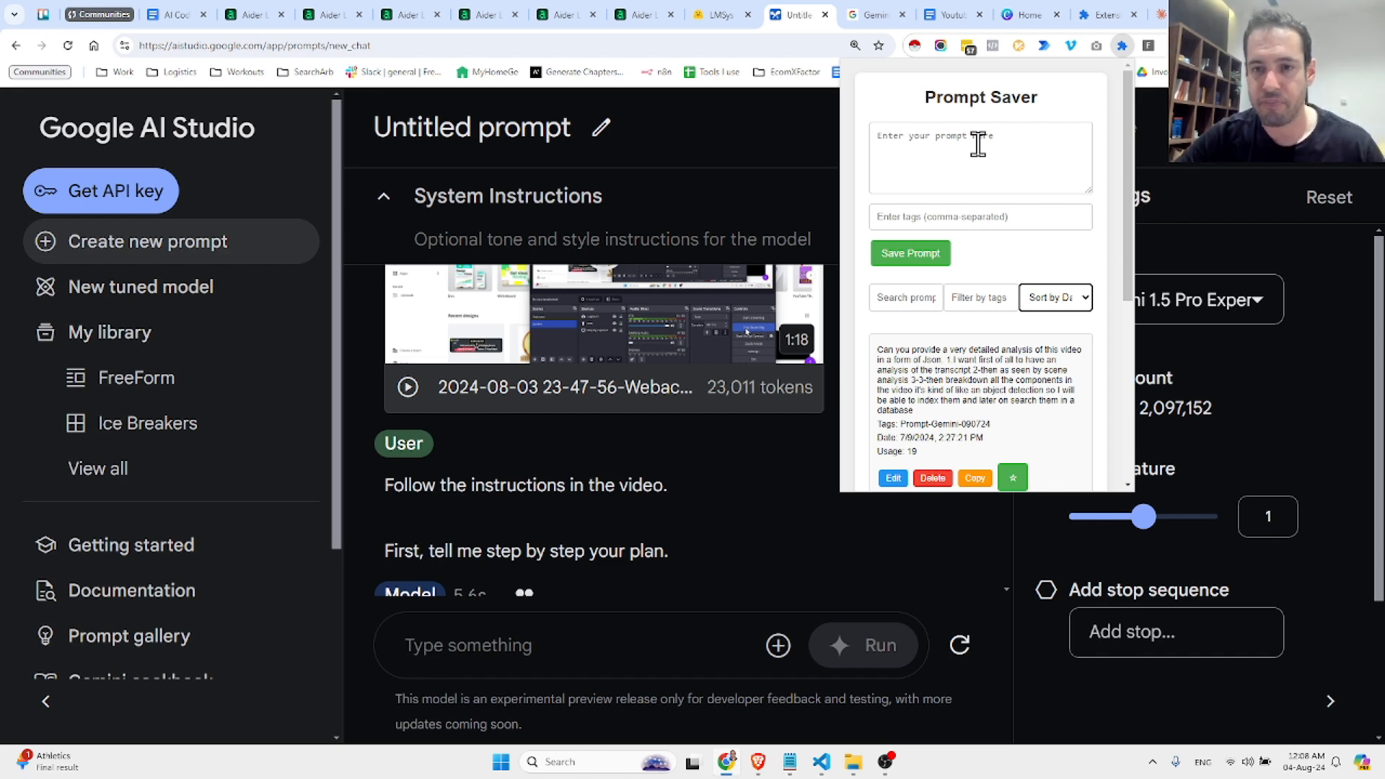
mouse_move(770, 211)
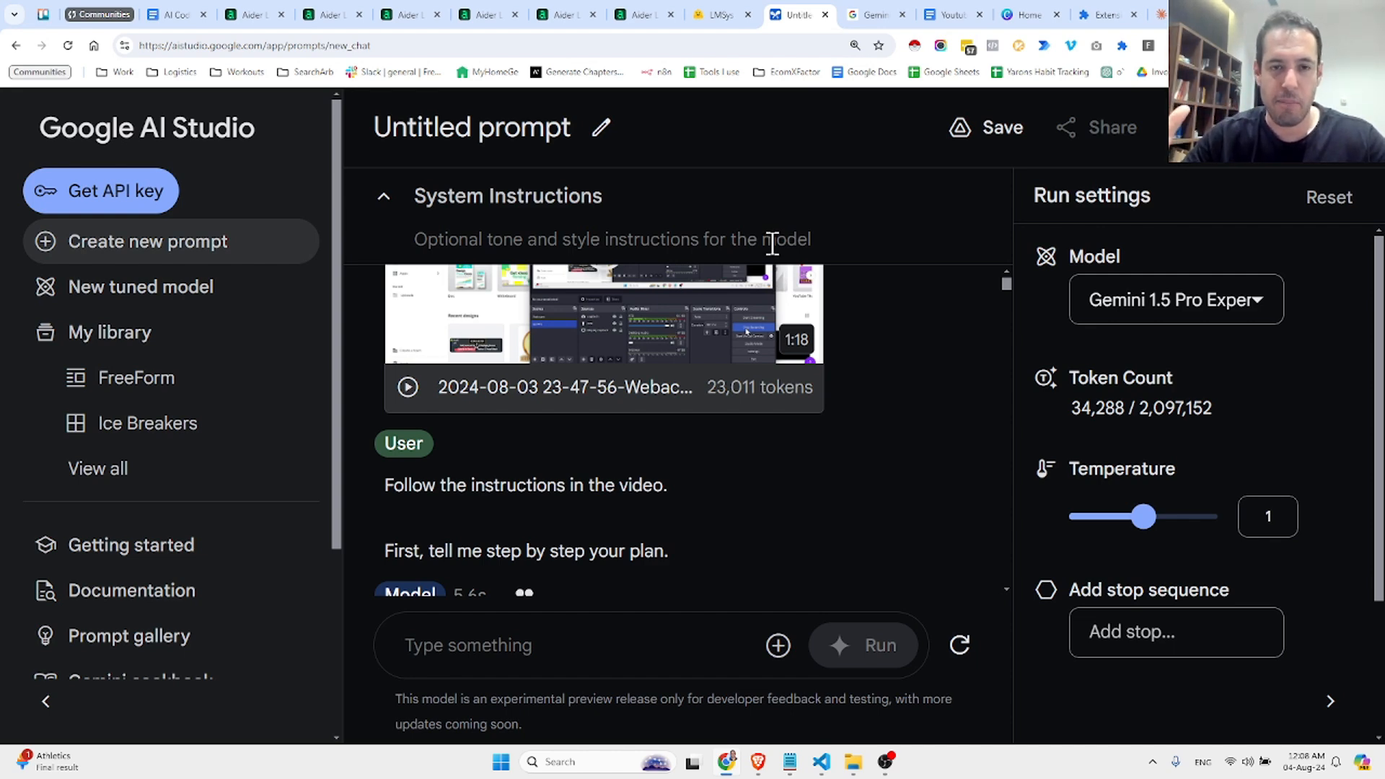
mouse_move(613, 220)
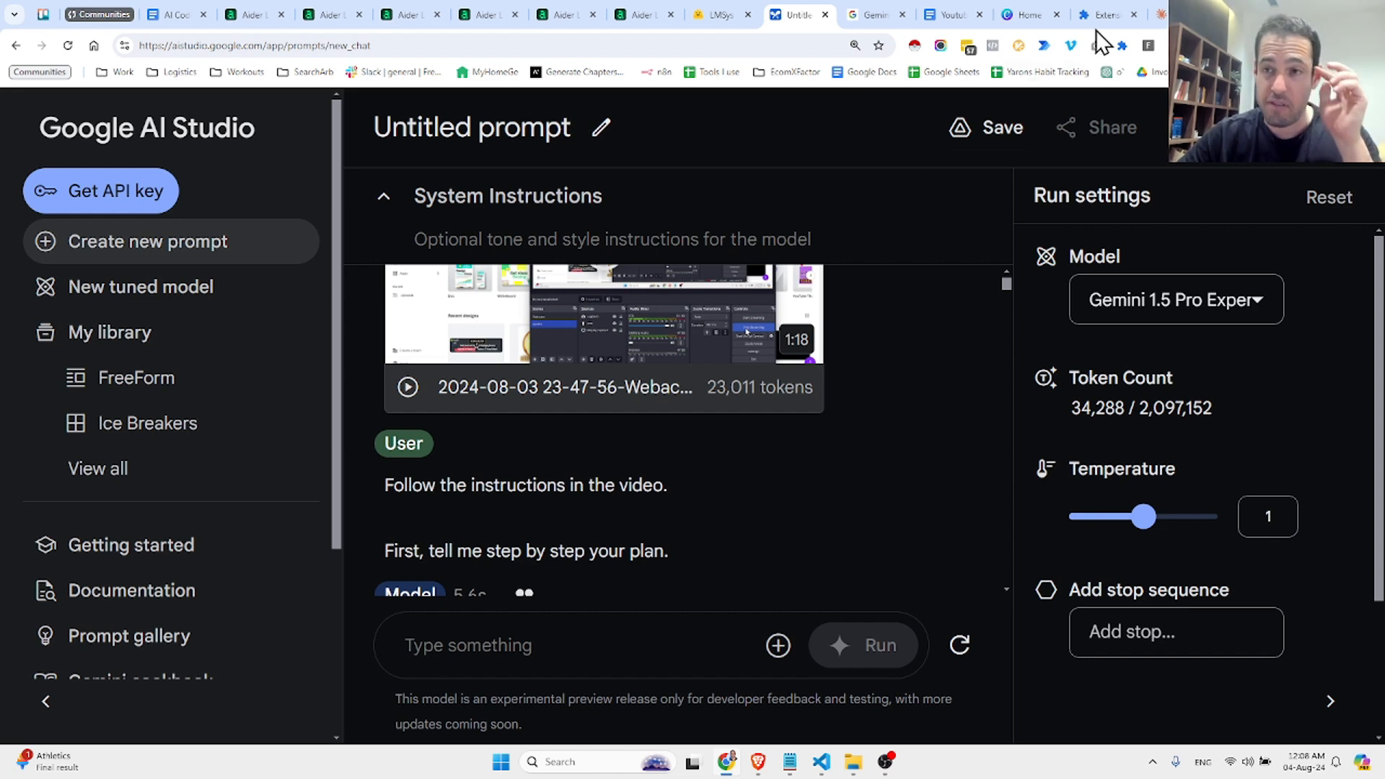
Step: Close the extension popup and switch to the Canva home page
left_click(1118, 46)
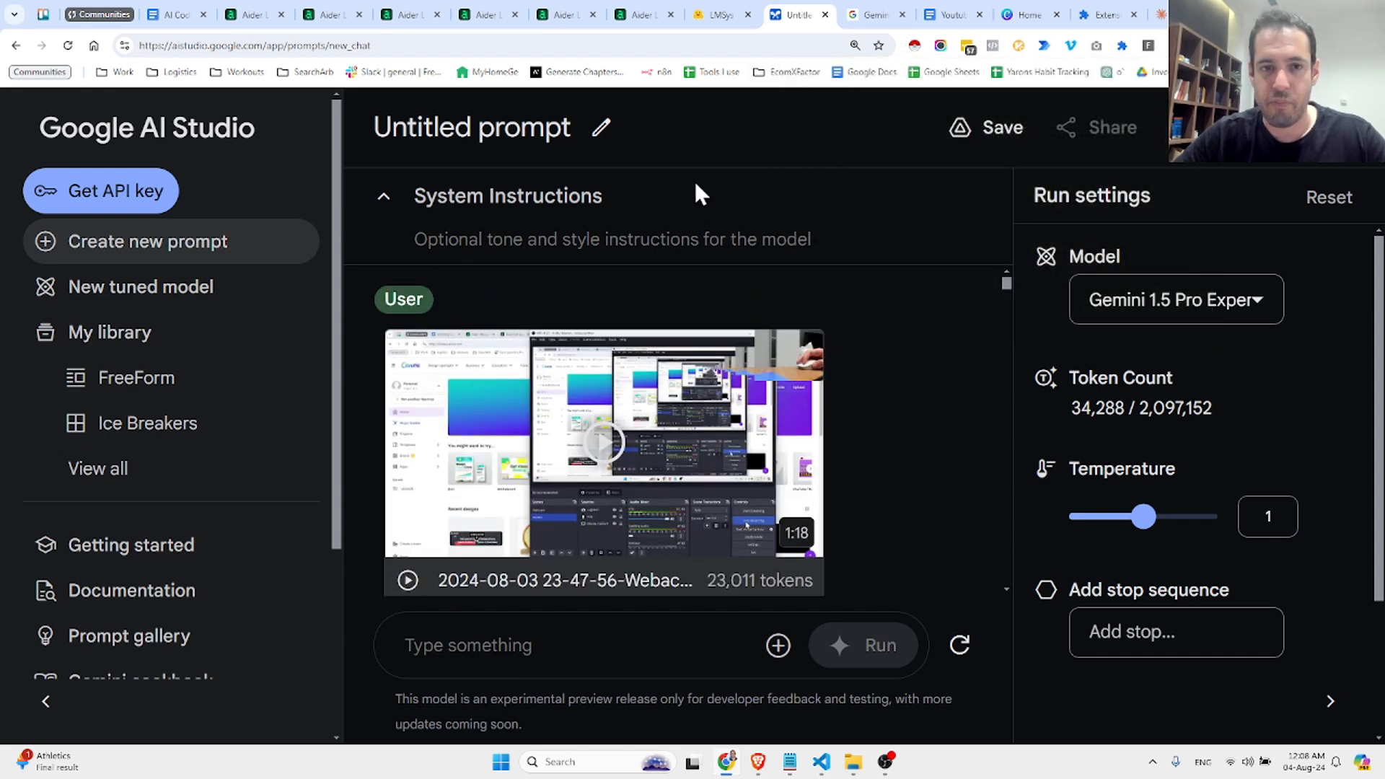
mouse_move(853, 133)
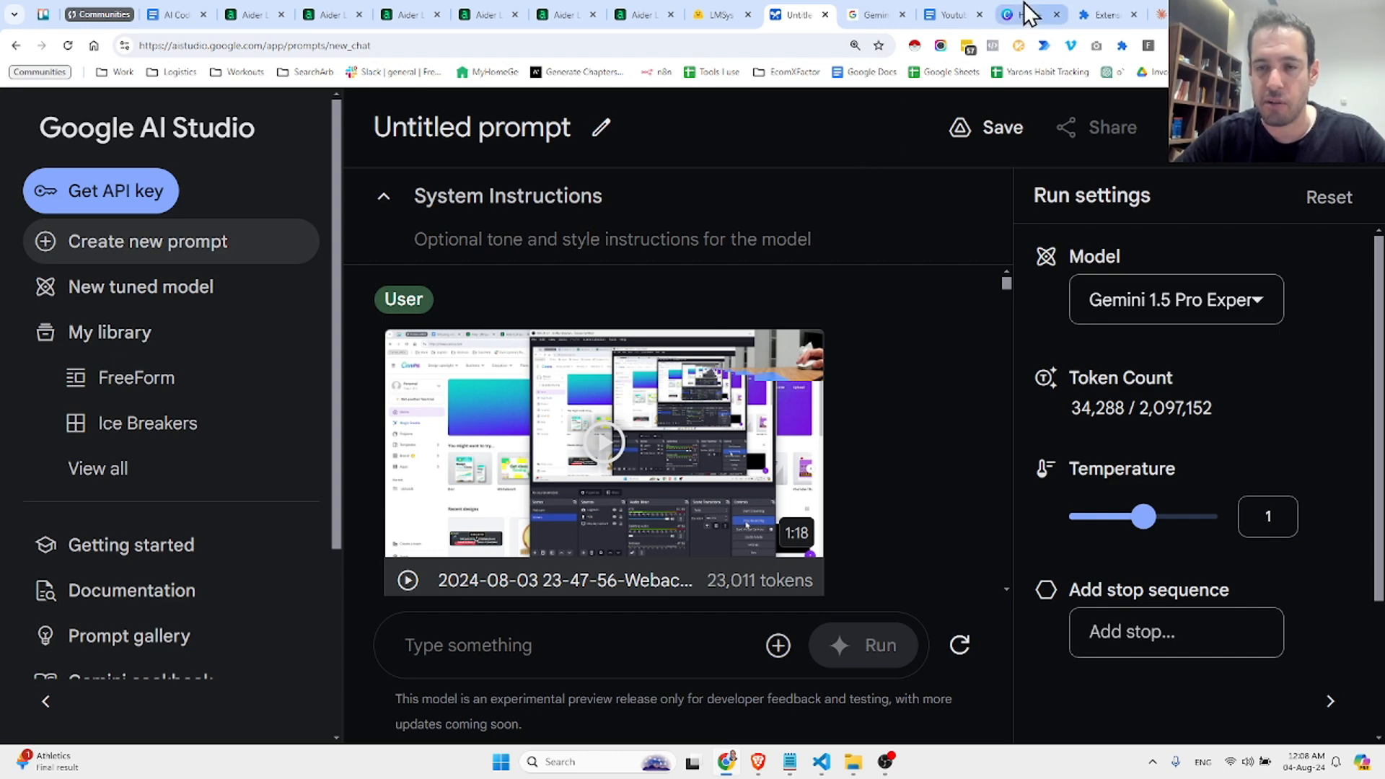
mouse_move(1031, 15)
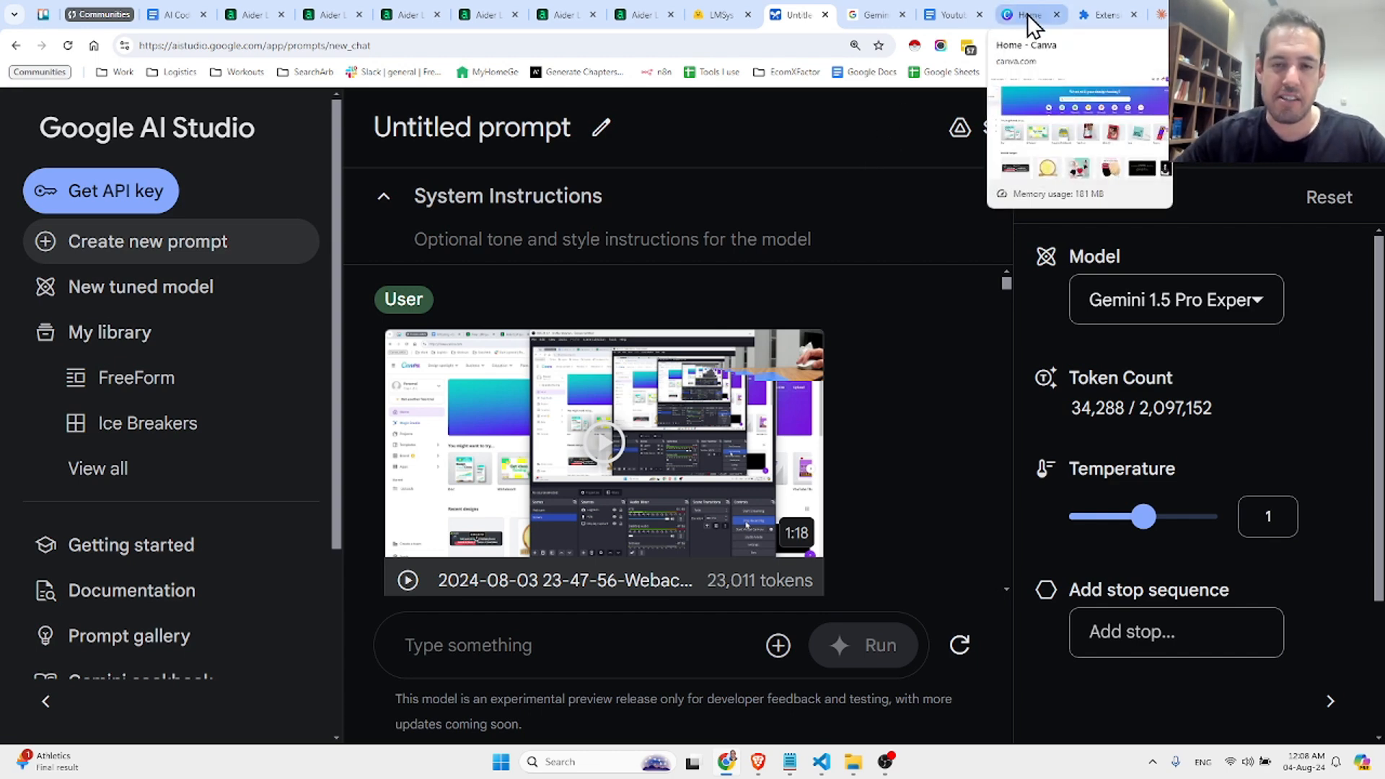
left_click(1028, 15)
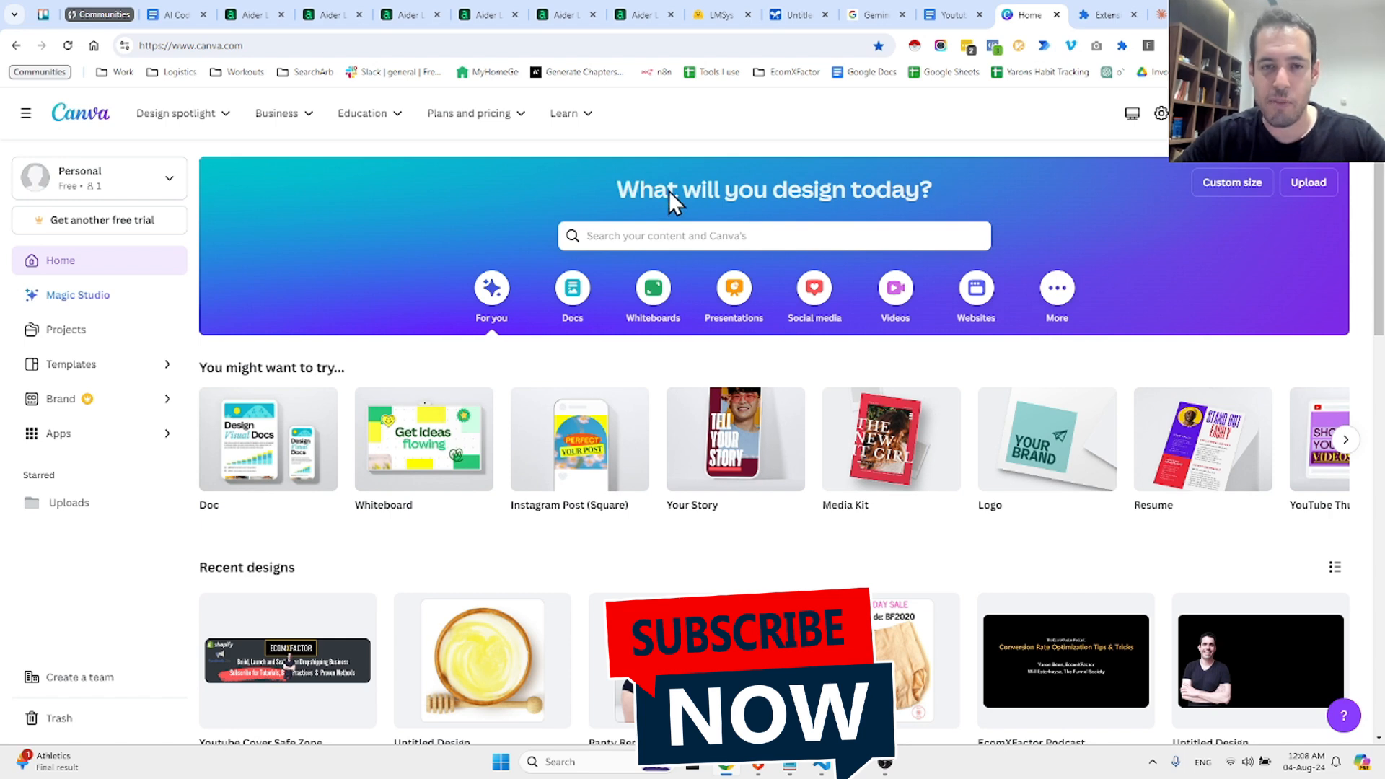
mouse_move(624, 134)
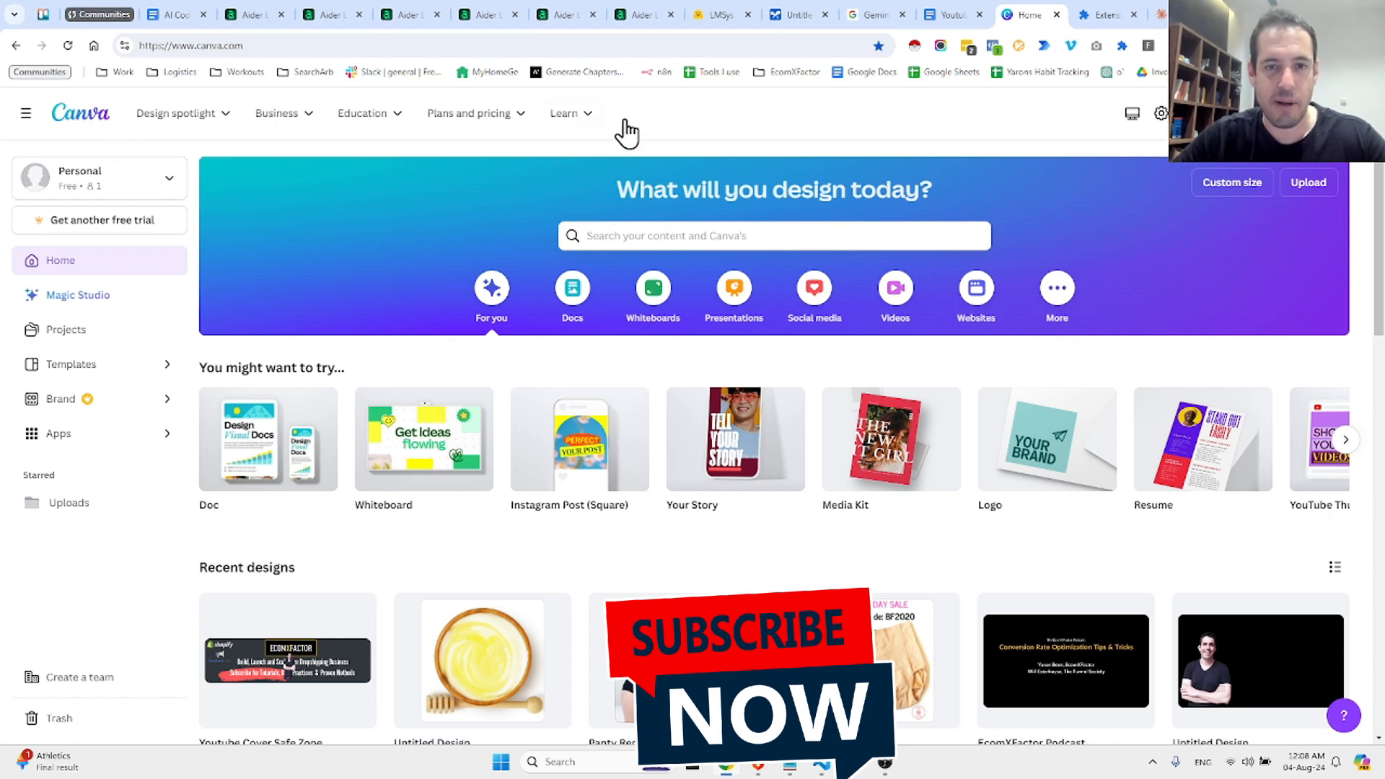
mouse_move(340, 542)
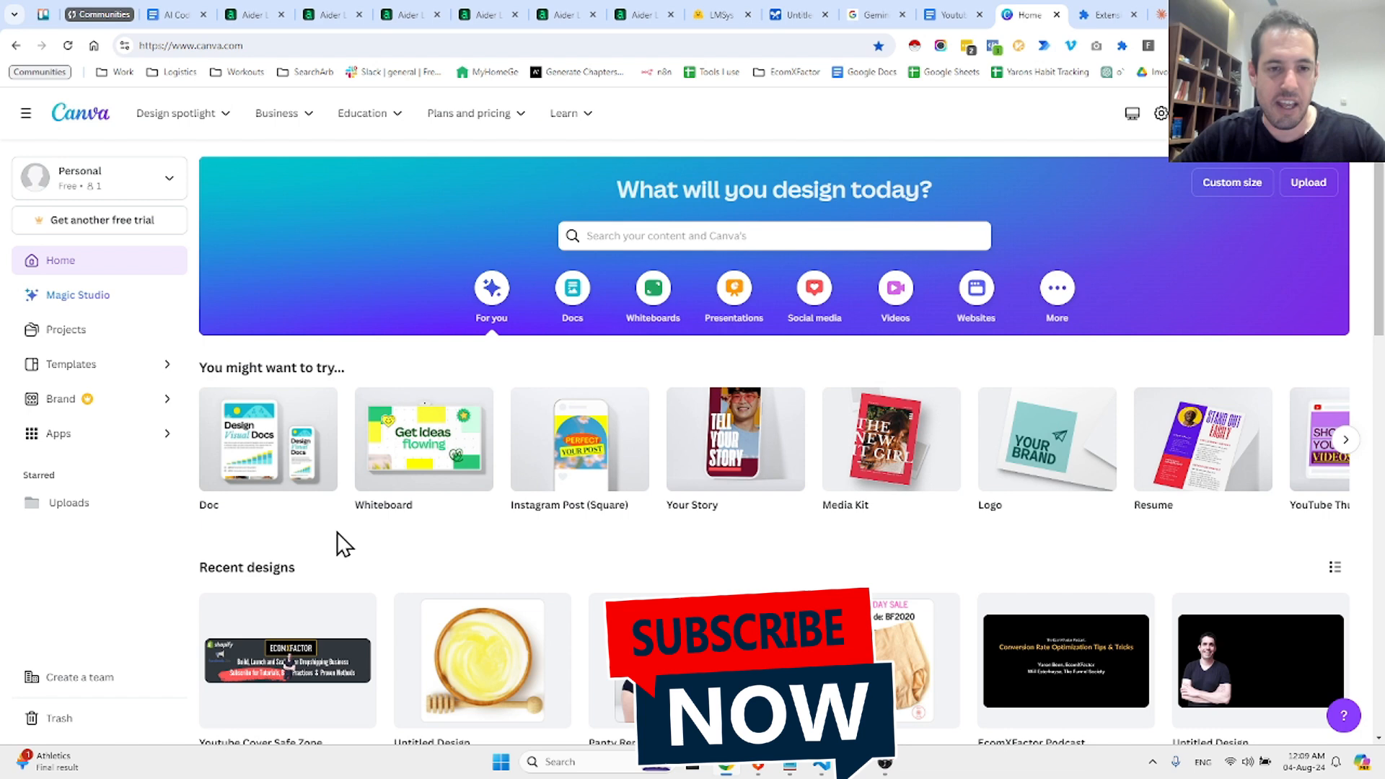
mouse_move(10, 171)
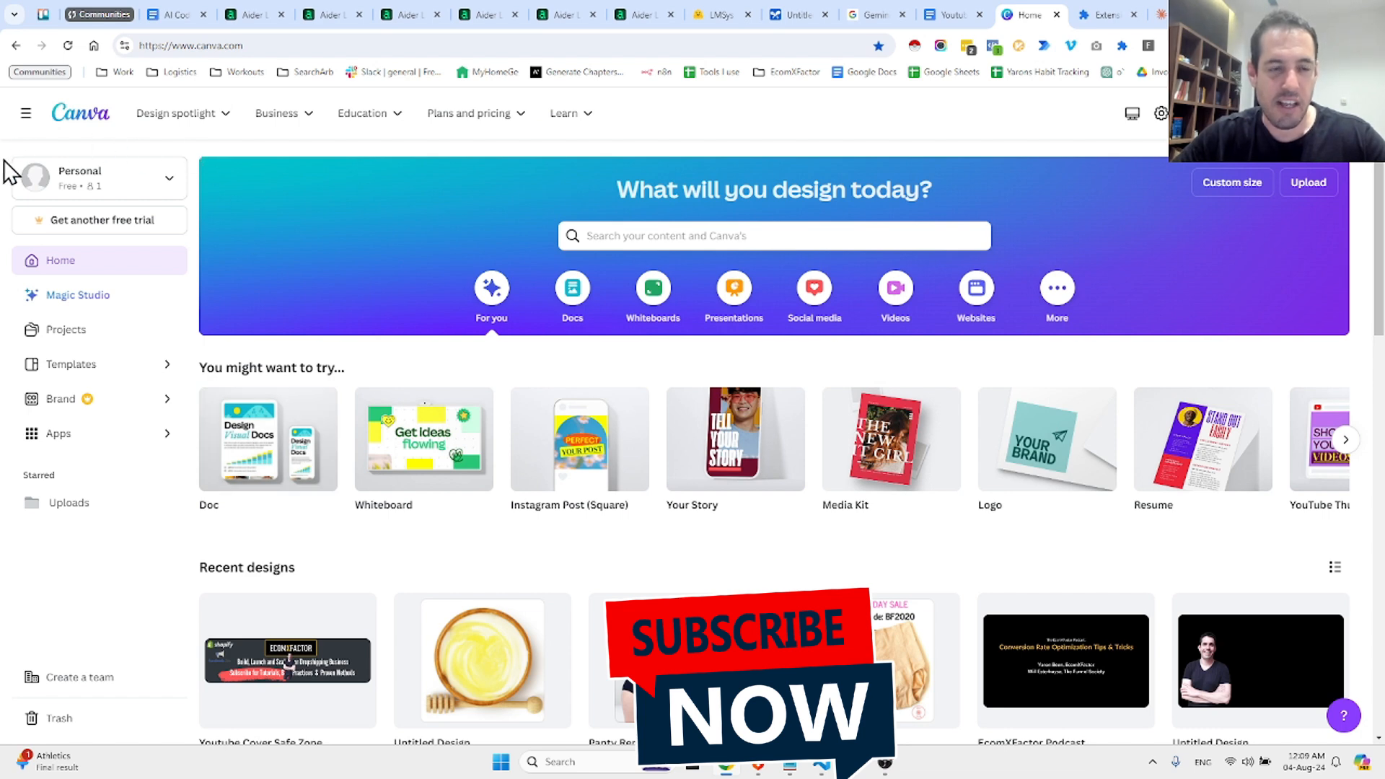
mouse_move(756, 186)
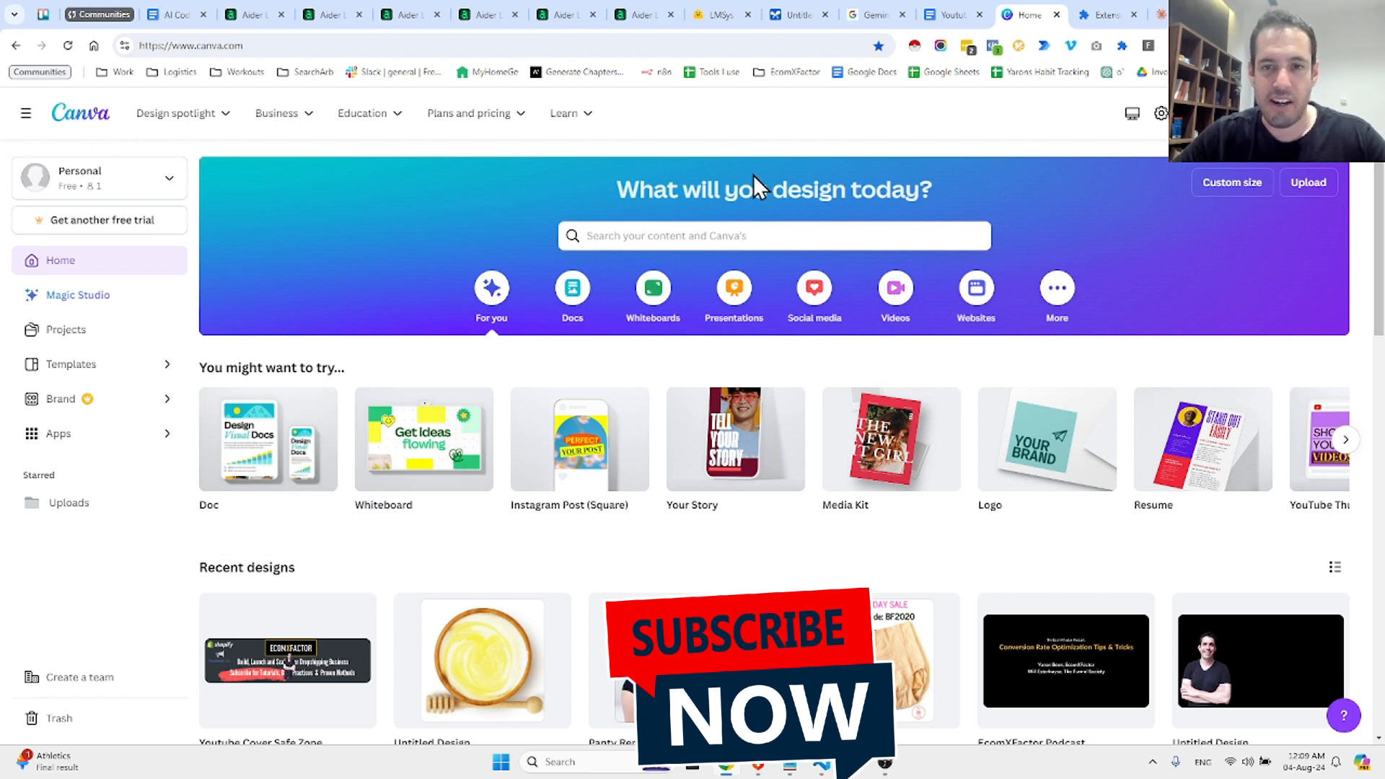
mouse_move(895, 170)
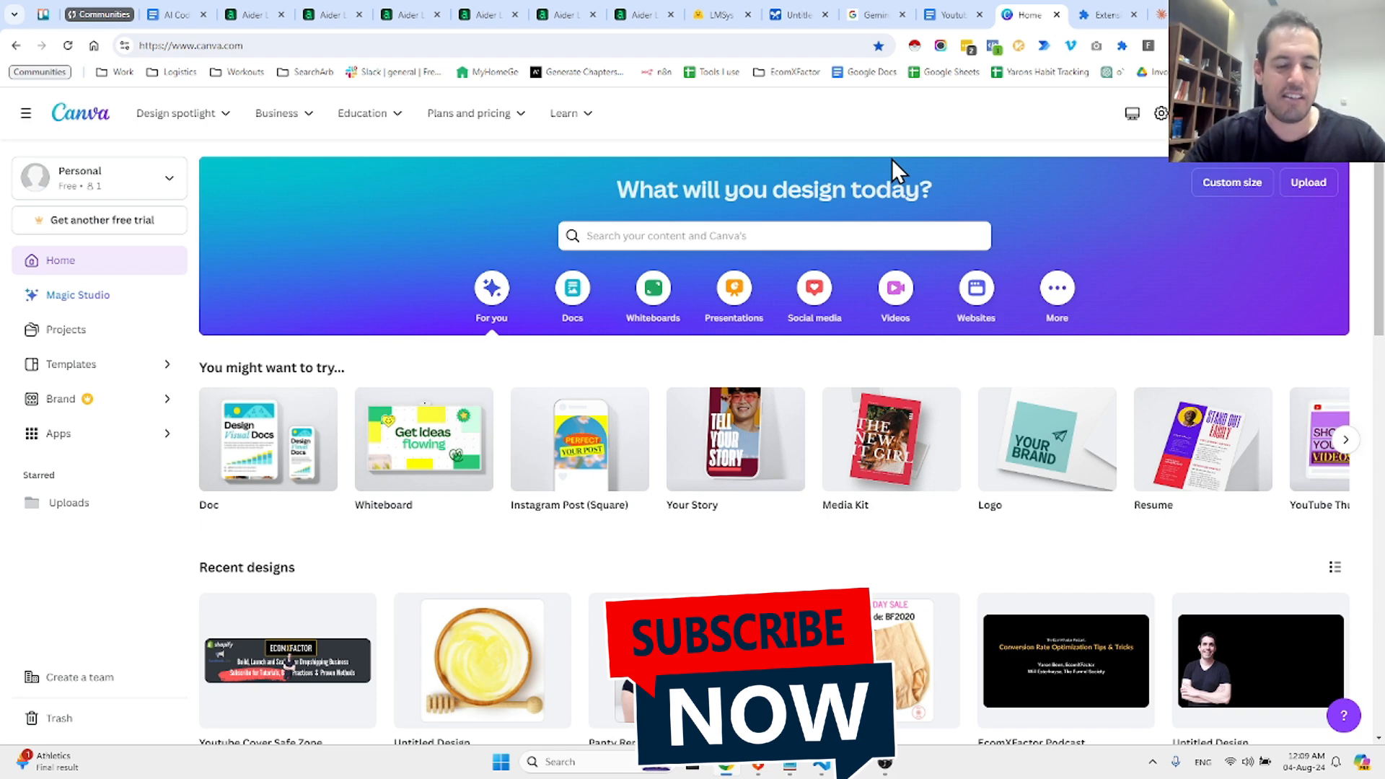
mouse_move(894, 89)
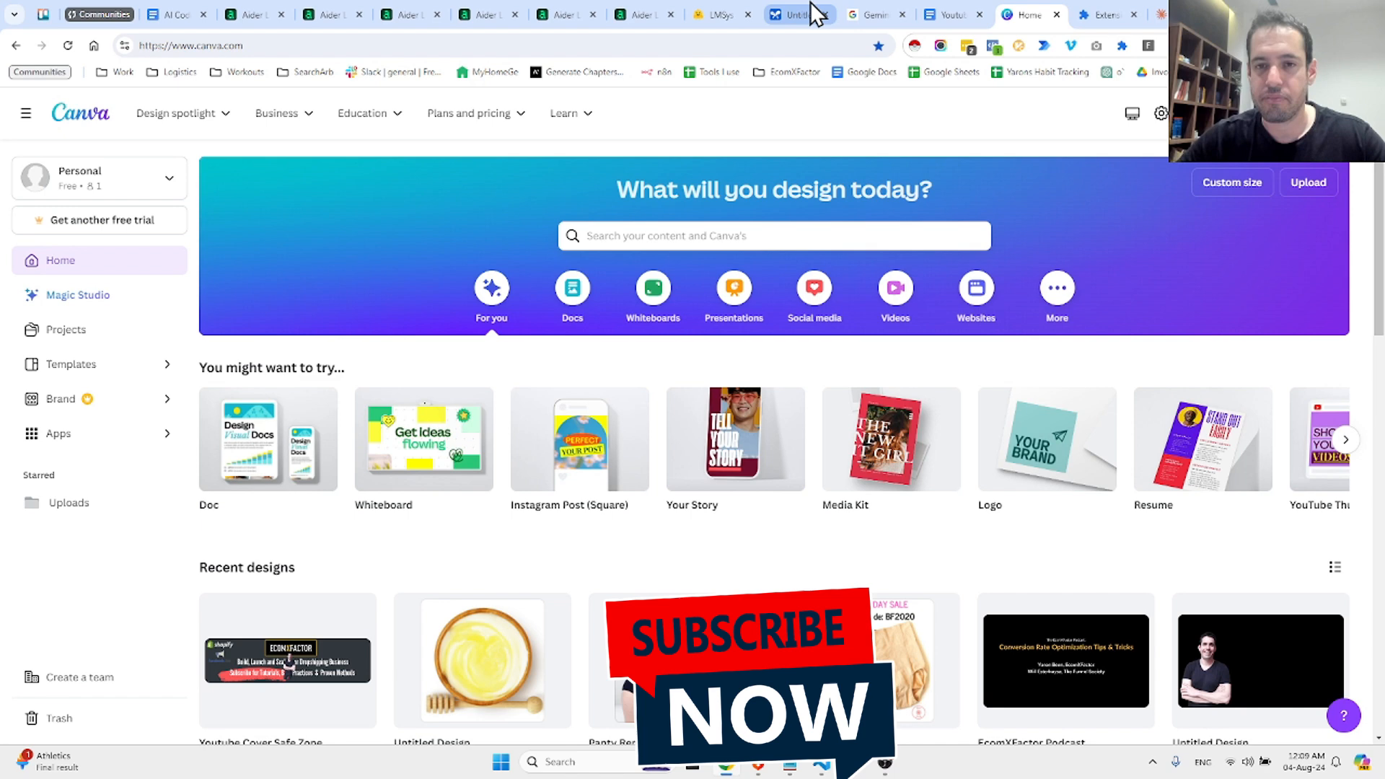
mouse_move(805, 14)
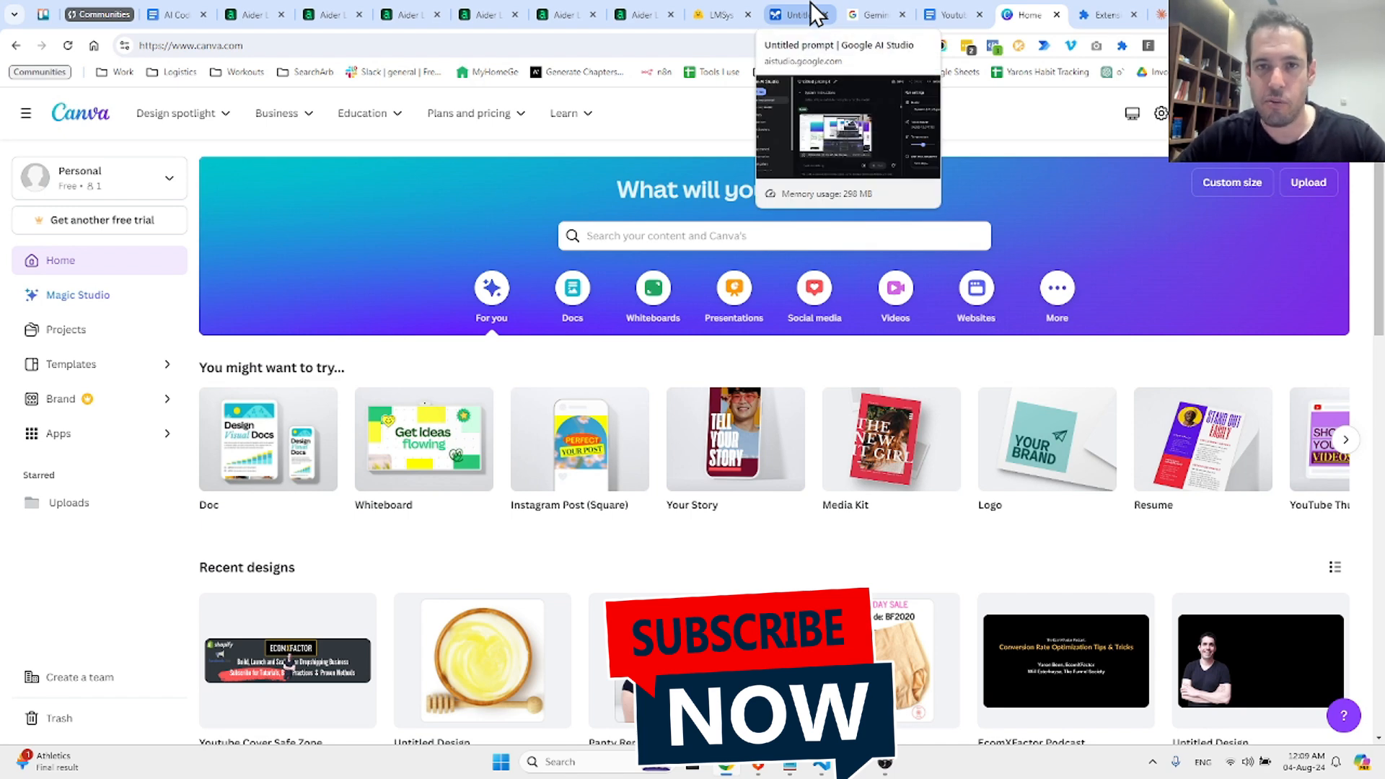
Step: Return to the untitled AI Studio prompt and scroll through the video prompt and plan
left_click(794, 15)
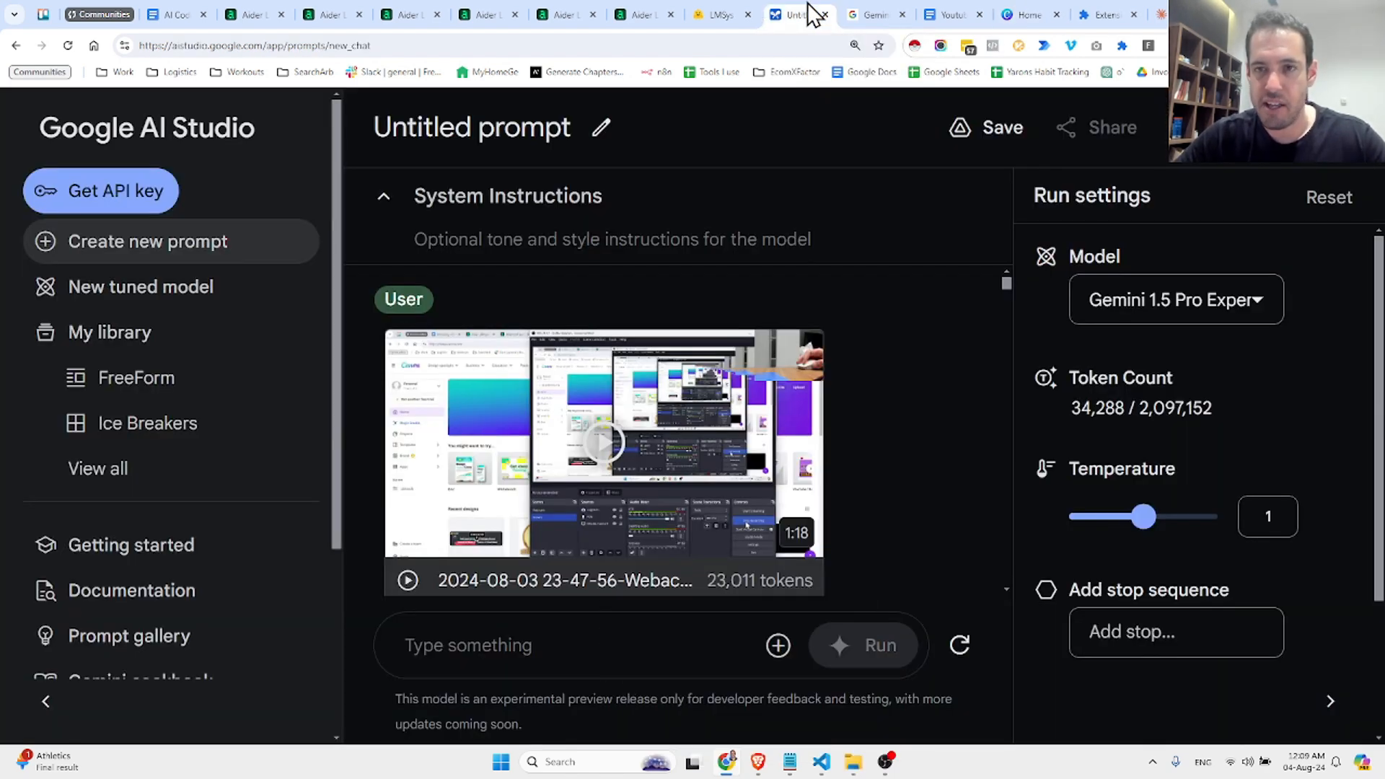
mouse_move(602, 452)
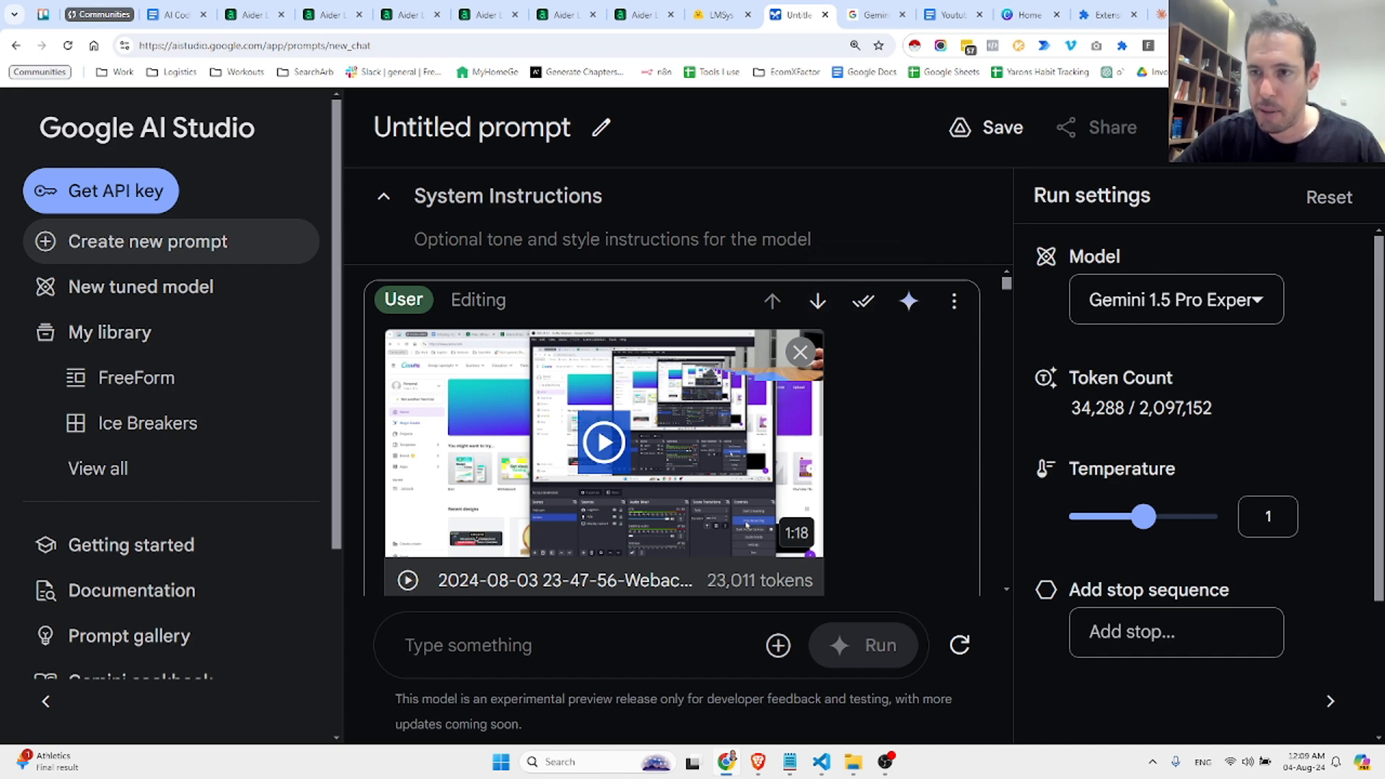
scroll("down", 3)
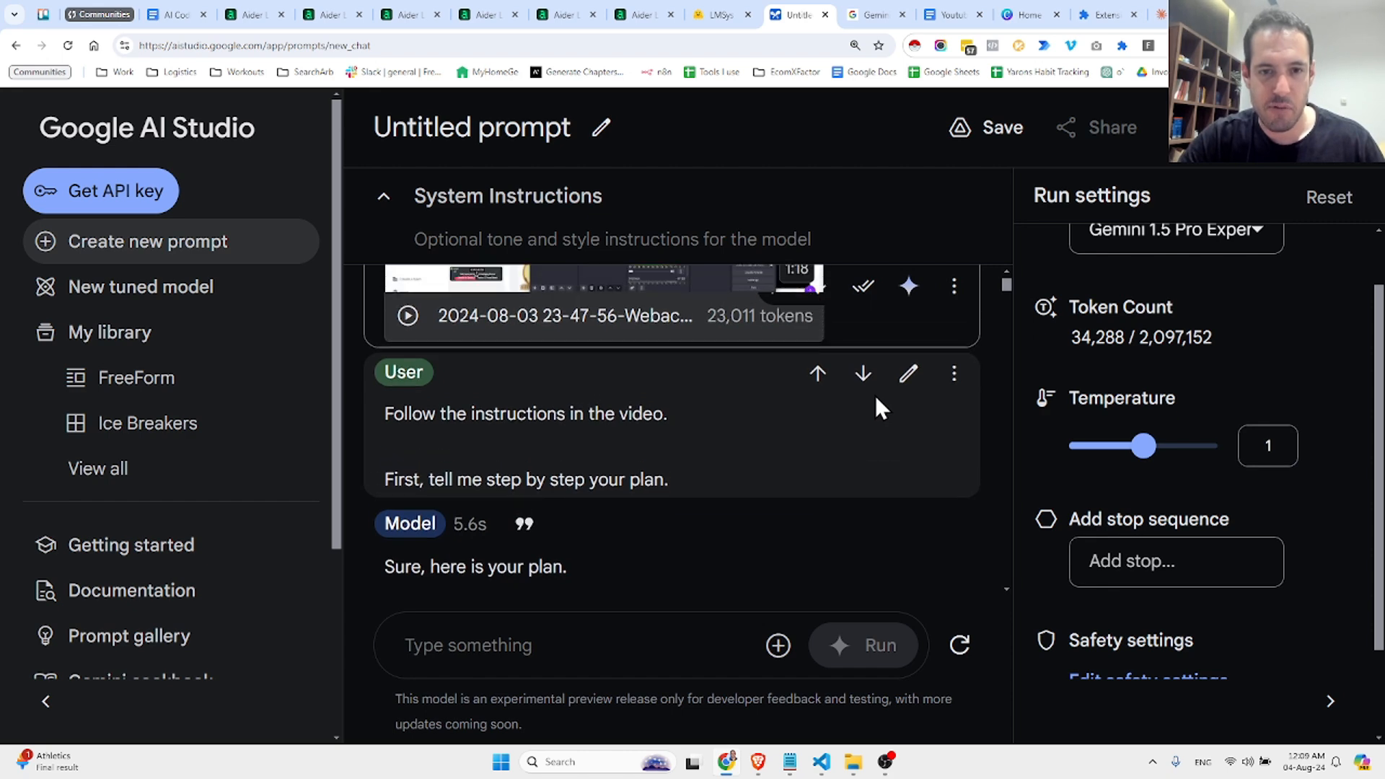
scroll("down", 3)
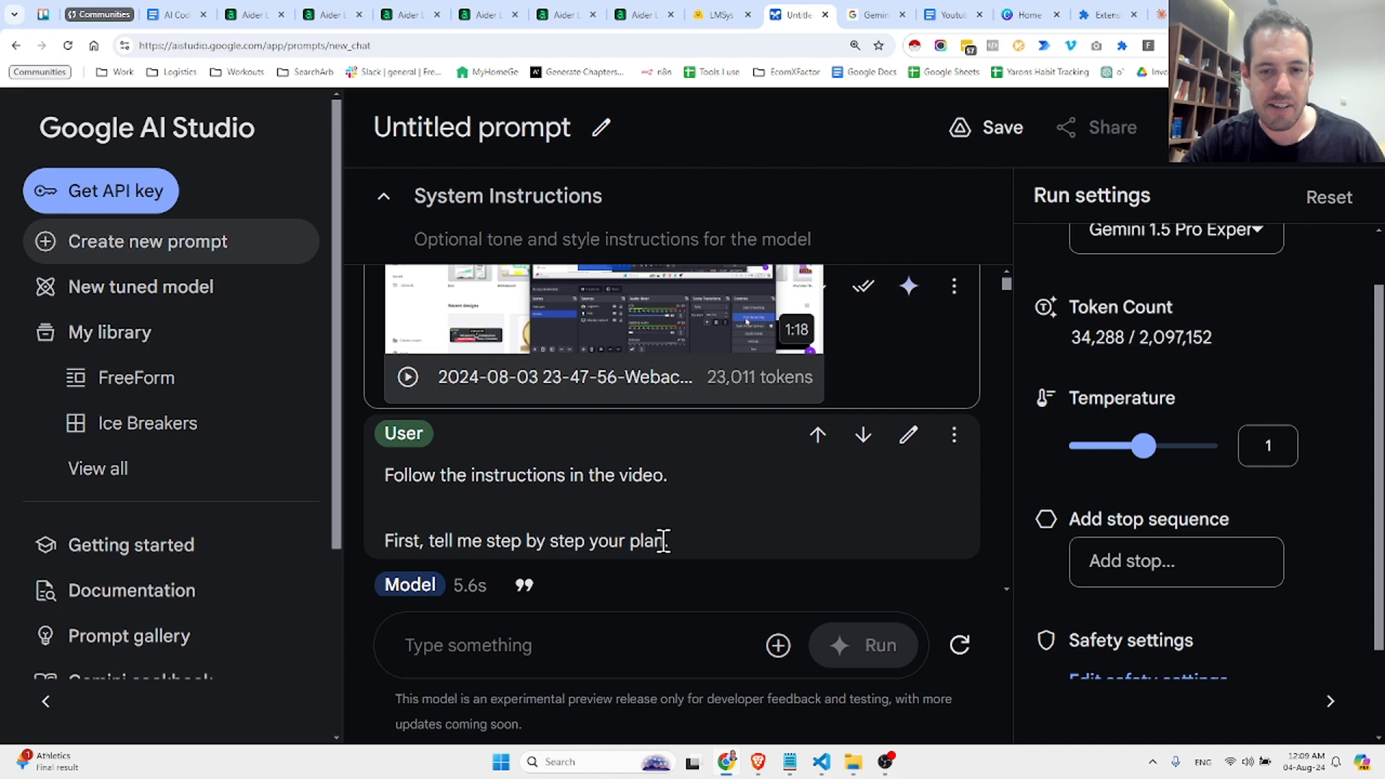
scroll("down", 3)
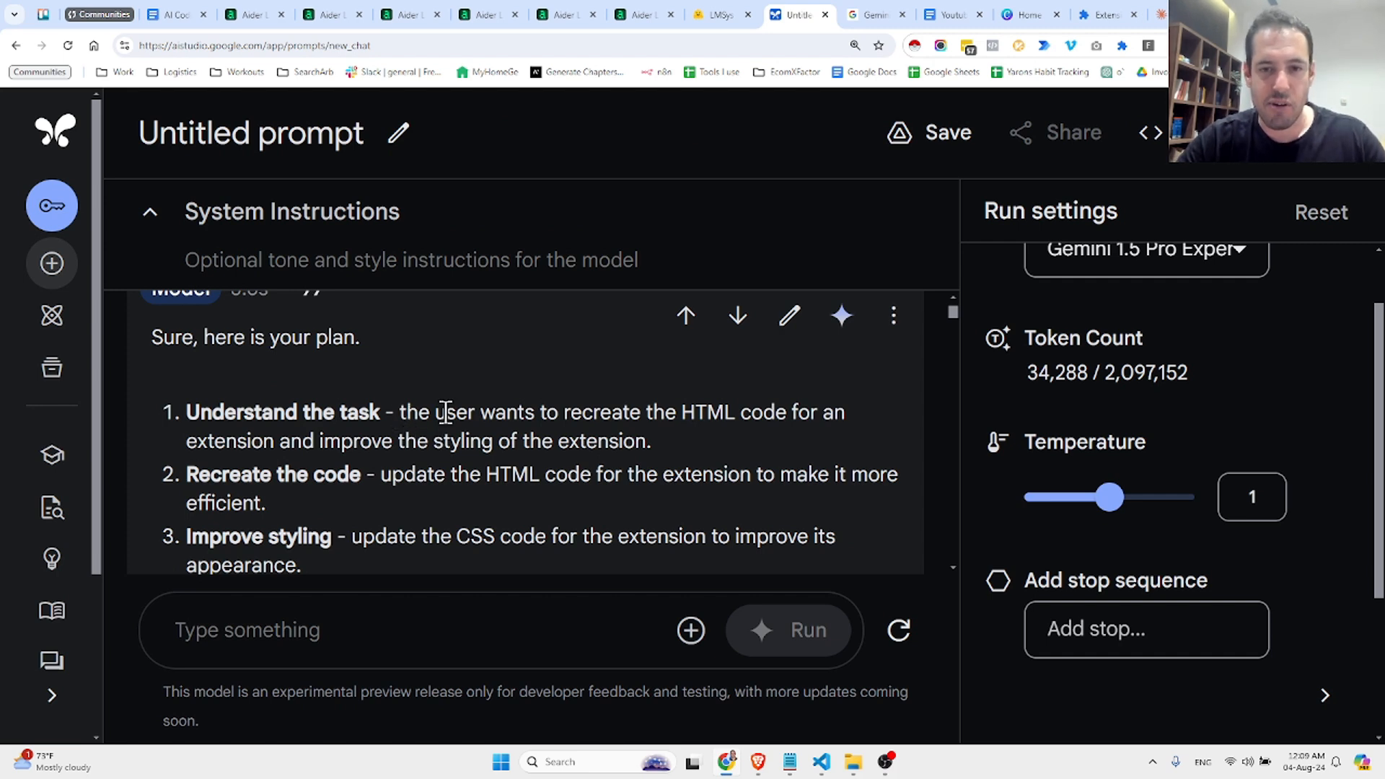
mouse_move(714, 422)
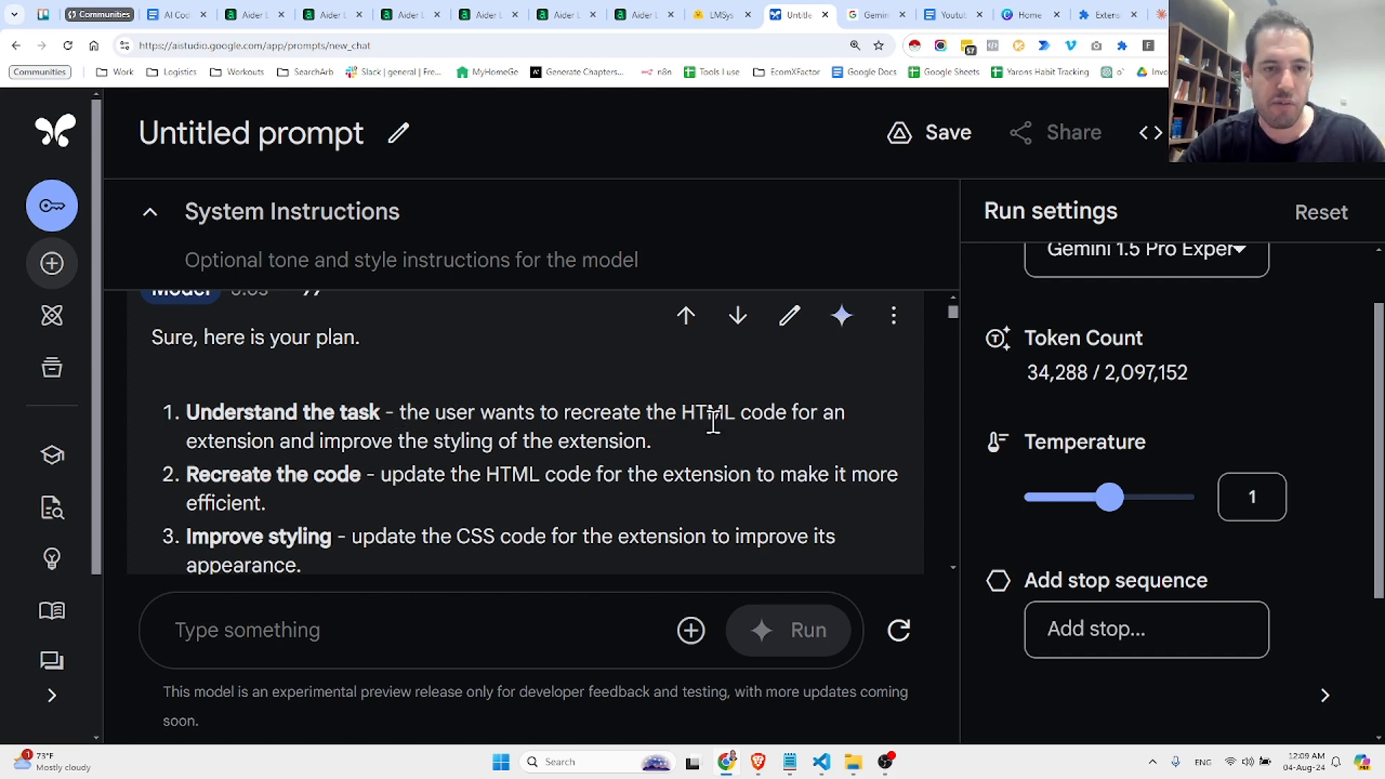
mouse_move(516, 442)
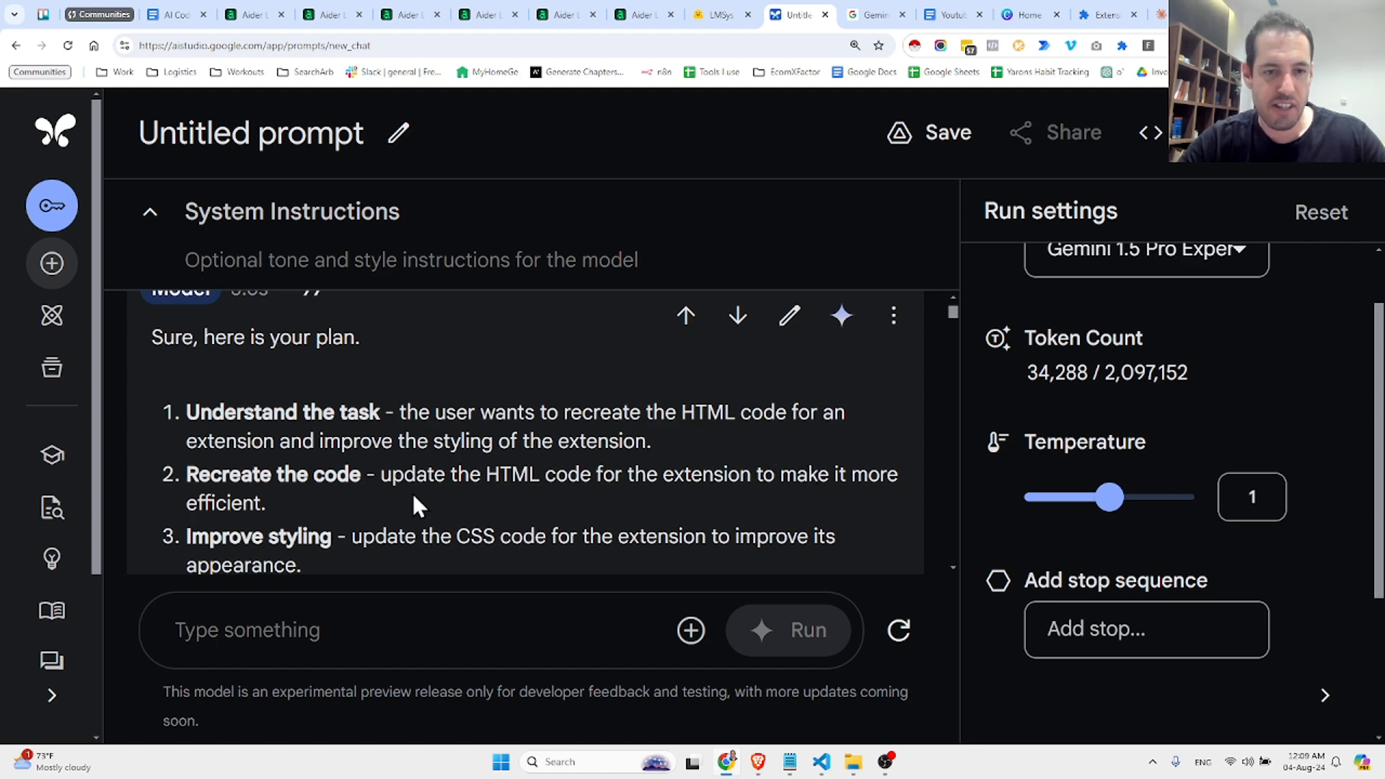
scroll("down", 3)
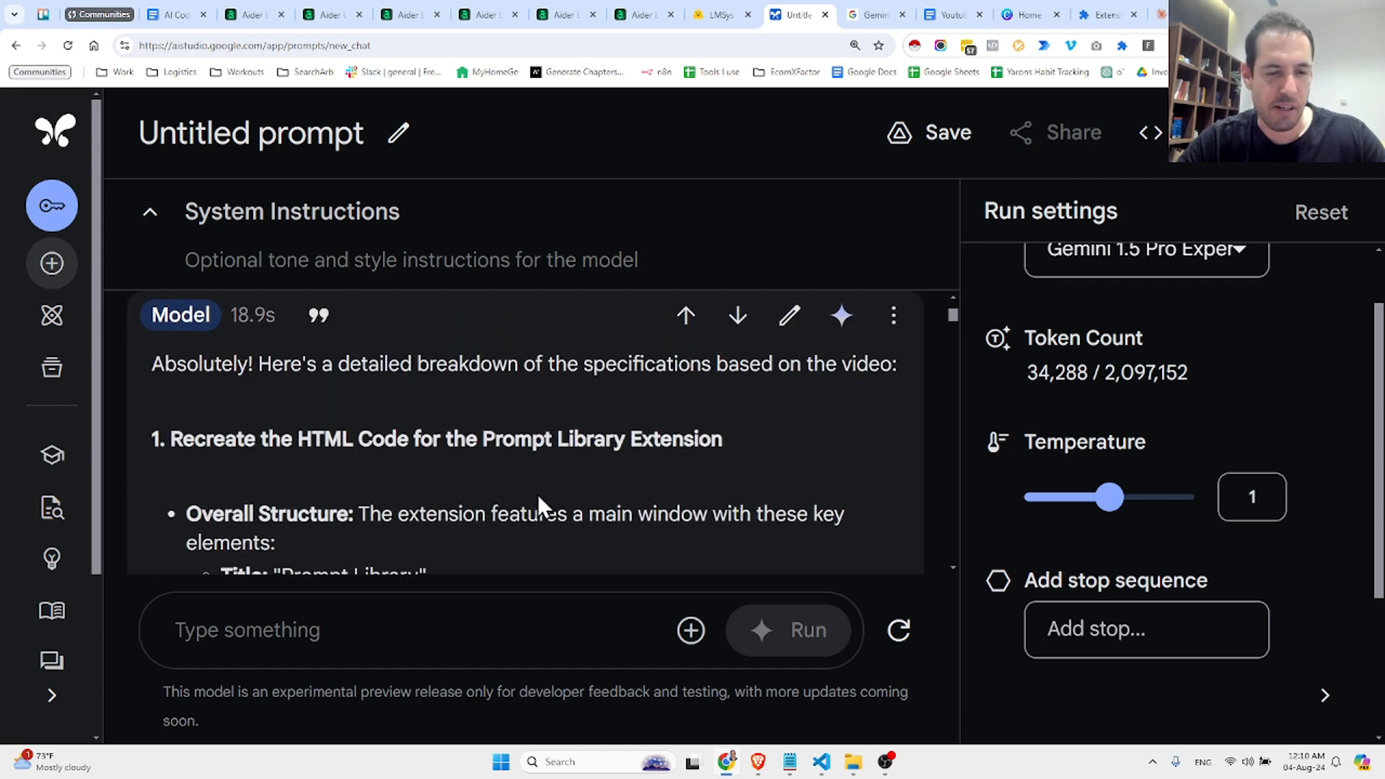
mouse_move(277, 439)
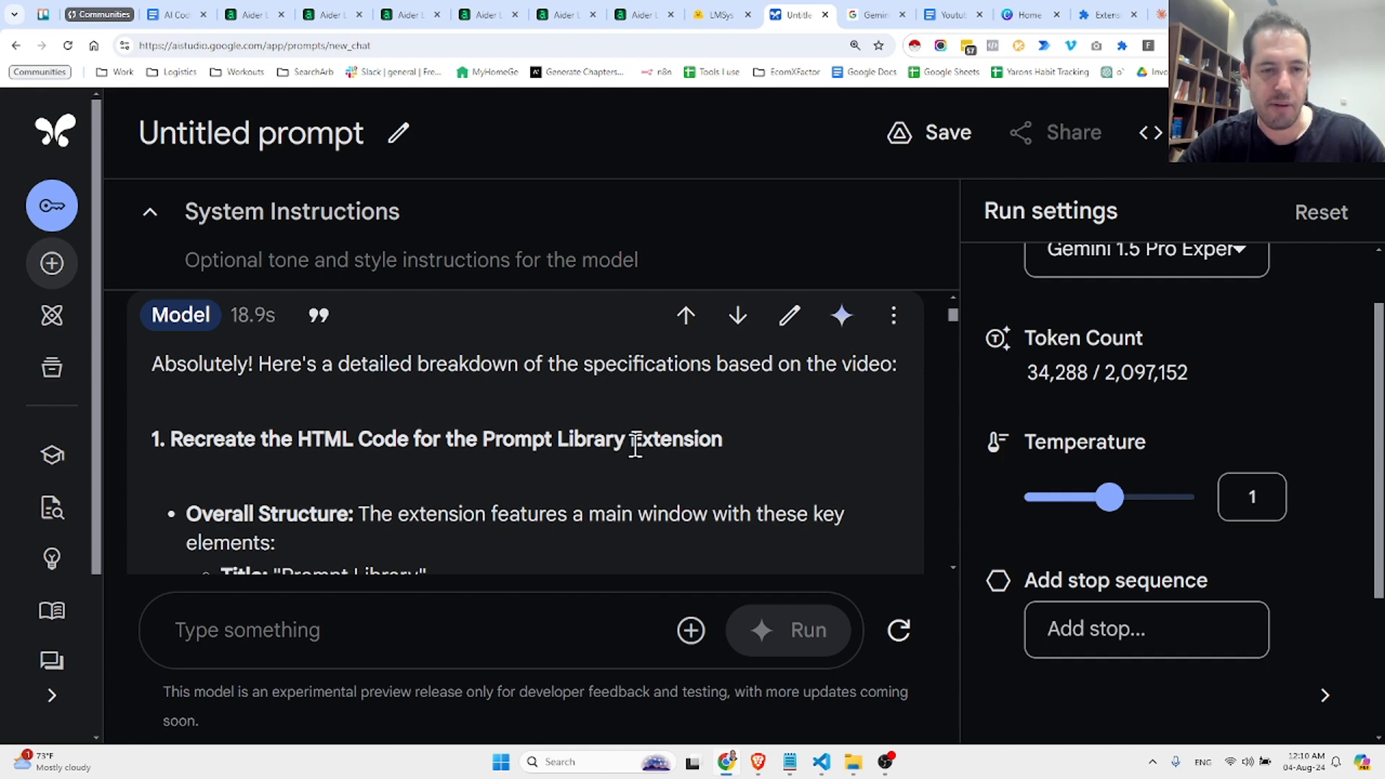
scroll("down", 3)
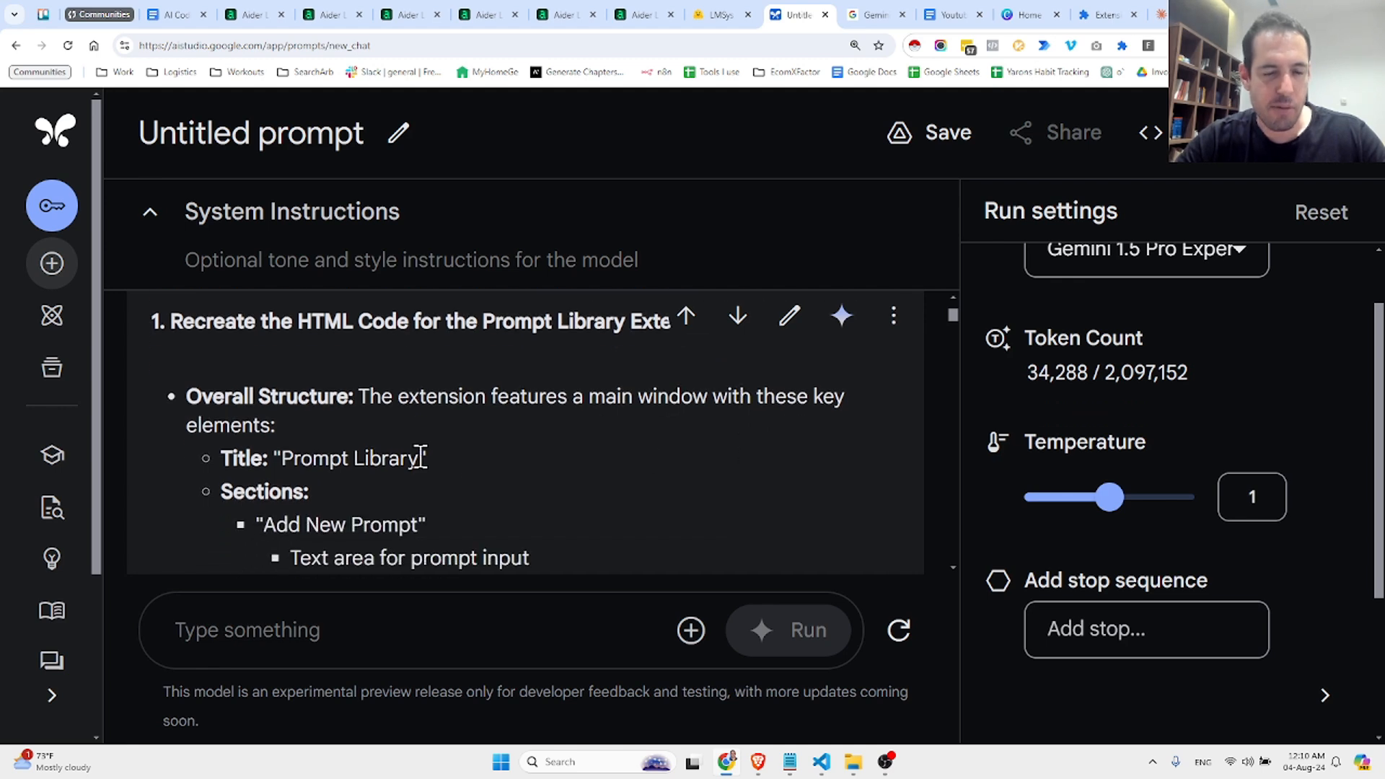
scroll("down", 3)
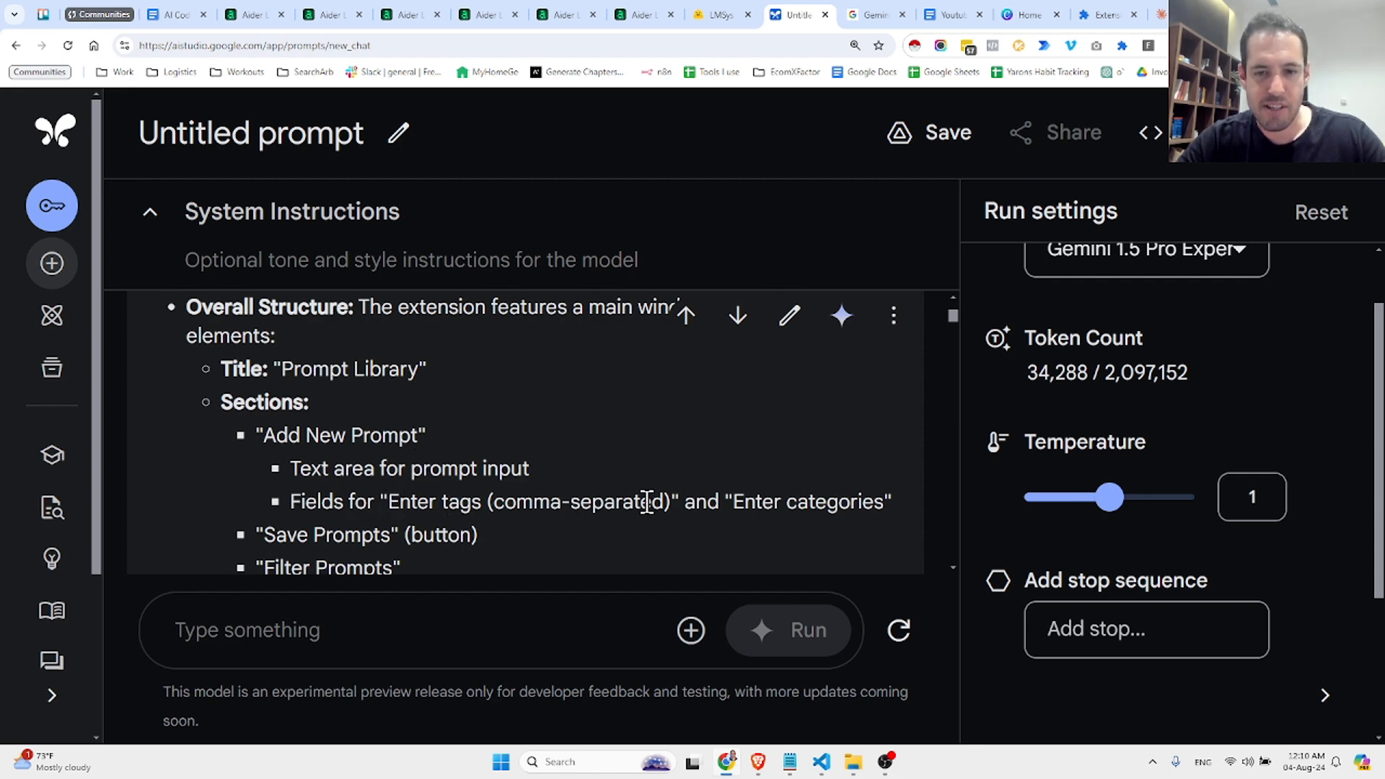
scroll("down", 3)
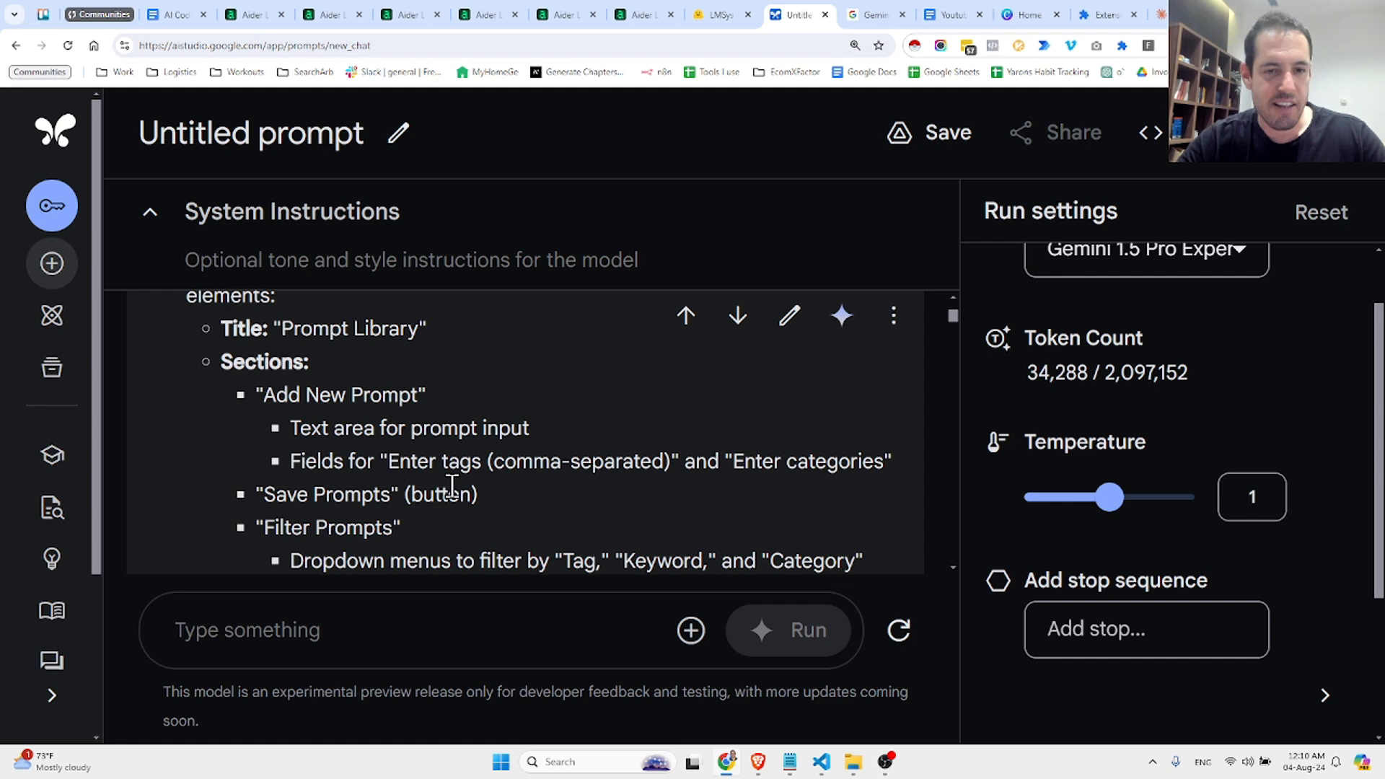
scroll("down", 3)
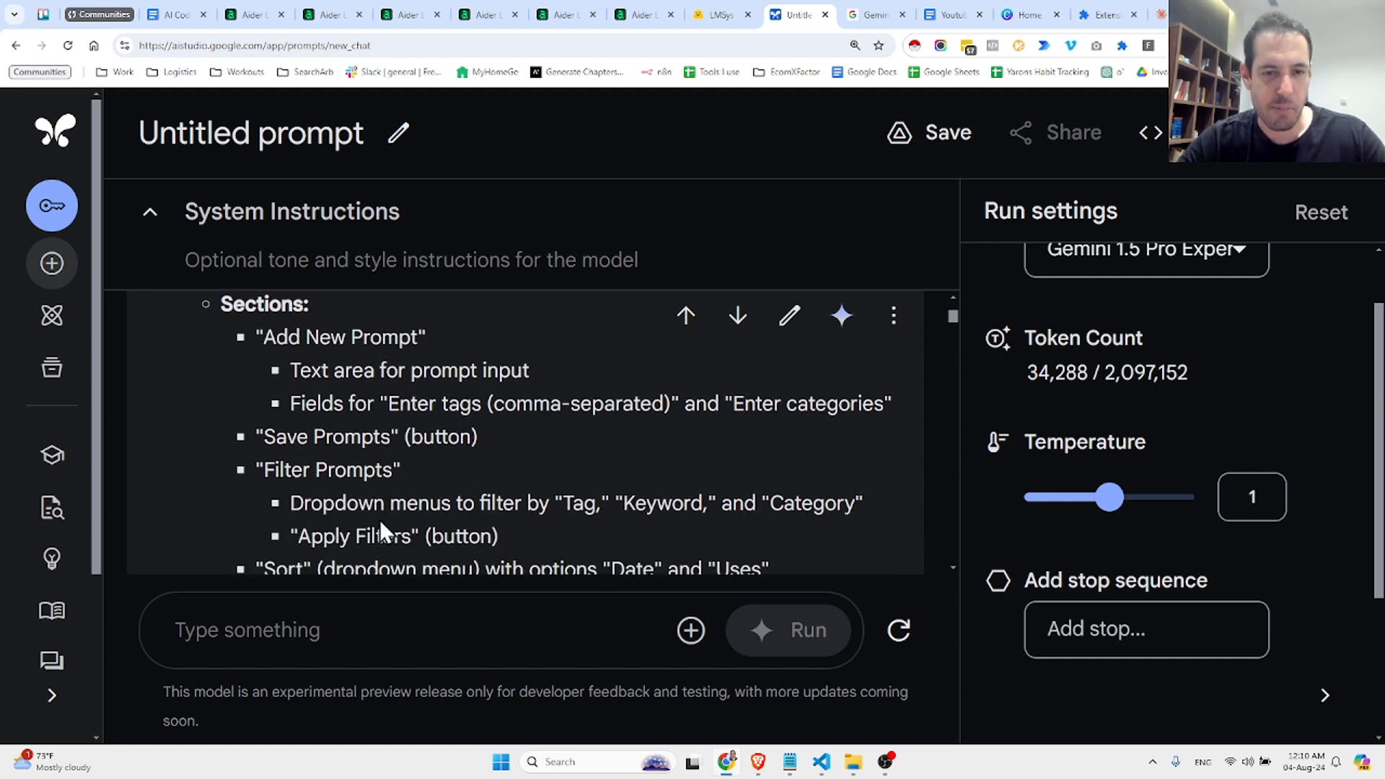
scroll("down", 3)
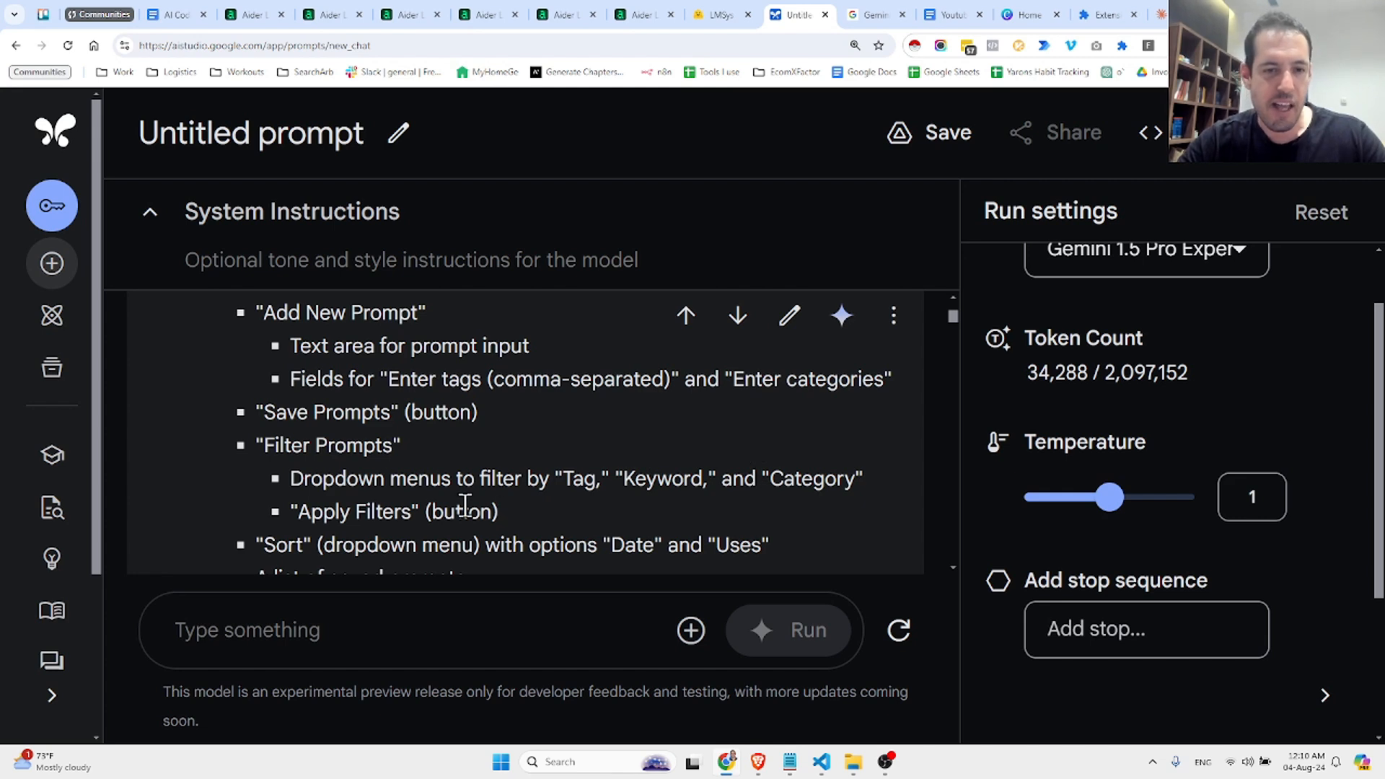
scroll("down", 3)
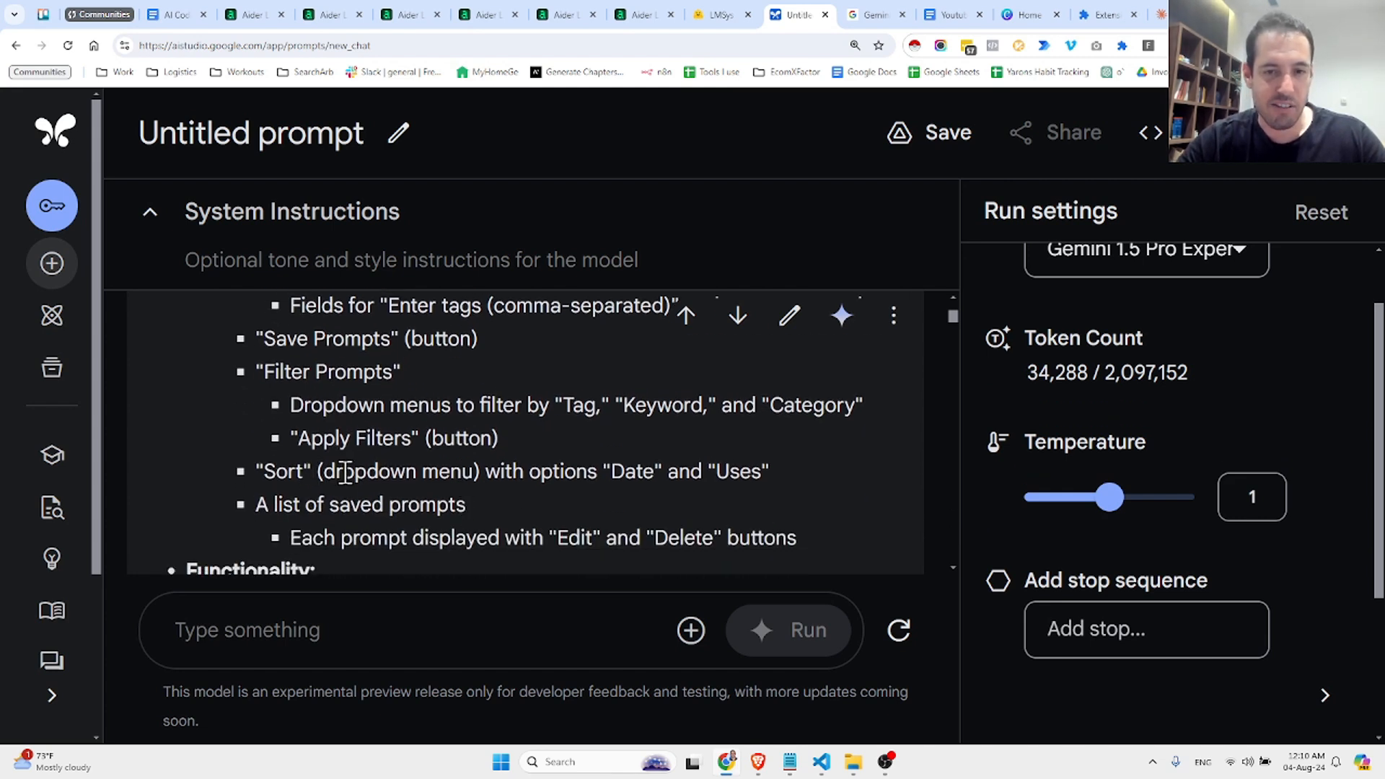
scroll("down", 3)
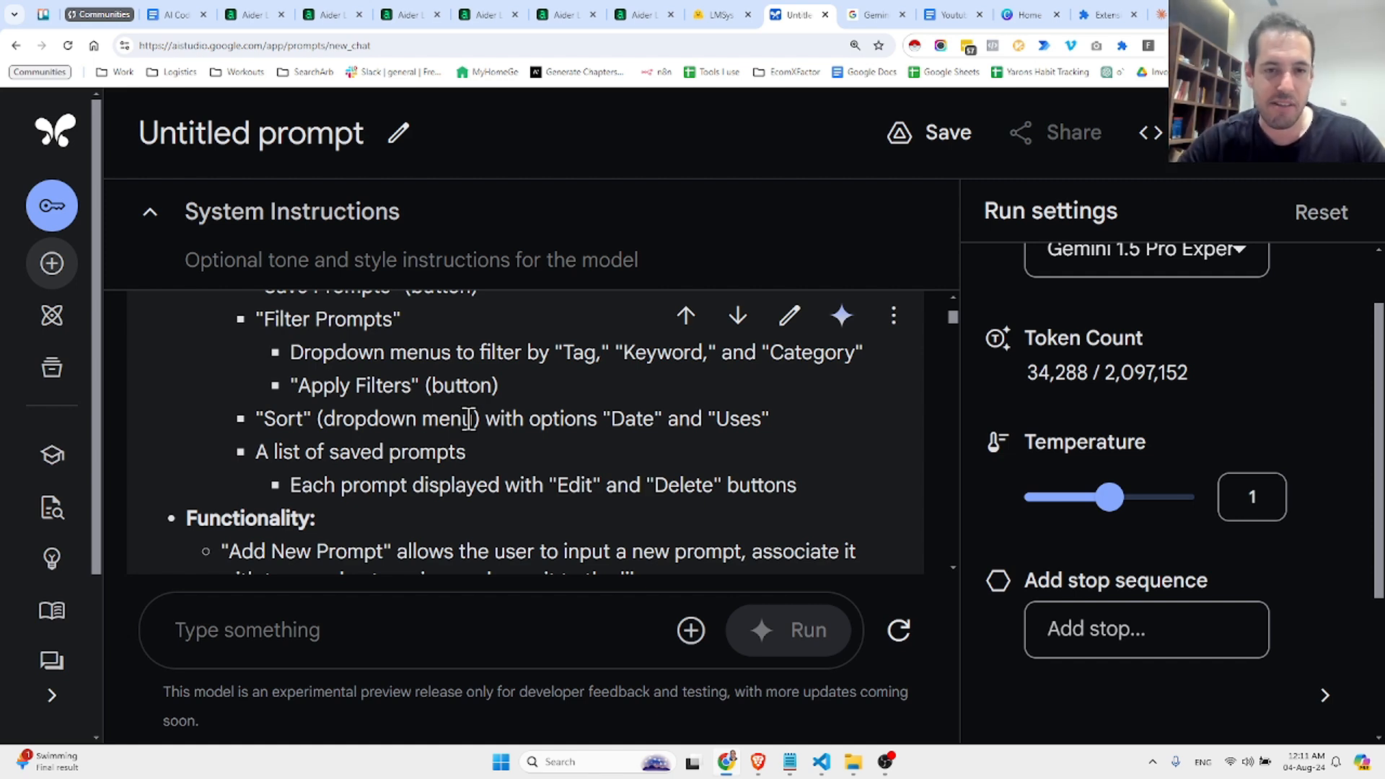
scroll("down", 3)
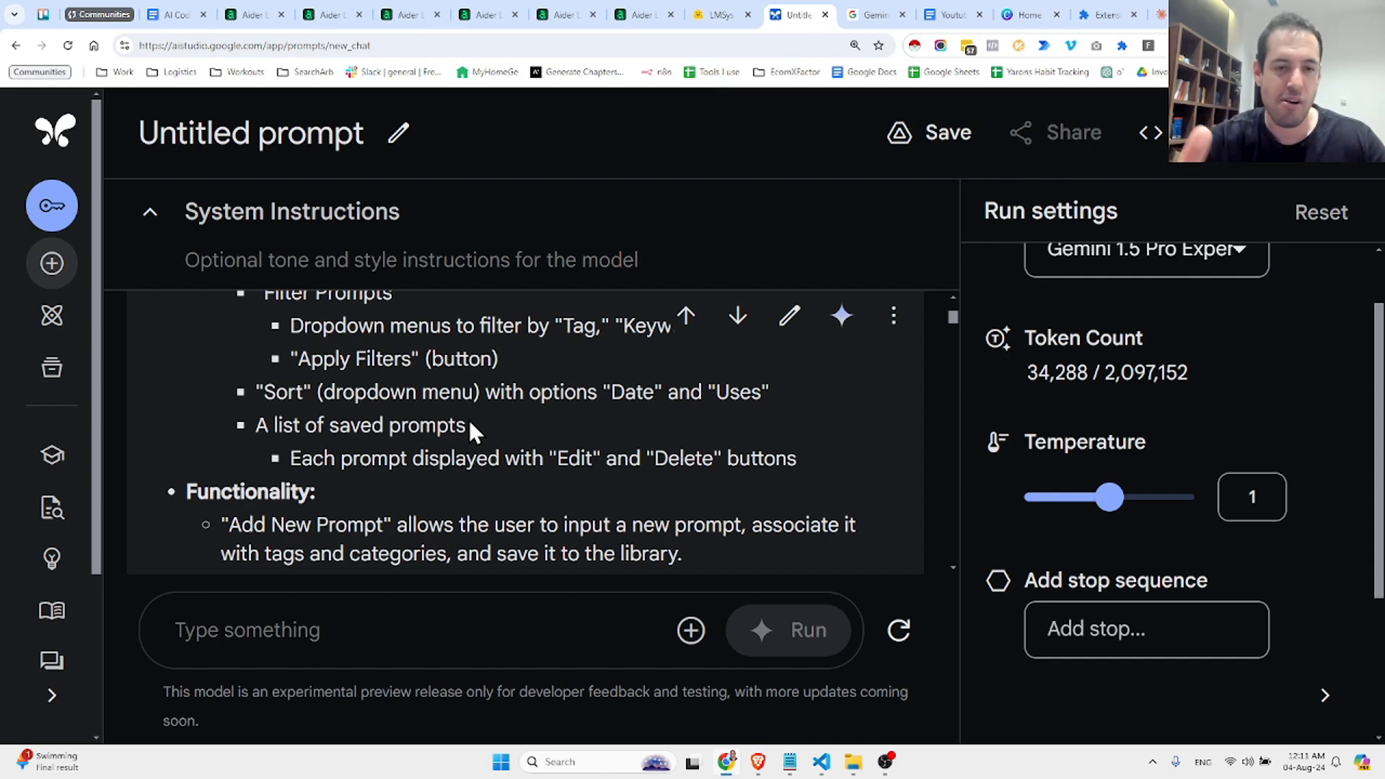
scroll("down", 3)
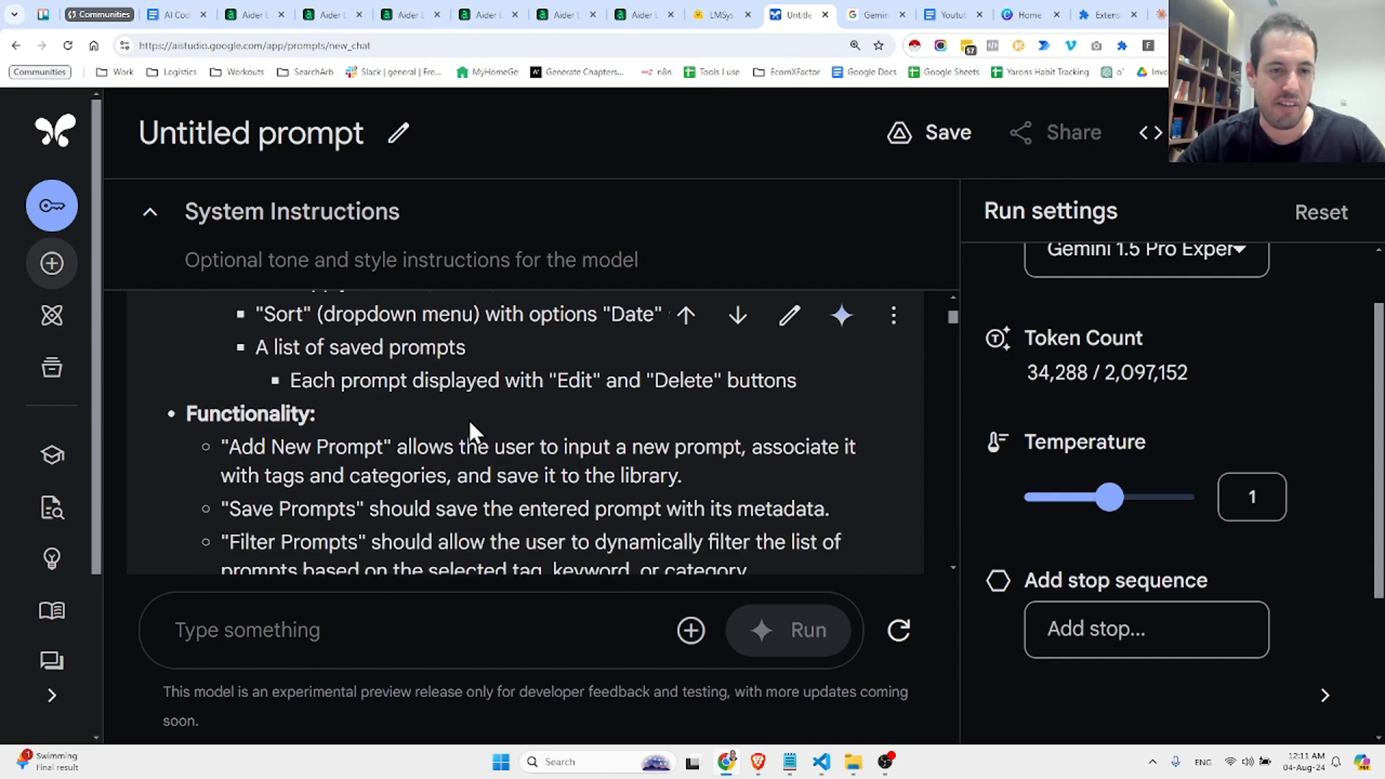
scroll("down", 3)
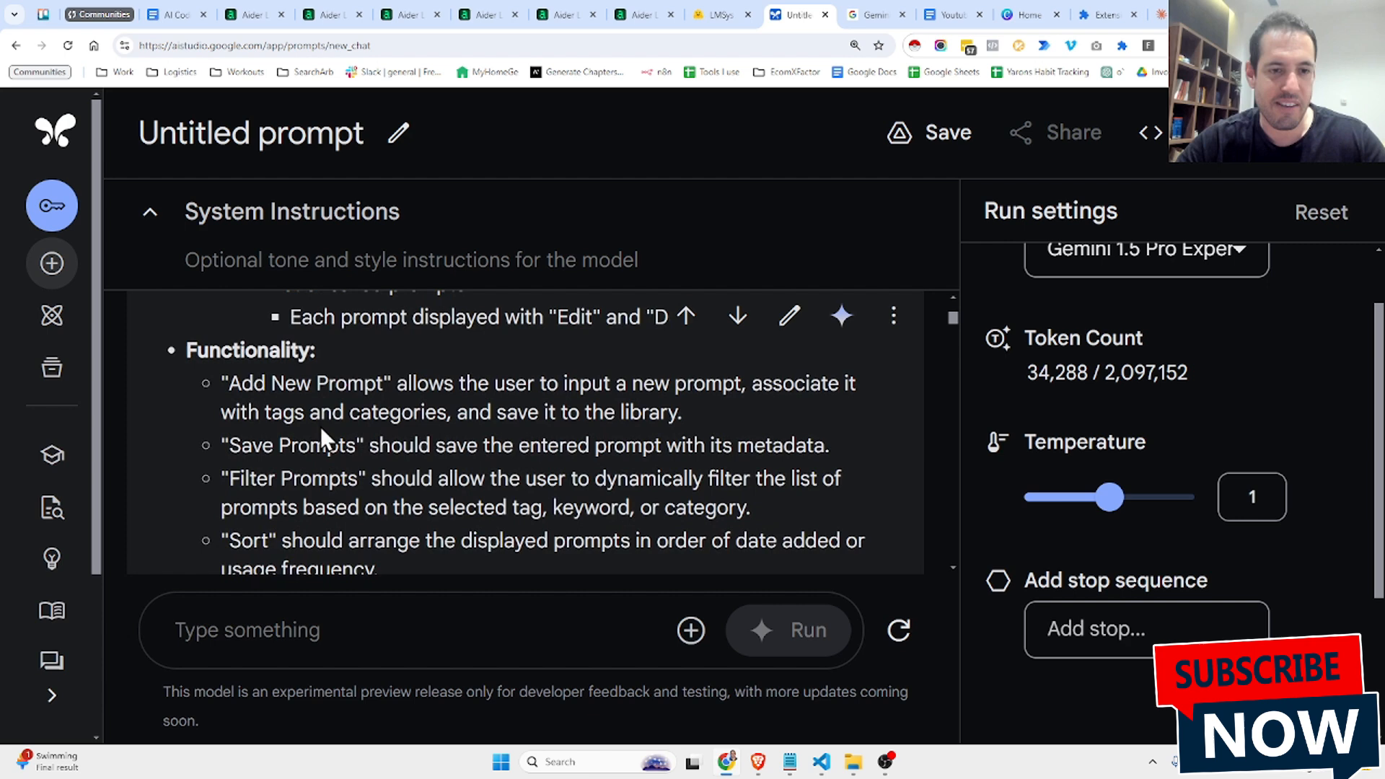
scroll("down", 3)
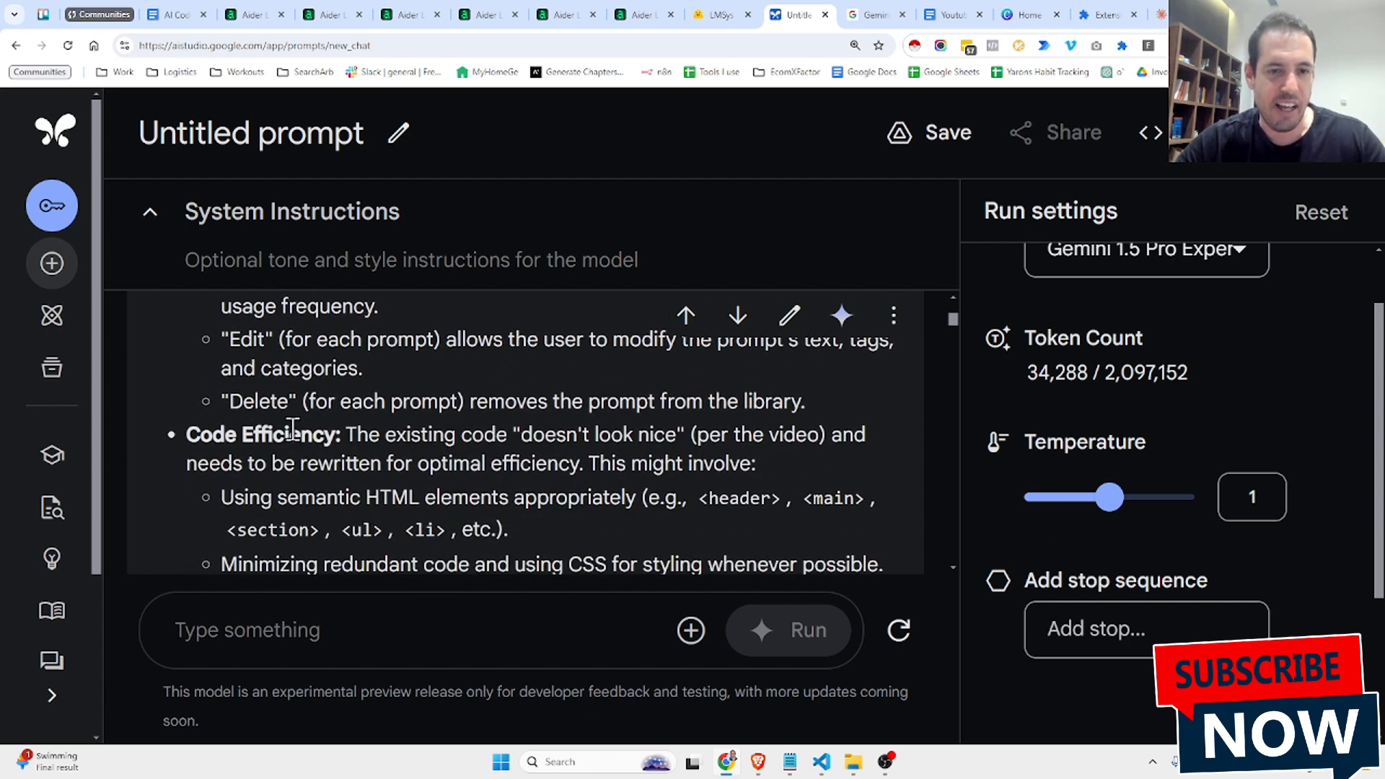
scroll("down", 3)
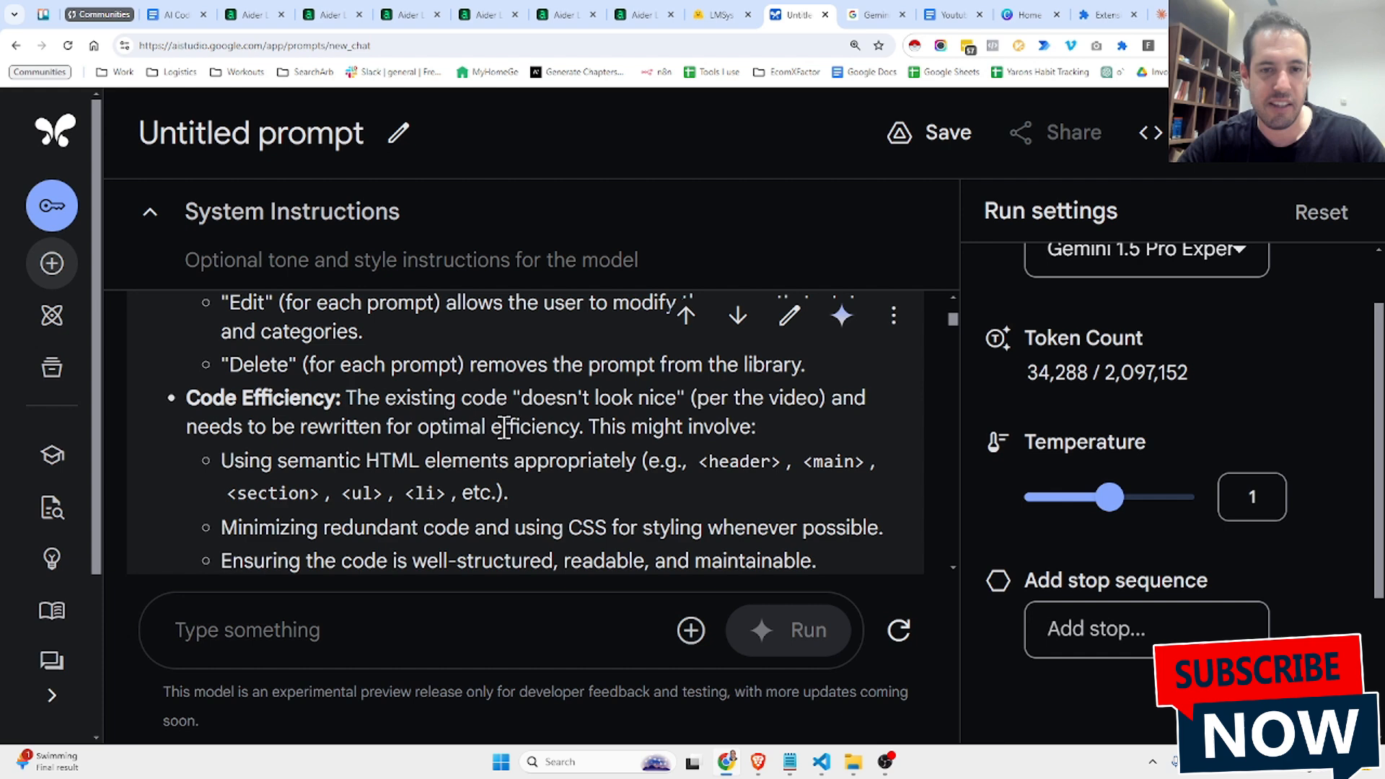
scroll("down", 3)
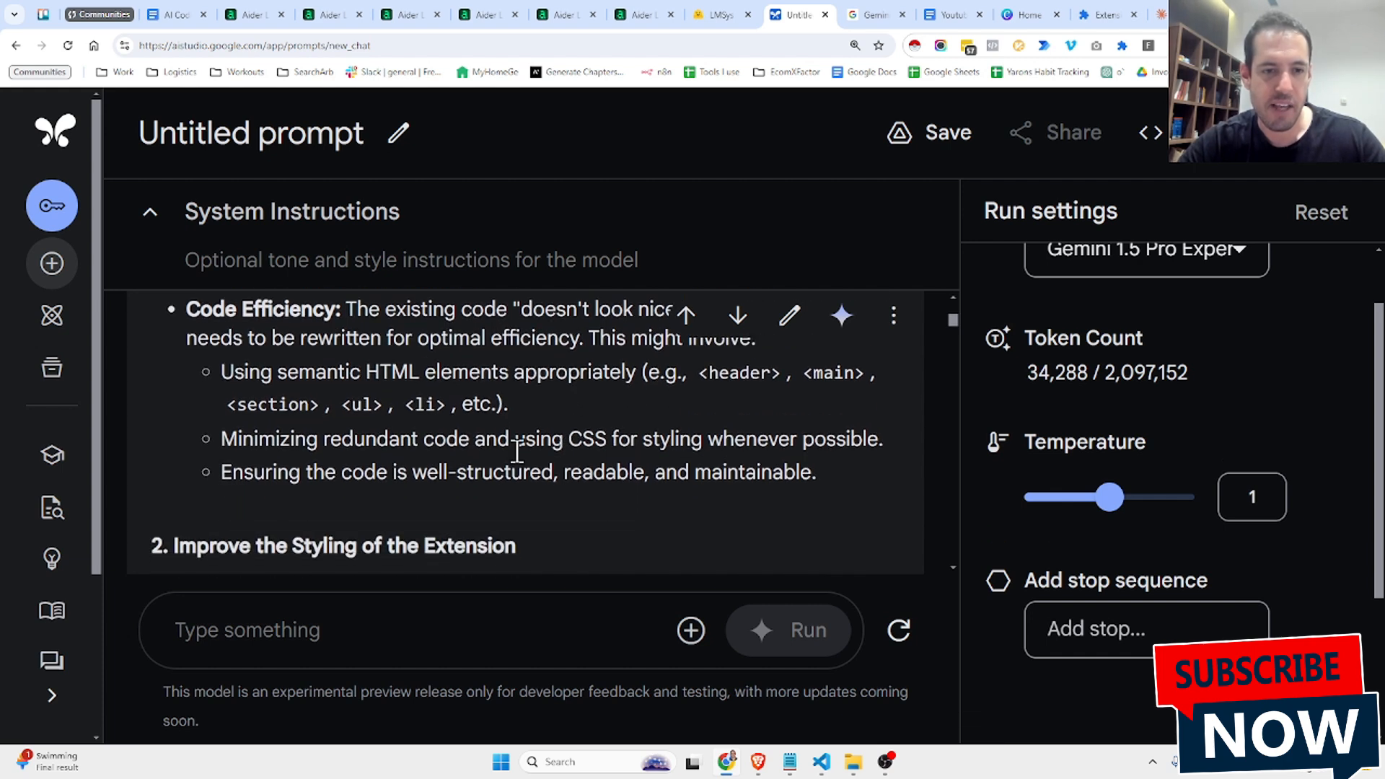
scroll("down", 3)
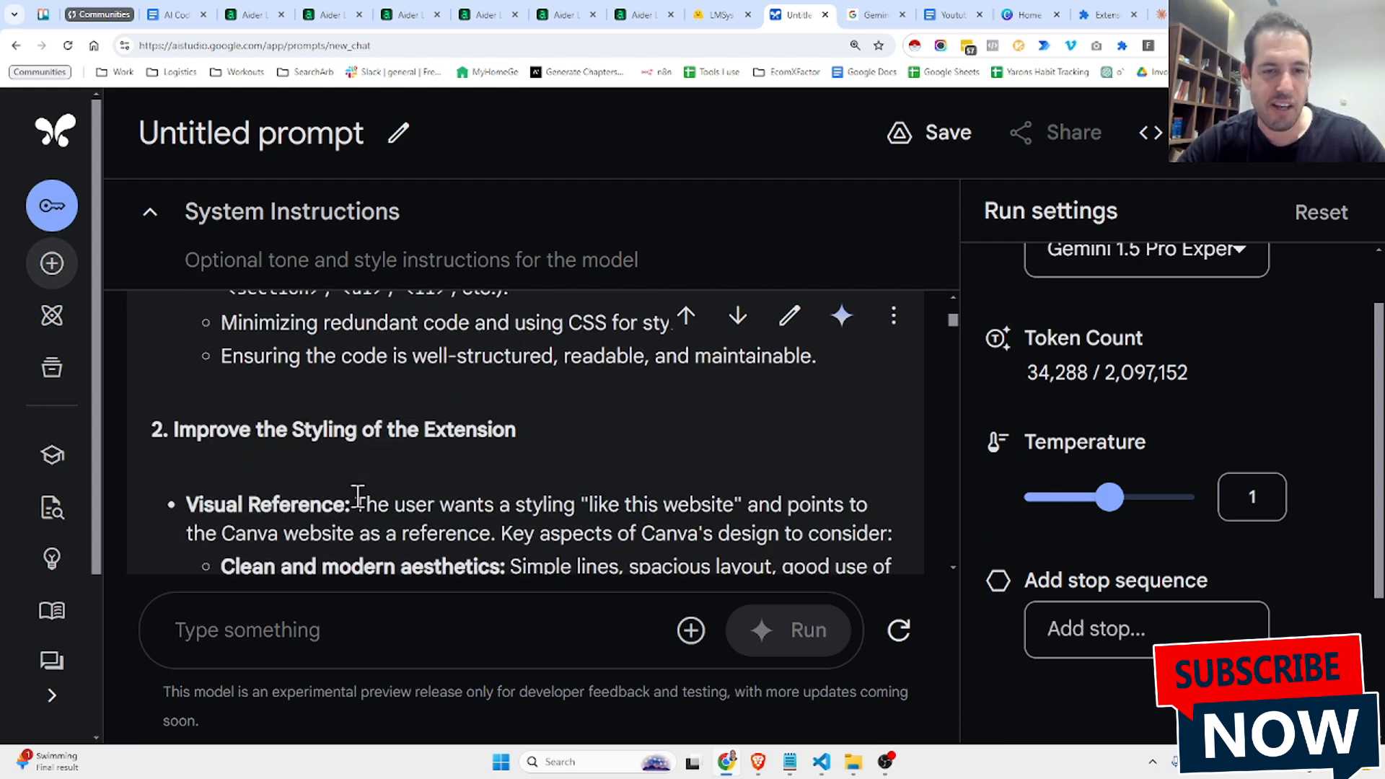
scroll("down", 3)
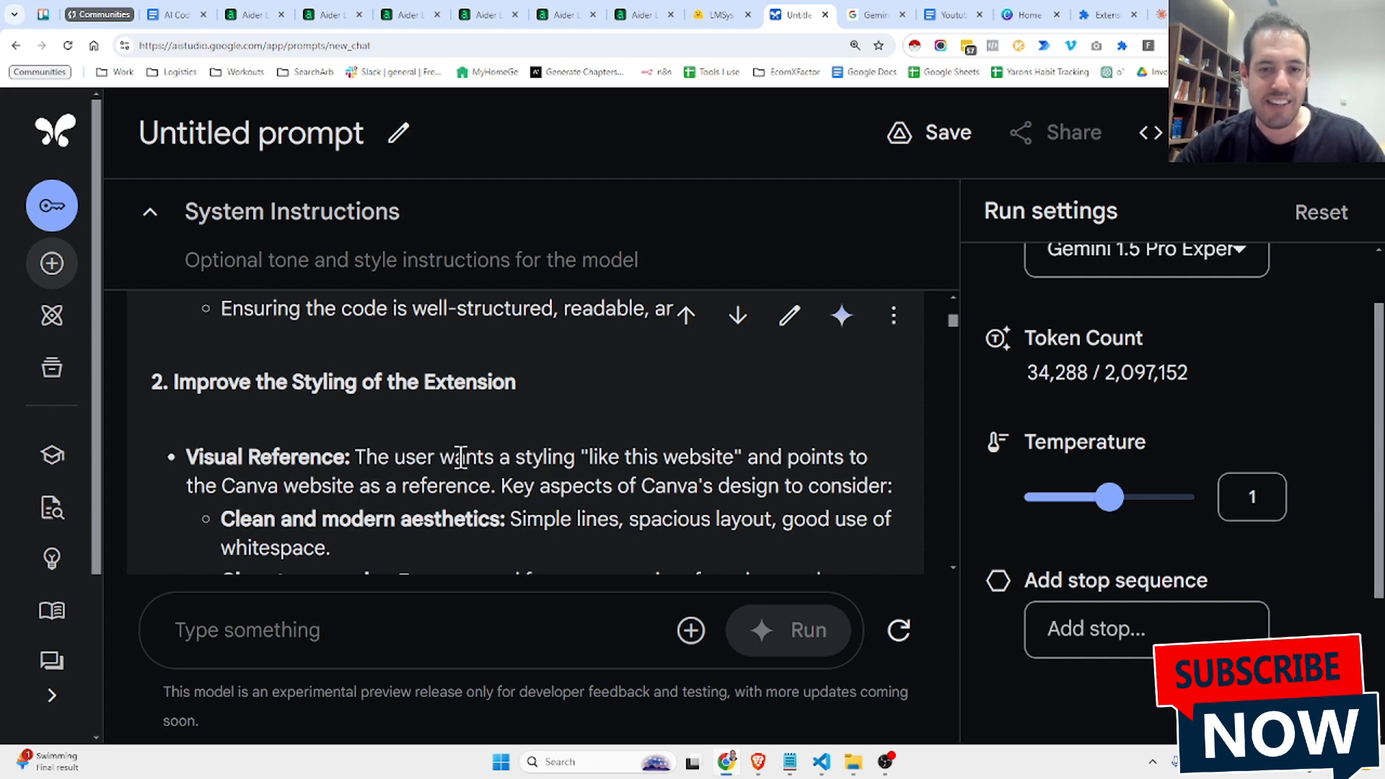
mouse_move(757, 456)
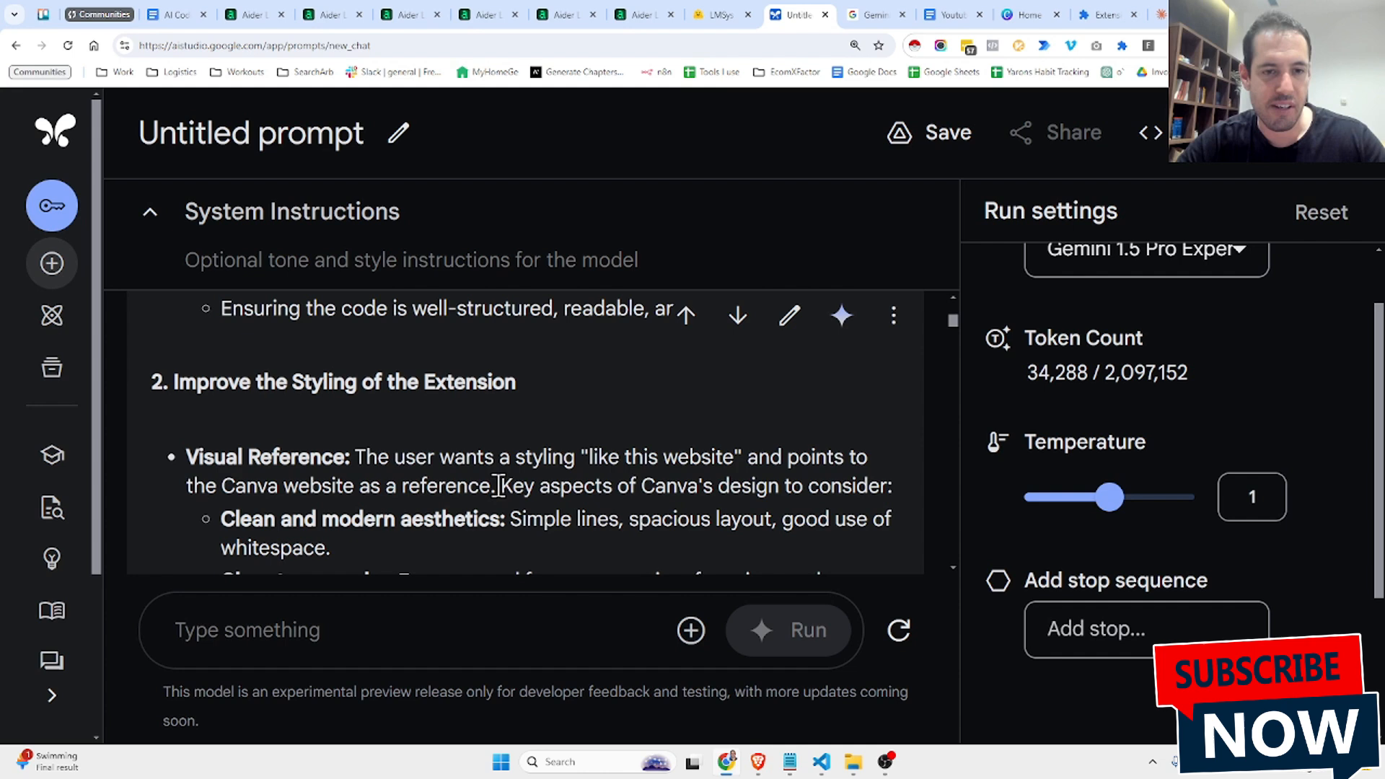
scroll("down", 3)
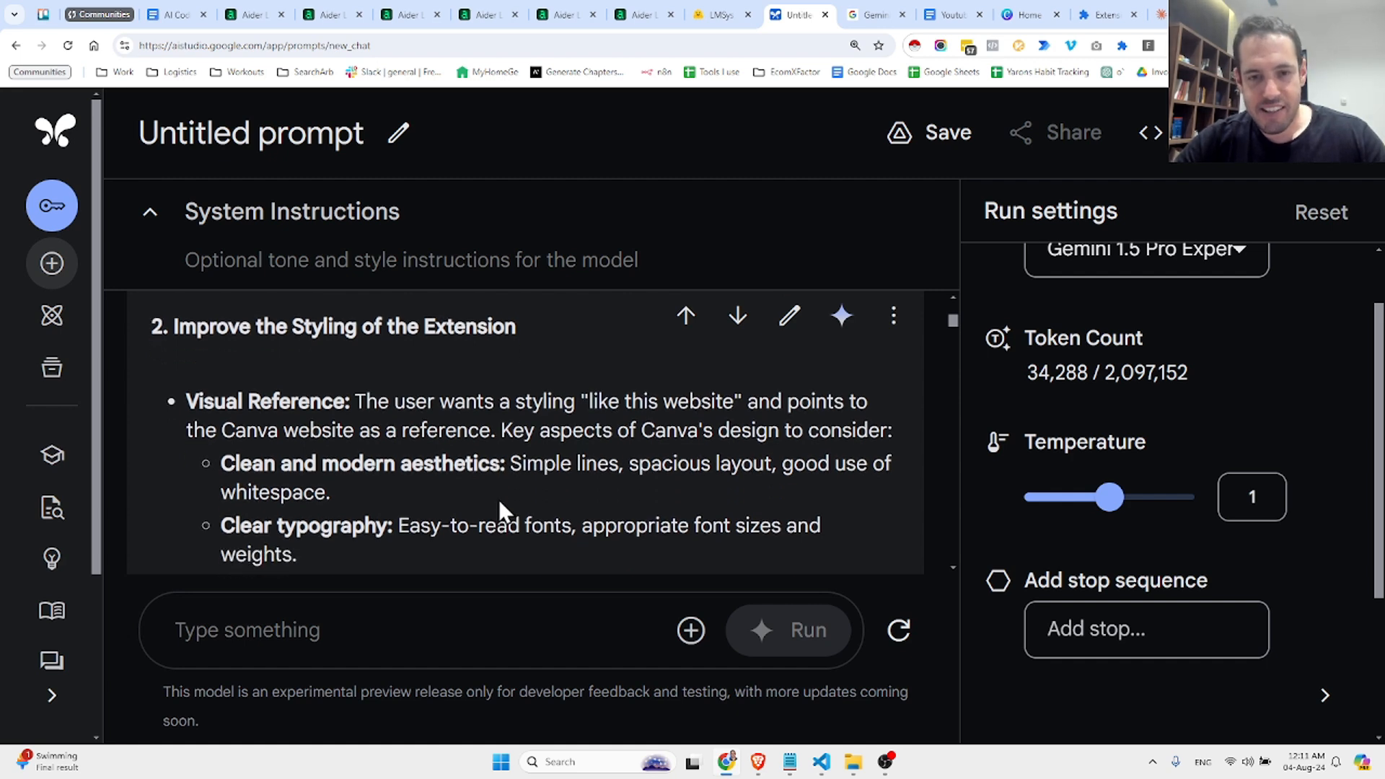
scroll("down", 3)
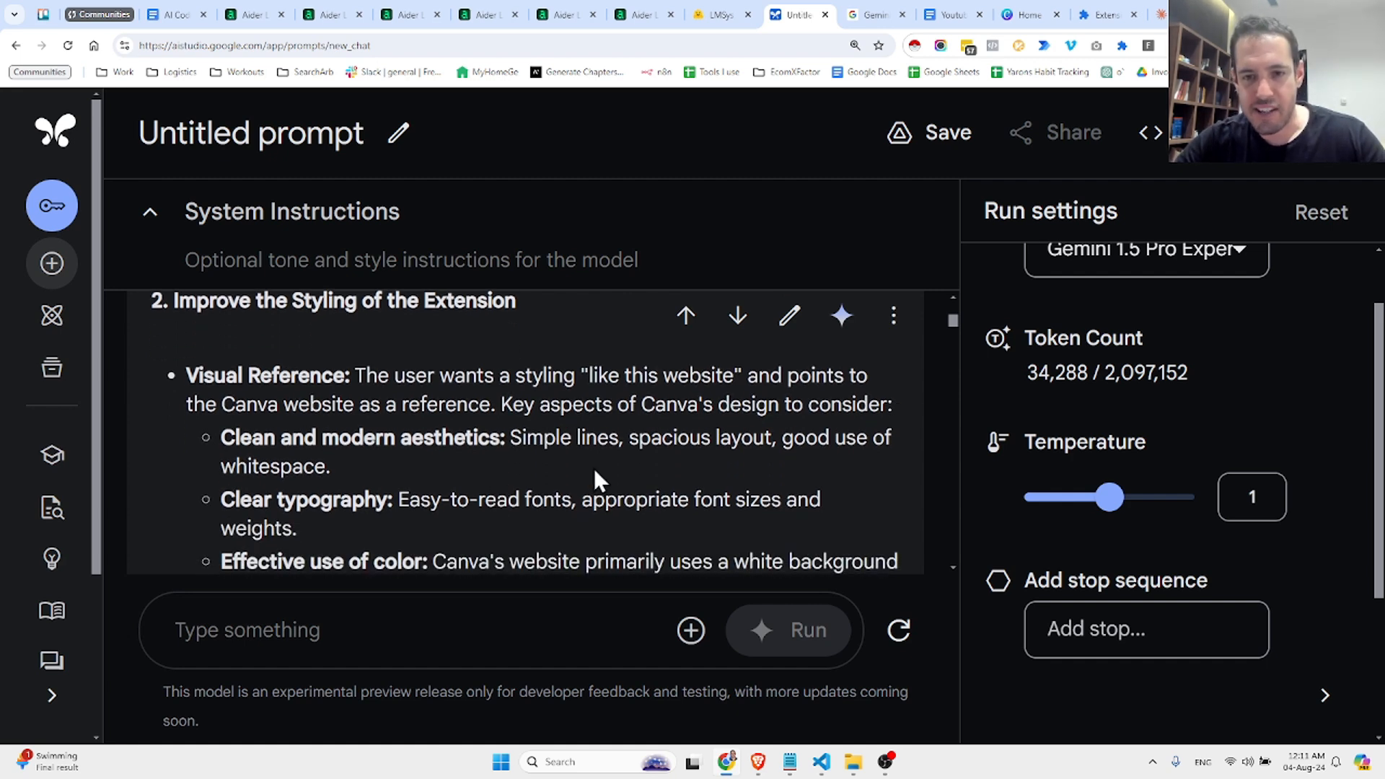
scroll("down", 3)
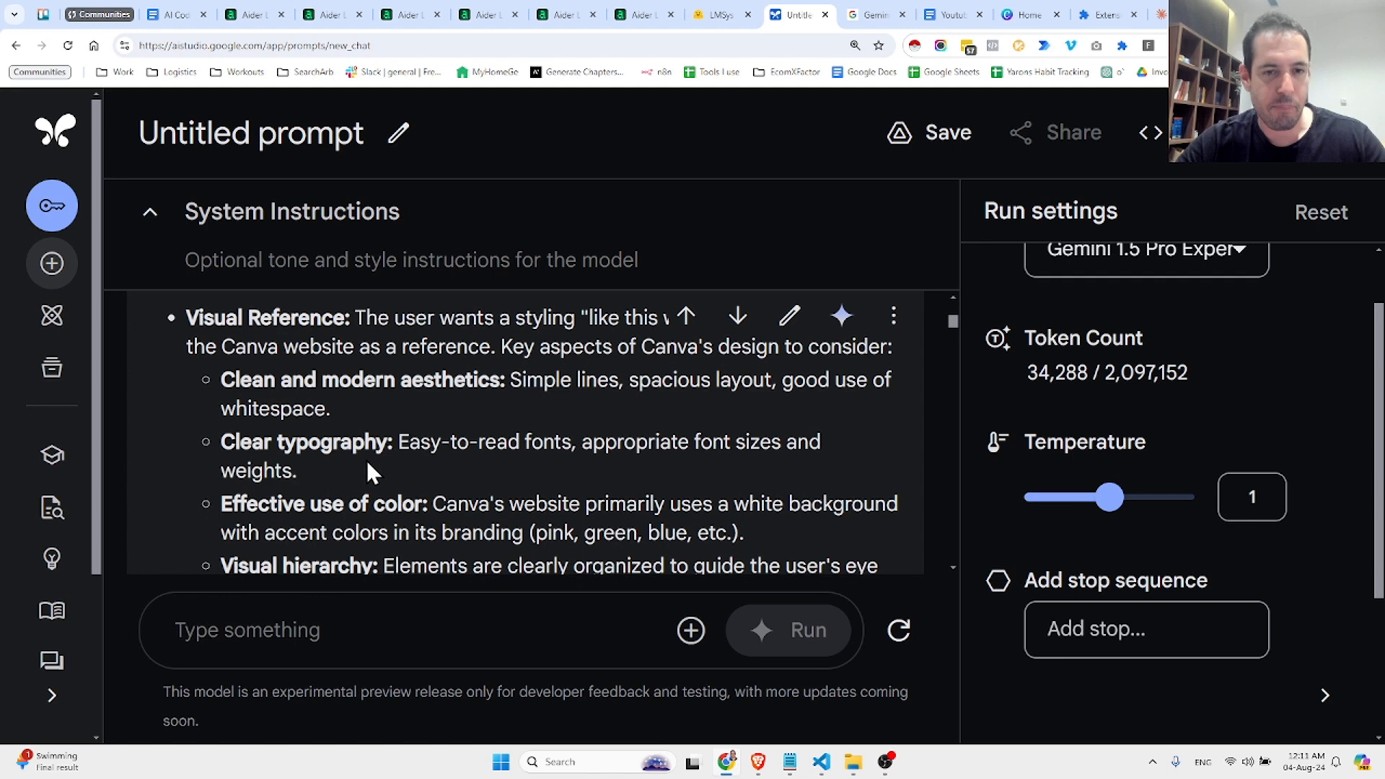
scroll("down", 3)
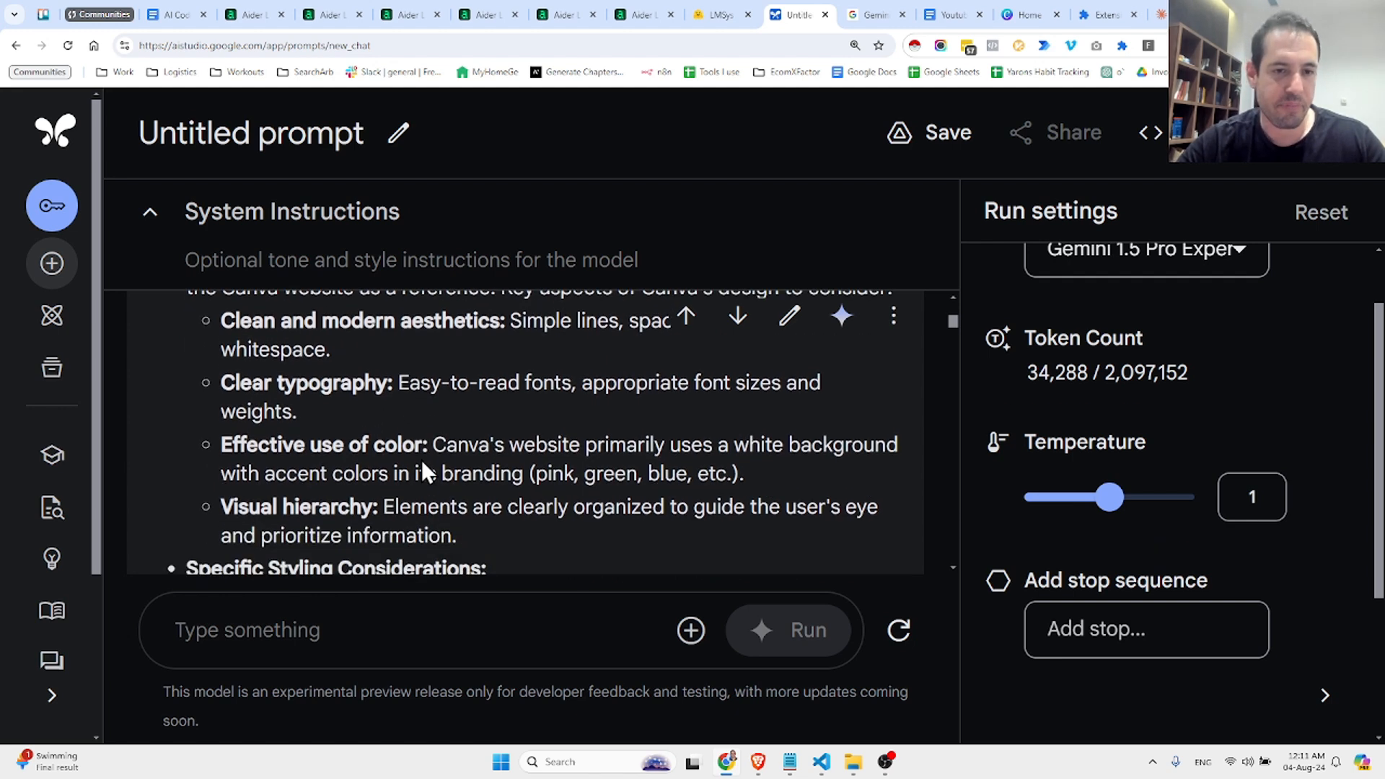
scroll("down", 3)
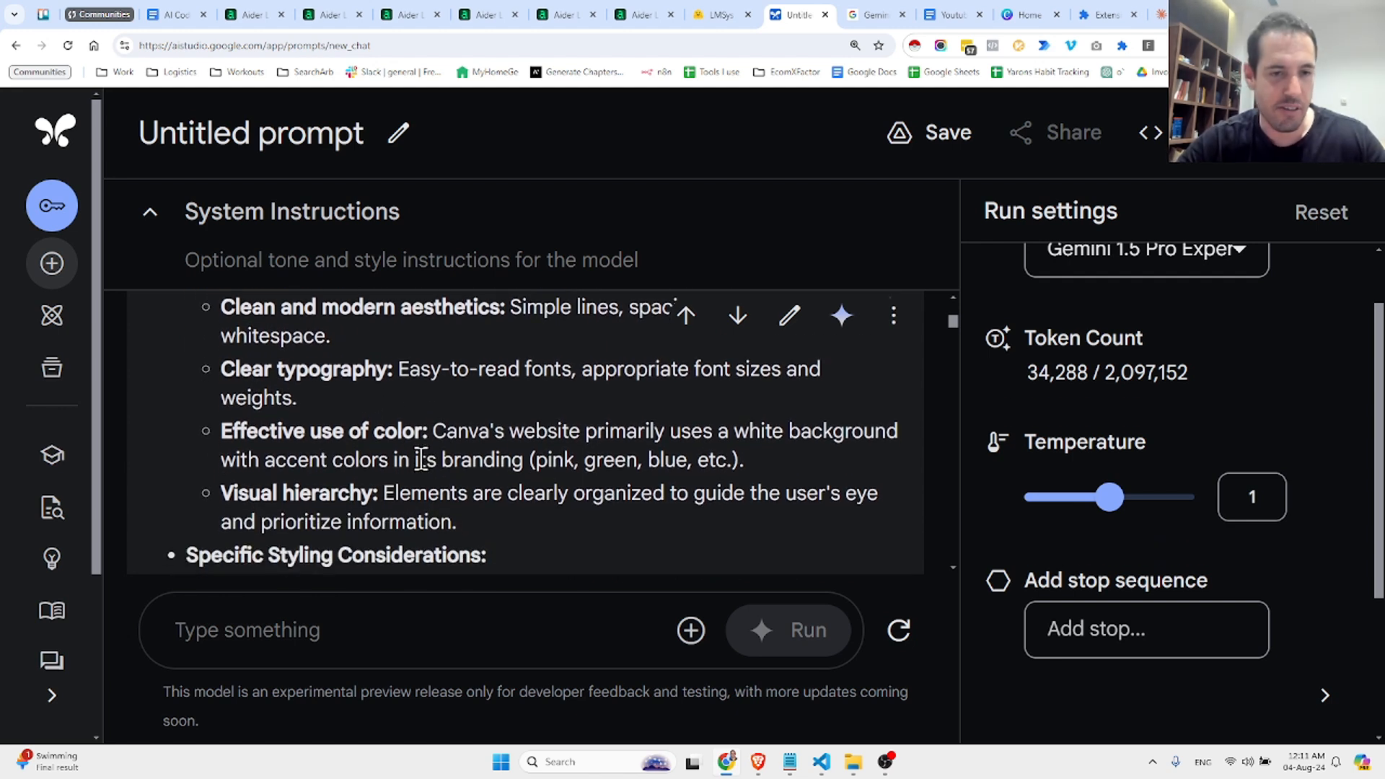
scroll("down", 3)
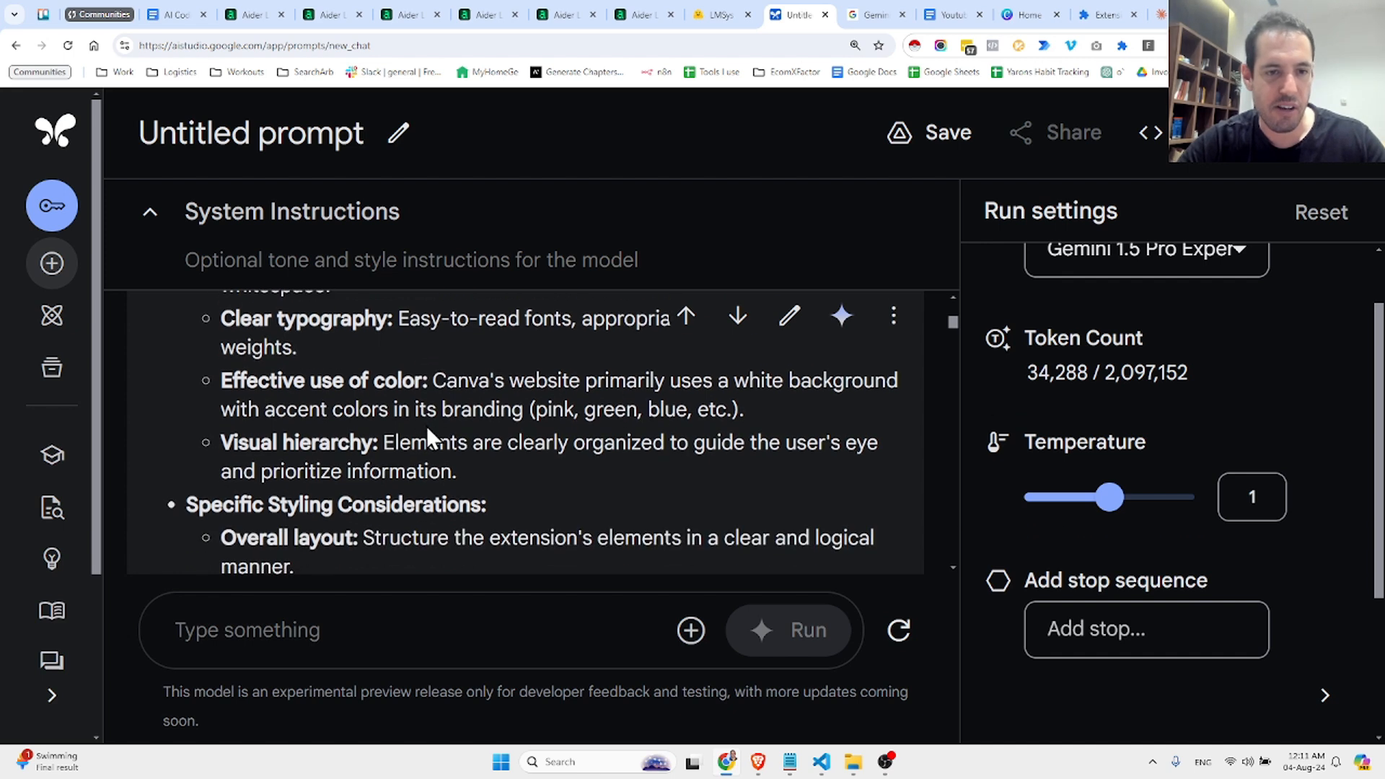
scroll("down", 3)
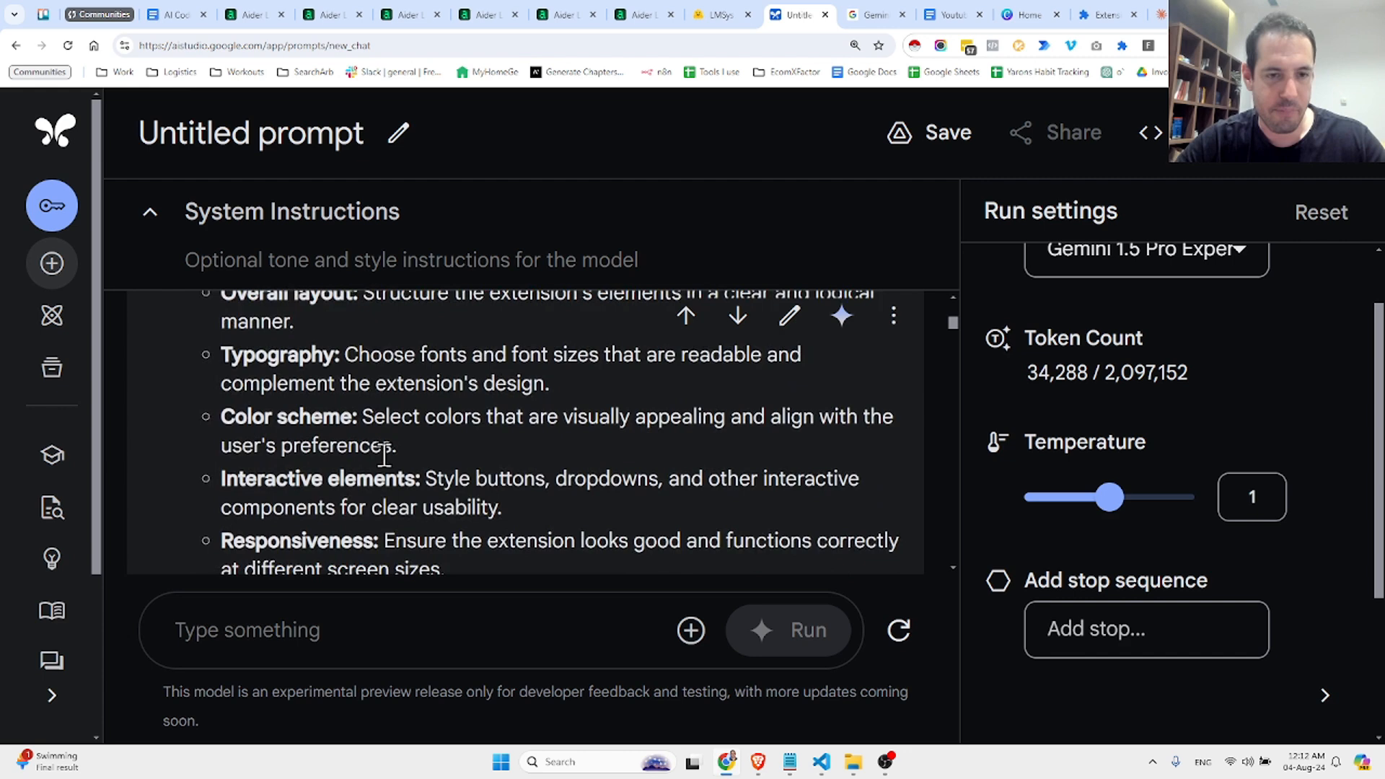
scroll("down", 3)
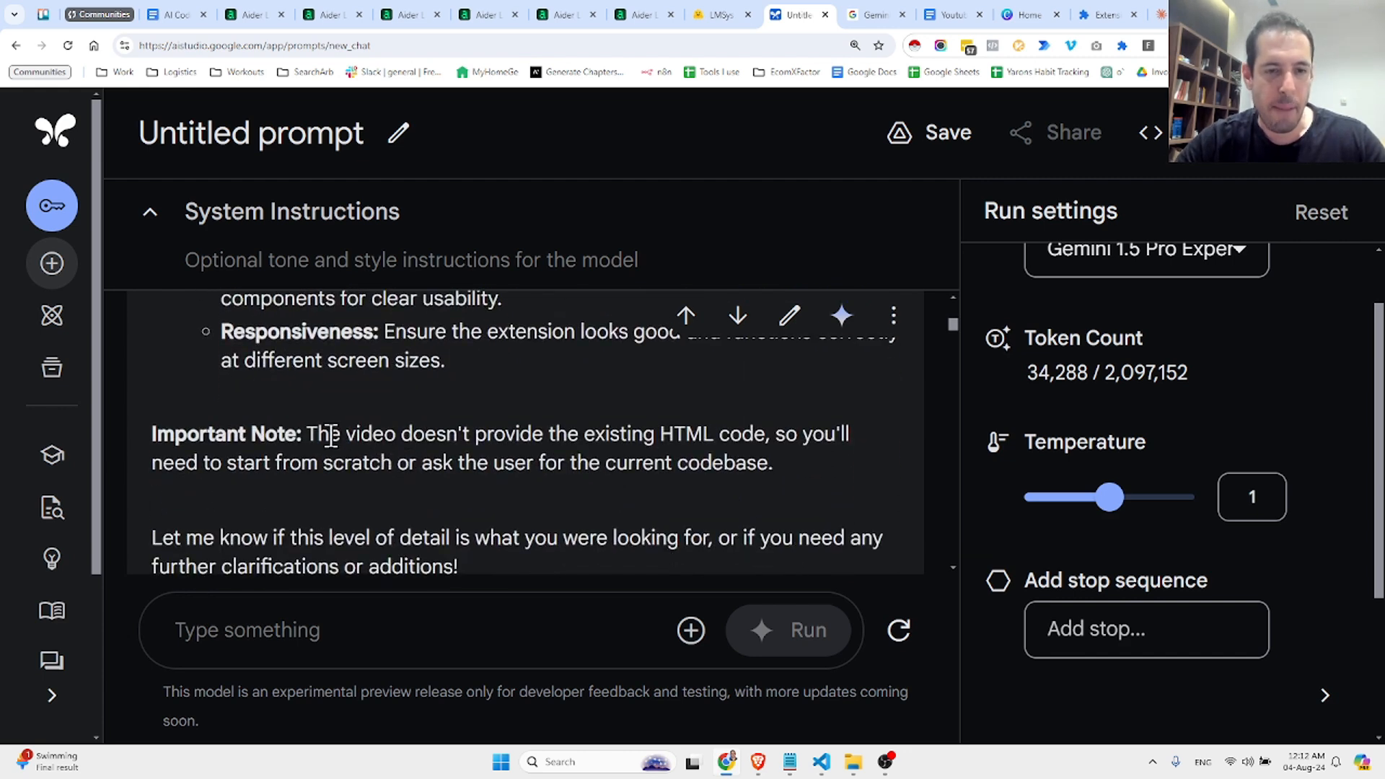
mouse_move(523, 442)
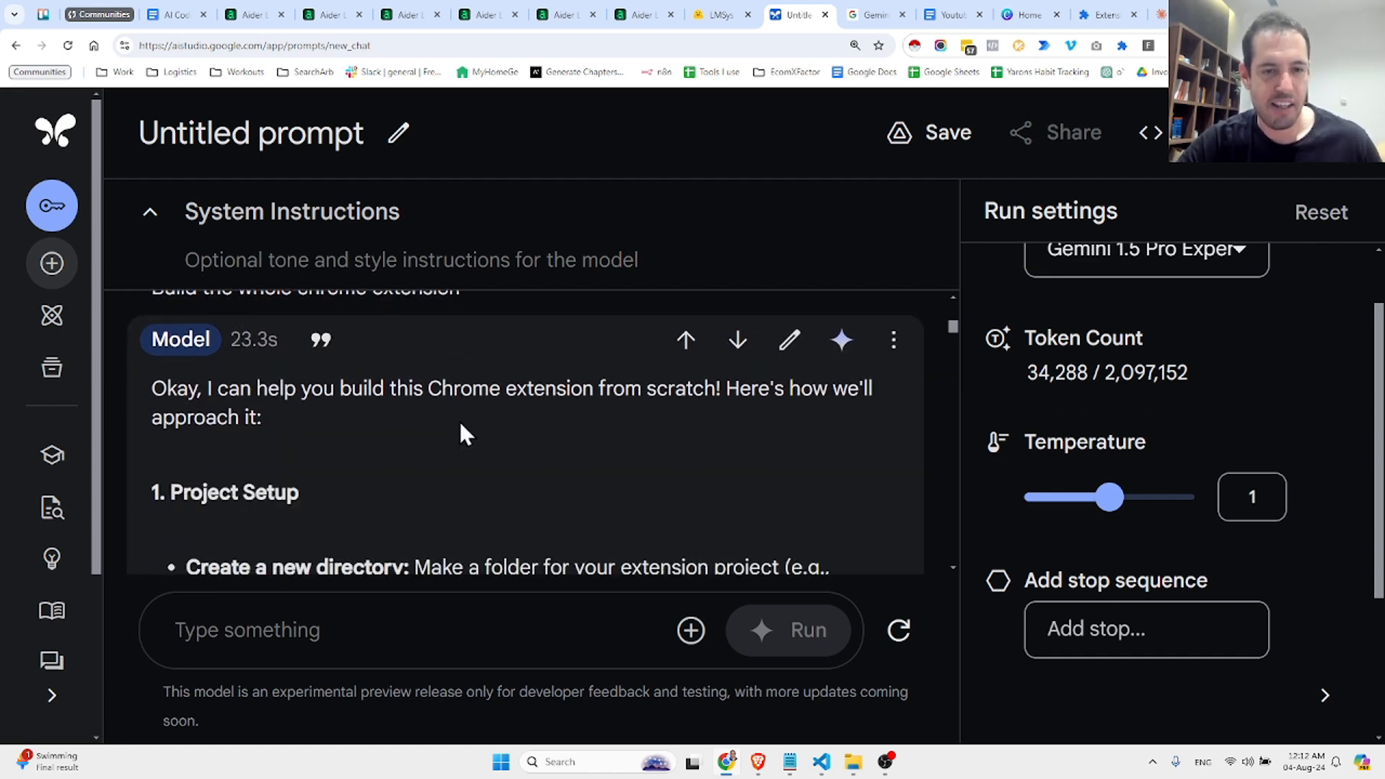
scroll("down", 3)
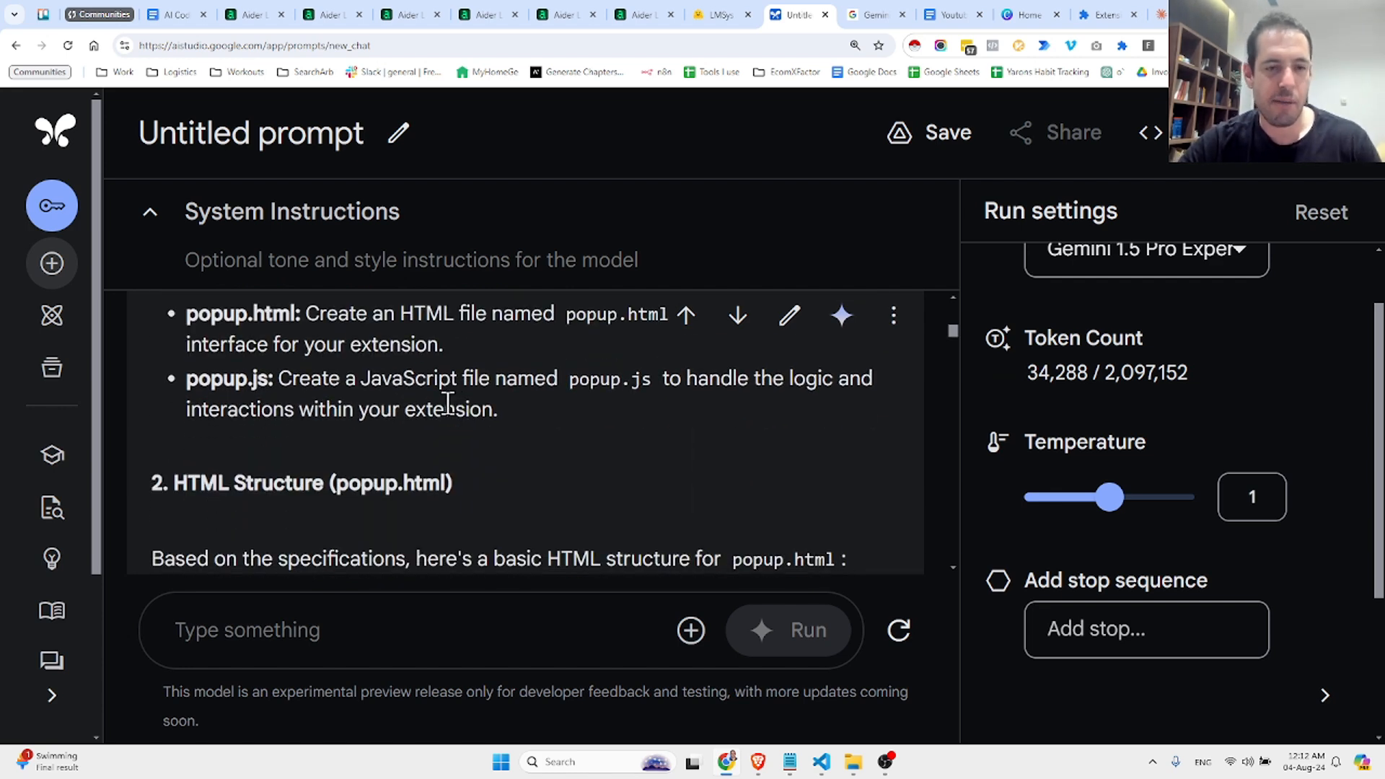
scroll("down", 3)
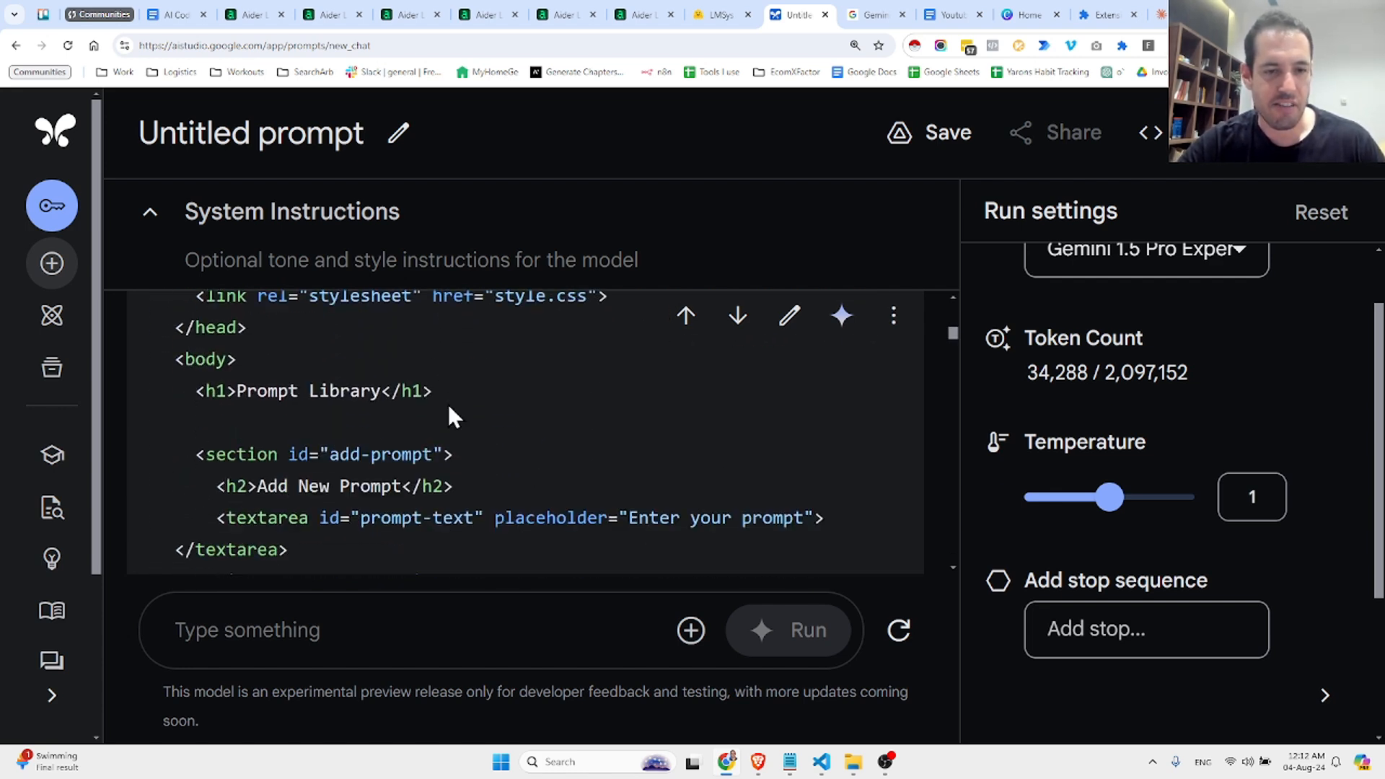
scroll("down", 3)
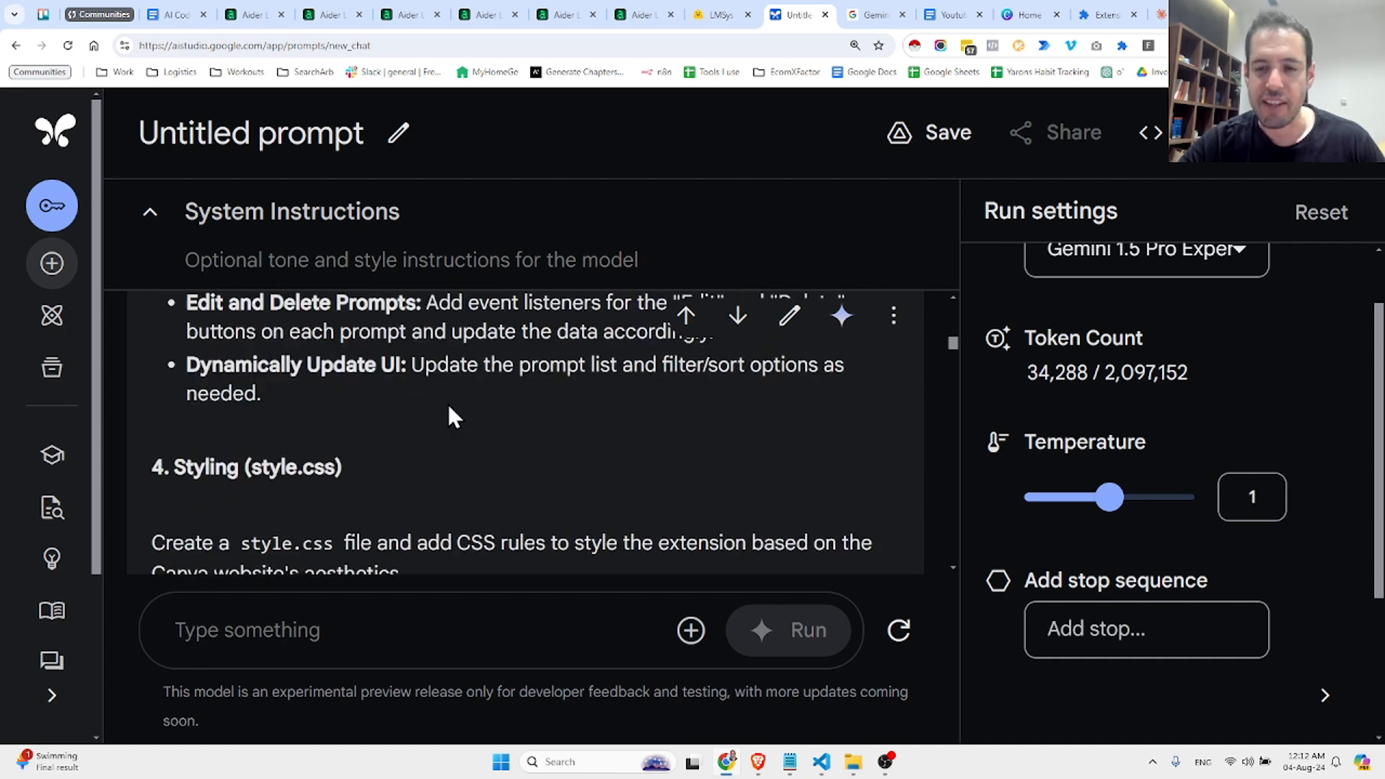
scroll("down", 3)
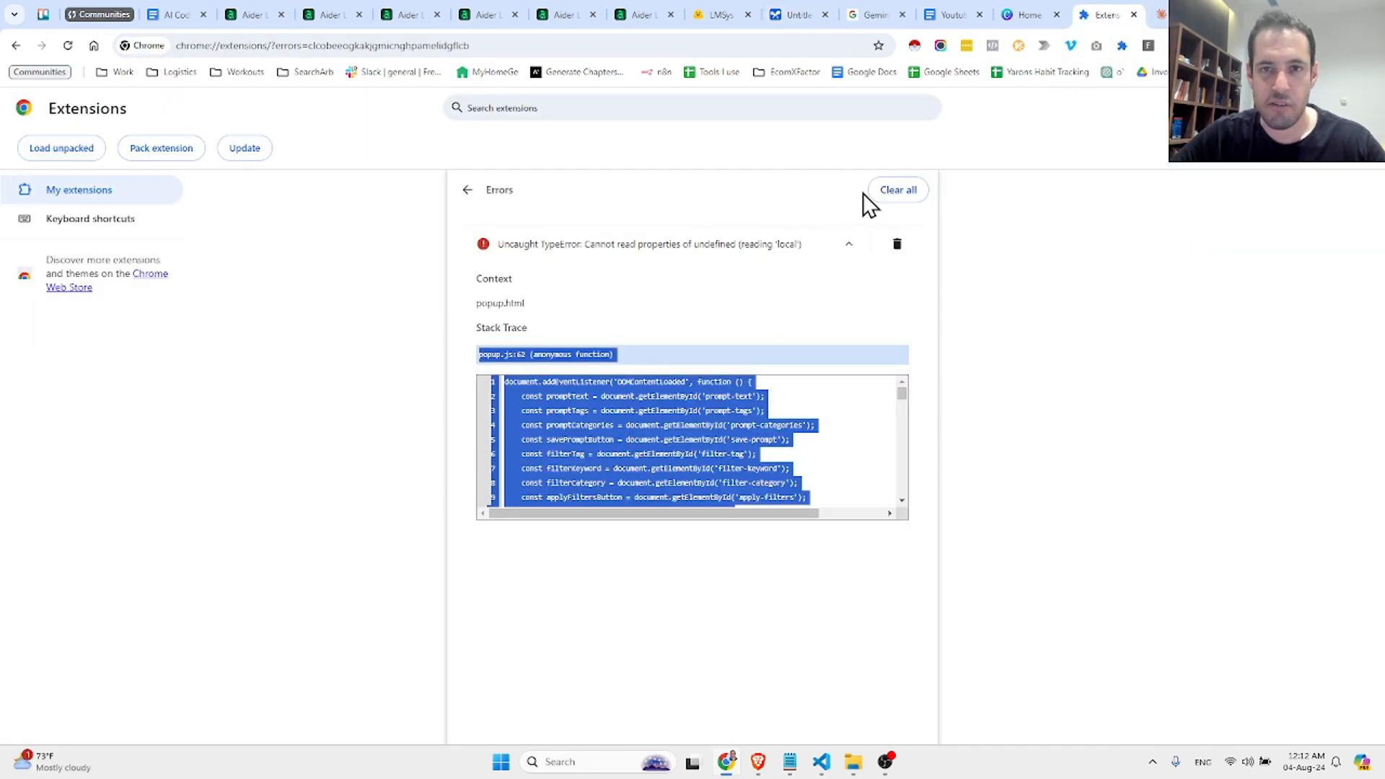
mouse_move(931, 269)
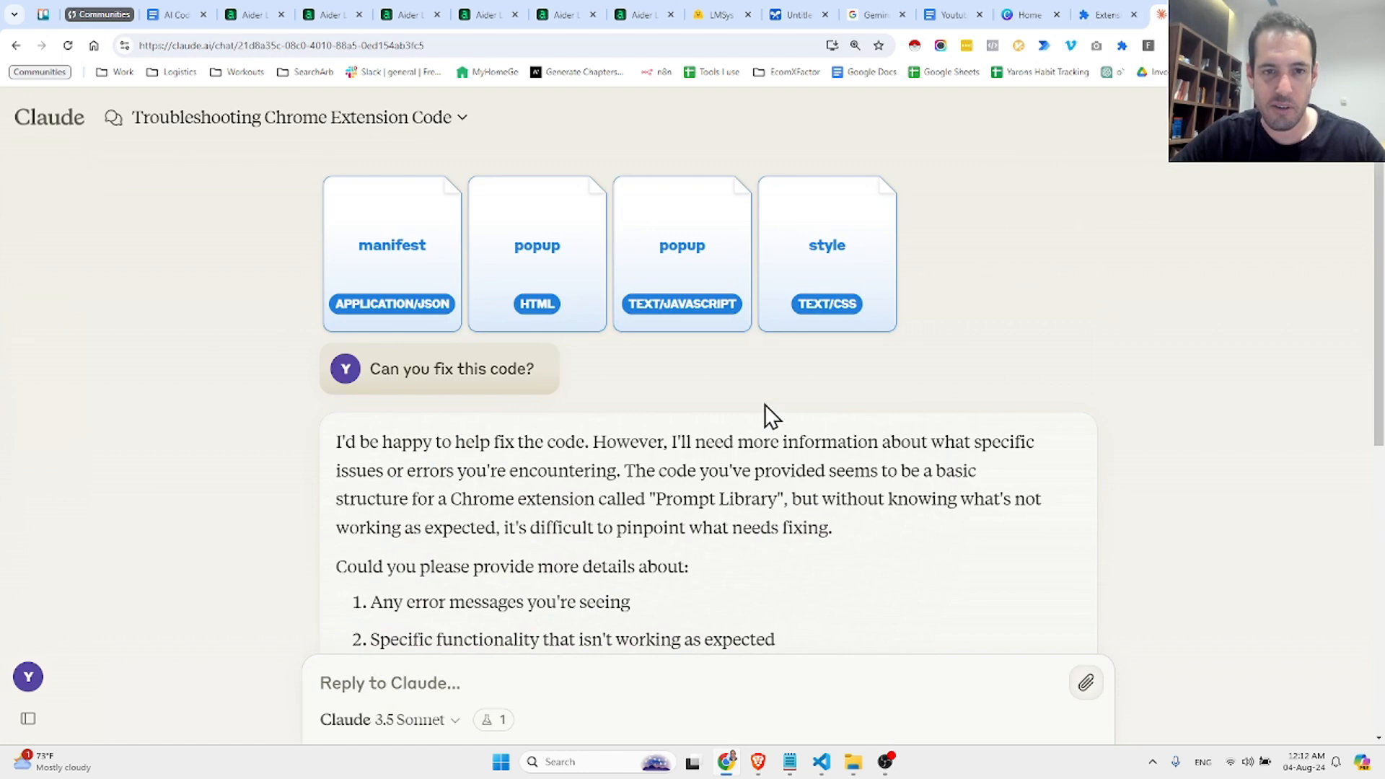
mouse_move(305, 256)
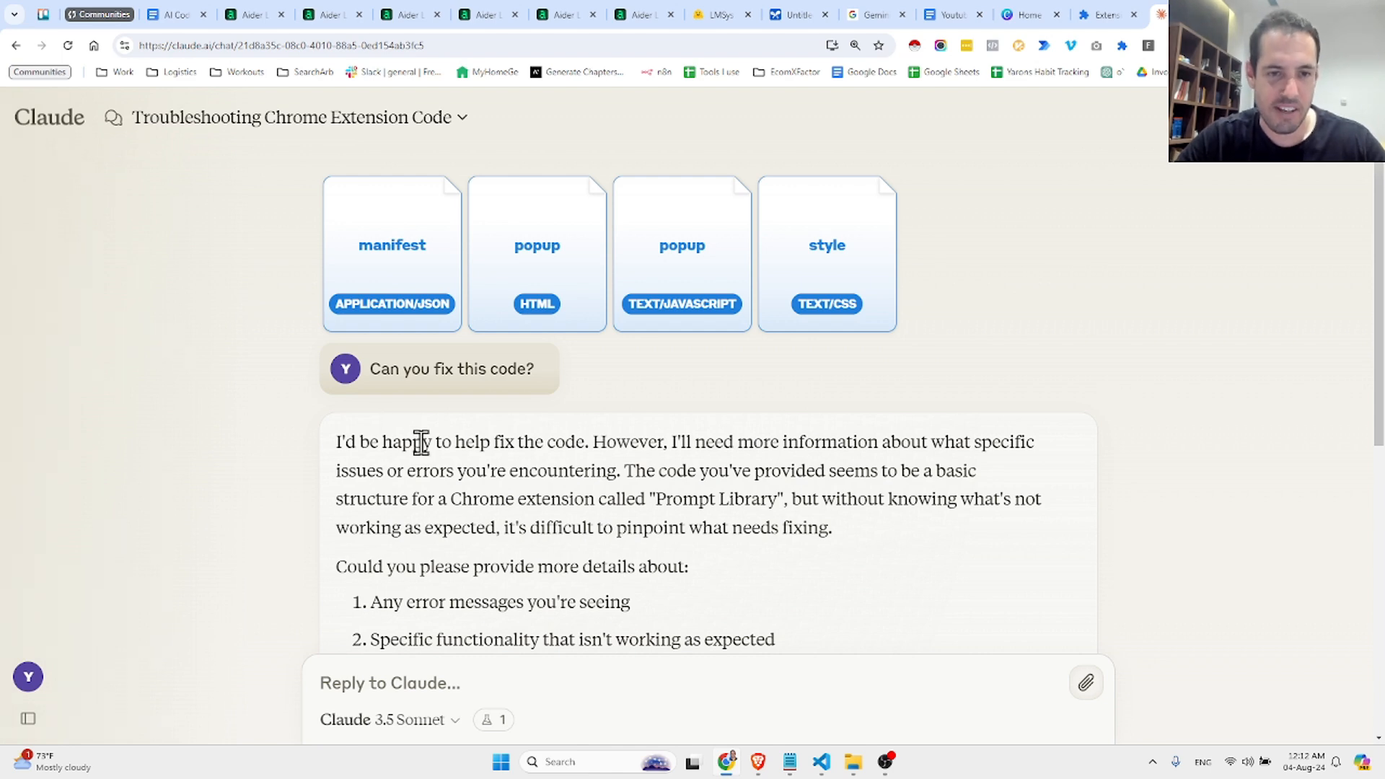
mouse_move(604, 444)
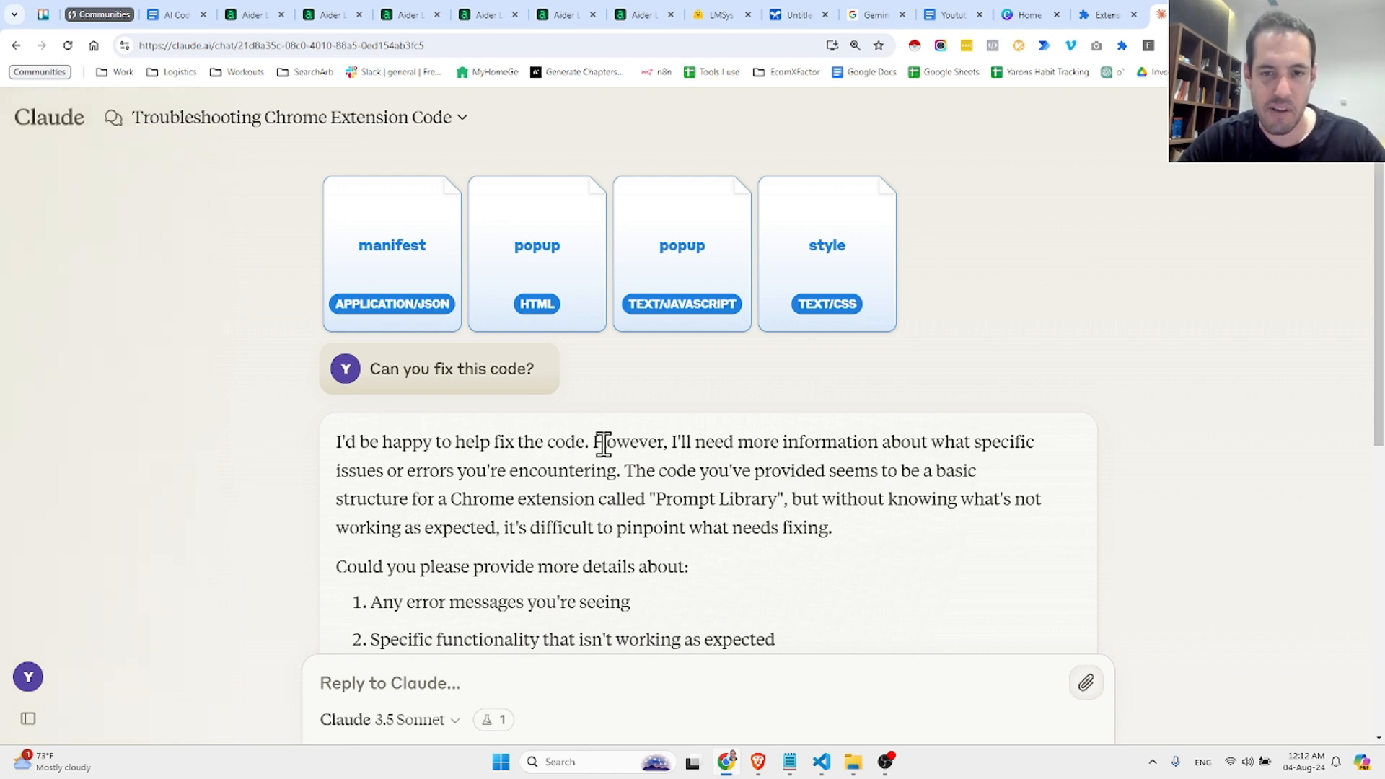
mouse_move(854, 442)
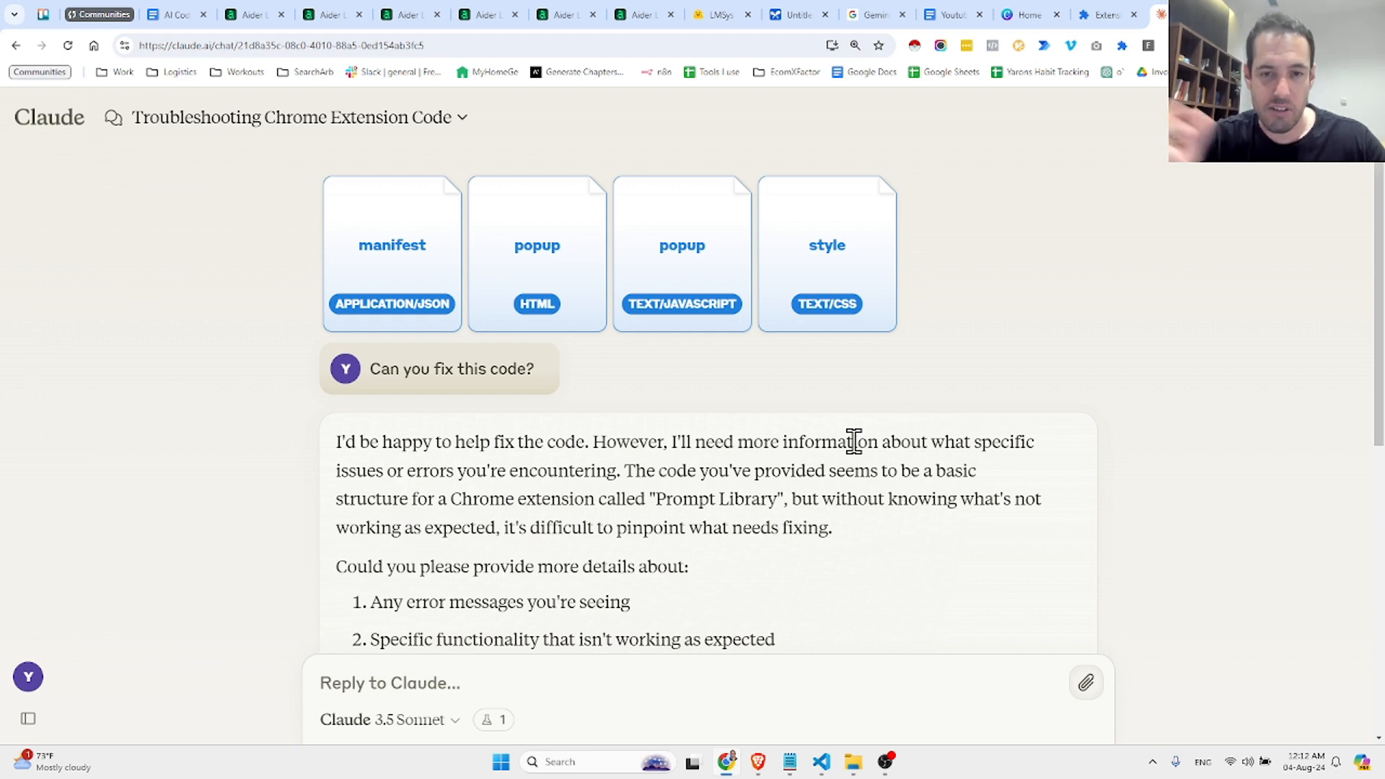
Step: Scroll Claude's reply, highlight its four improvement suggestions, and return to AI Studio
scroll("down", 3)
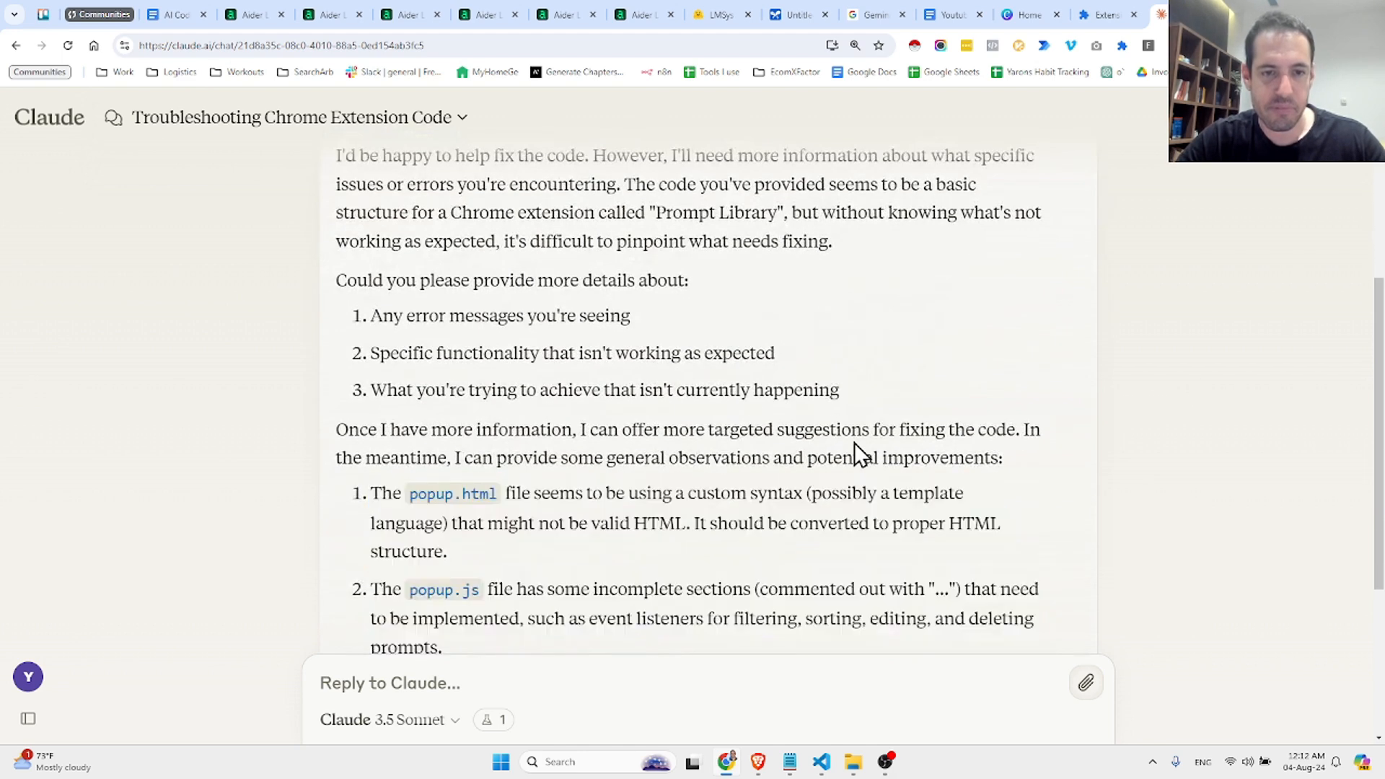
scroll("down", 3)
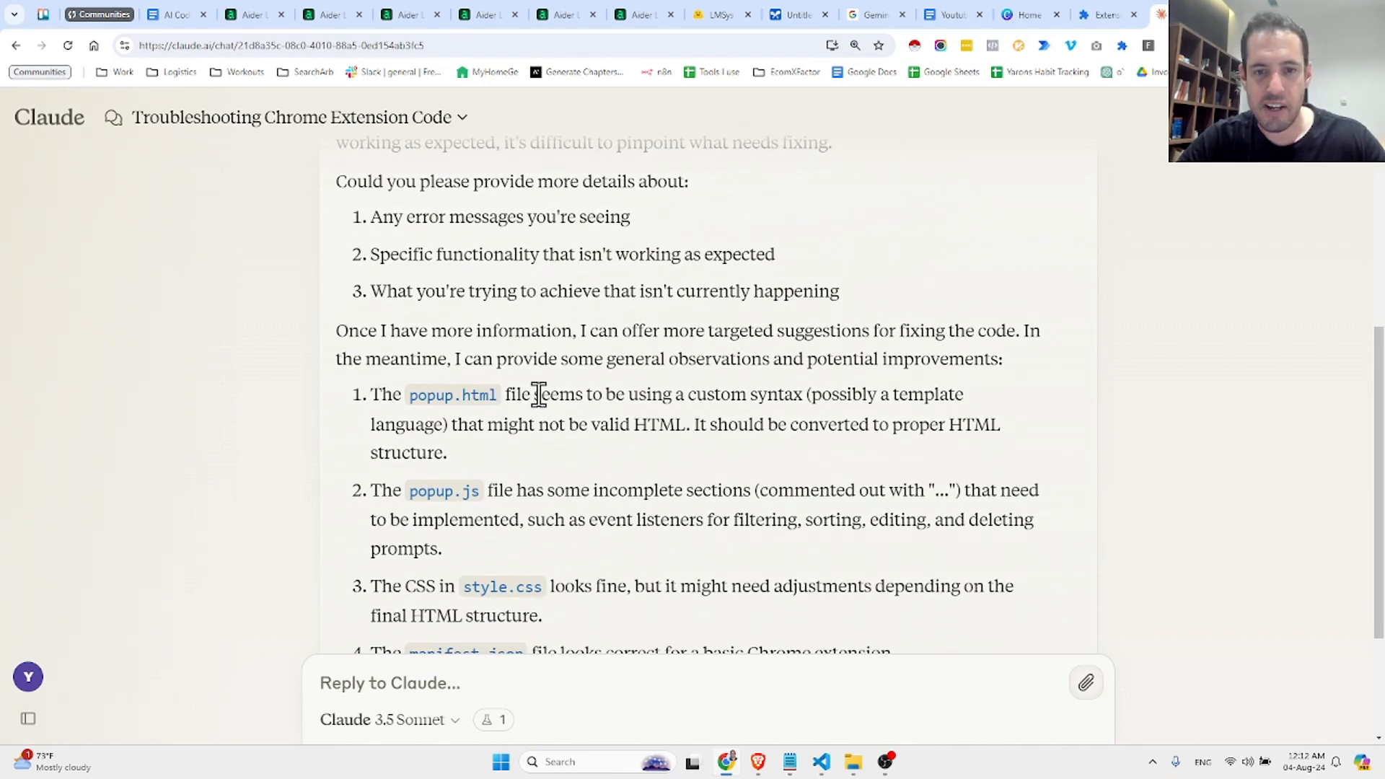
mouse_move(787, 405)
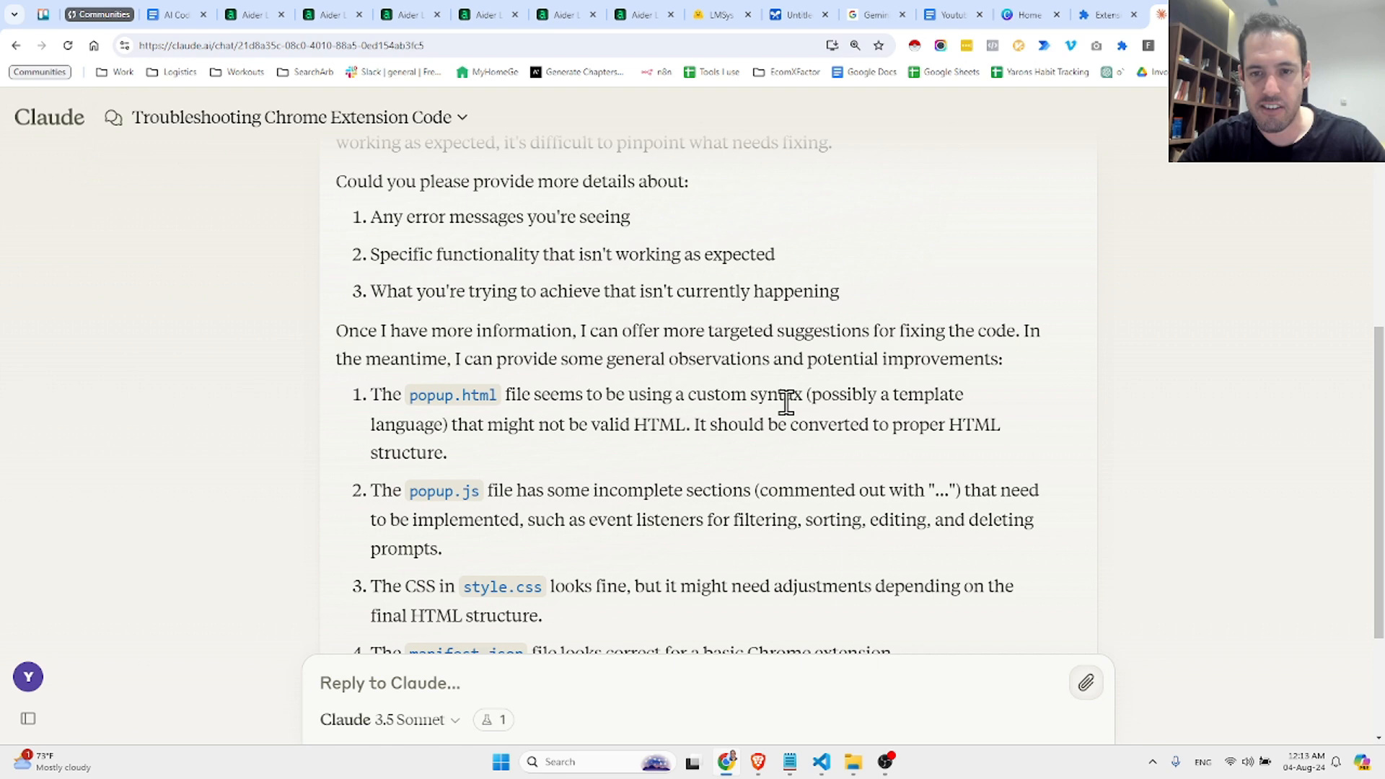
mouse_move(536, 429)
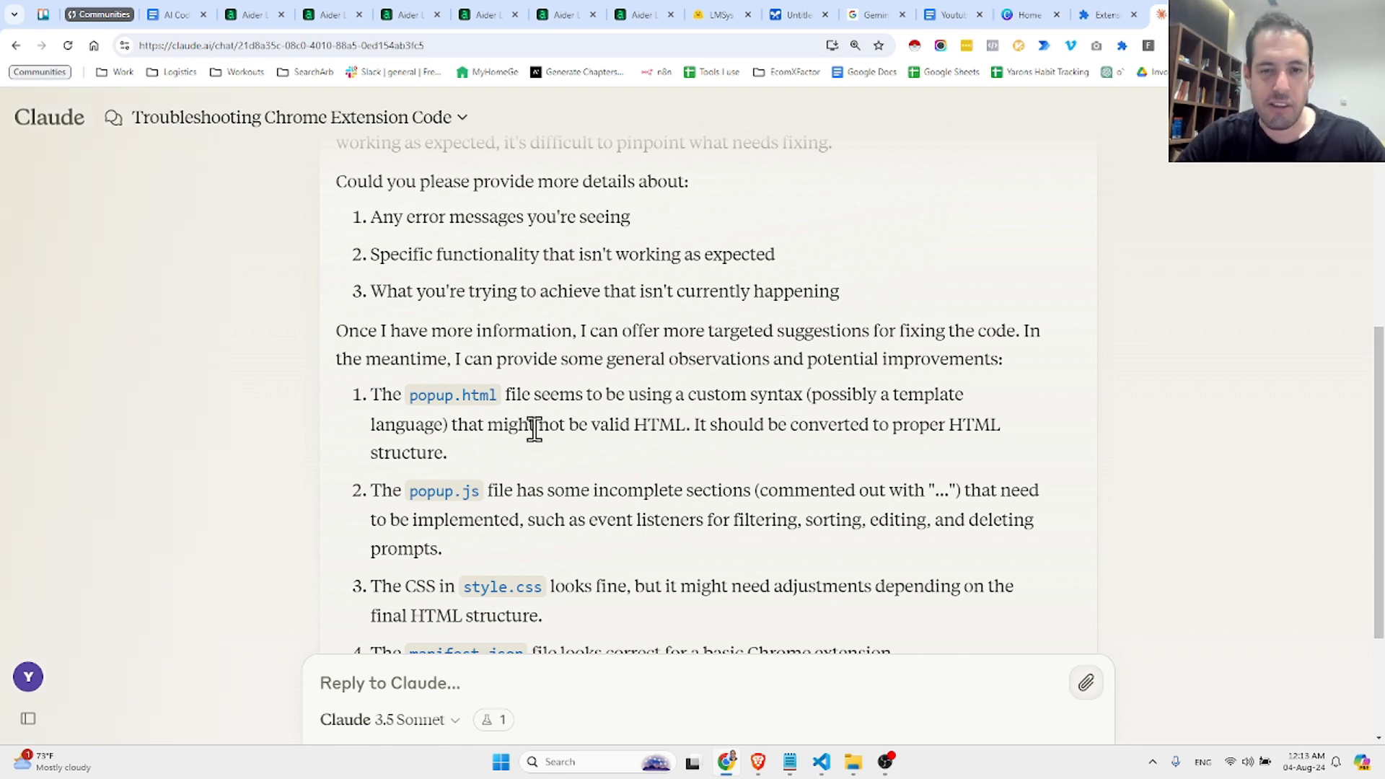
mouse_move(861, 427)
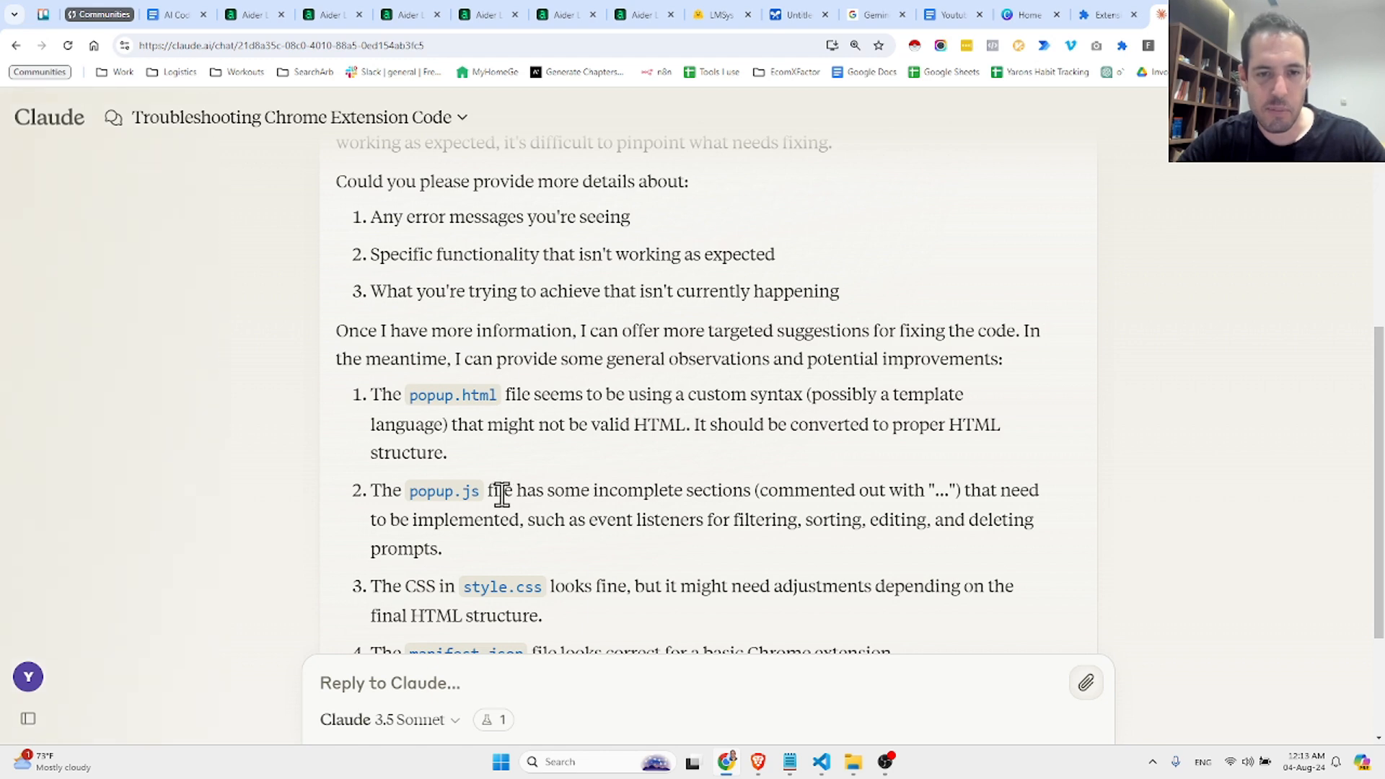
mouse_move(716, 491)
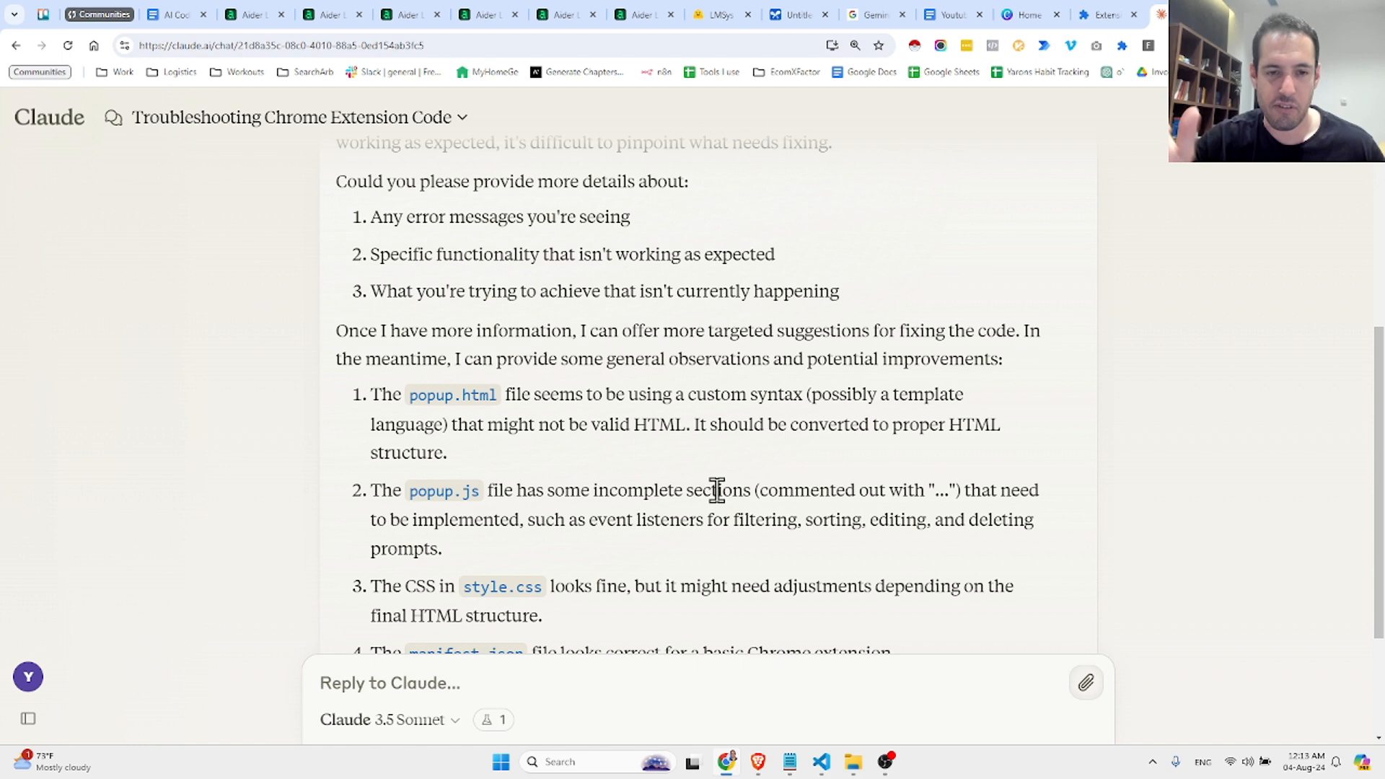
scroll("down", 3)
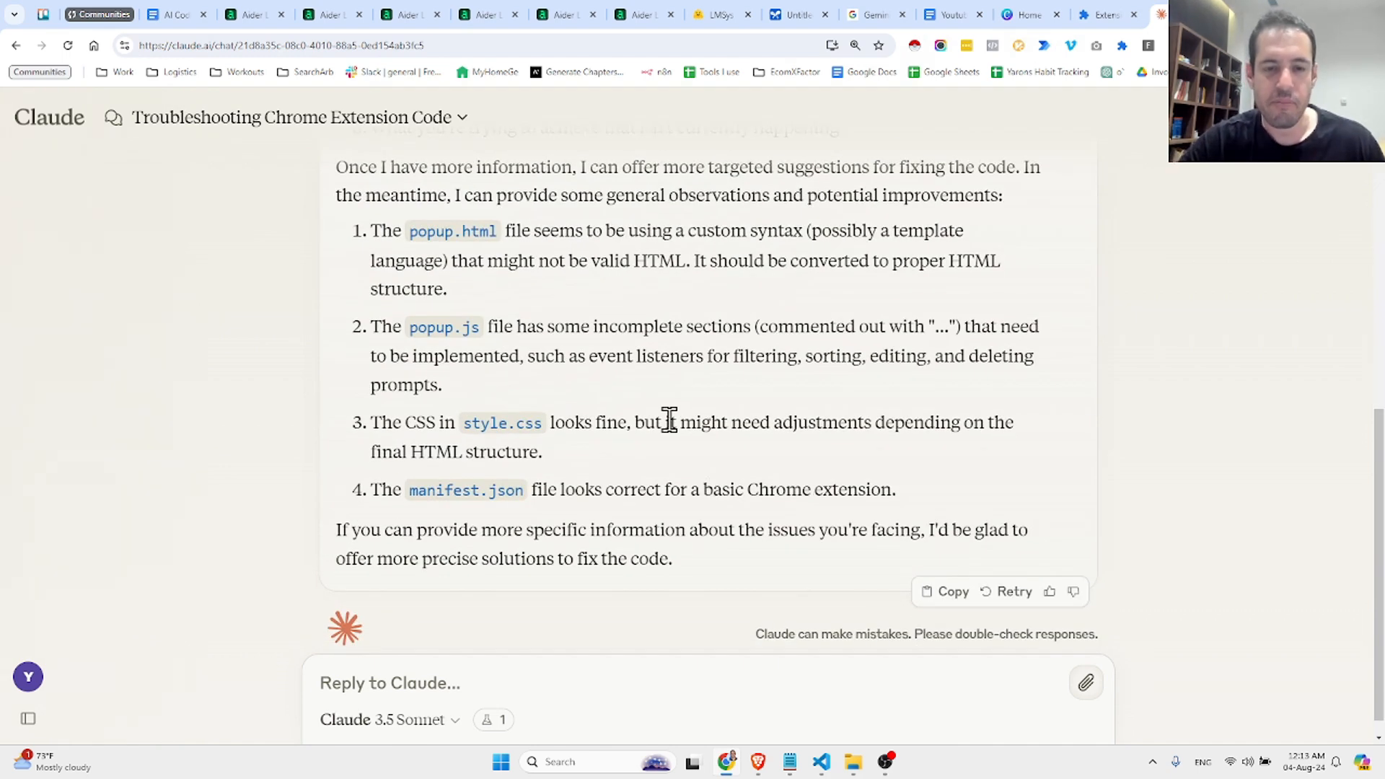
mouse_move(900, 494)
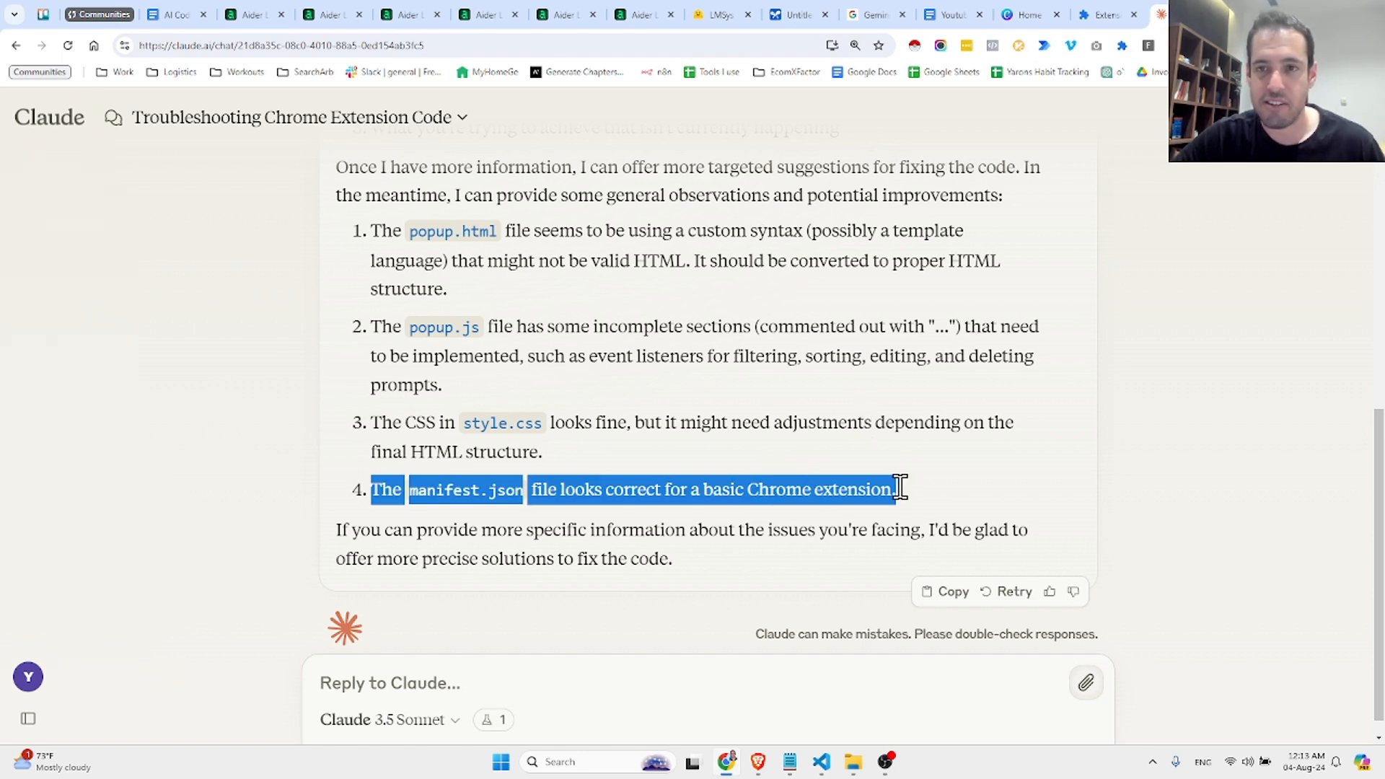
left_click(922, 521)
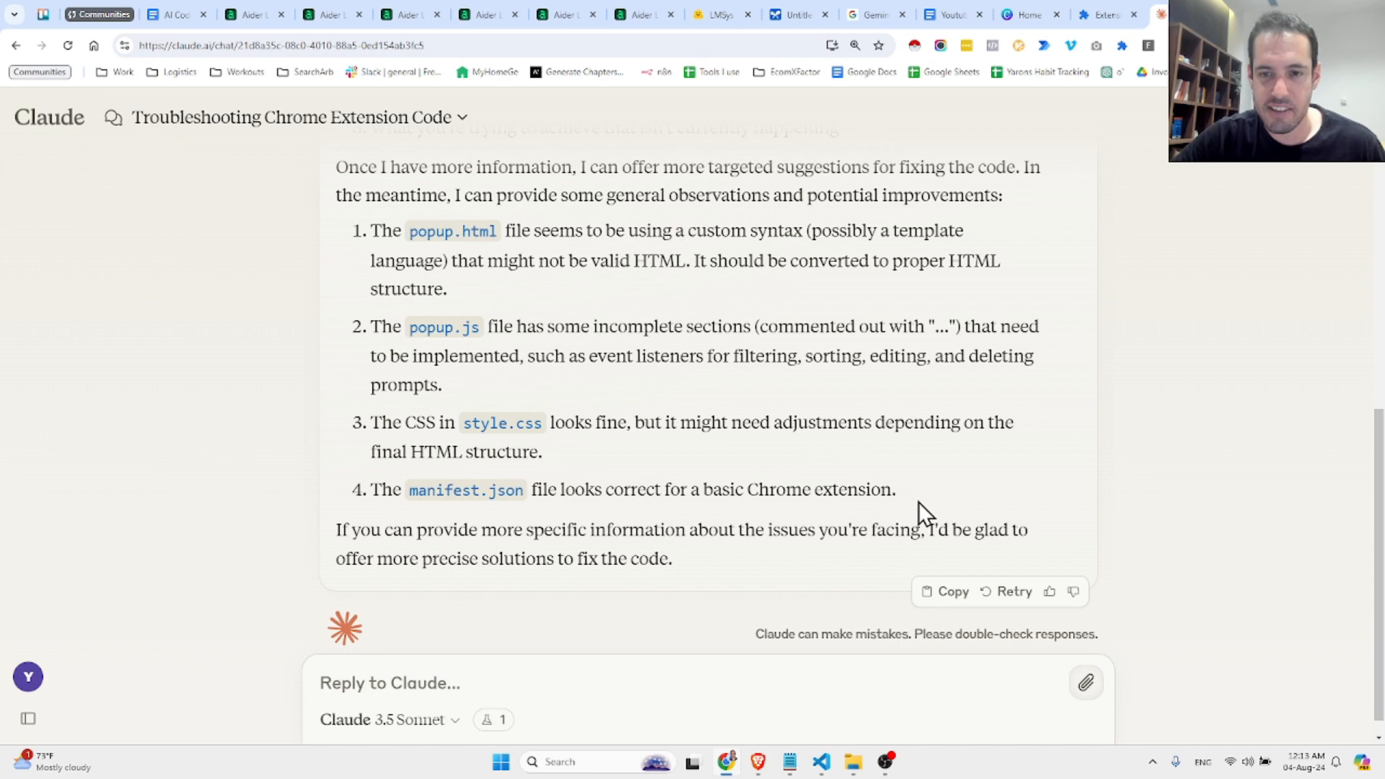
left_click_drag(370, 231, 894, 491)
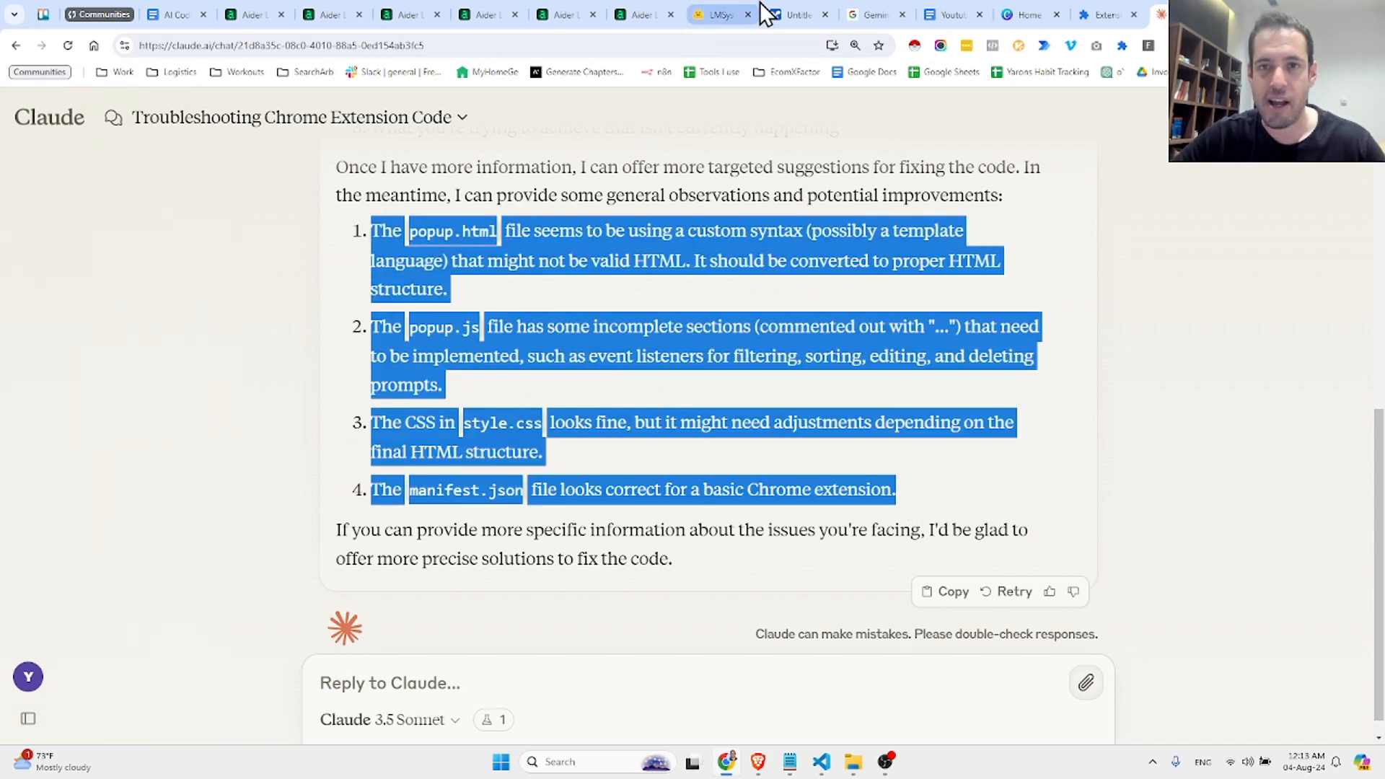
left_click(799, 15)
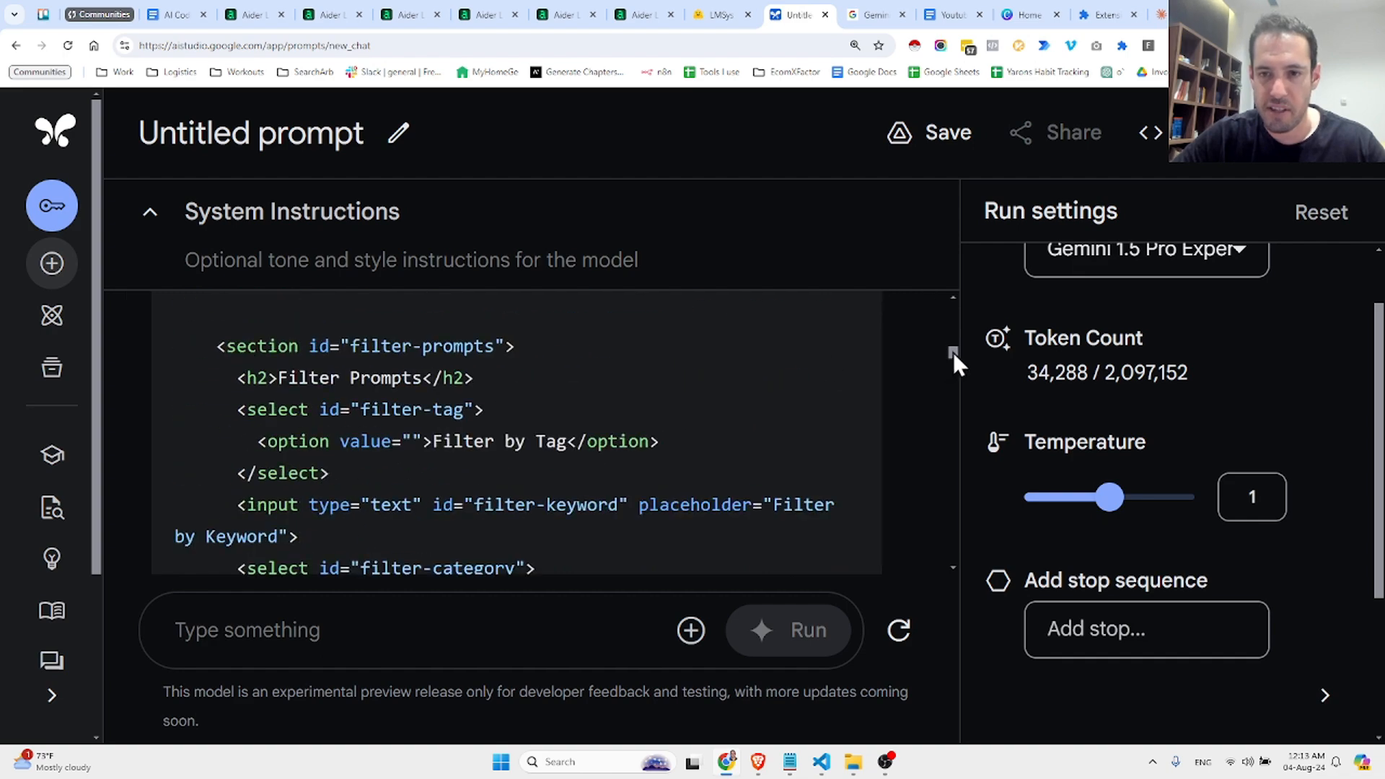
scroll("down", 3)
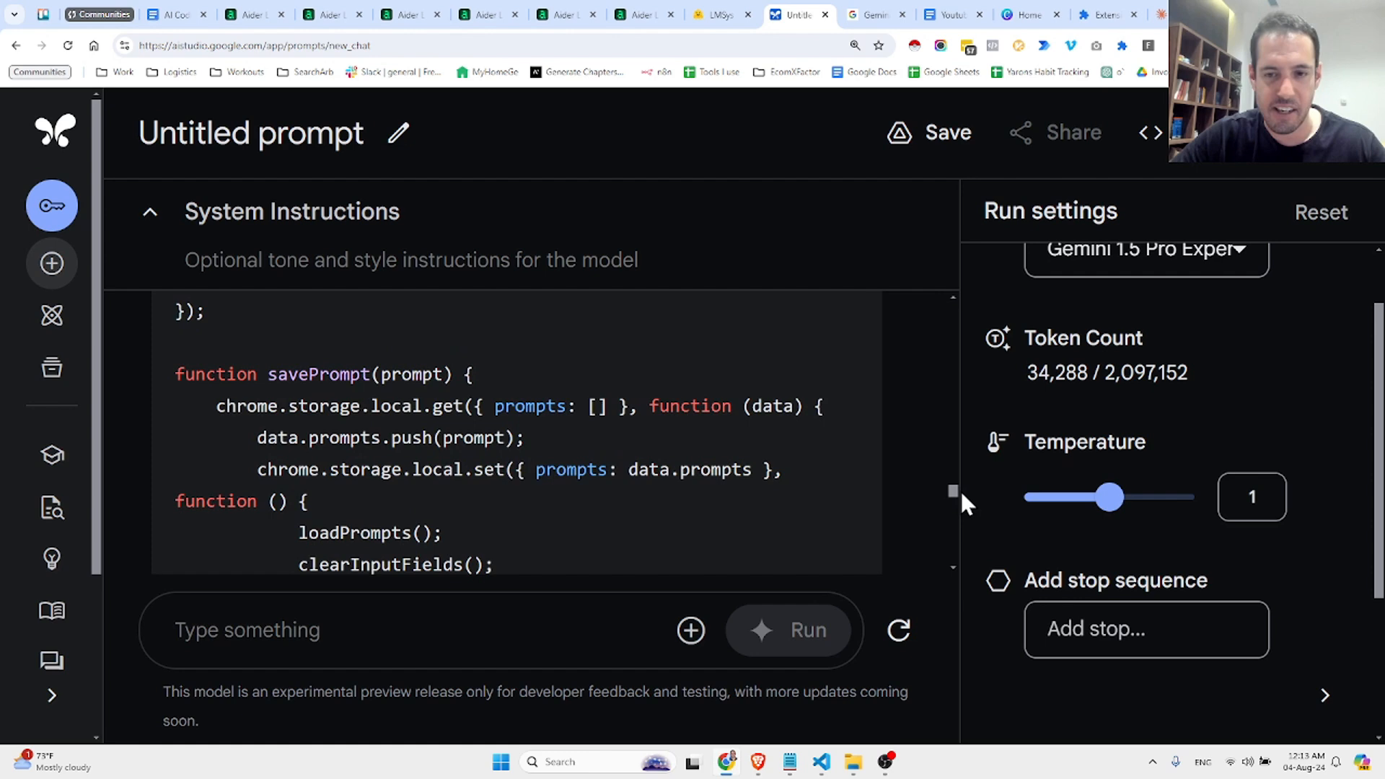
scroll("down", 3)
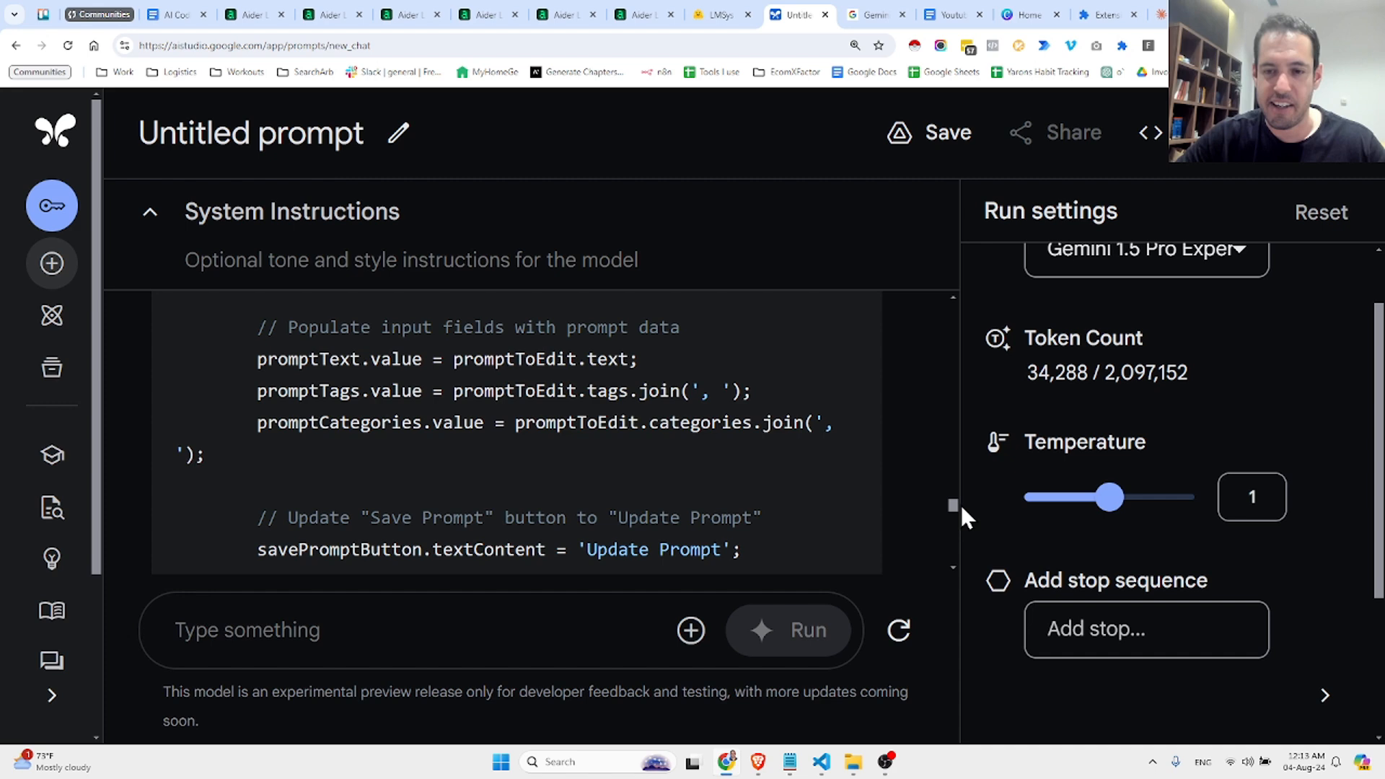
mouse_move(1020, 303)
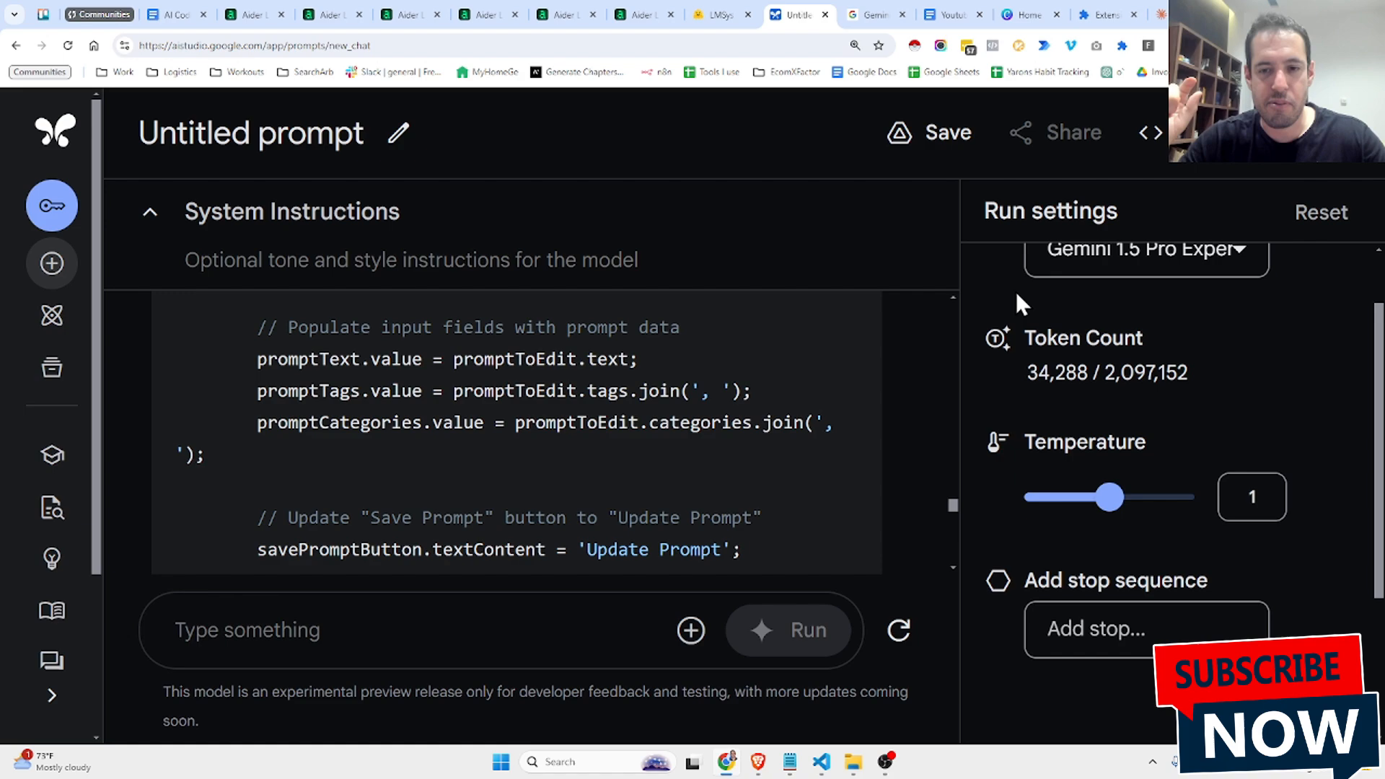
mouse_move(893, 353)
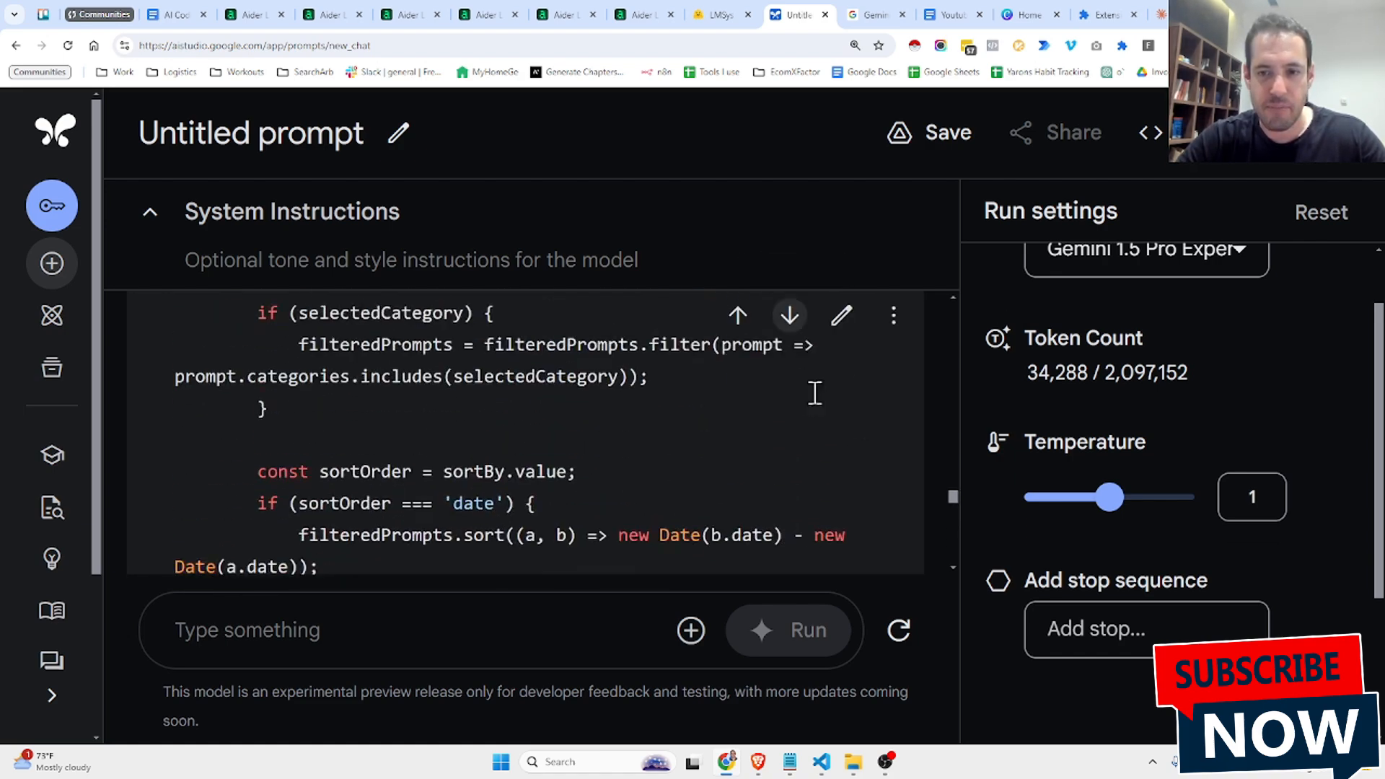
scroll("down", 3)
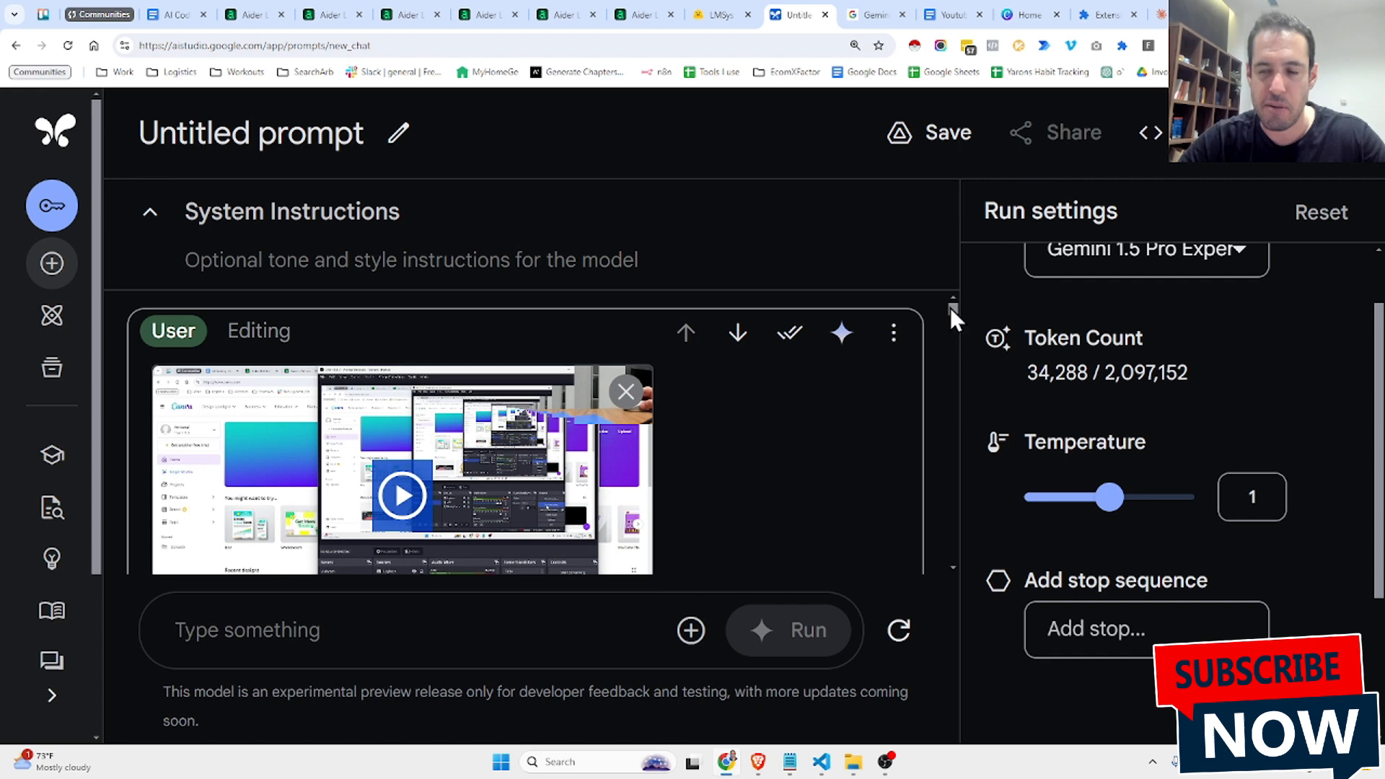
mouse_move(816, 261)
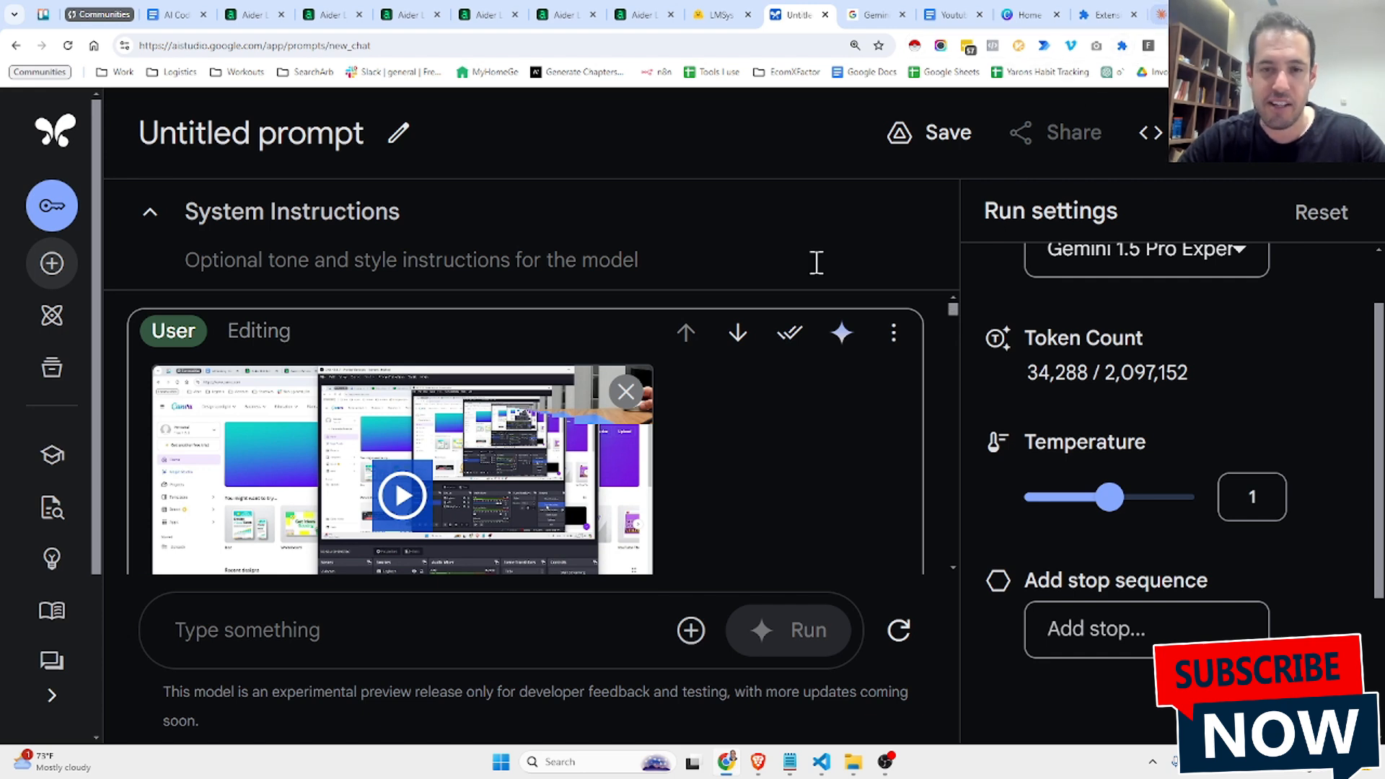
mouse_move(446, 211)
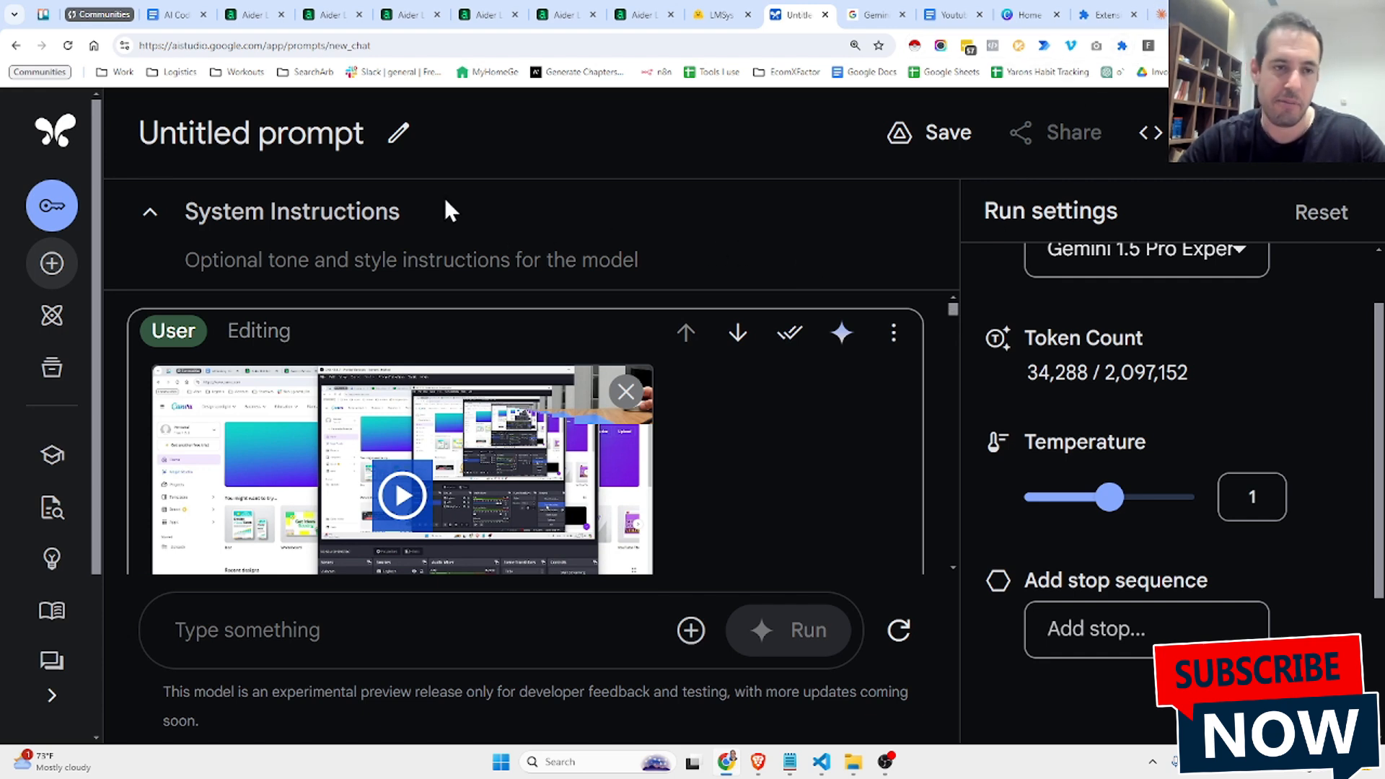
mouse_move(315, 315)
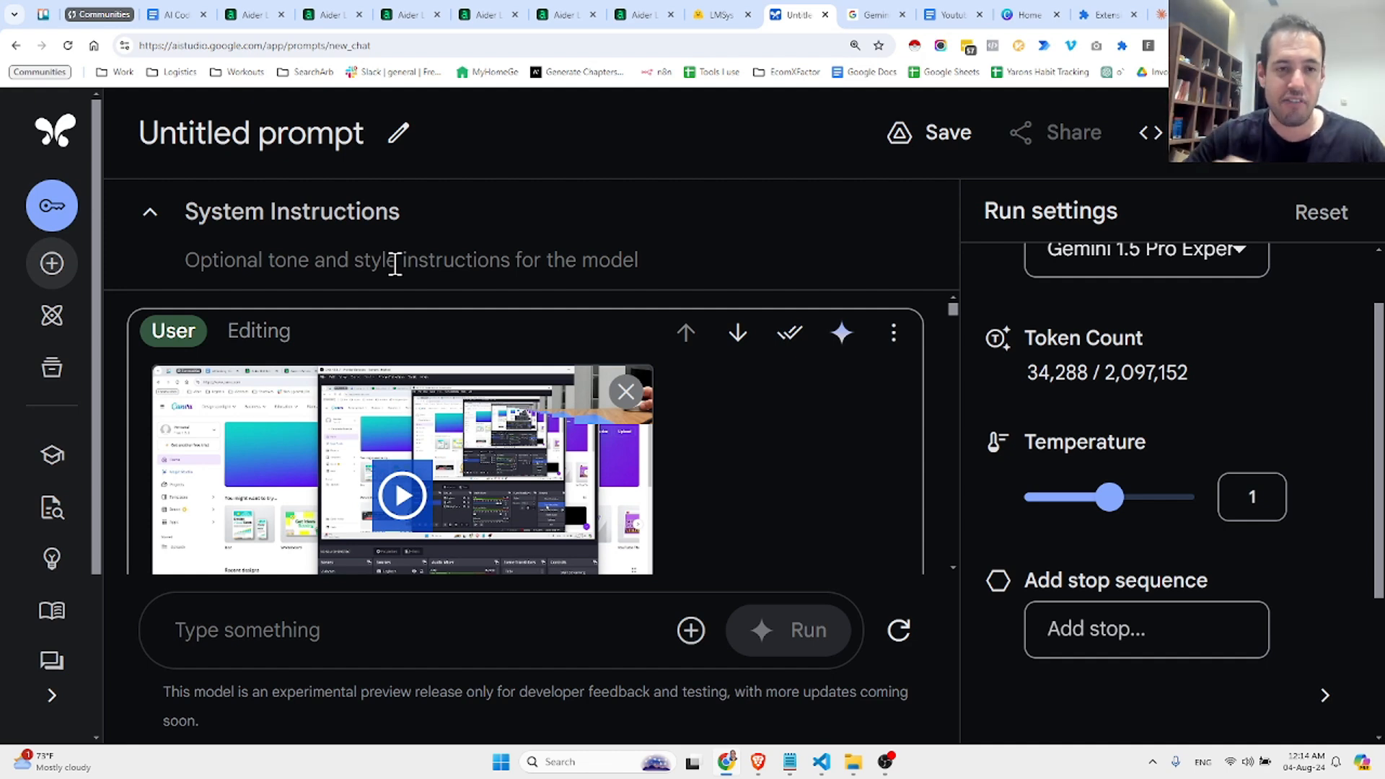
mouse_move(569, 256)
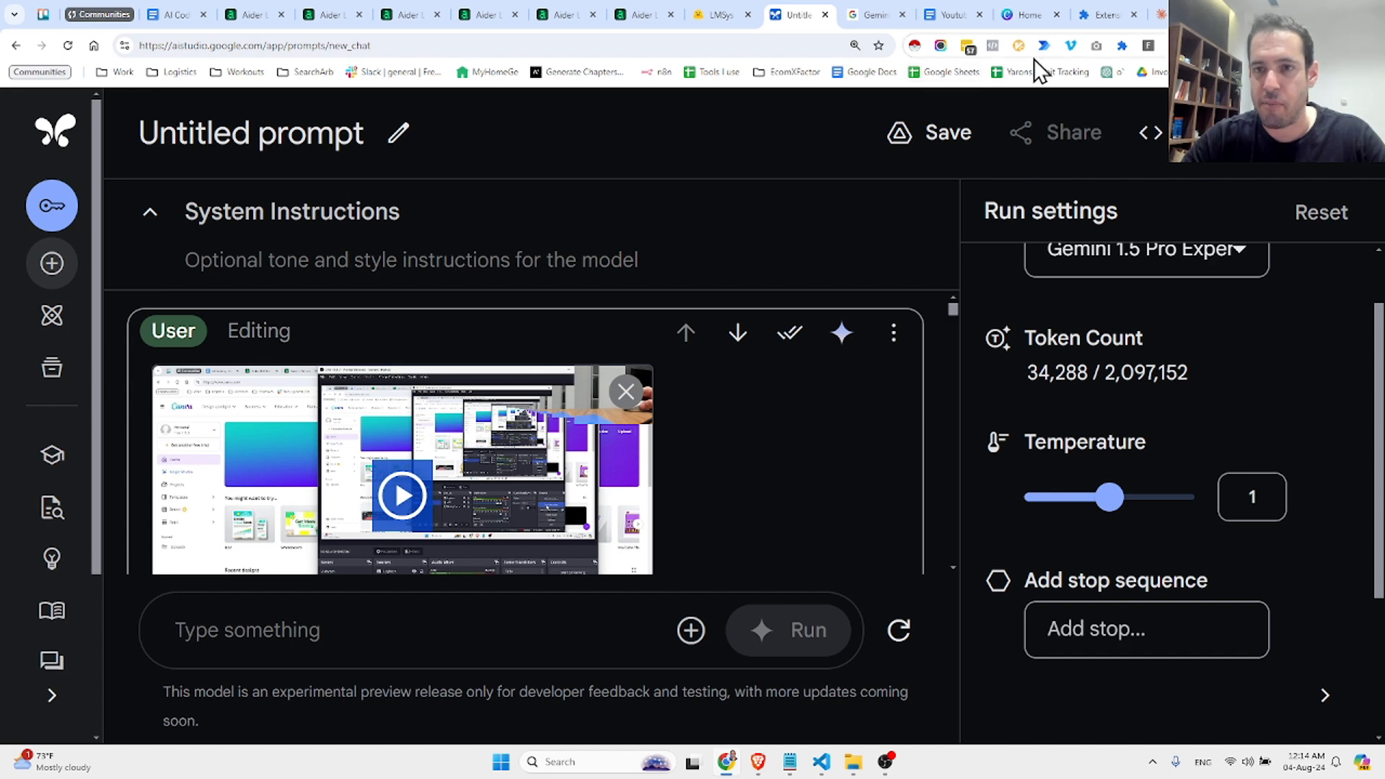
mouse_move(682, 238)
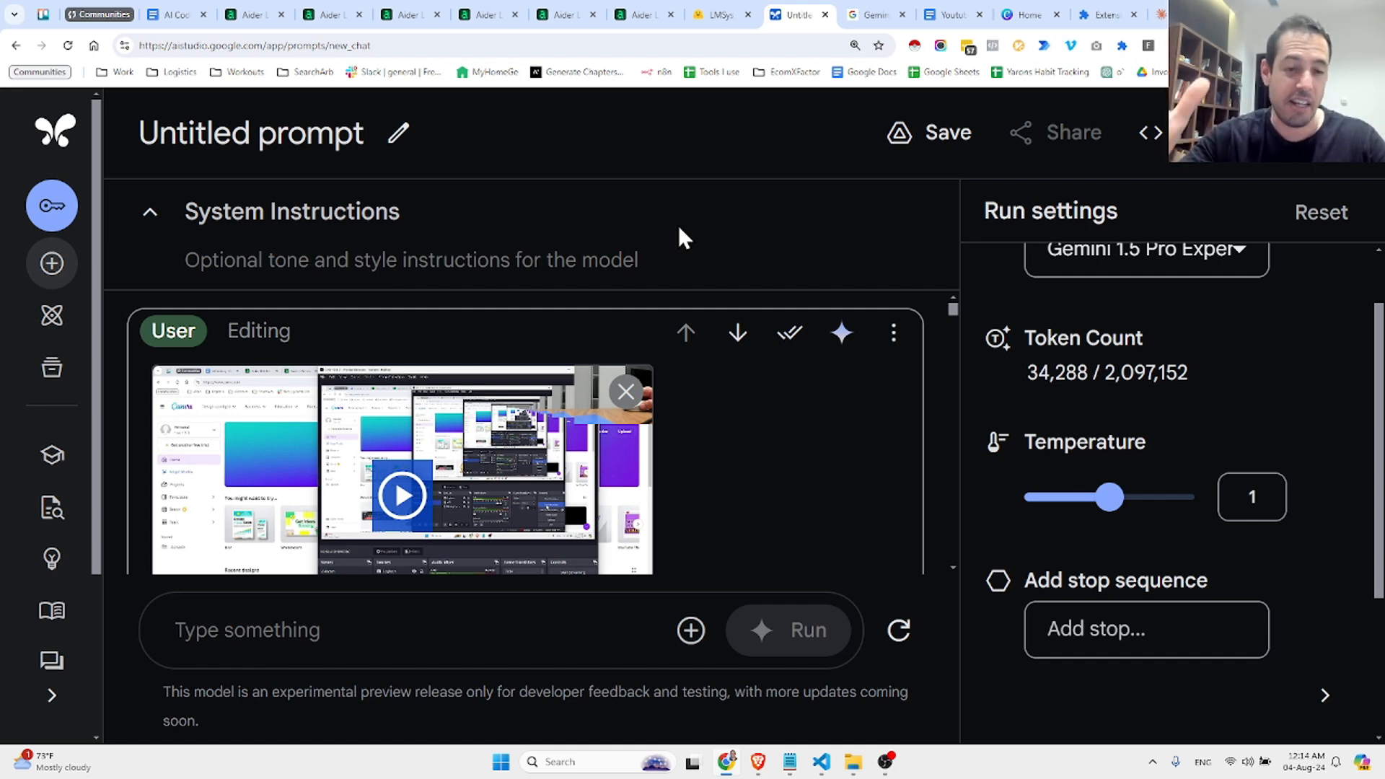
mouse_move(583, 242)
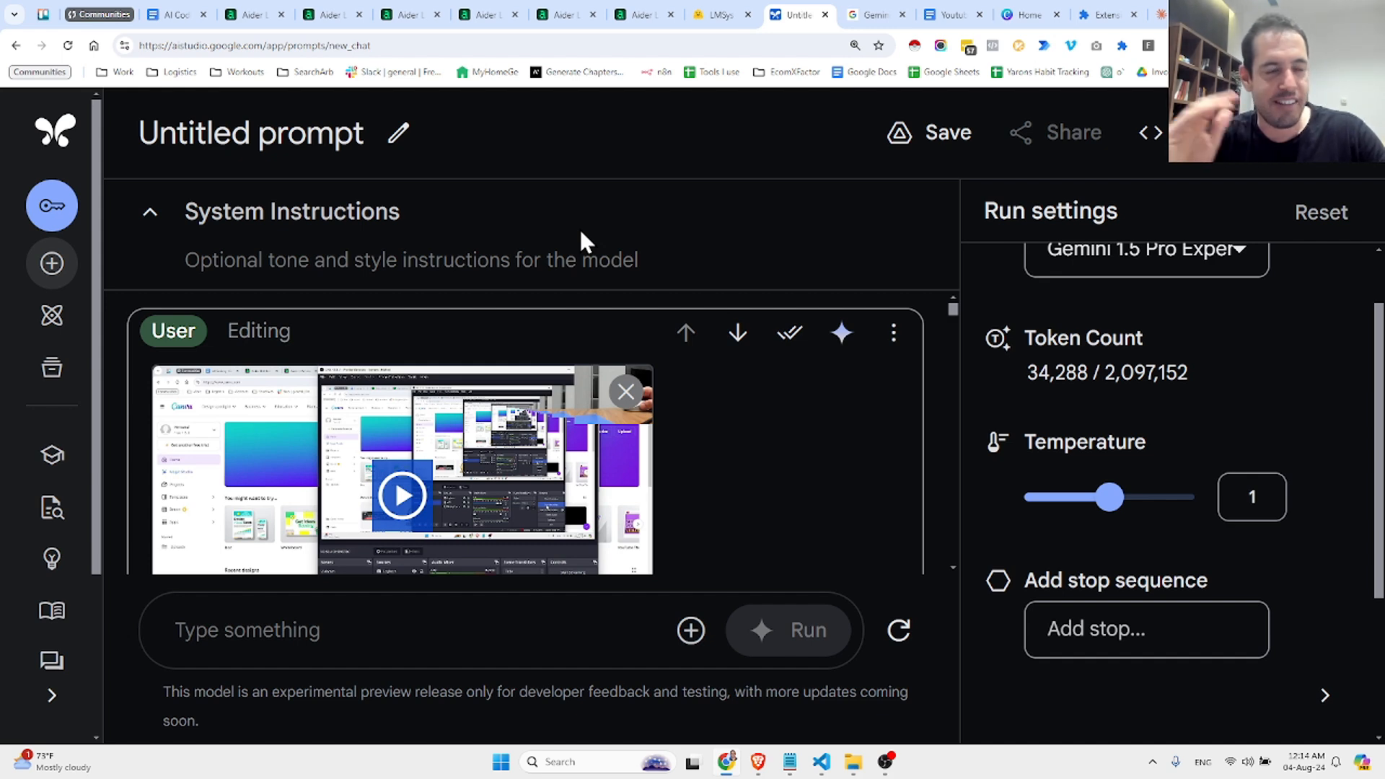
mouse_move(975, 128)
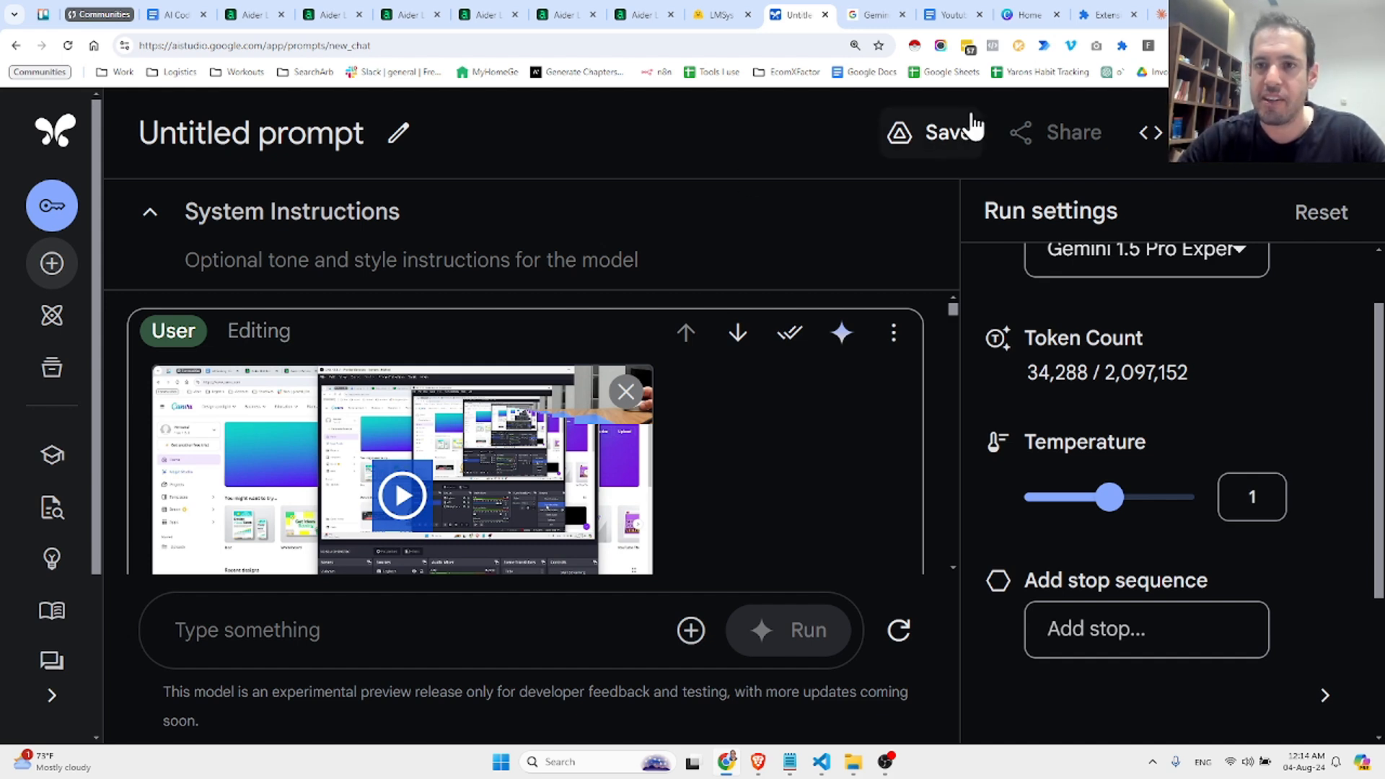
mouse_move(803, 171)
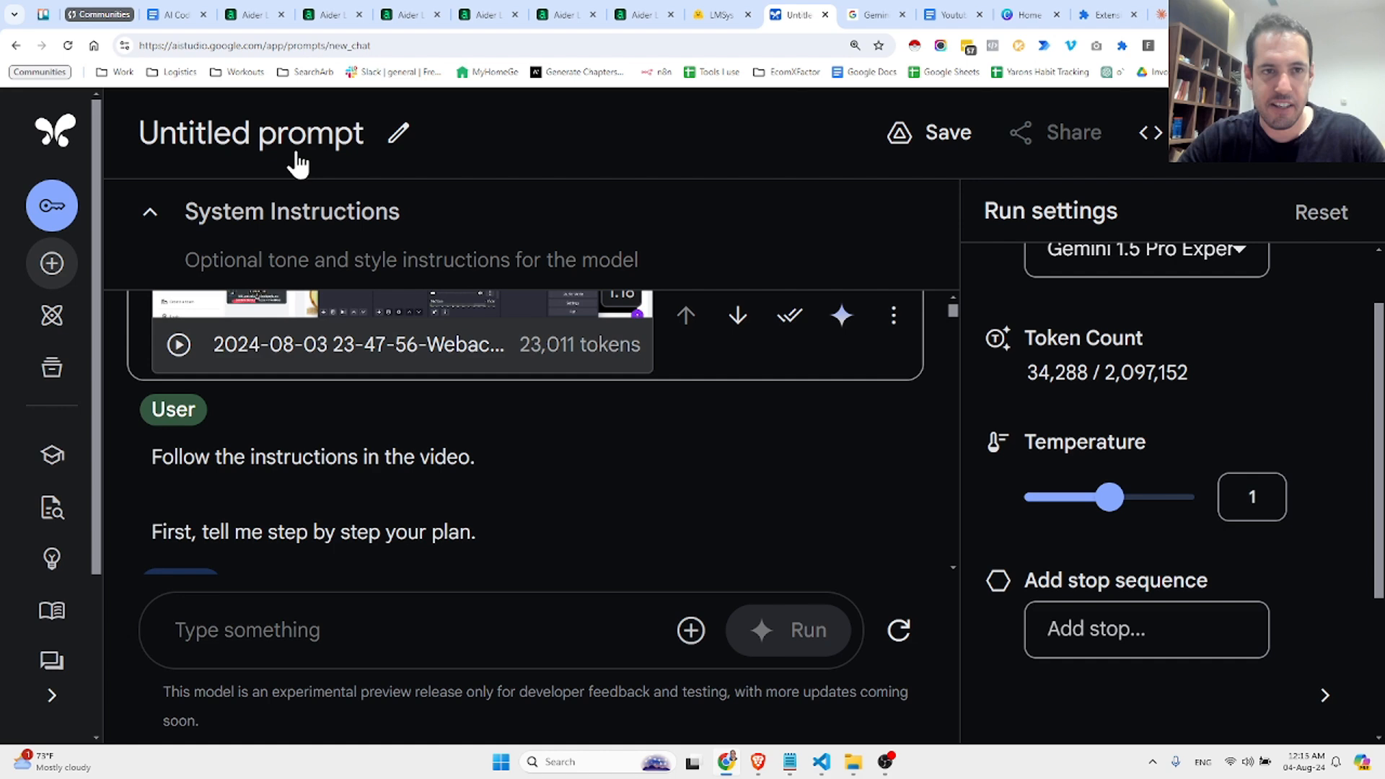
mouse_move(453, 182)
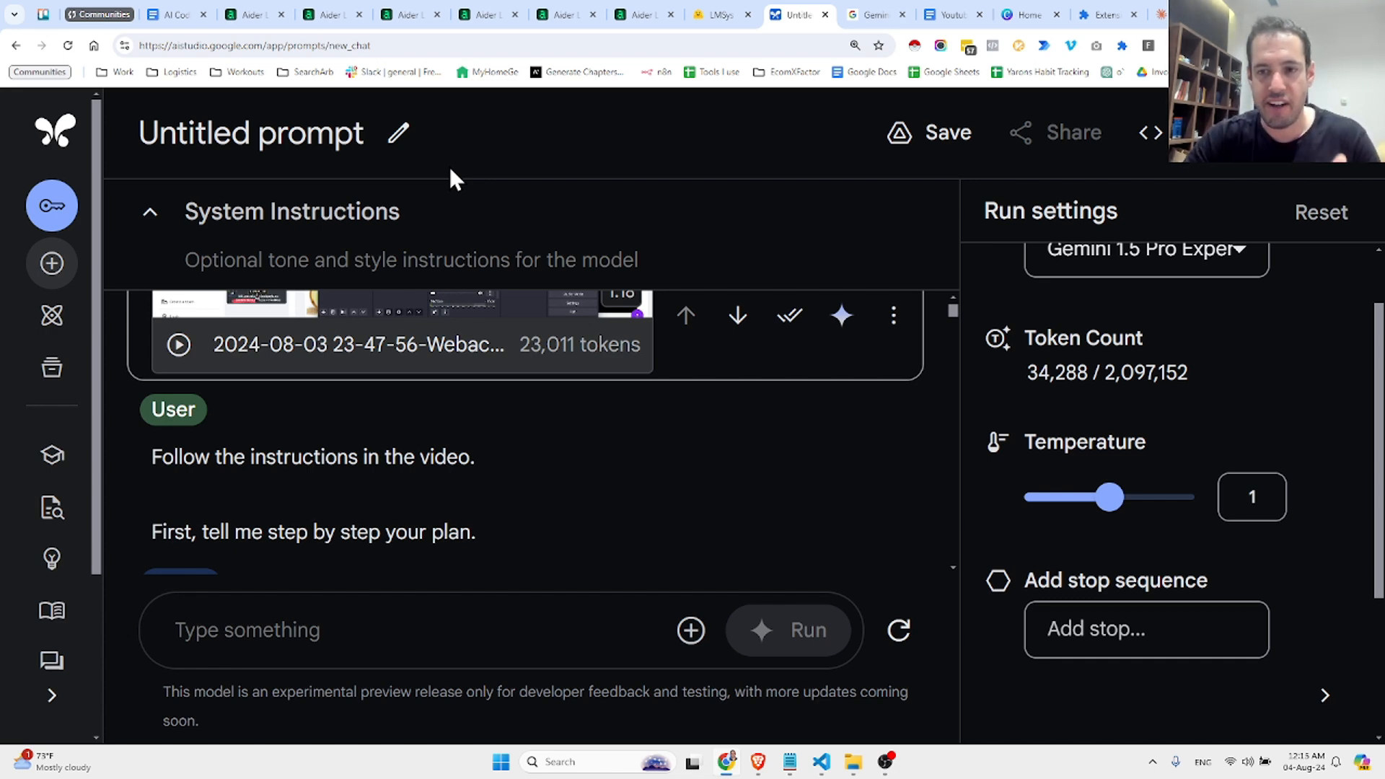
mouse_move(481, 473)
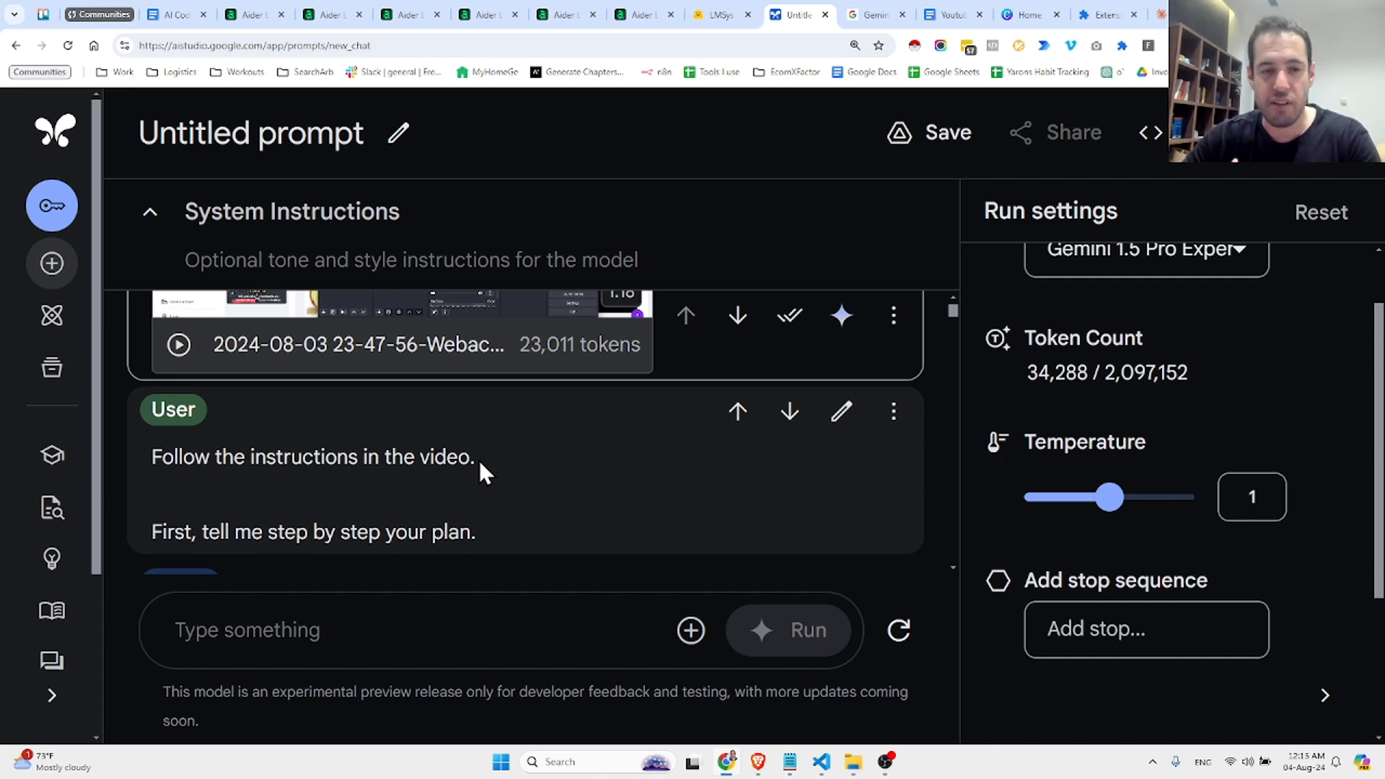
mouse_move(622, 479)
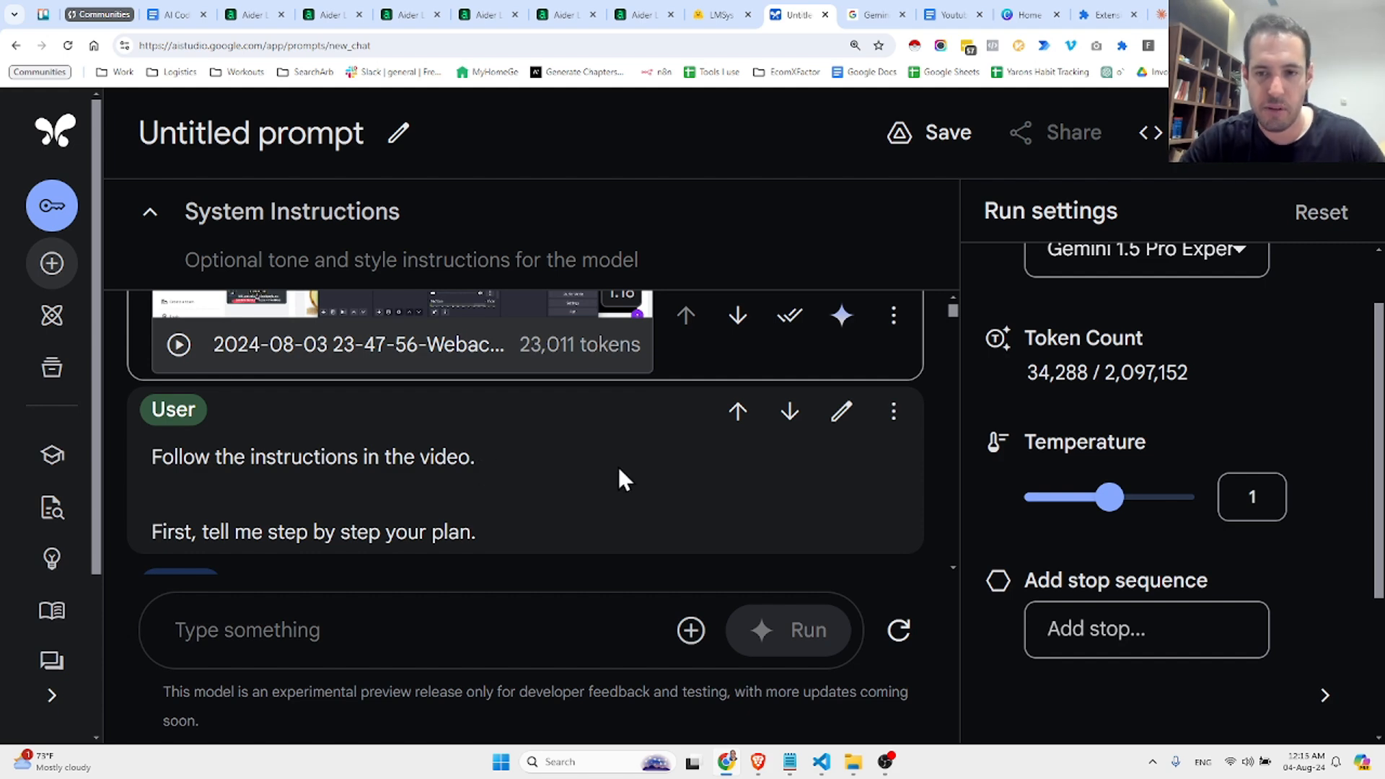
mouse_move(640, 514)
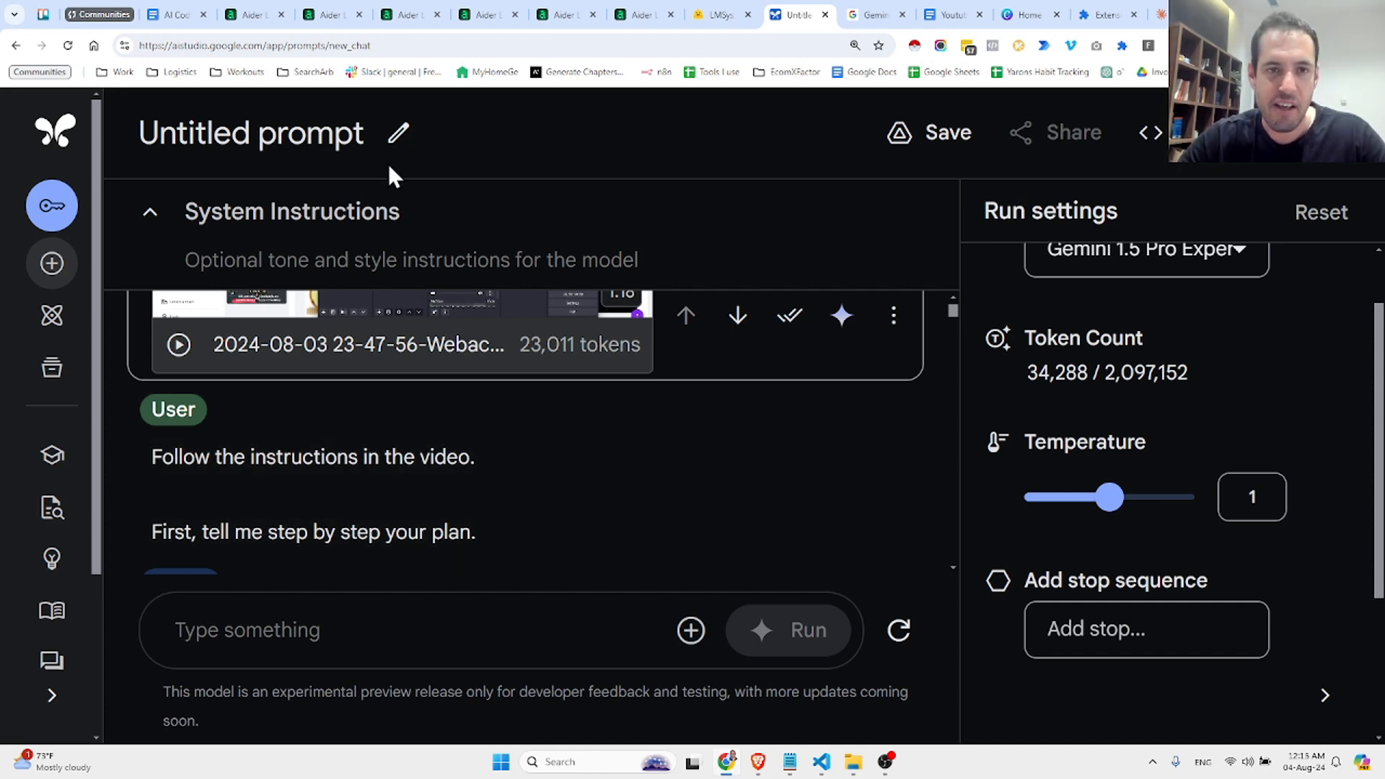
Step: Scroll past the user message to the model's numbered plan reply
left_click(789, 630)
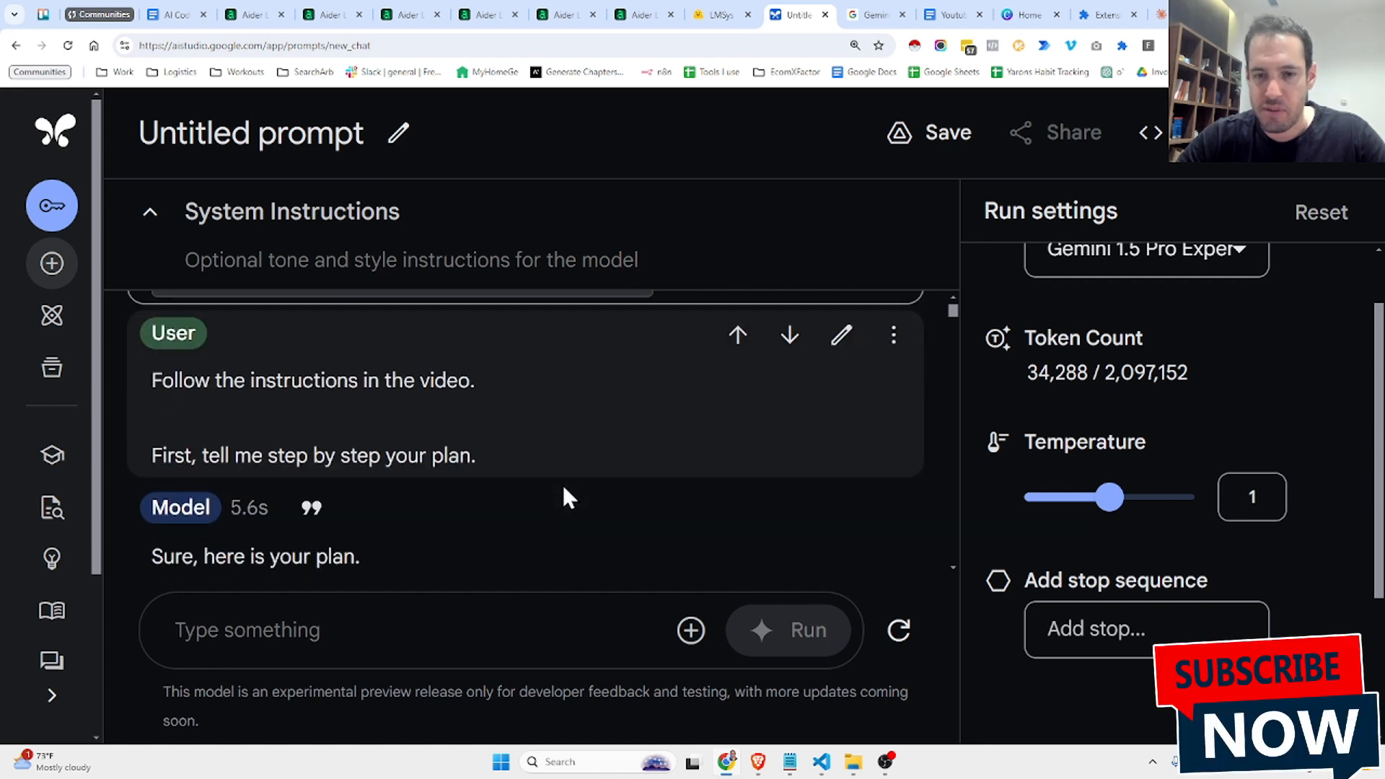
scroll("down", 3)
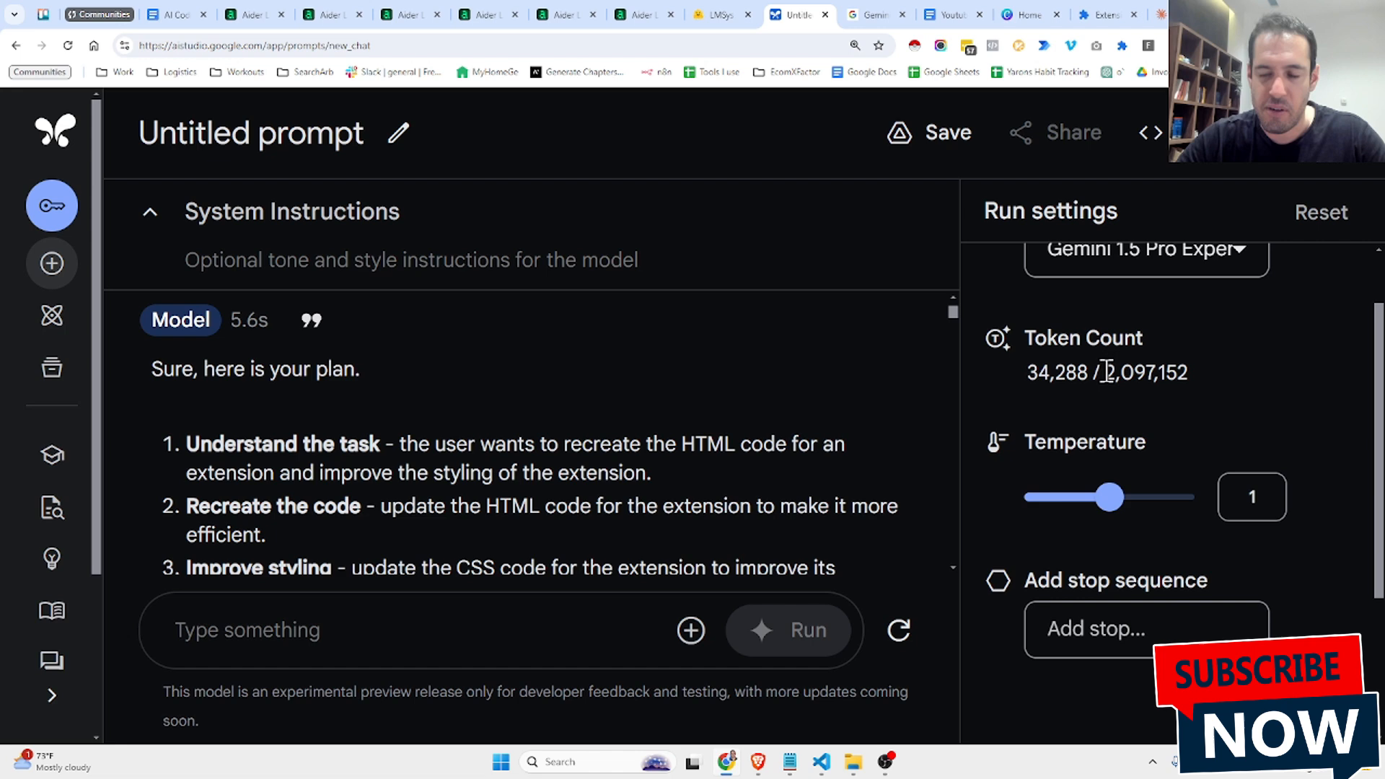
mouse_move(1196, 388)
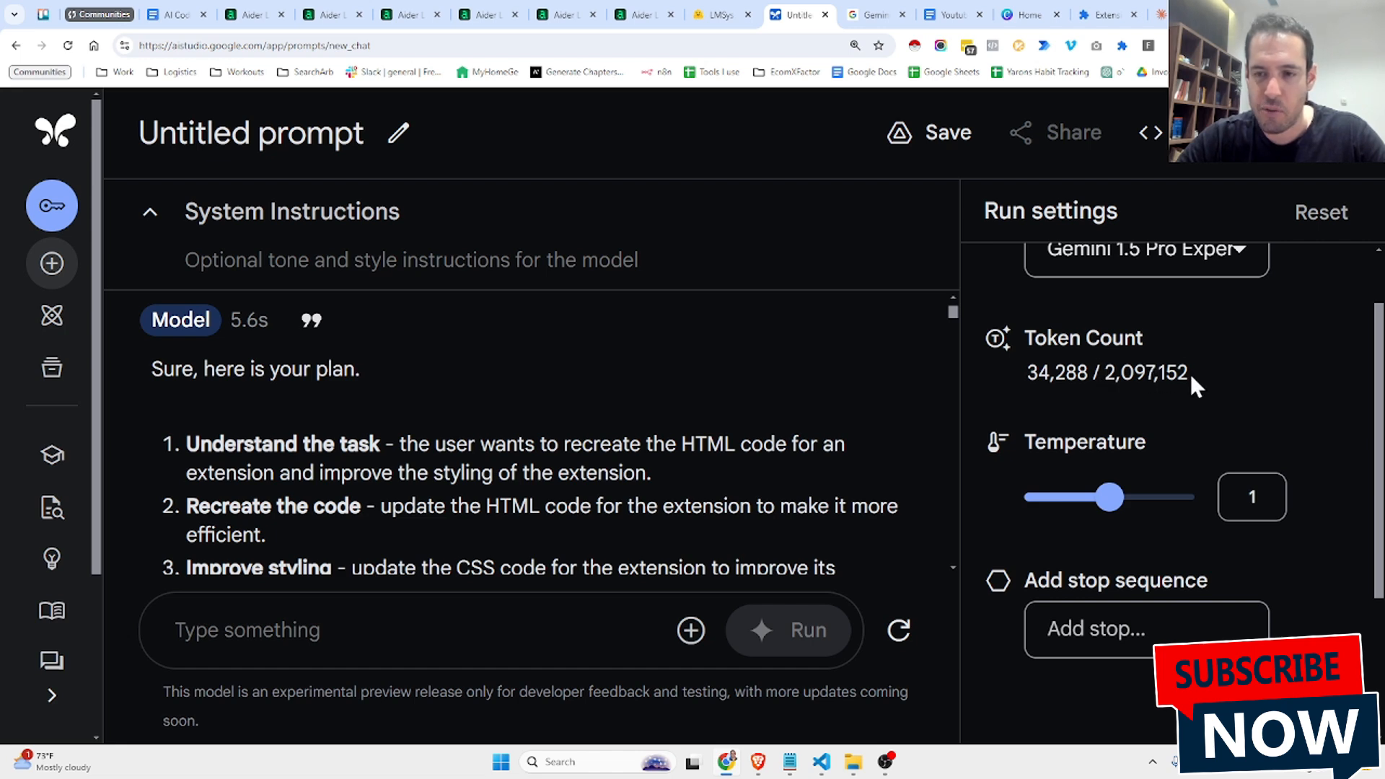
Step: Select the 2,097,152 token limit under Token Count in Run settings
double_click(1146, 385)
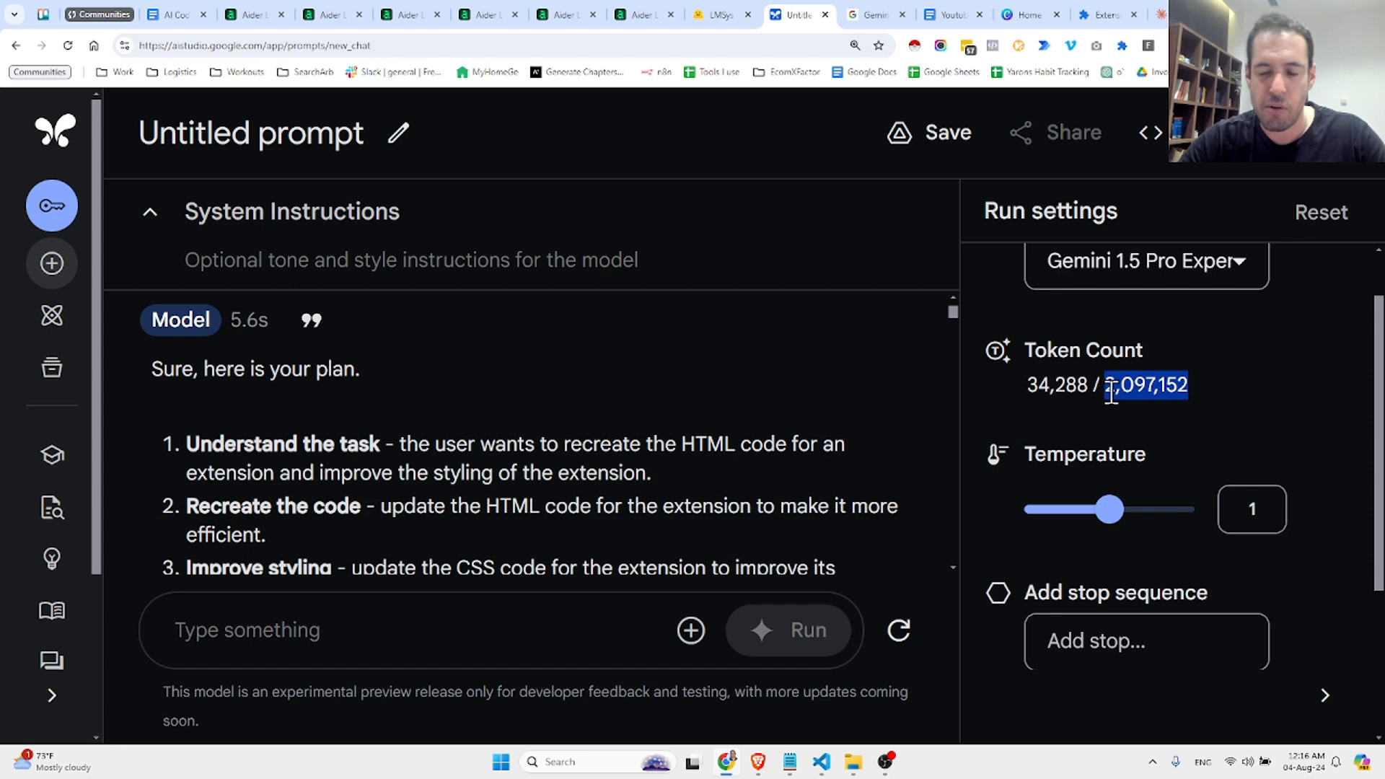
mouse_move(629, 472)
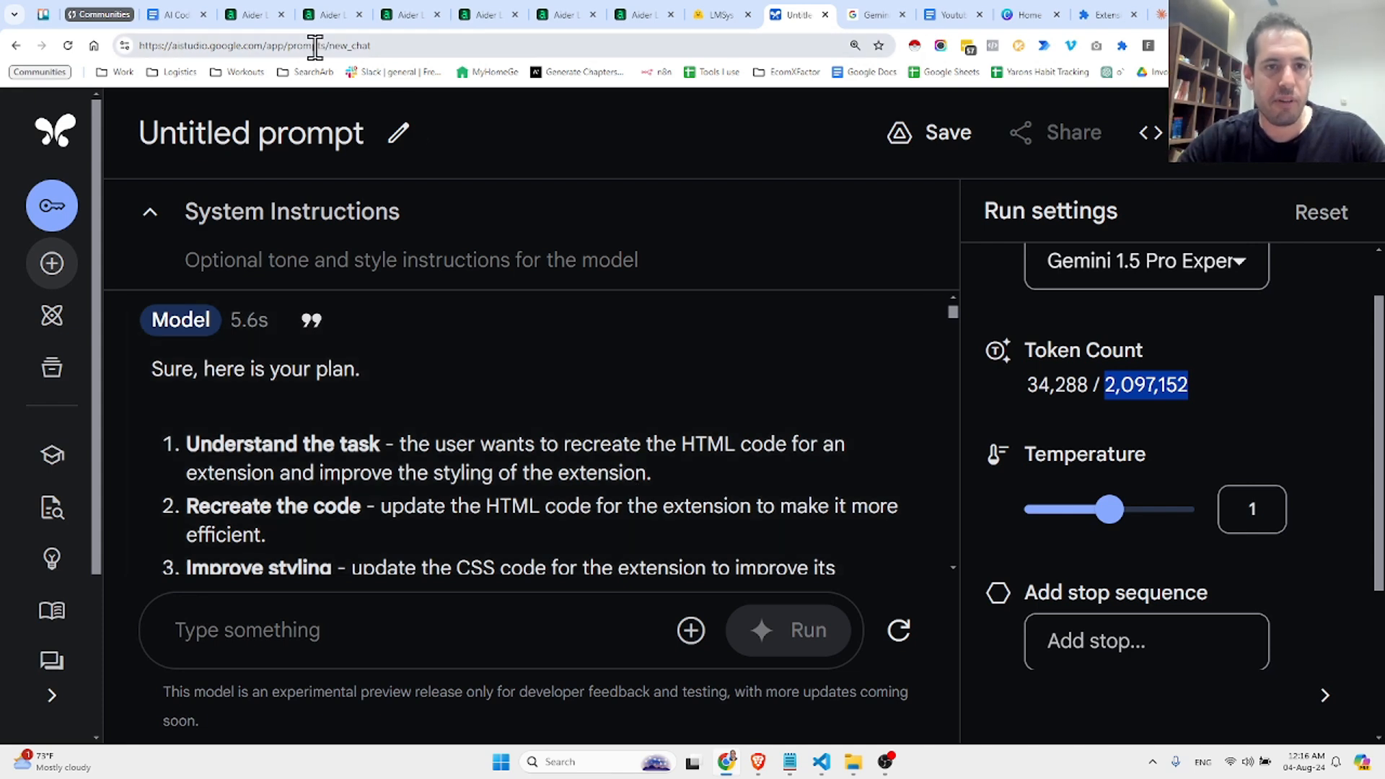
Step: Switch to the LMSYS leaderboard showing Gemini-1.5-Pro-Exp-0801 ranked #1 at 1300
left_click(716, 15)
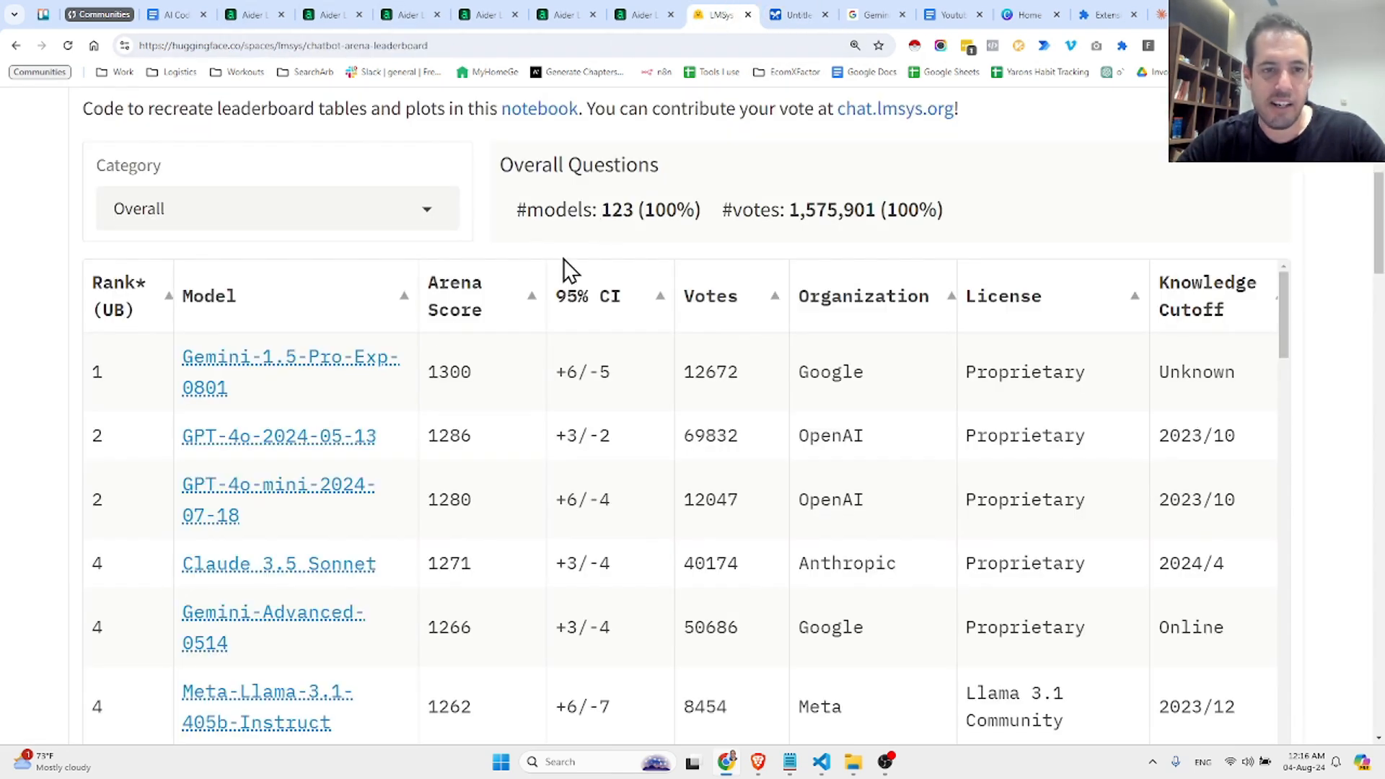
mouse_move(415, 332)
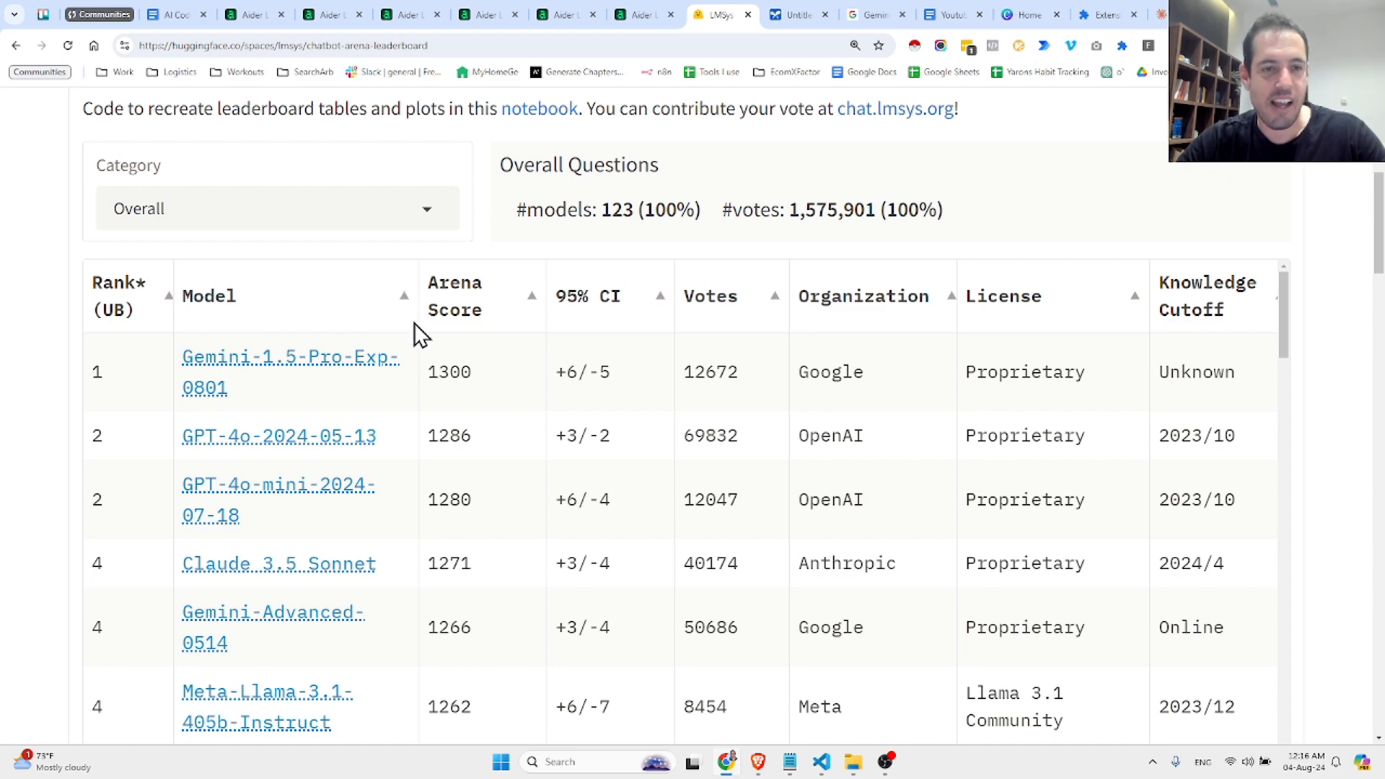
mouse_move(474, 399)
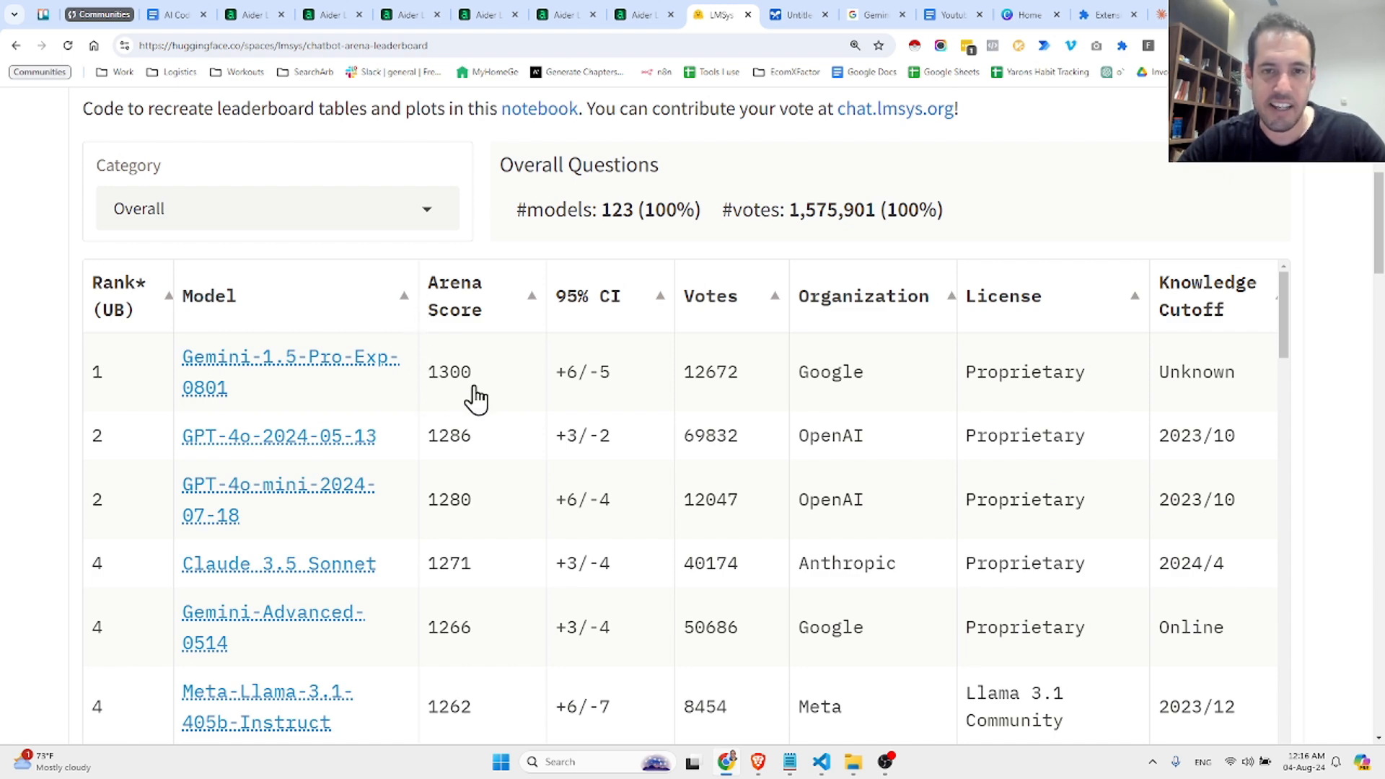
mouse_move(487, 399)
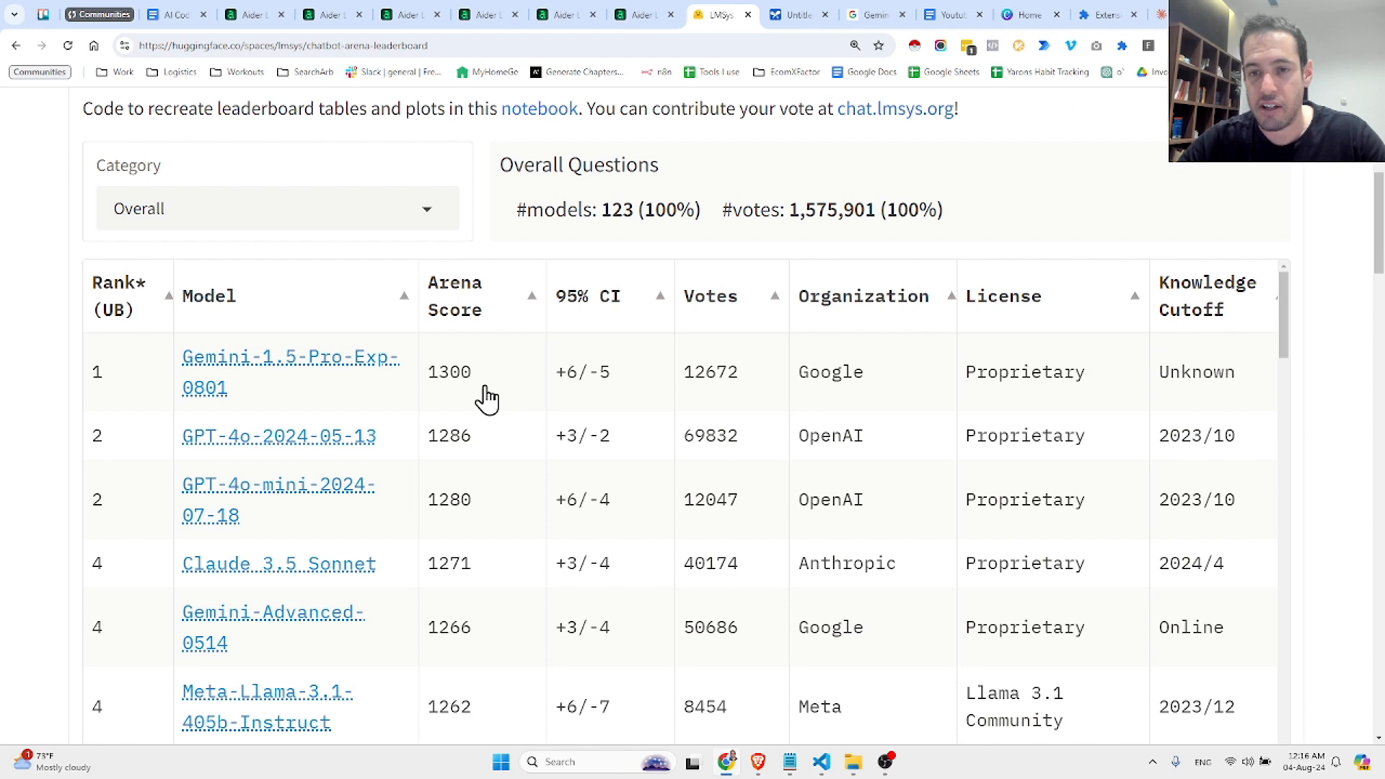
mouse_move(332, 118)
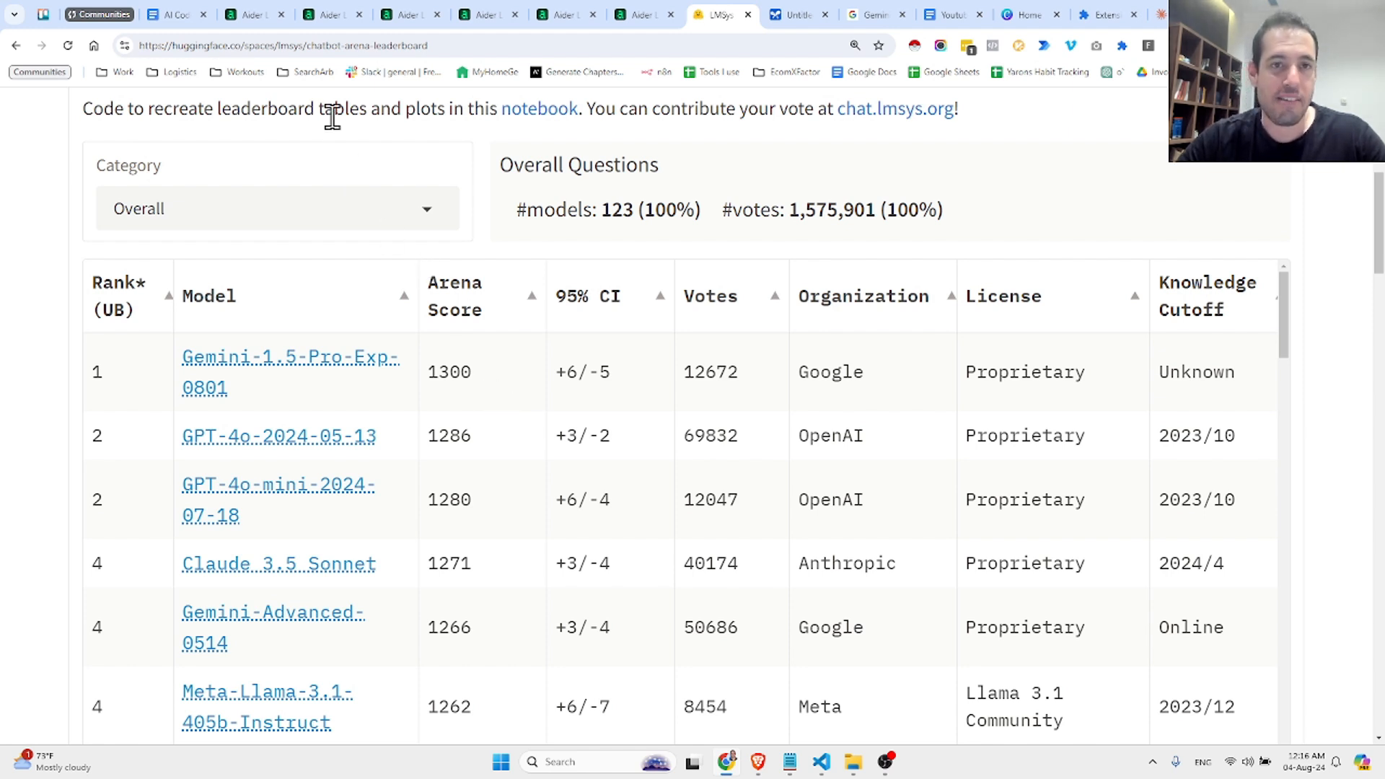
mouse_move(336, 154)
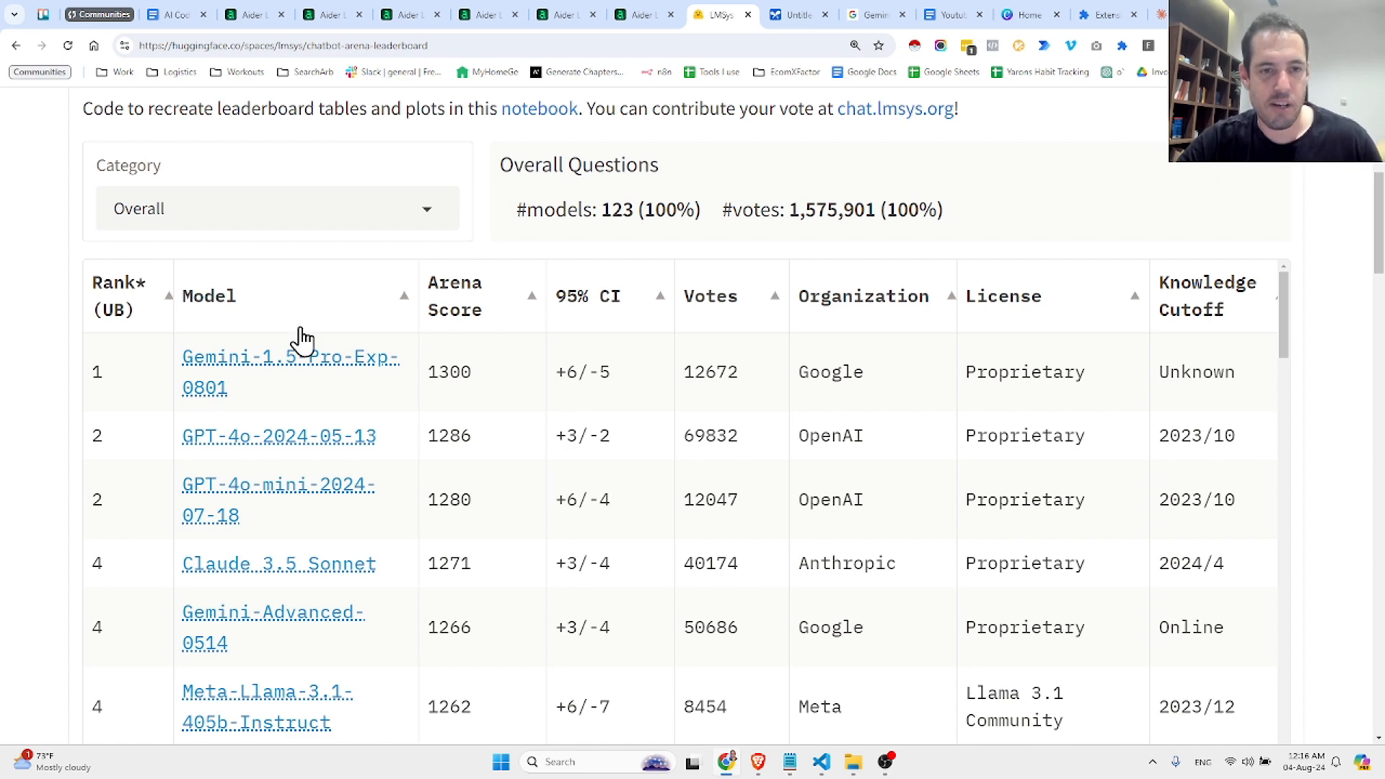
mouse_move(309, 397)
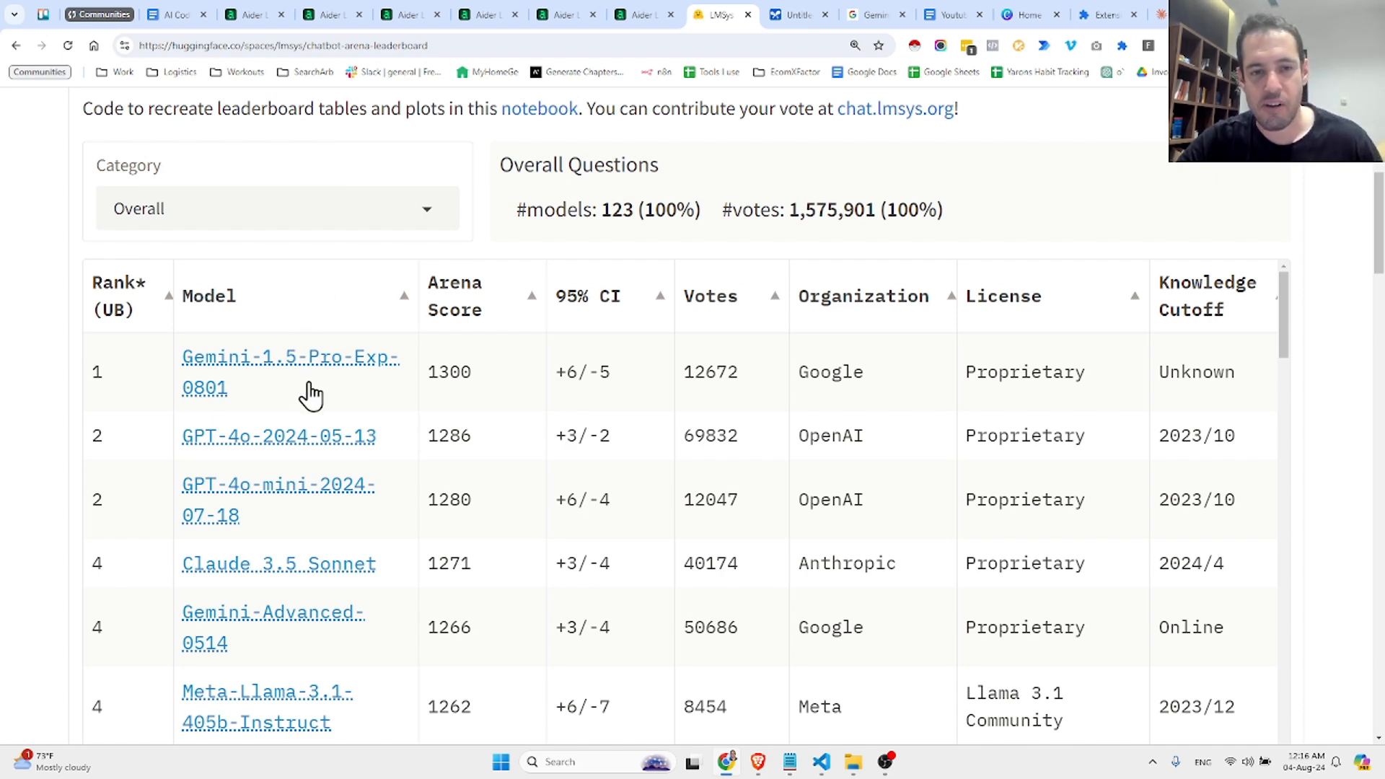
mouse_move(351, 391)
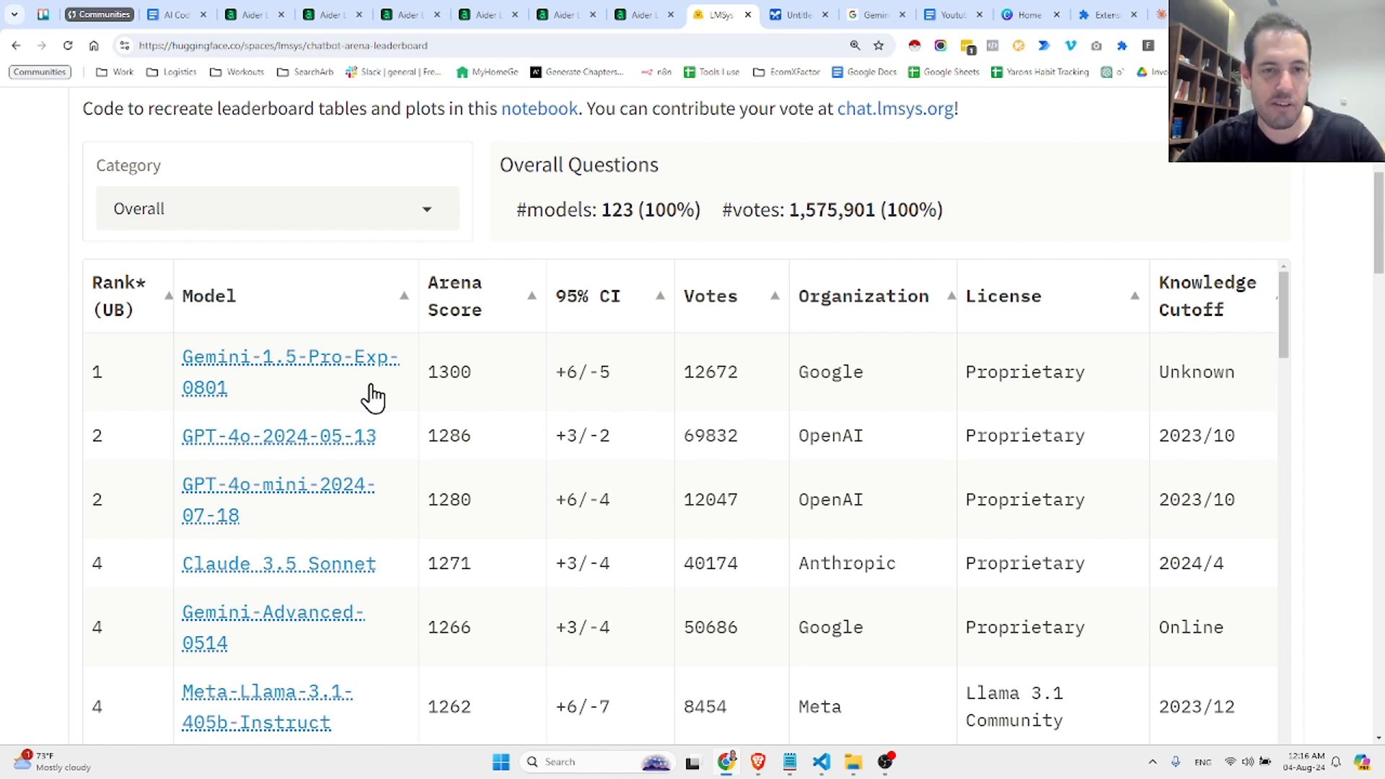
mouse_move(592, 116)
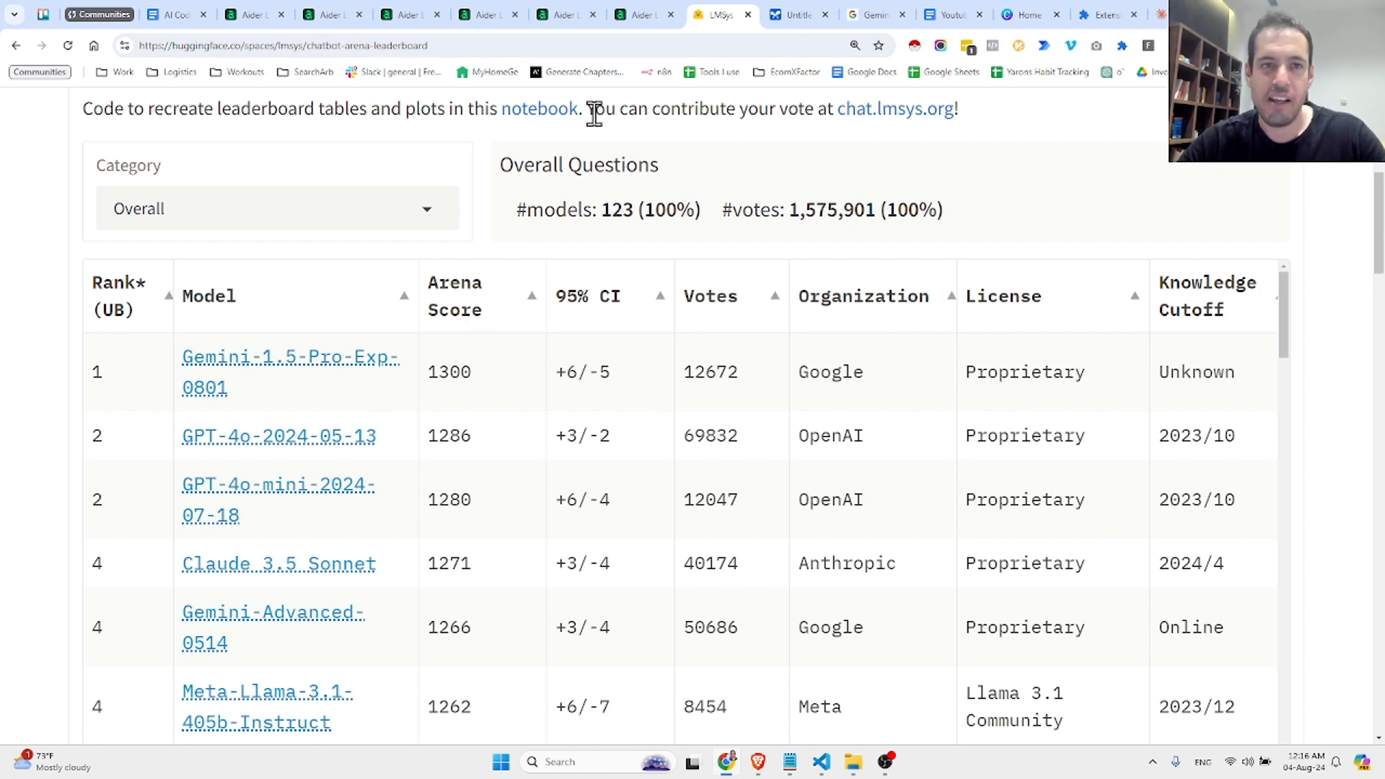
mouse_move(768, 43)
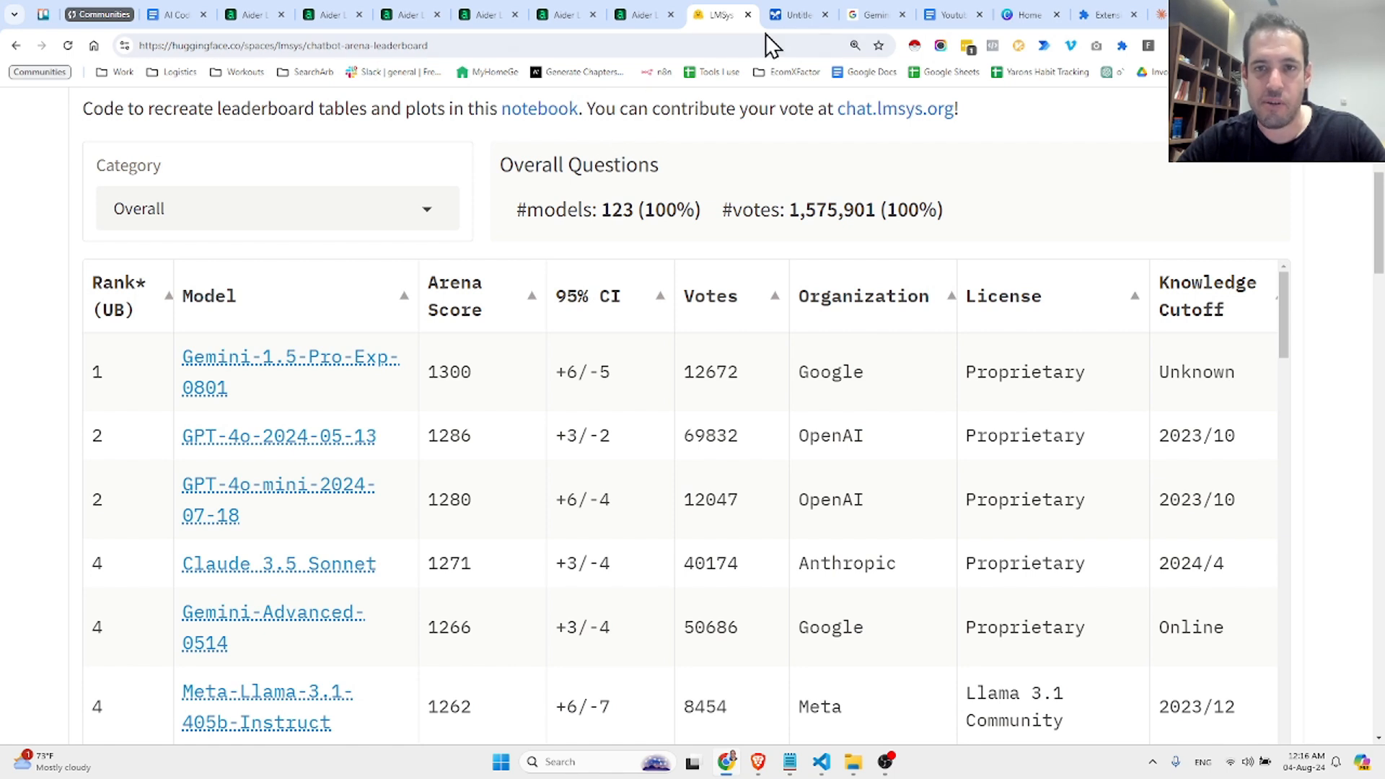
mouse_move(778, 85)
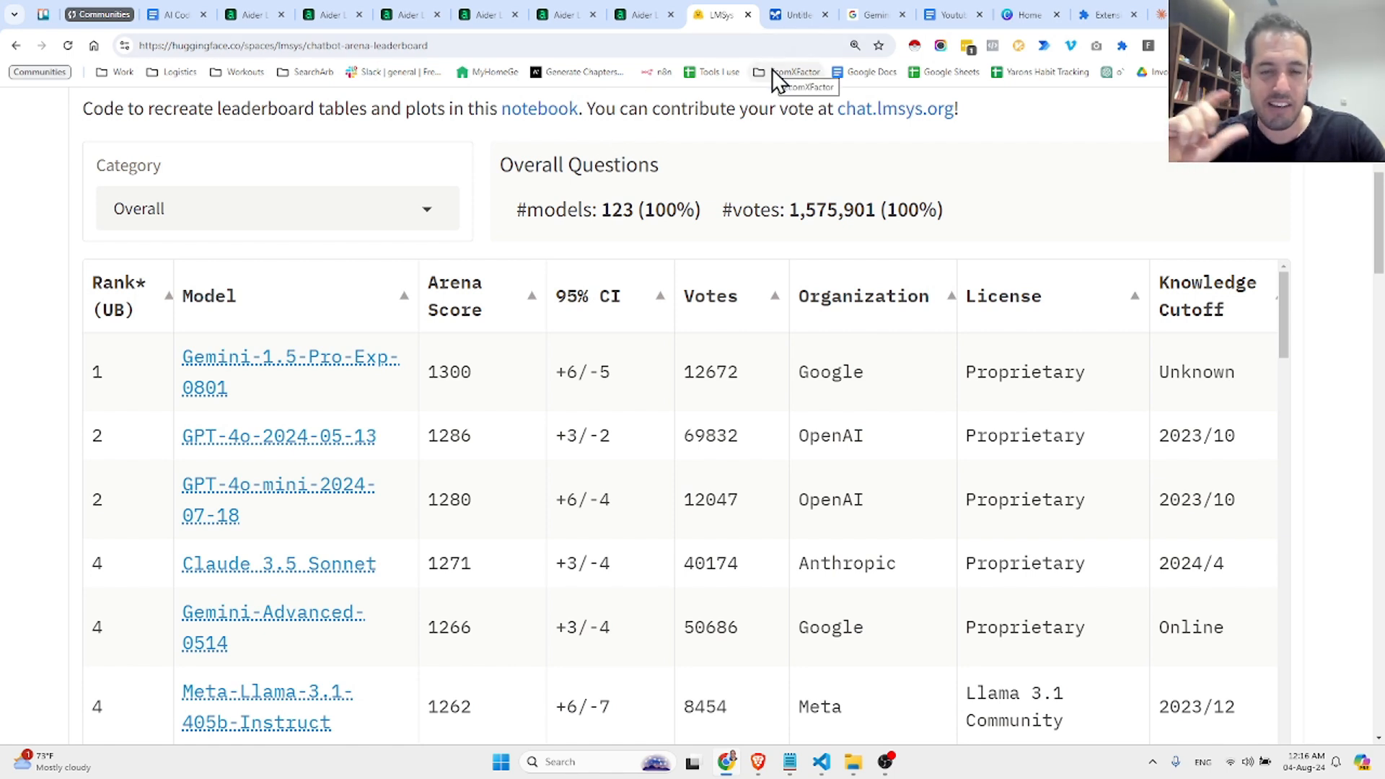